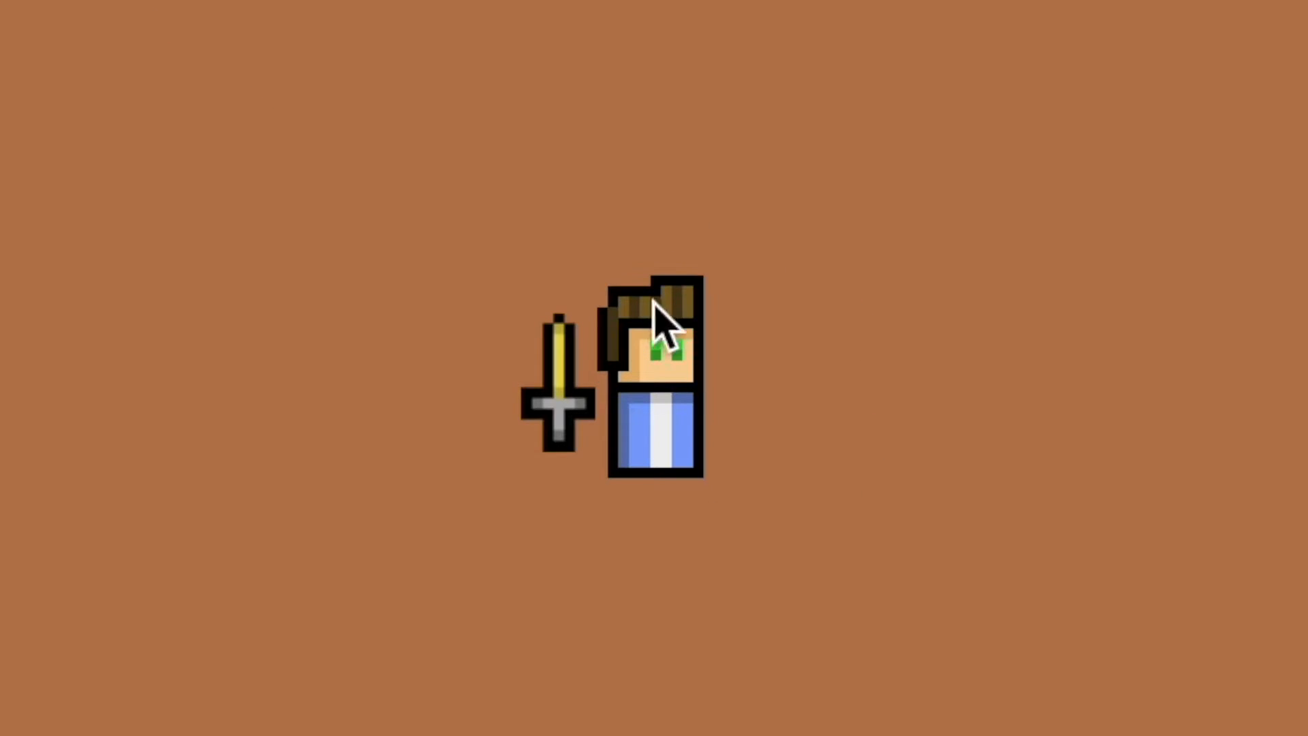
mouse_move(255, 350)
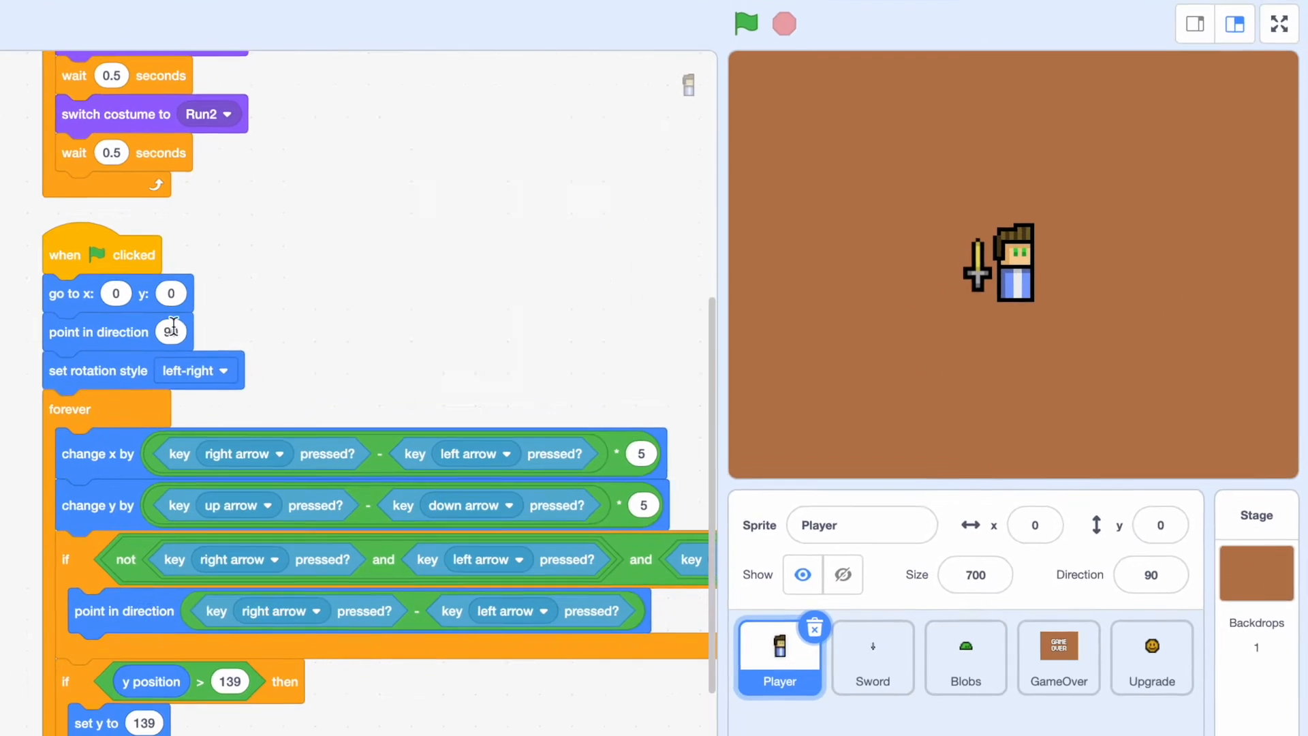
- Set the Player's starting direction to -90 (facing left), then move to the Blobs sprite
click(169, 332)
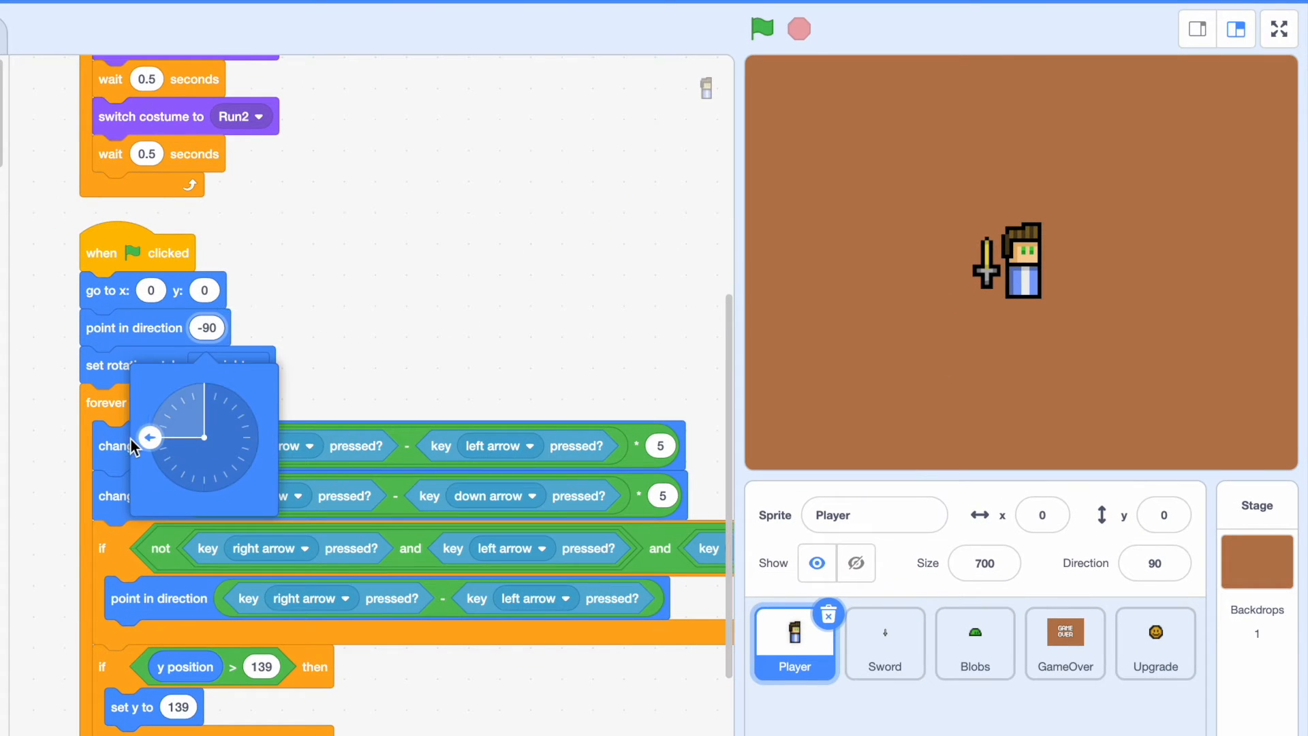
click(761, 28)
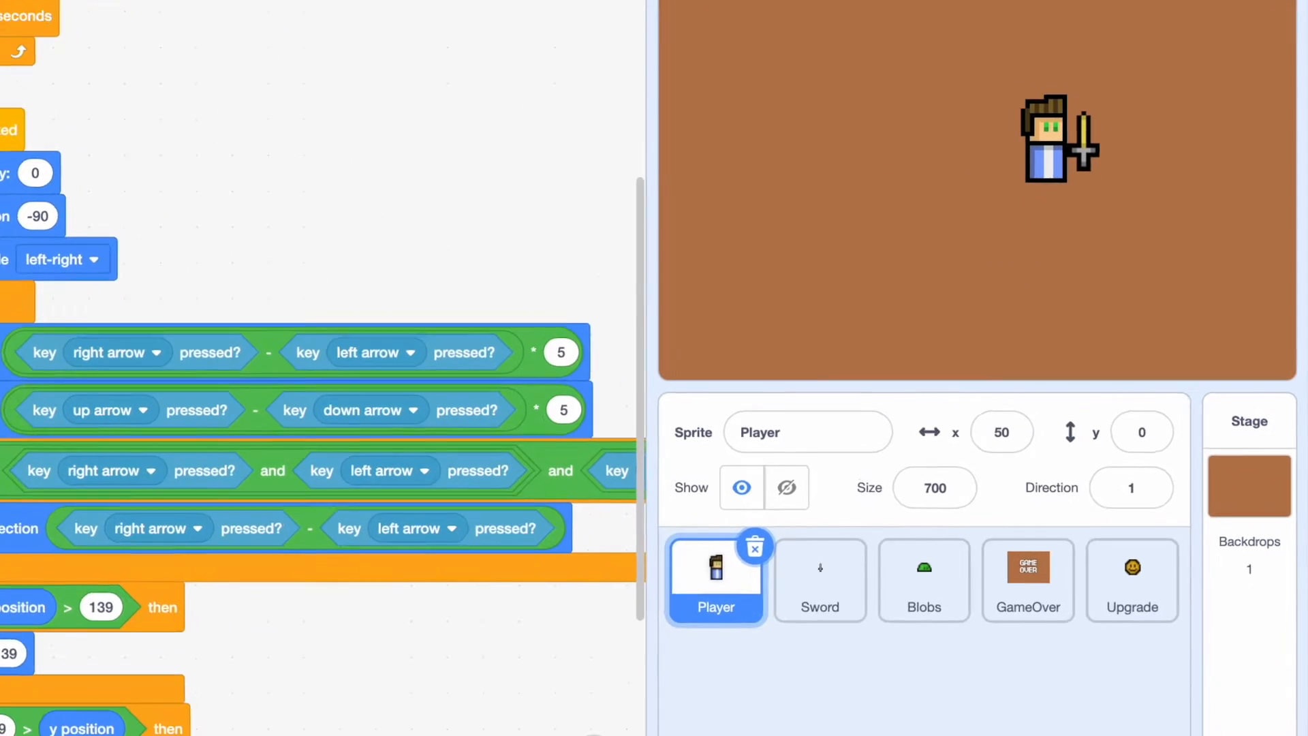
click(924, 580)
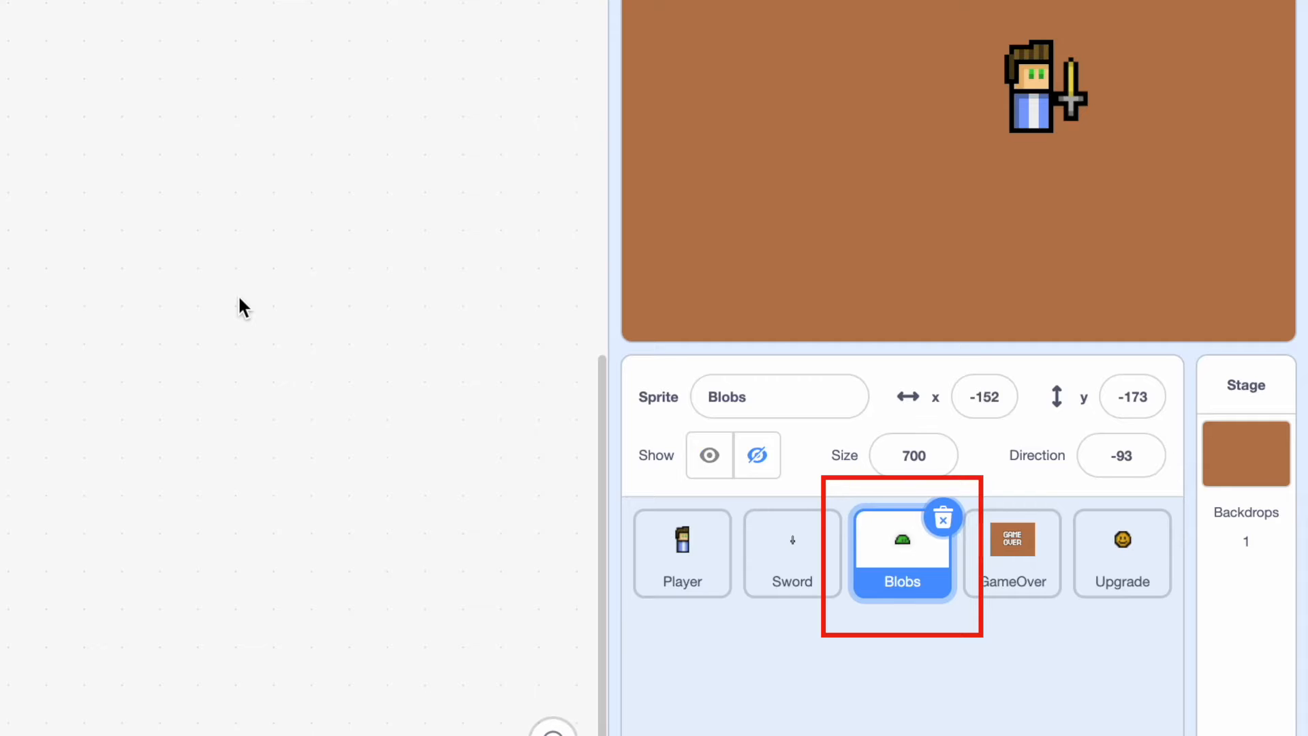
click(196, 61)
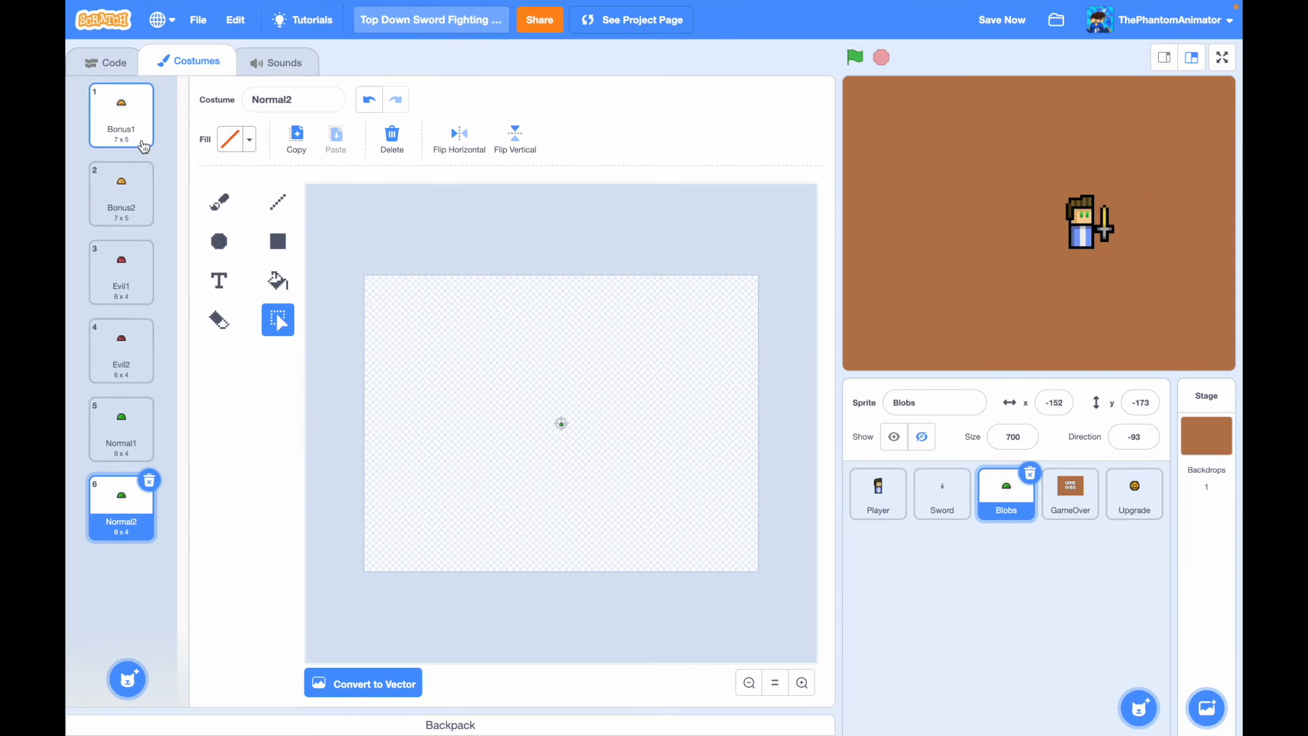
click(121, 429)
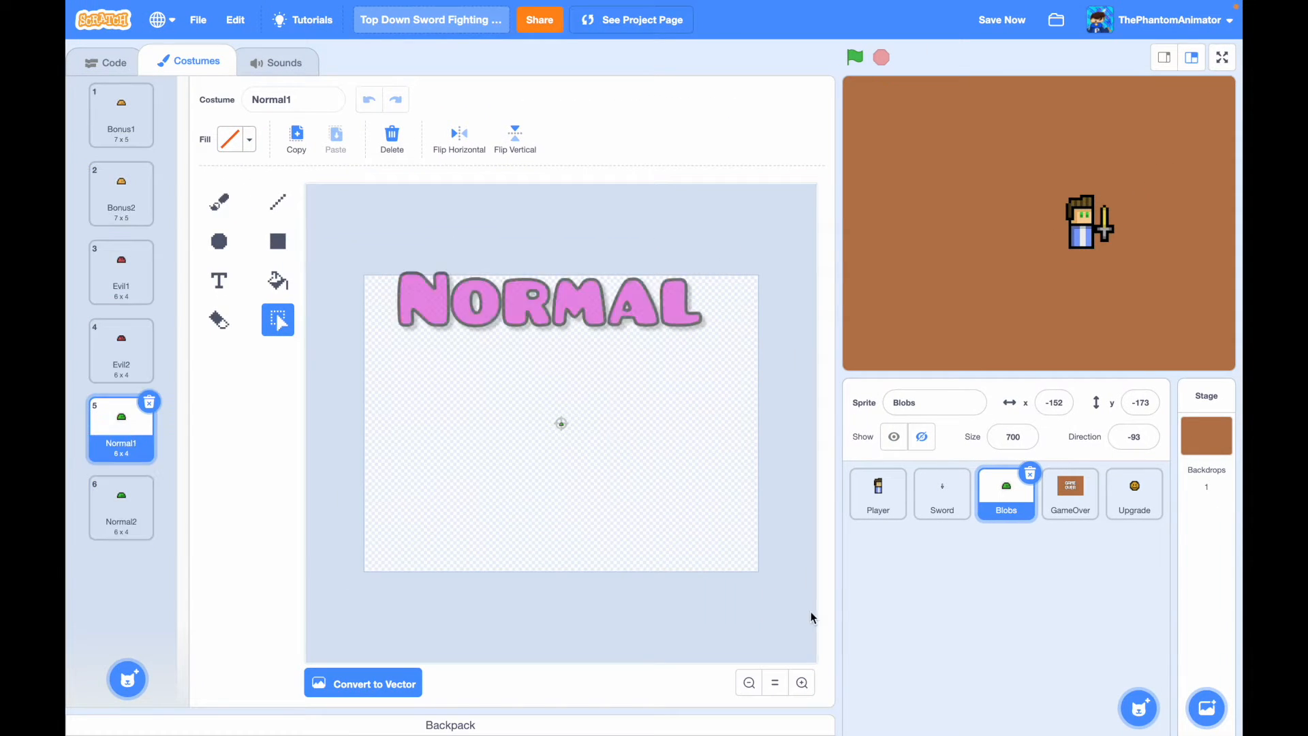
click(802, 683)
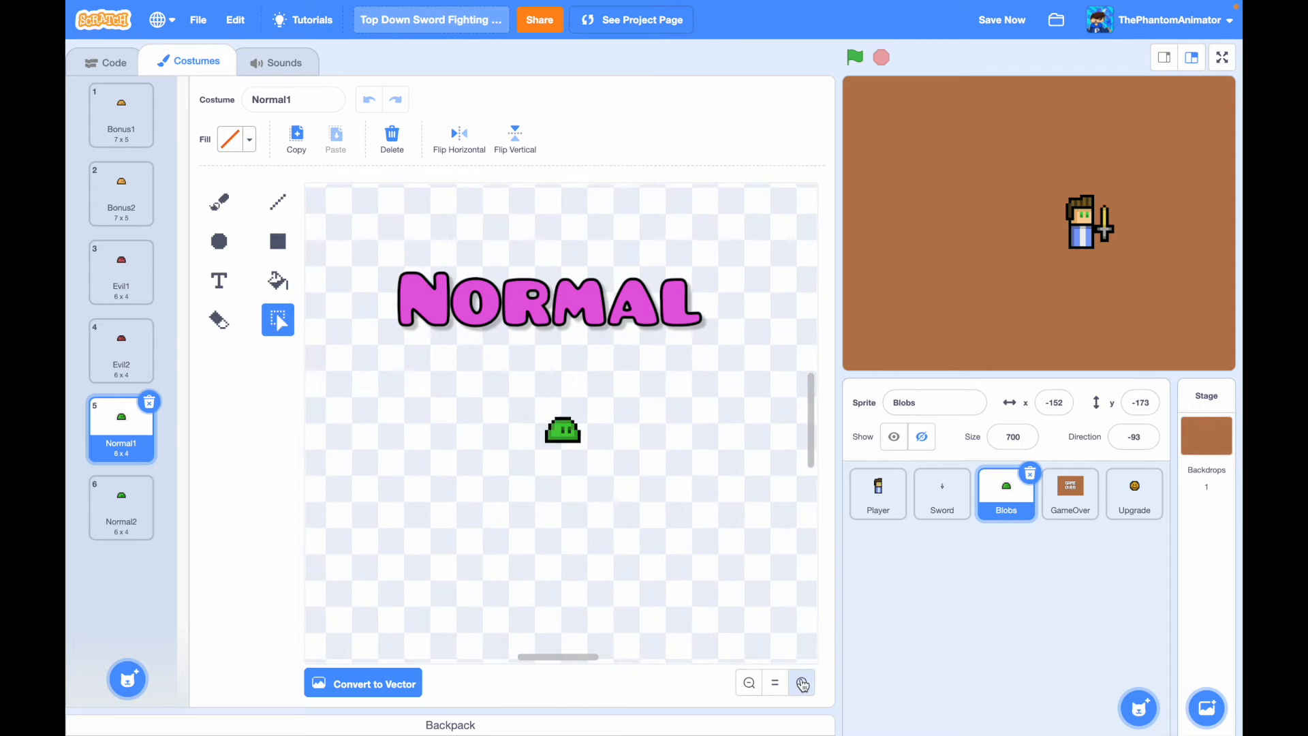
click(121, 271)
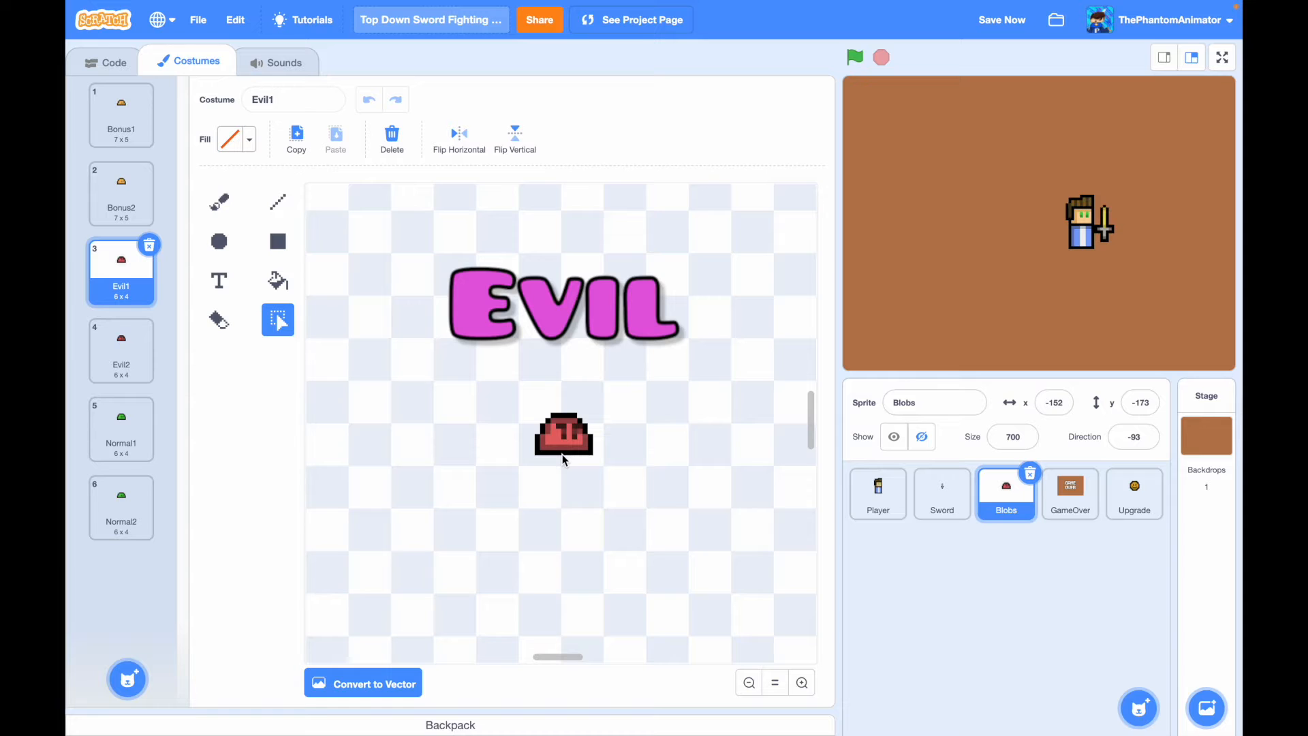
click(391, 134)
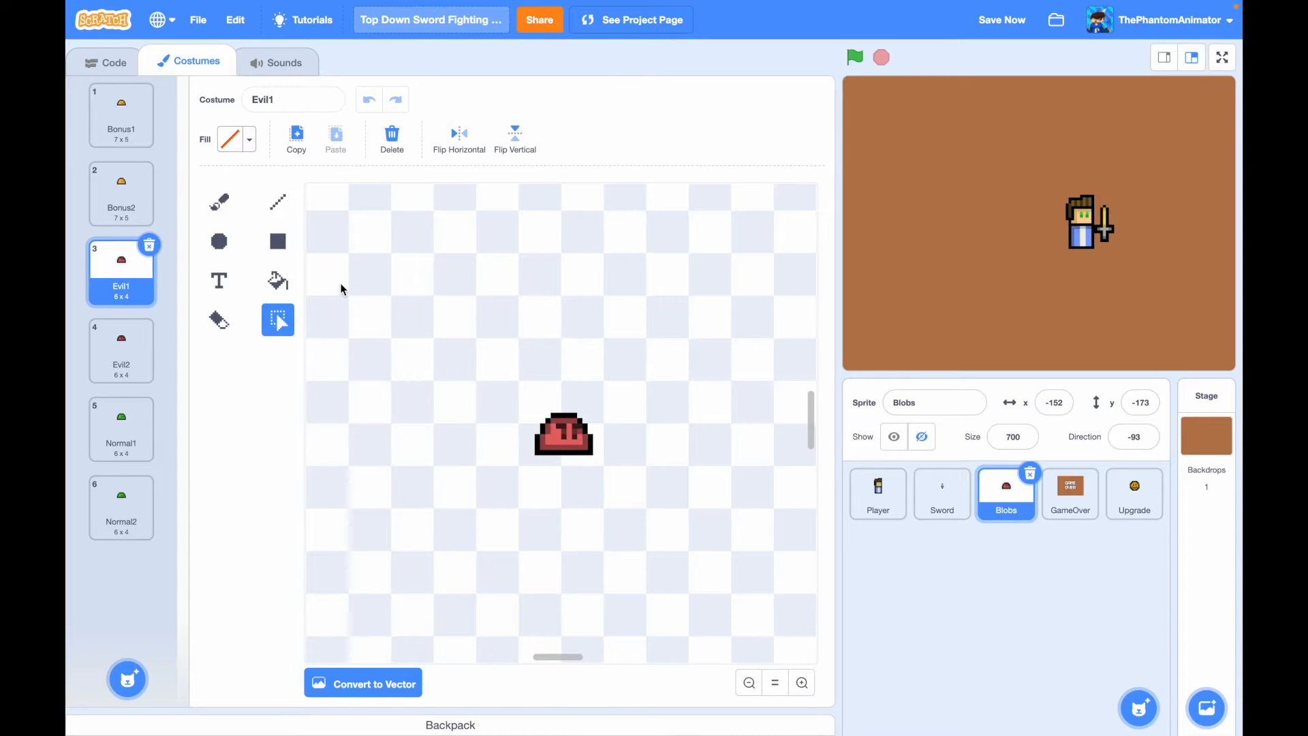
click(121, 114)
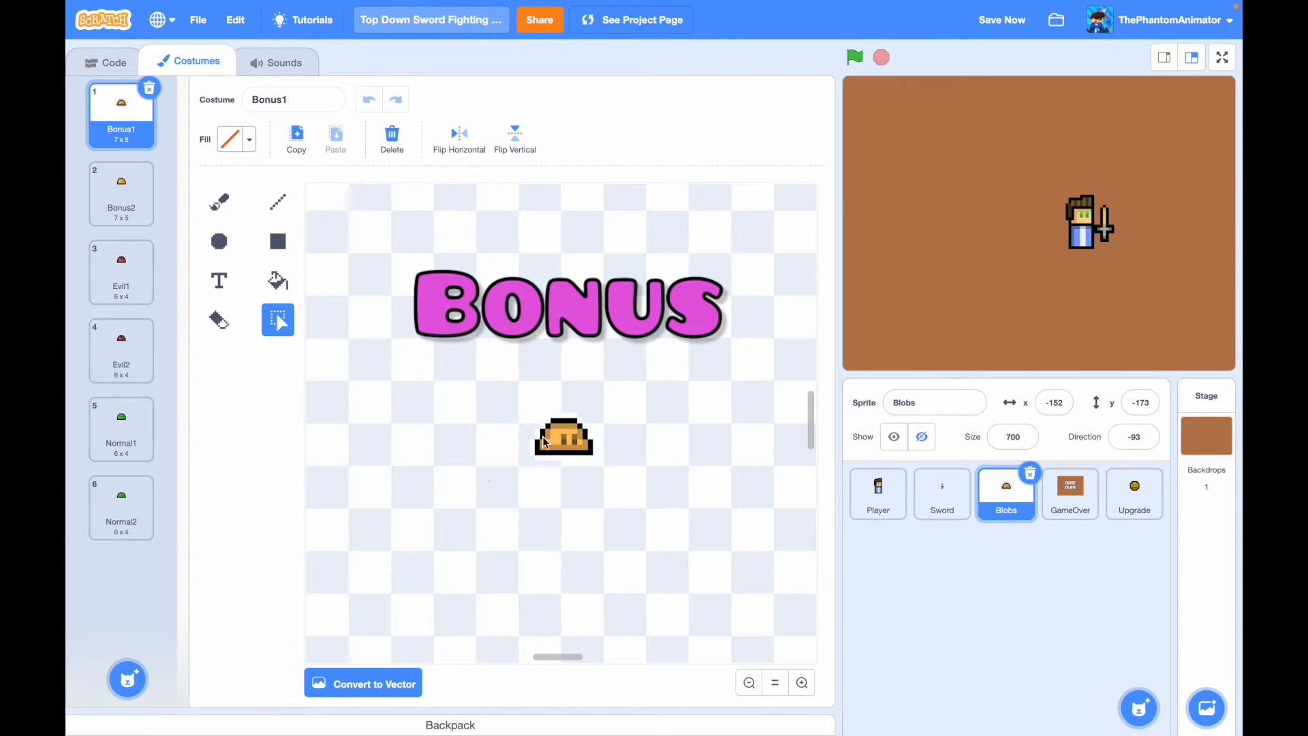
click(105, 61)
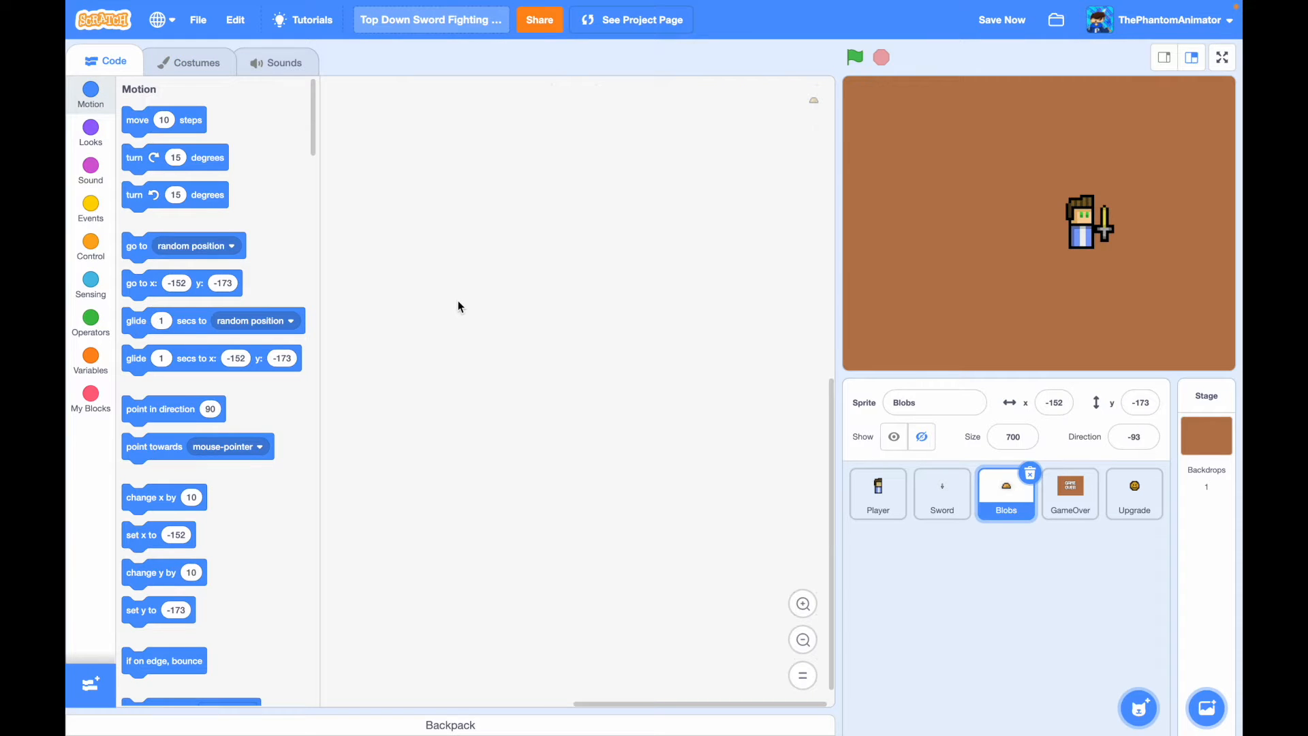
mouse_move(939, 337)
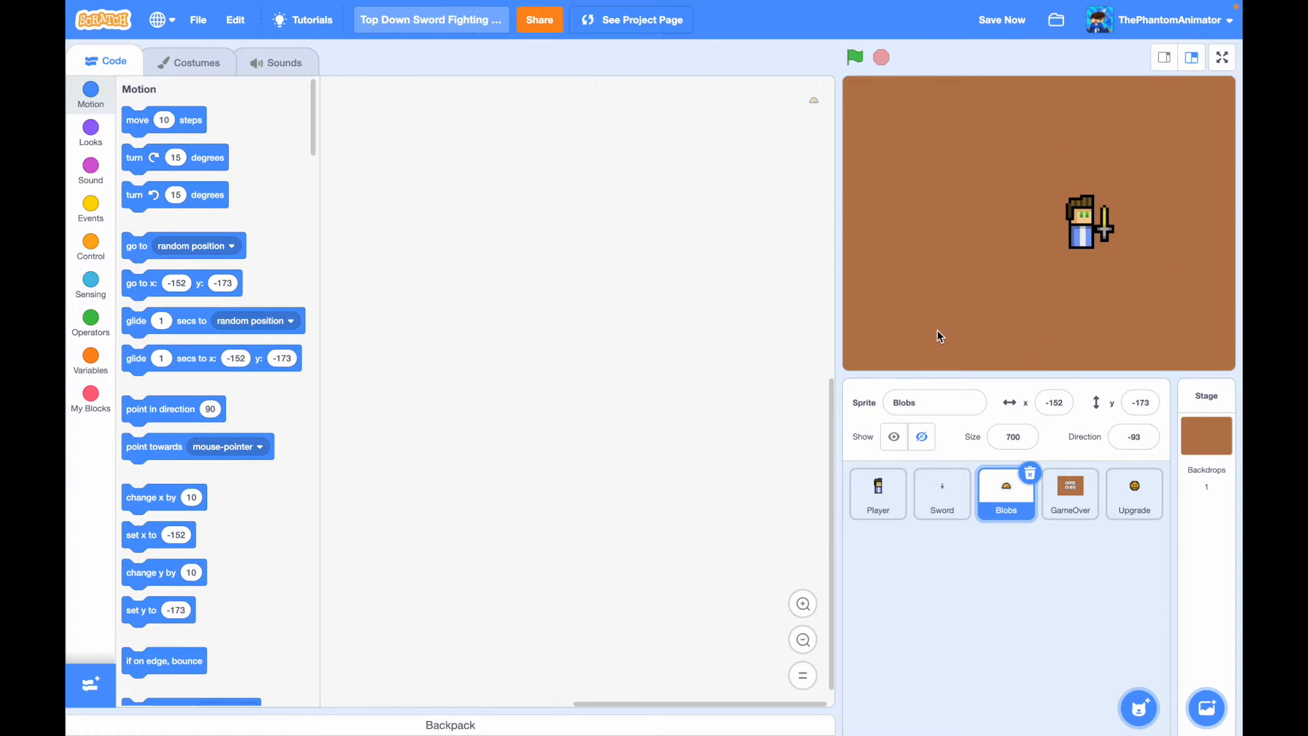
mouse_move(1109, 248)
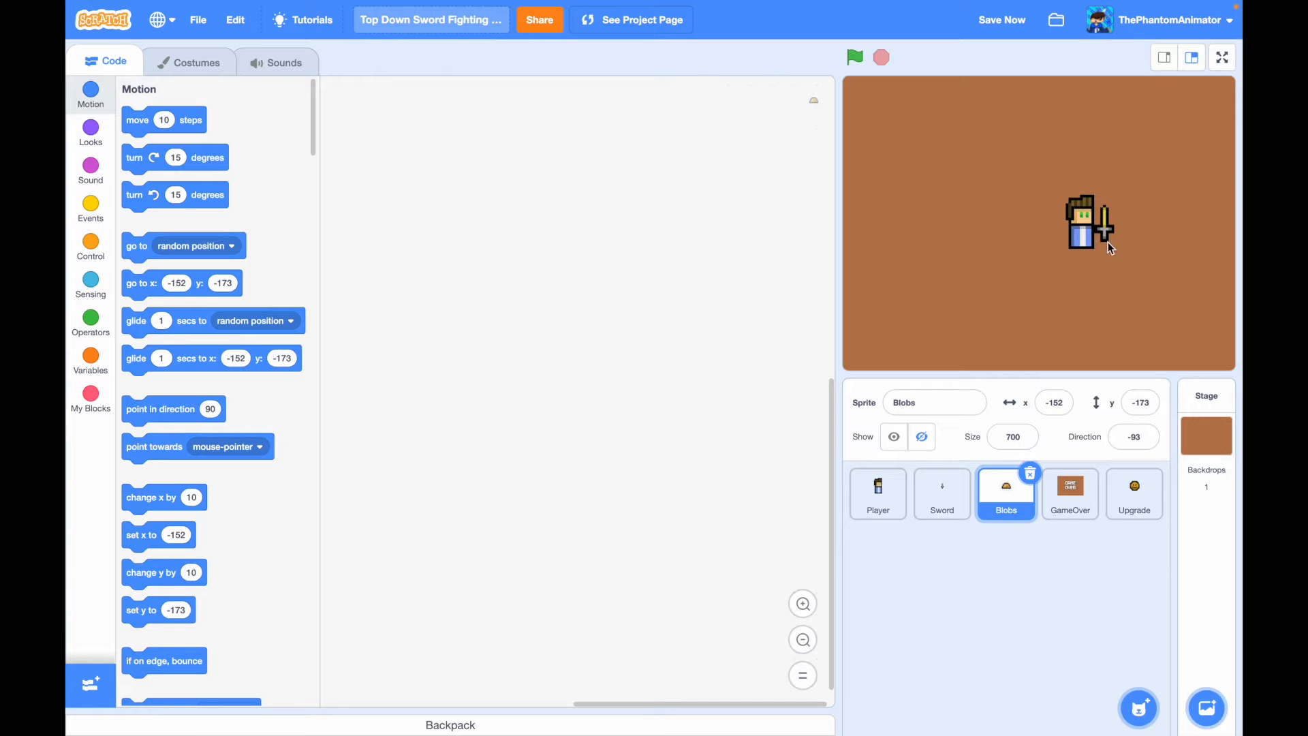
- Give Blobs a green-flag script: hide, size 700%, forever clone itself after a random 0.4–1.3 s wait
click(90, 247)
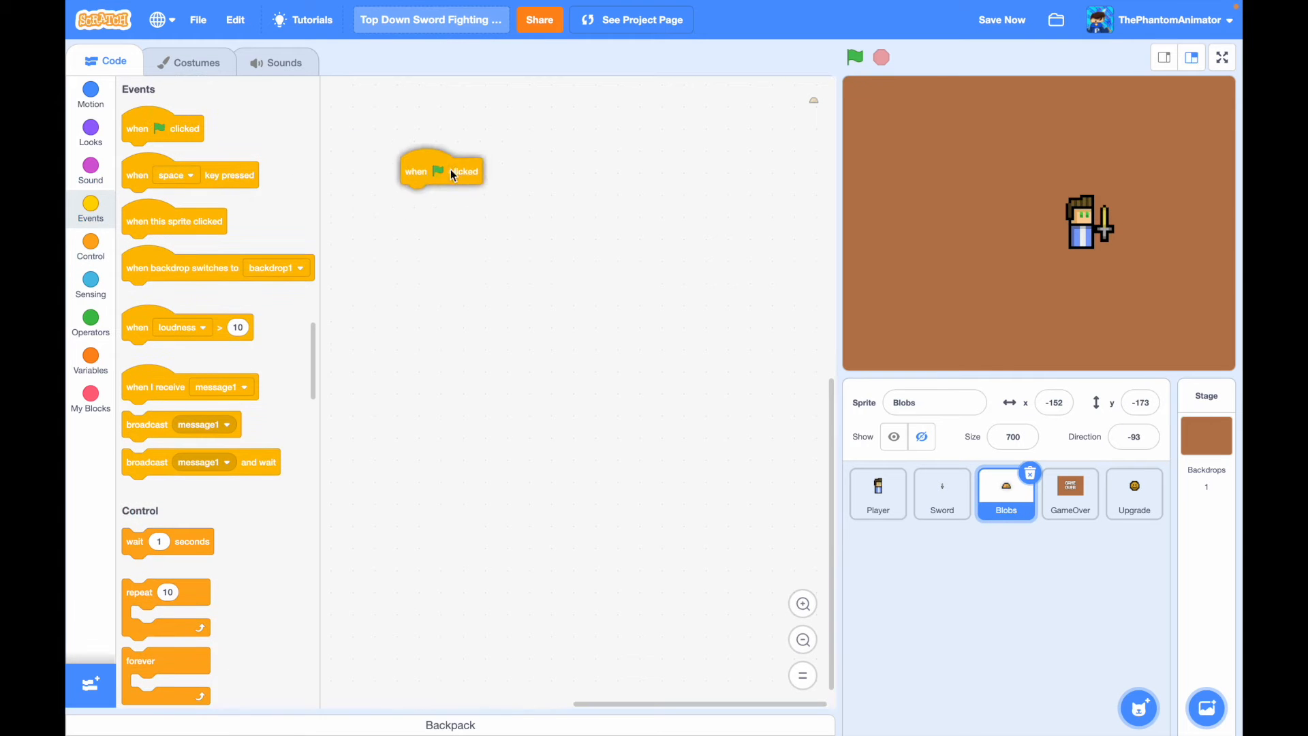
click(90, 132)
text(700)
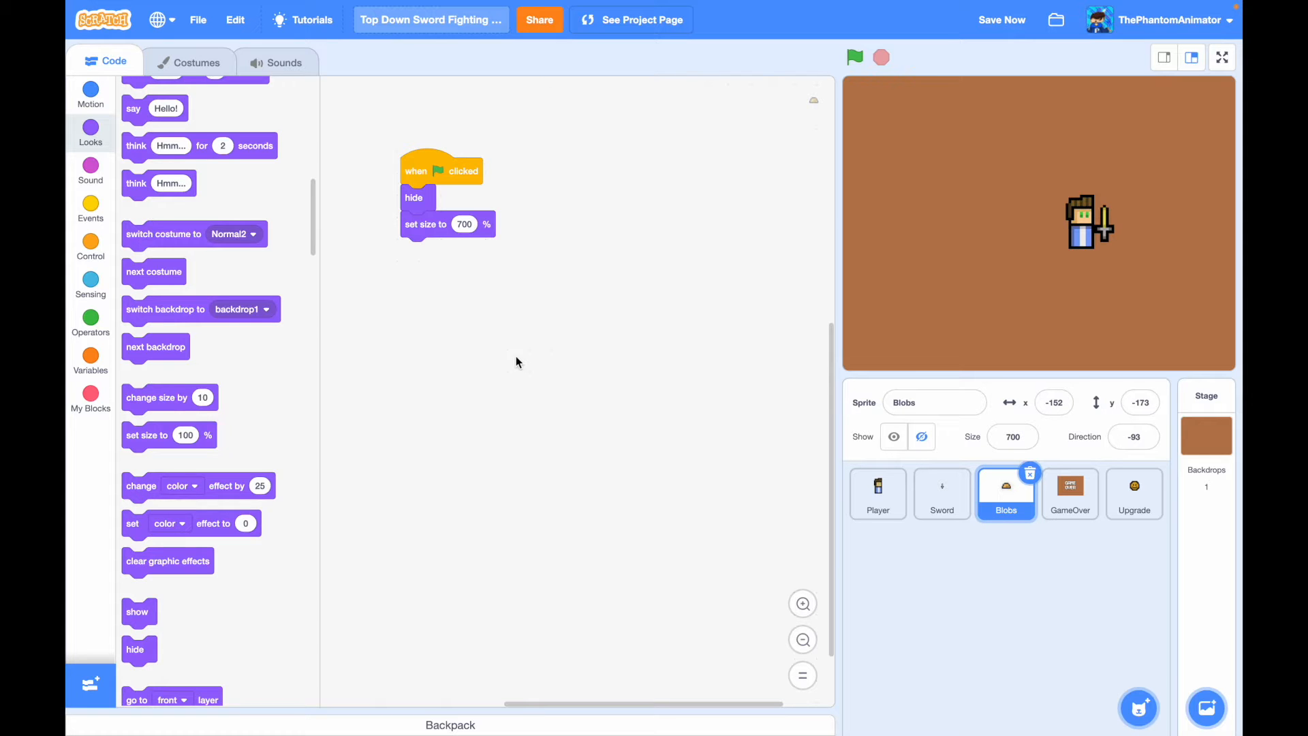
click(90, 246)
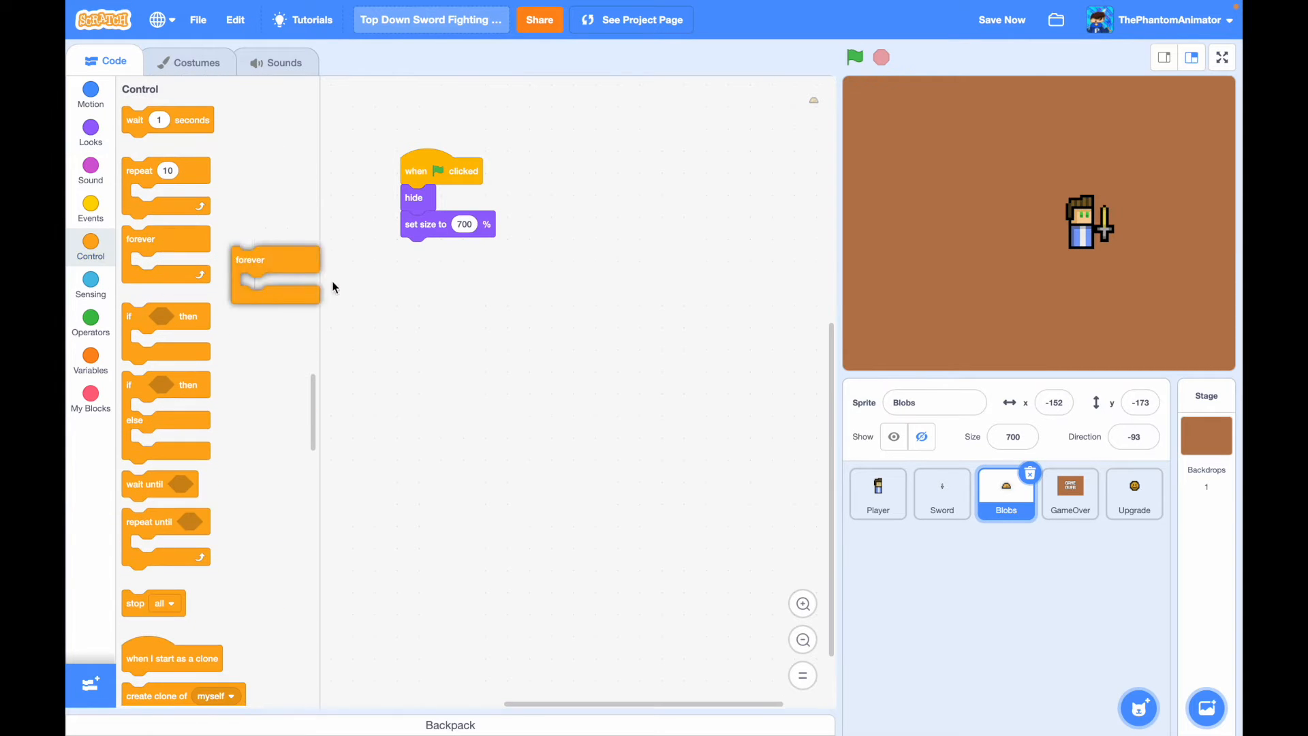
drag(276, 259, 420, 251)
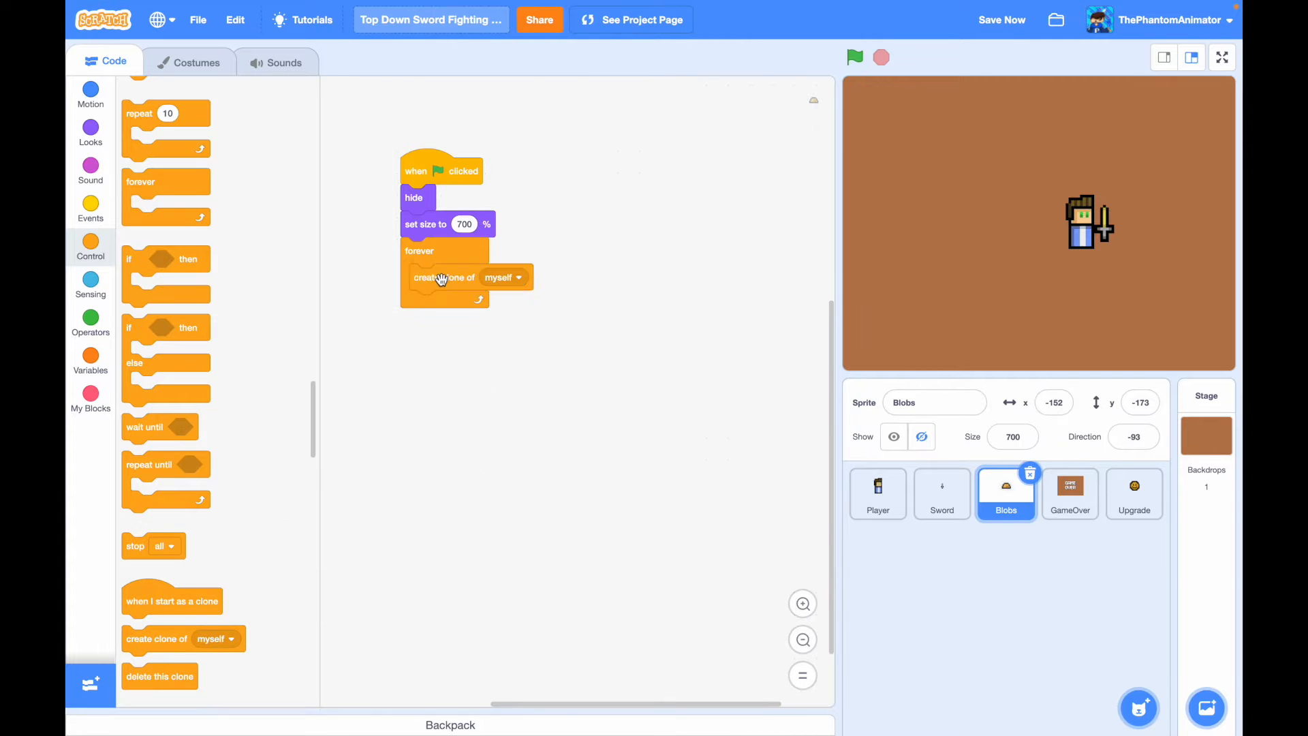
scroll(up, 3)
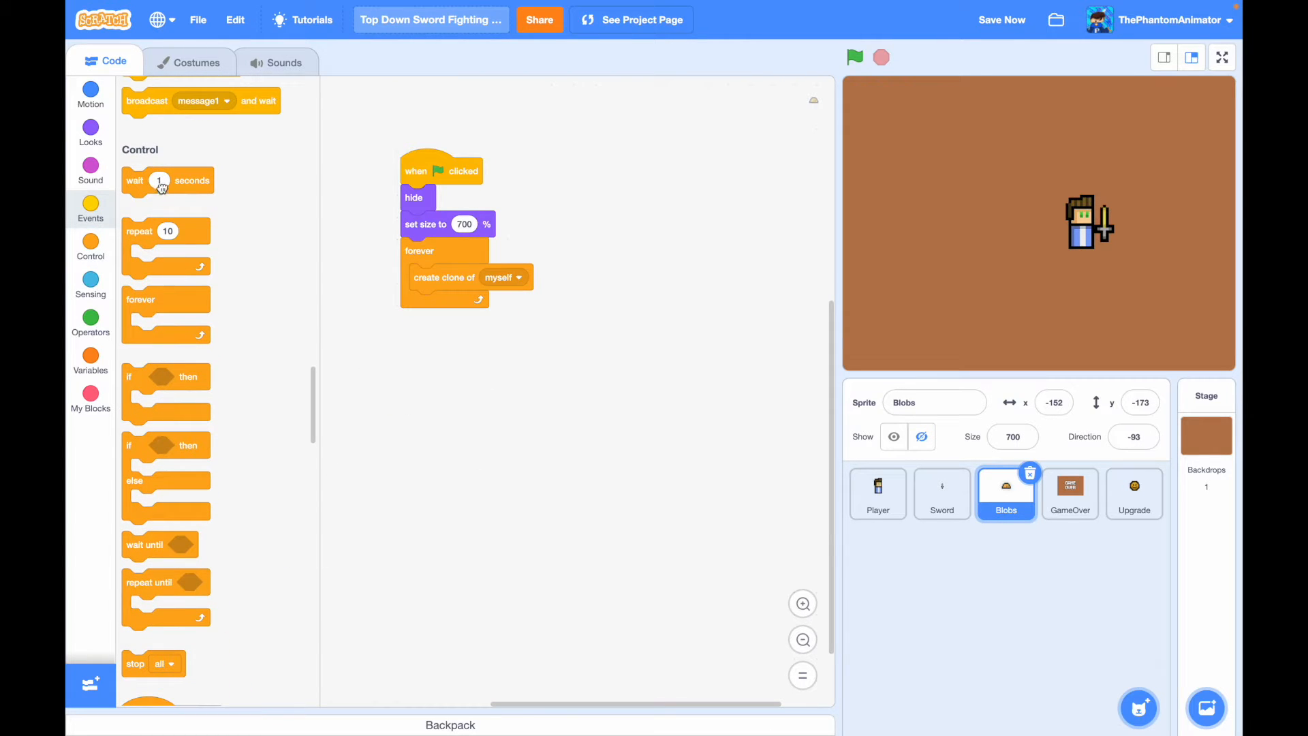
click(90, 320)
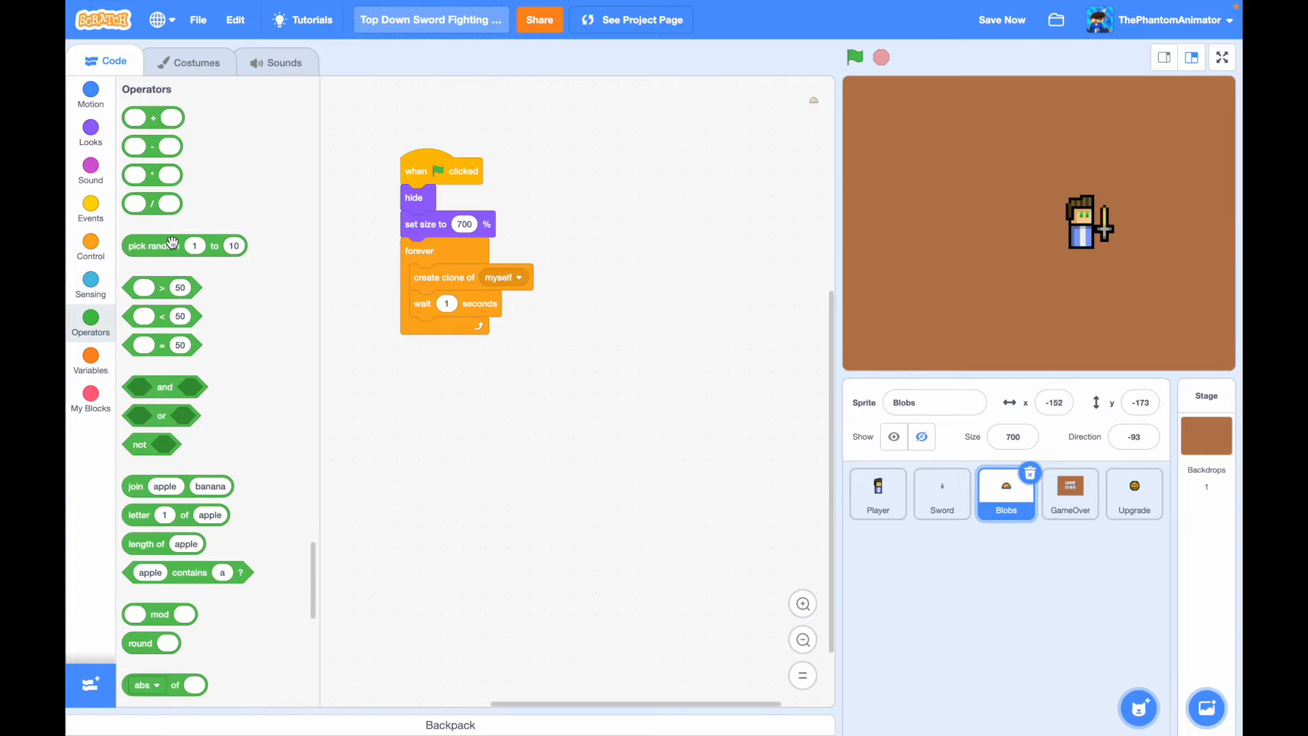
drag(184, 244, 467, 302)
text(1.3)
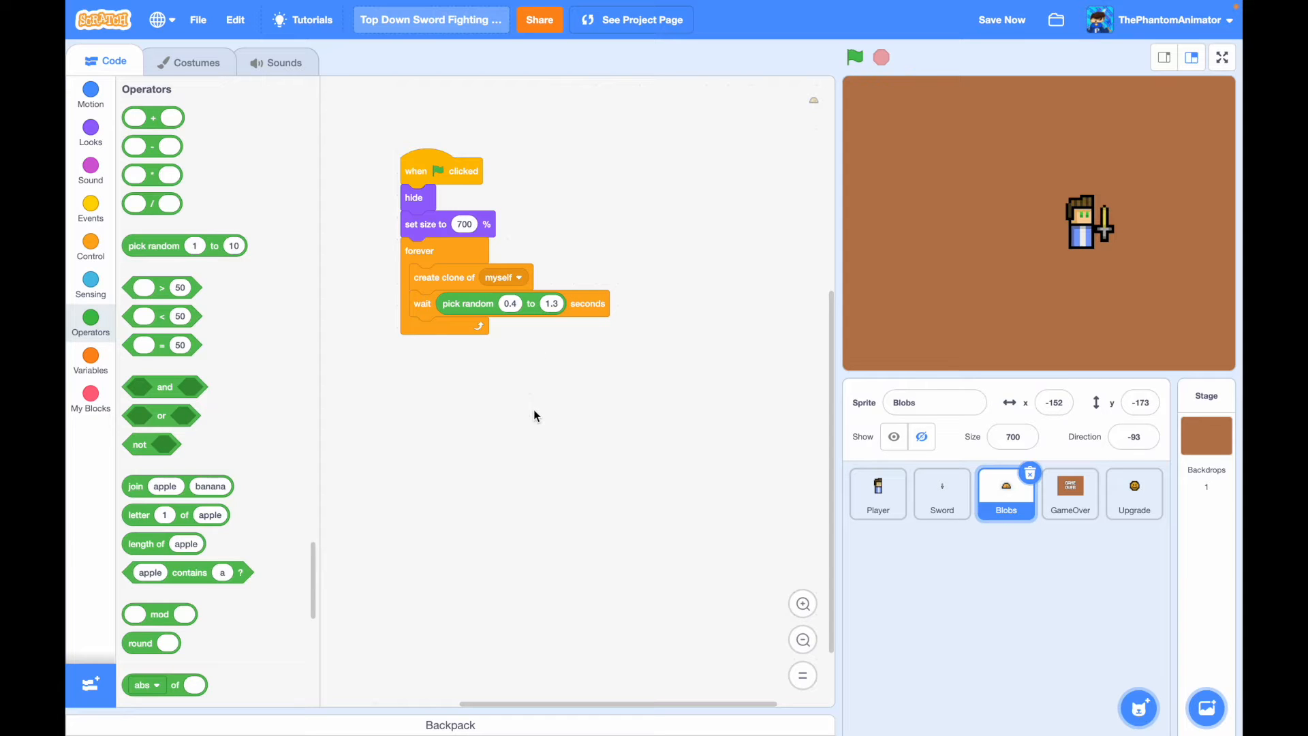
mouse_move(782, 135)
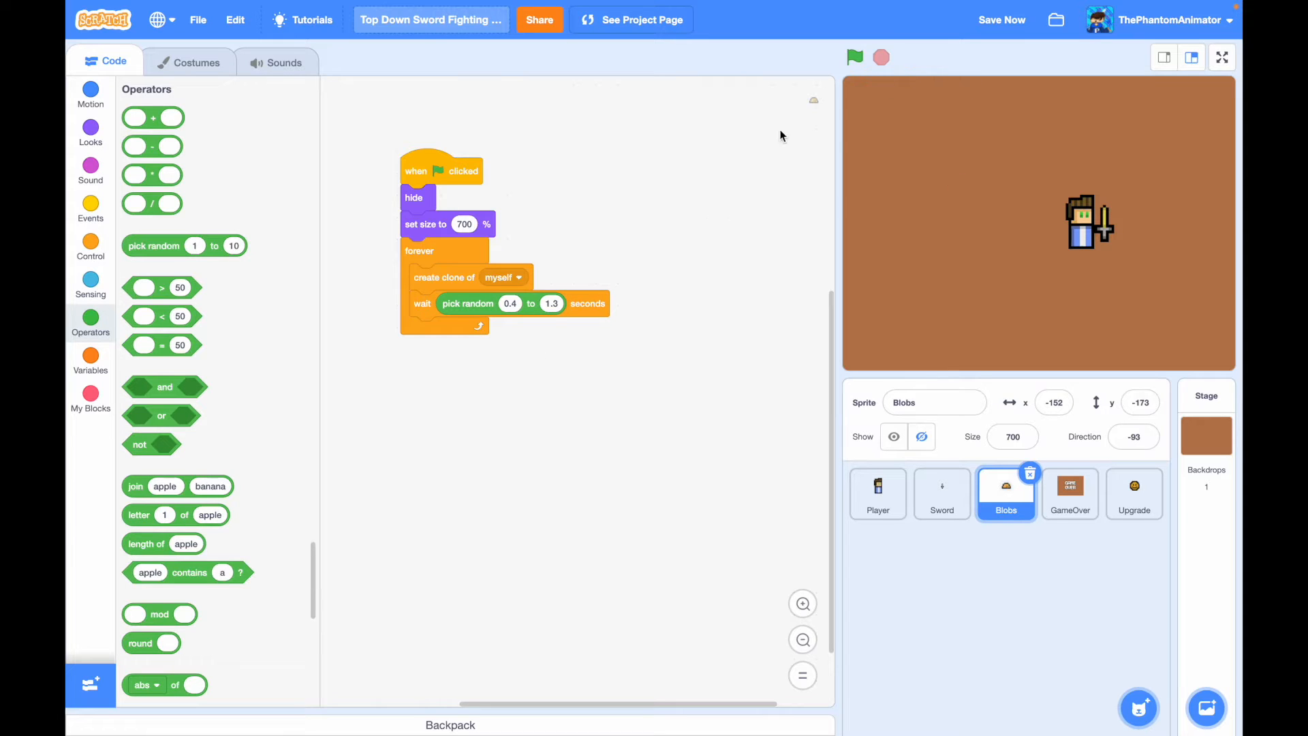
mouse_move(456, 349)
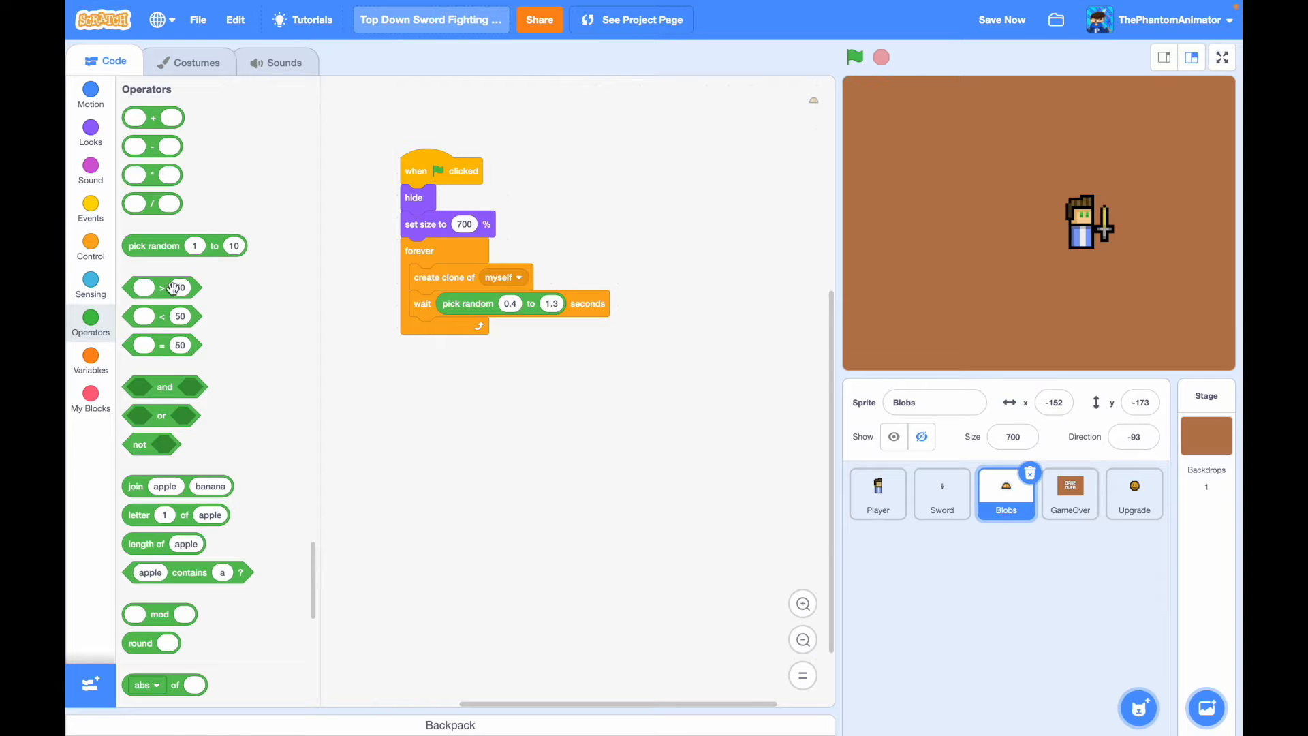
- Nest if-else blocks in the loop testing 'pick random 0 to 1 = 0', duplicating the inner one
click(90, 246)
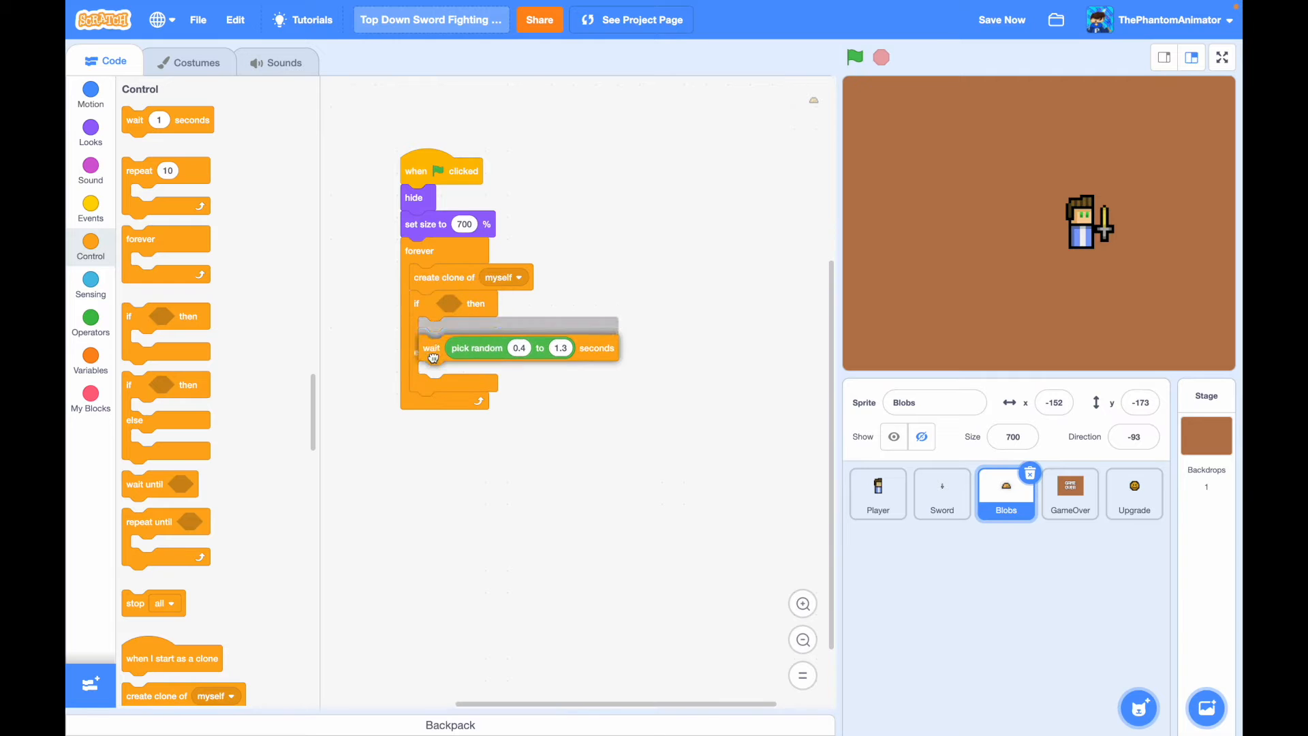
click(90, 322)
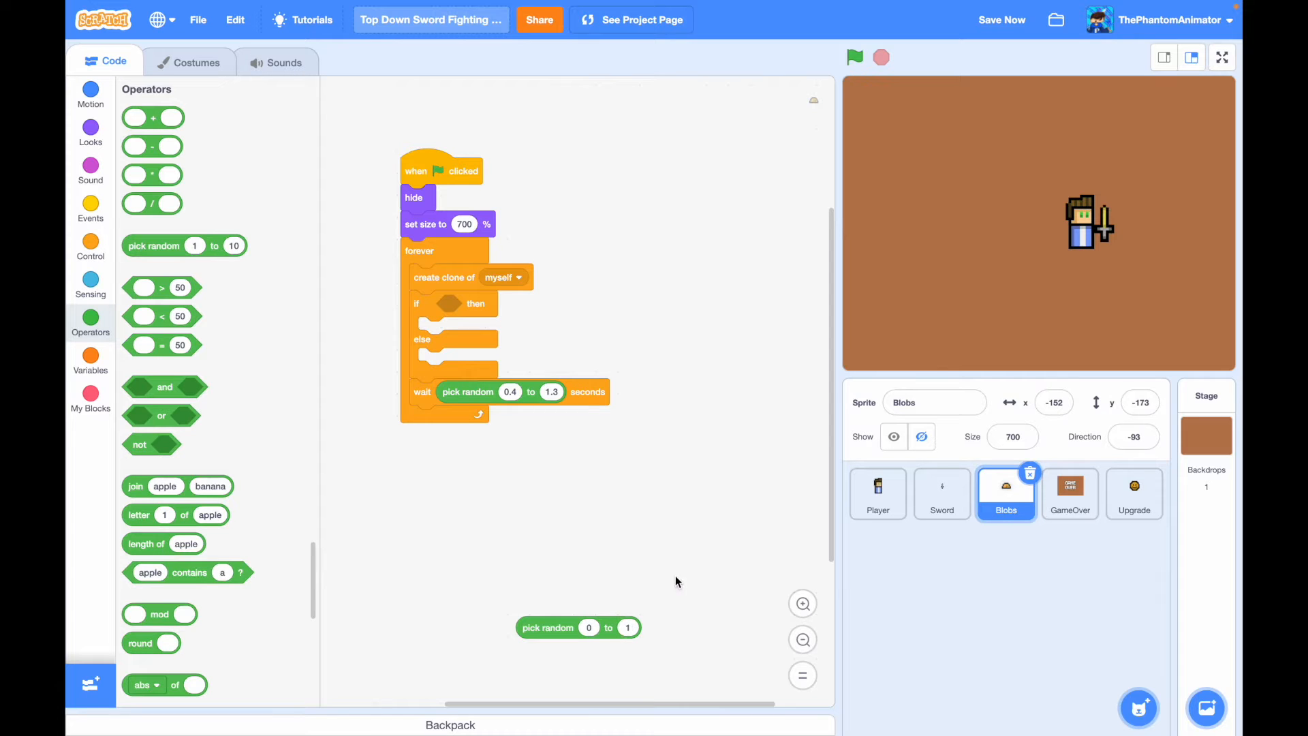
mouse_move(245, 382)
text(0)
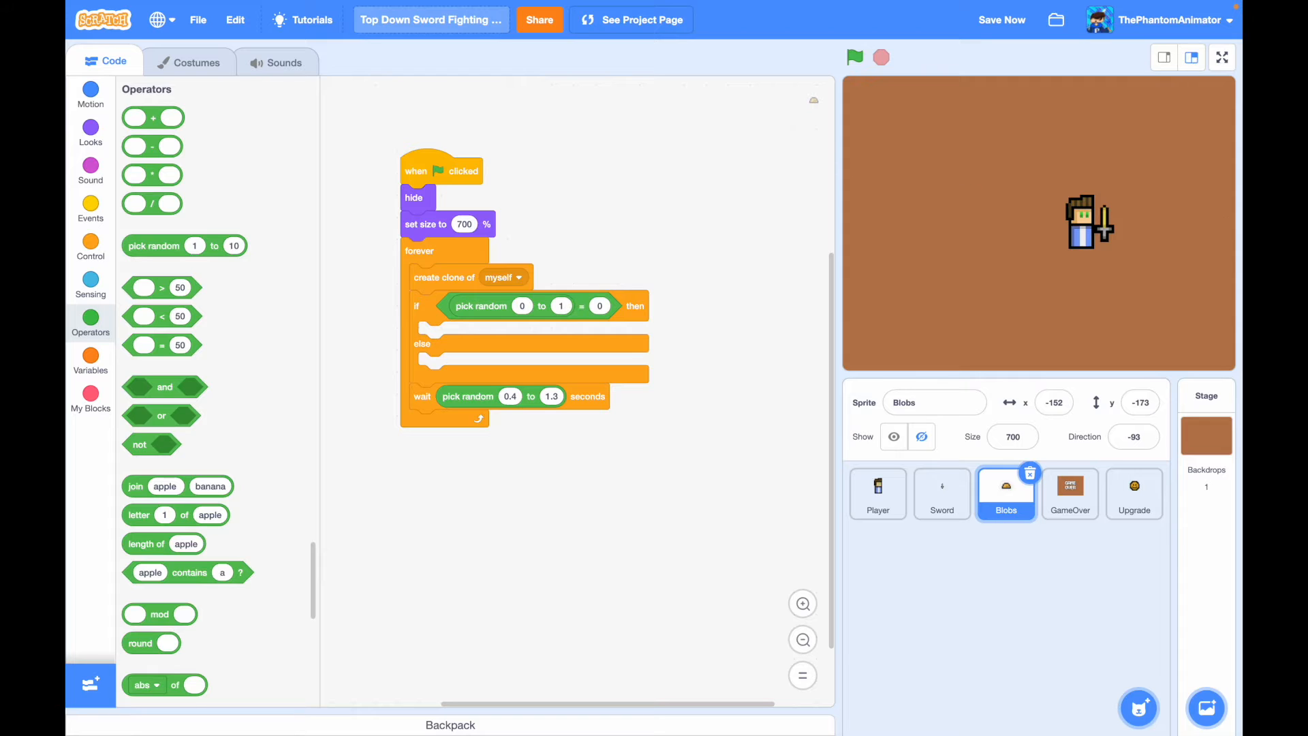
mouse_move(818, 603)
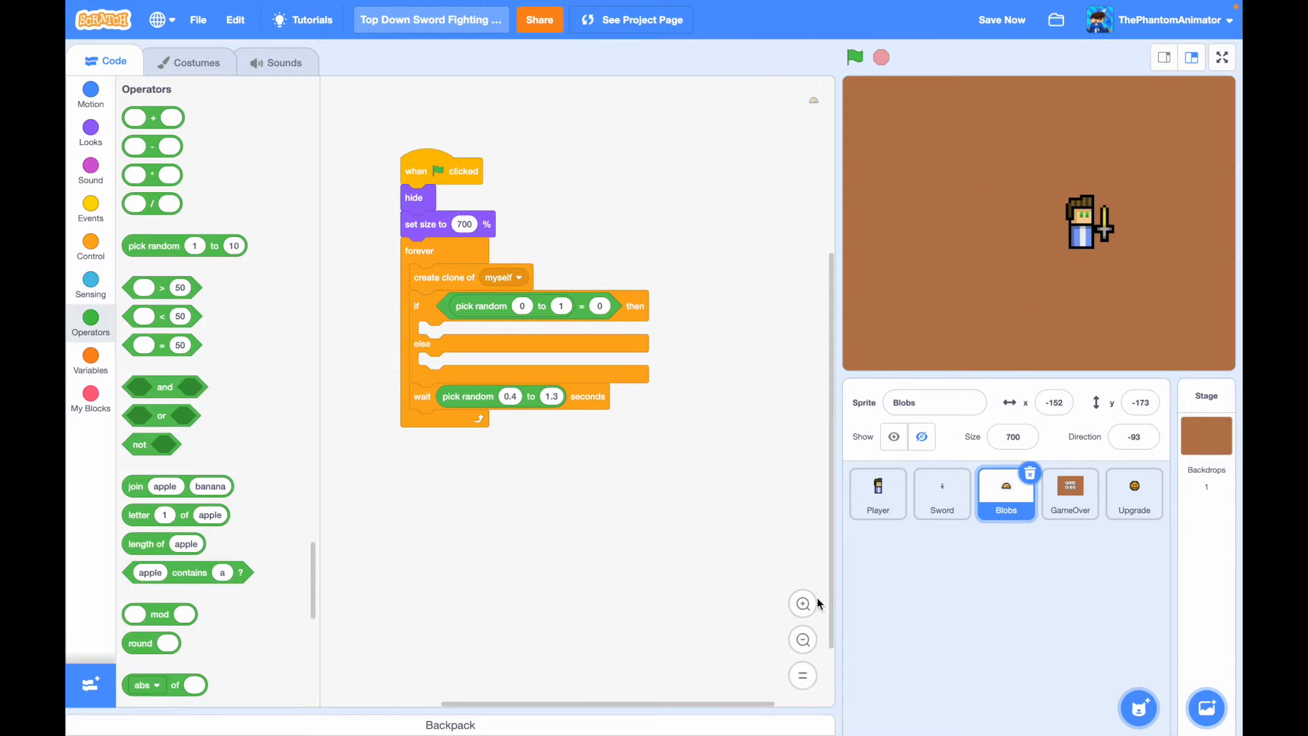
click(802, 604)
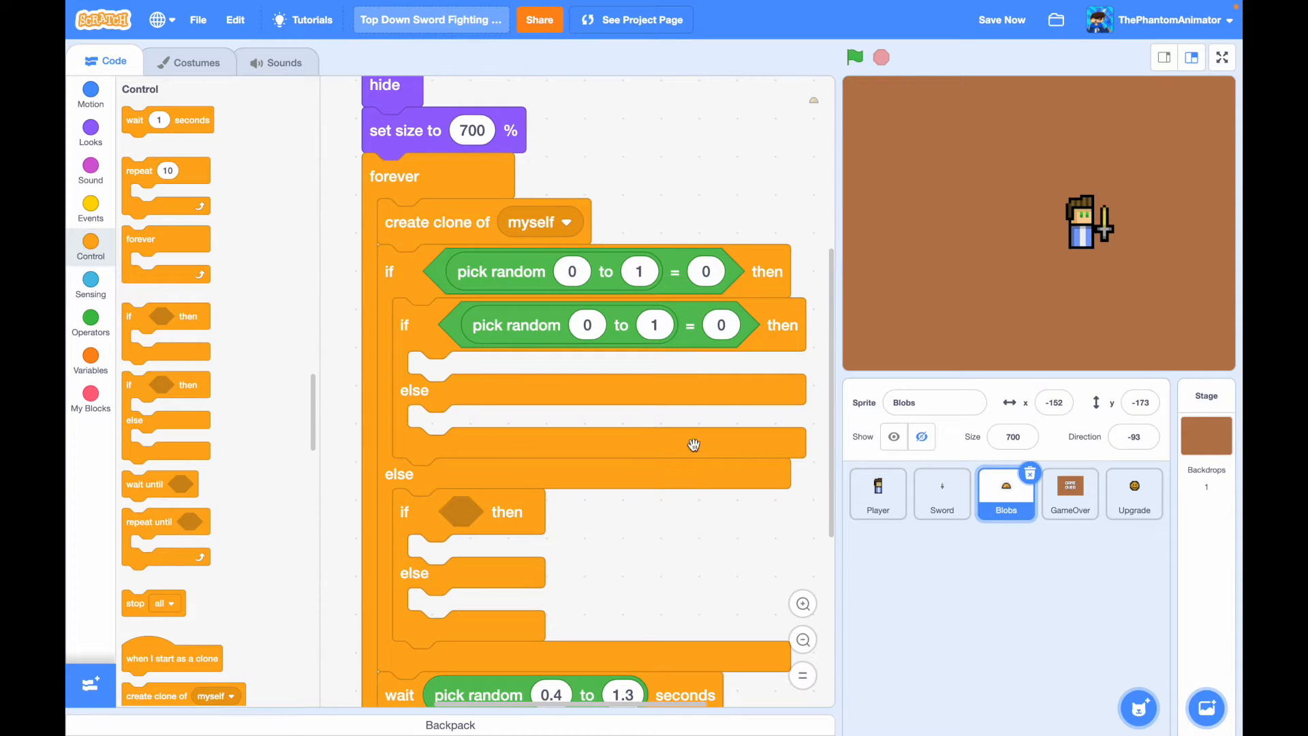
right_click(697, 339)
text(-250)
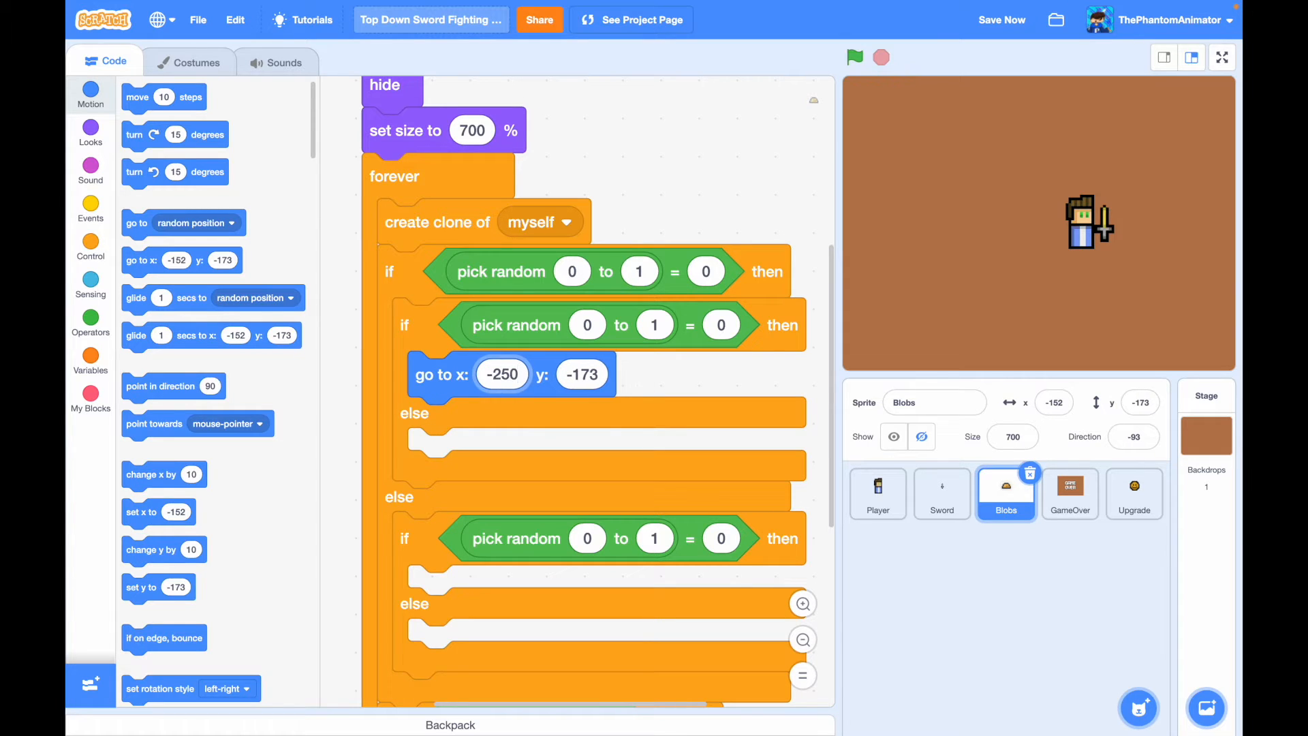
- Make spawn branches go to x -250 or 250 with a random y between -180 and 180
click(90, 323)
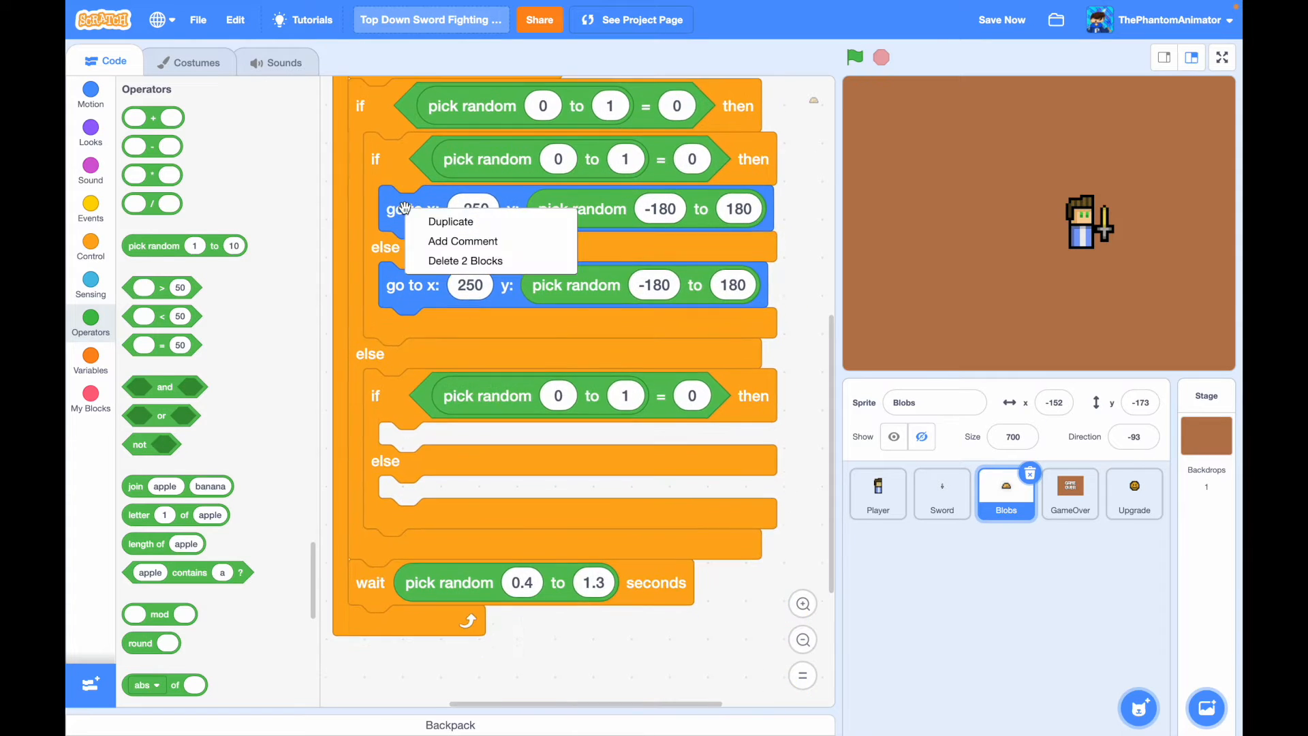
click(452, 221)
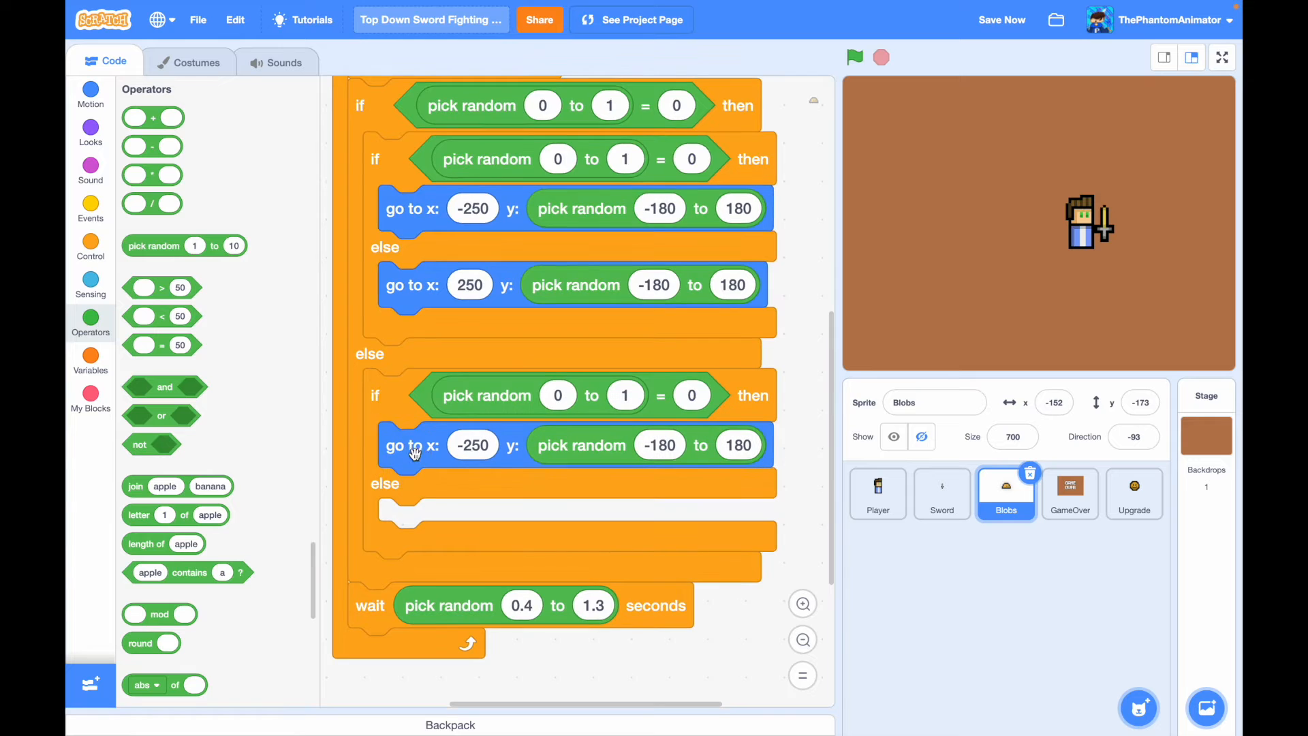
mouse_move(588, 456)
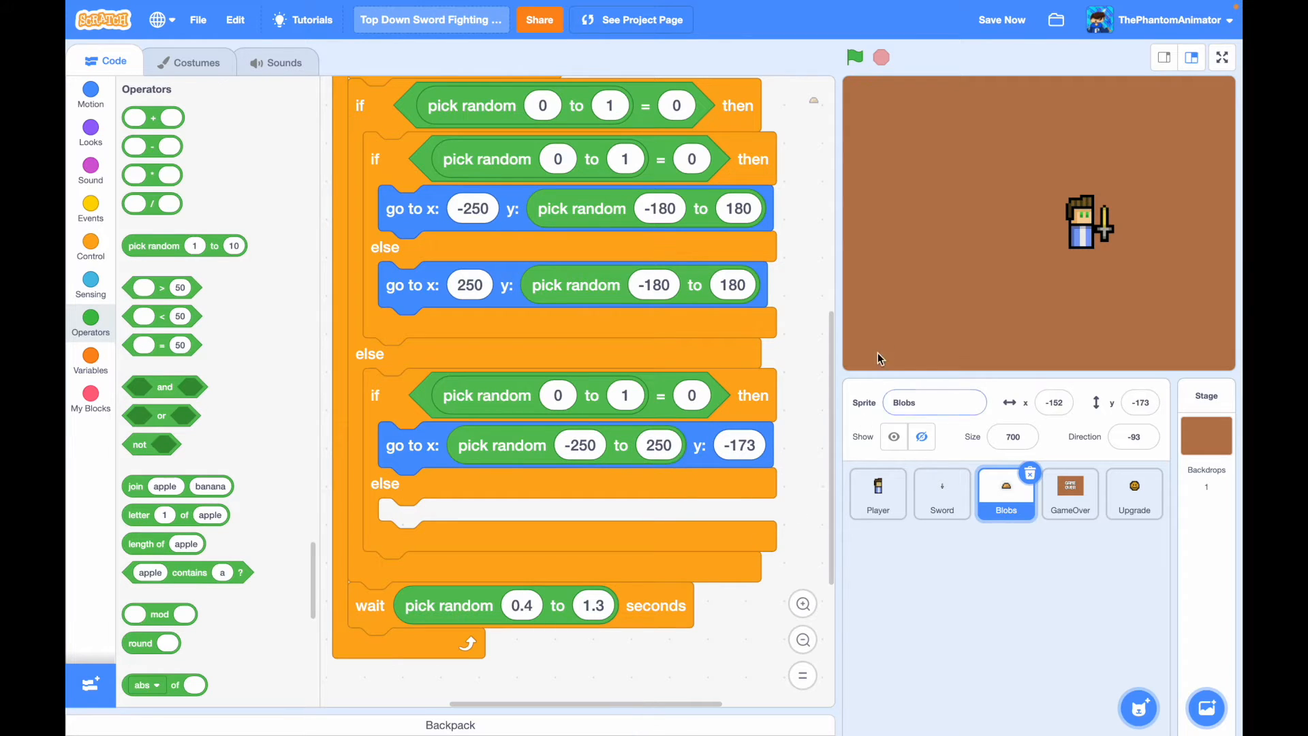
mouse_move(851, 206)
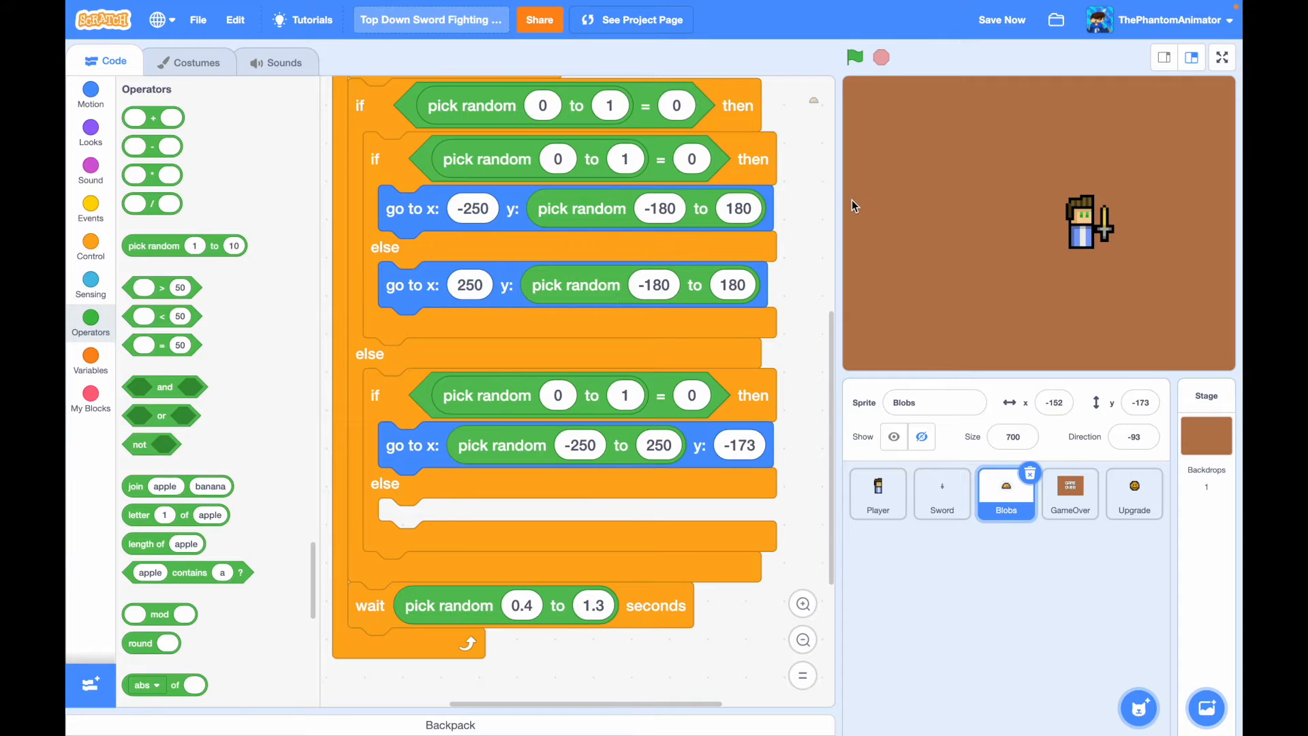
mouse_move(1097, 247)
text(-180)
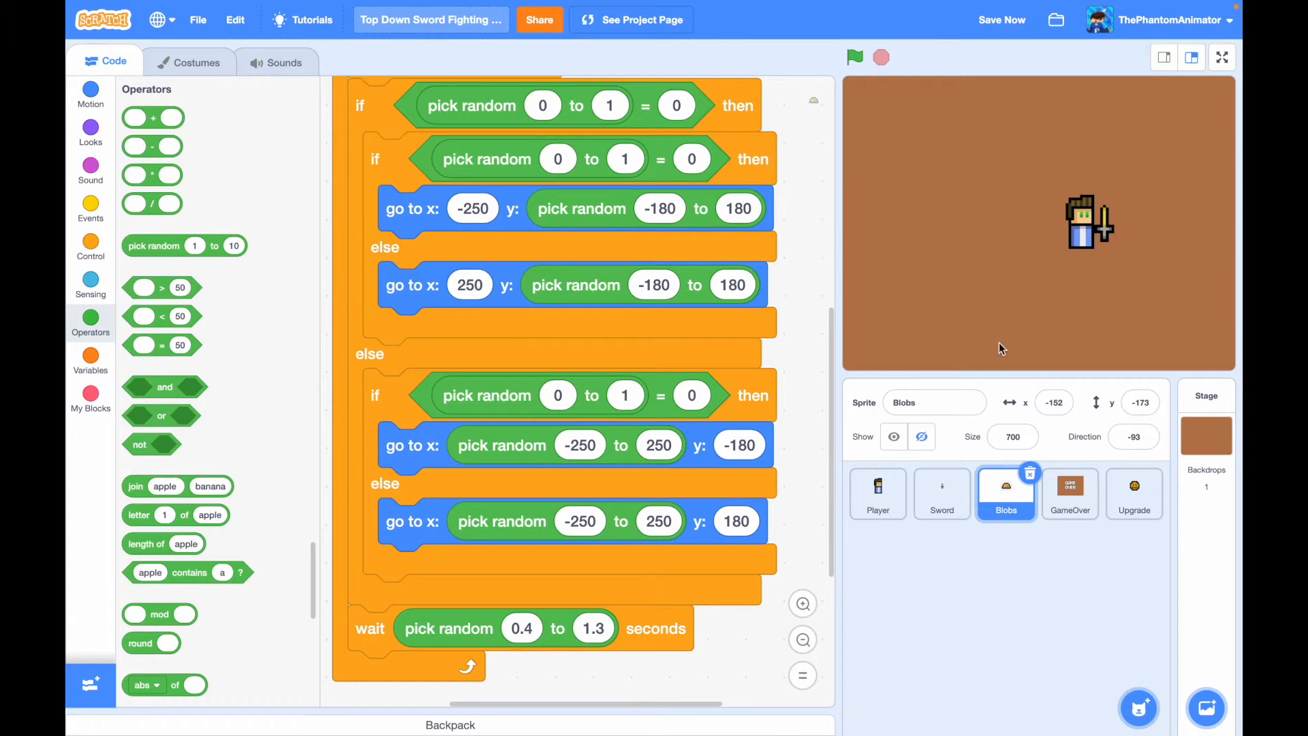
mouse_move(800, 218)
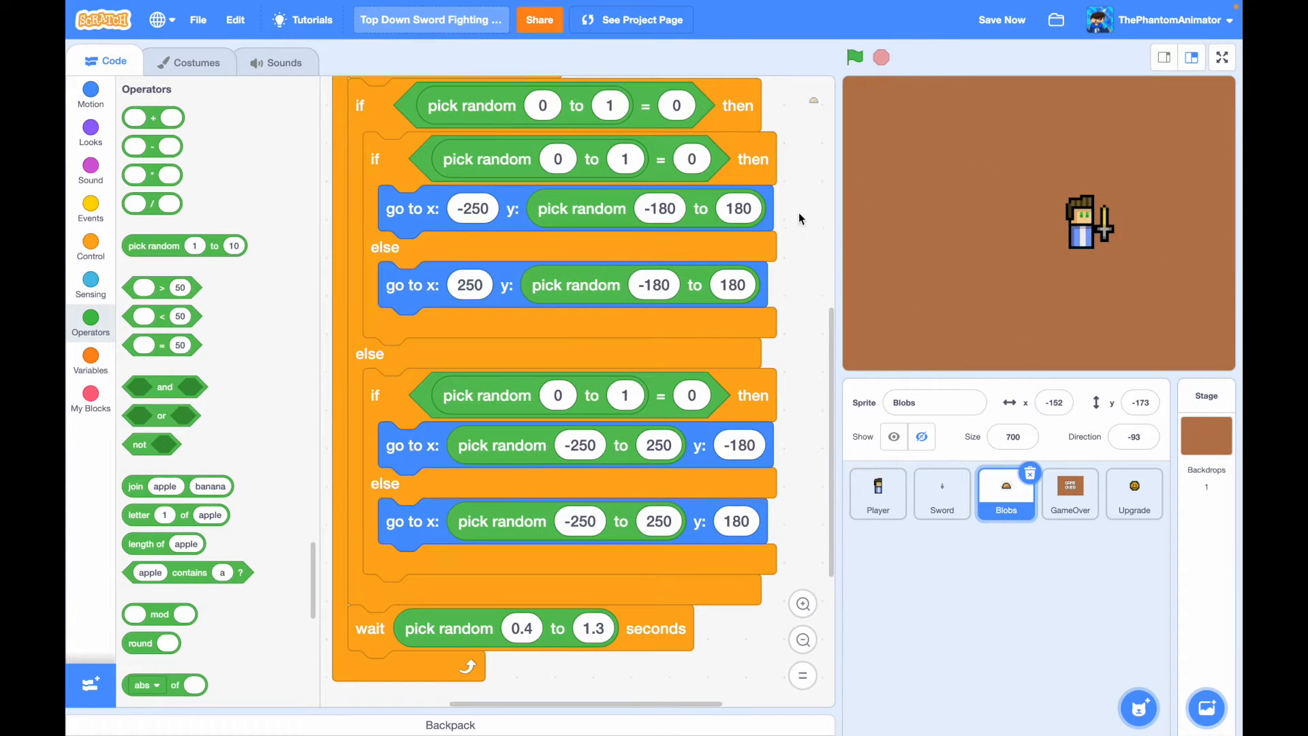
- Add a 'when I start as a clone' script that shows and branches with random if-else checks
scroll(up, 3)
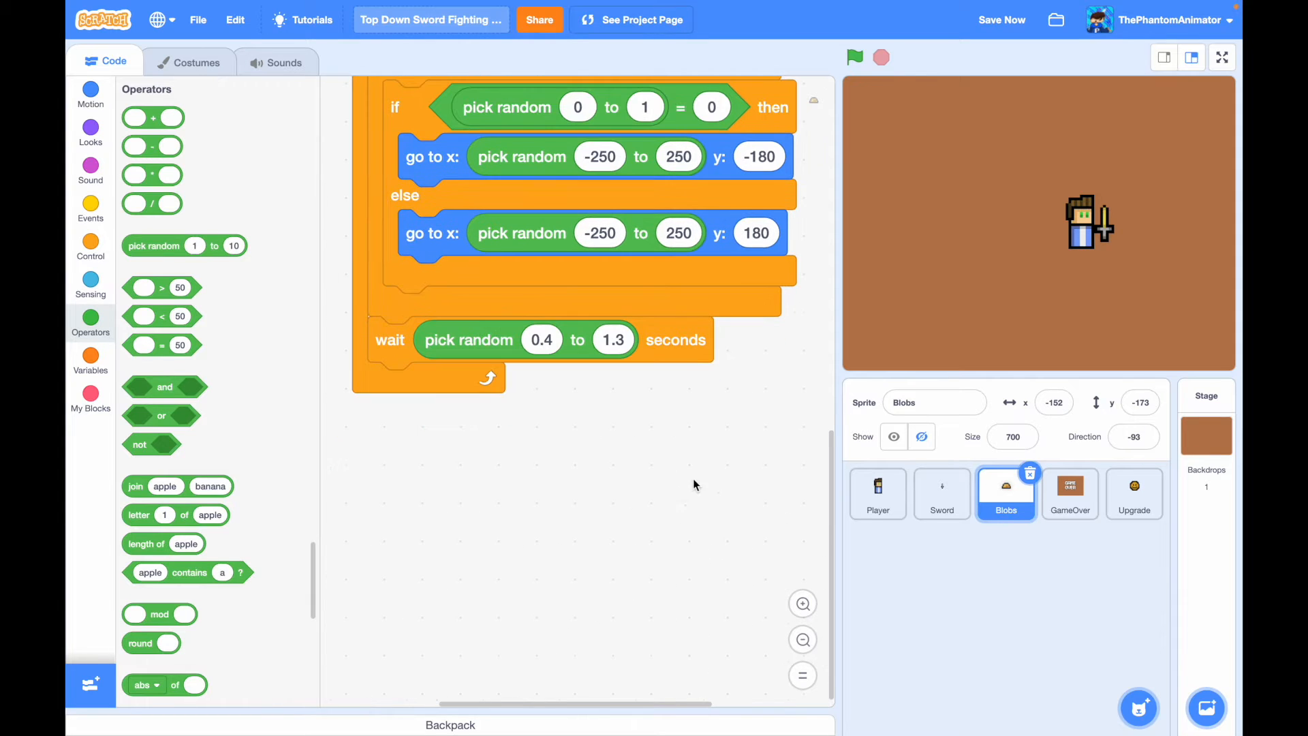
click(90, 246)
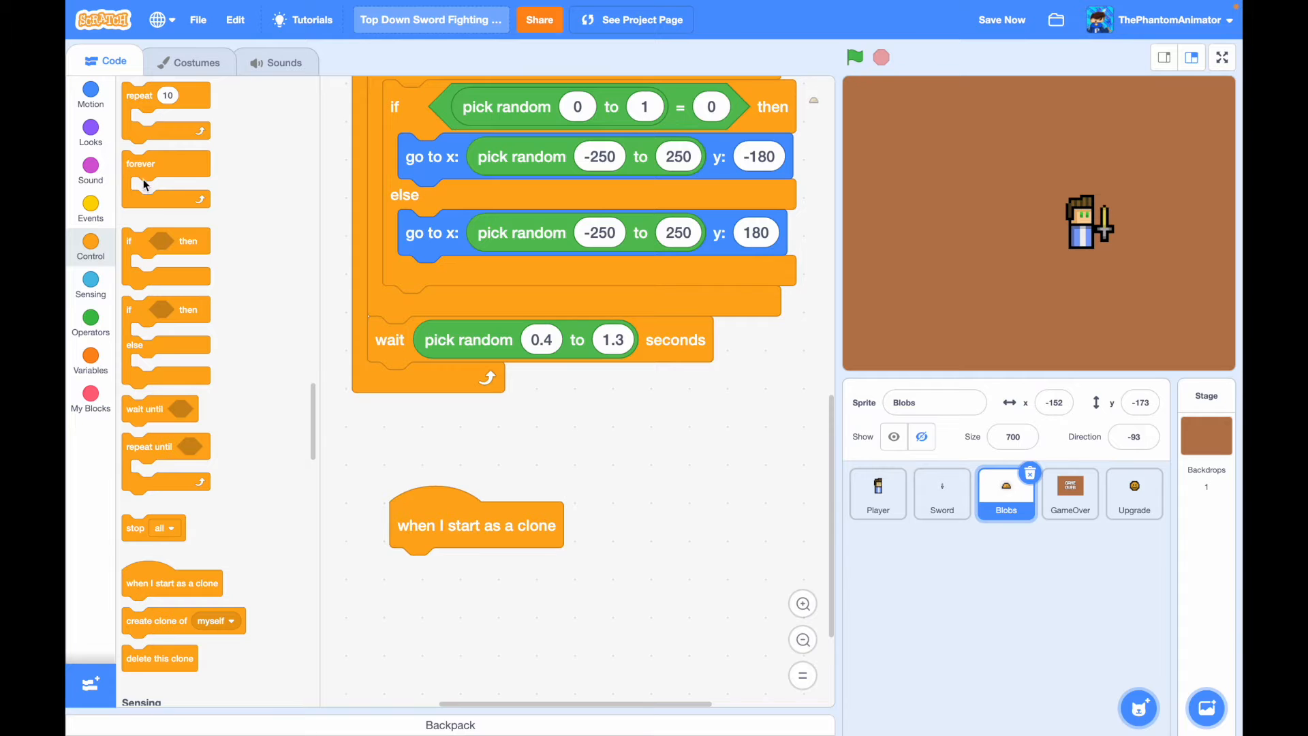
click(90, 131)
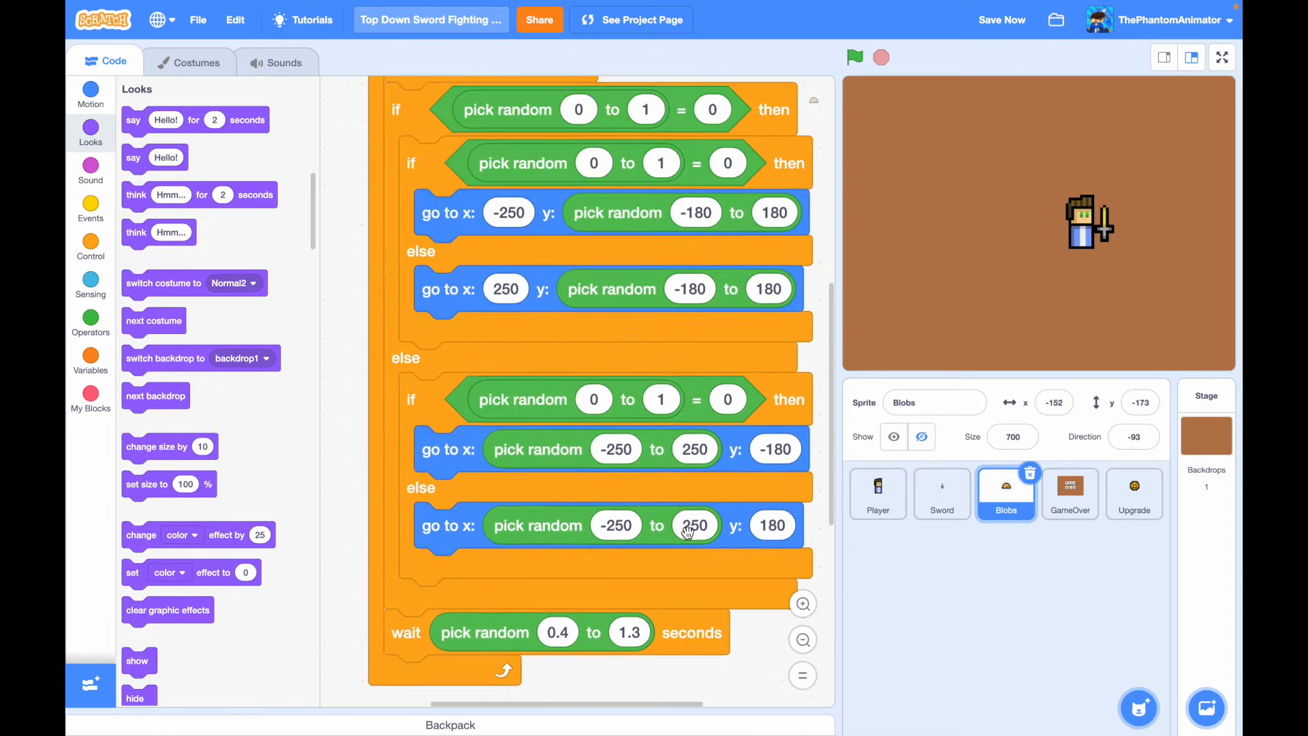
scroll(down, 3)
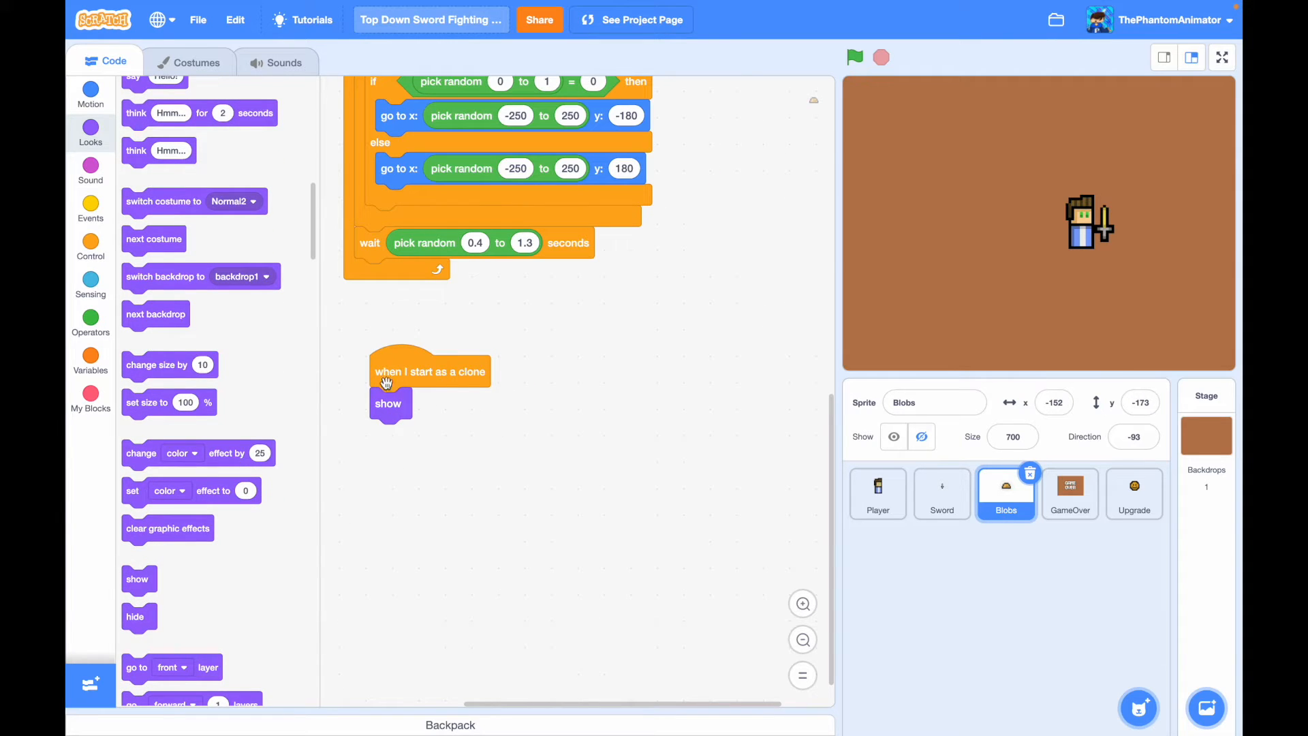
click(90, 247)
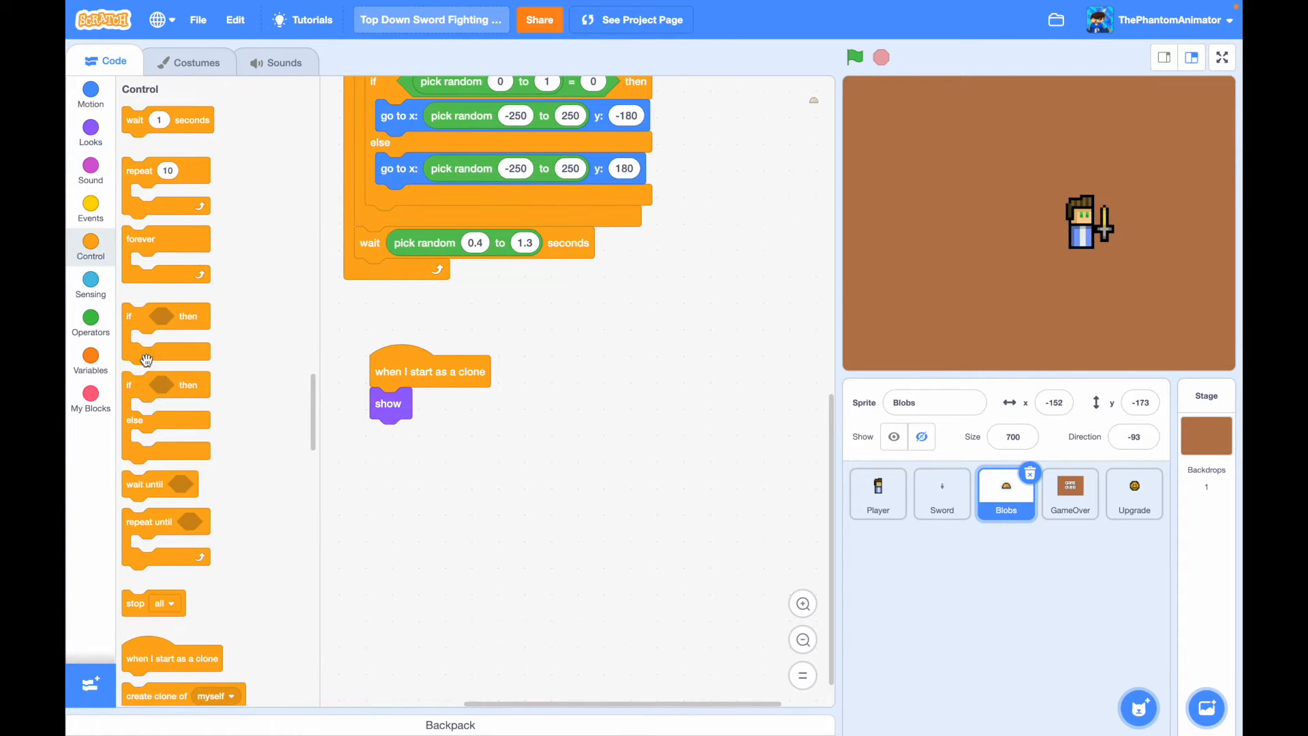
drag(165, 408, 421, 435)
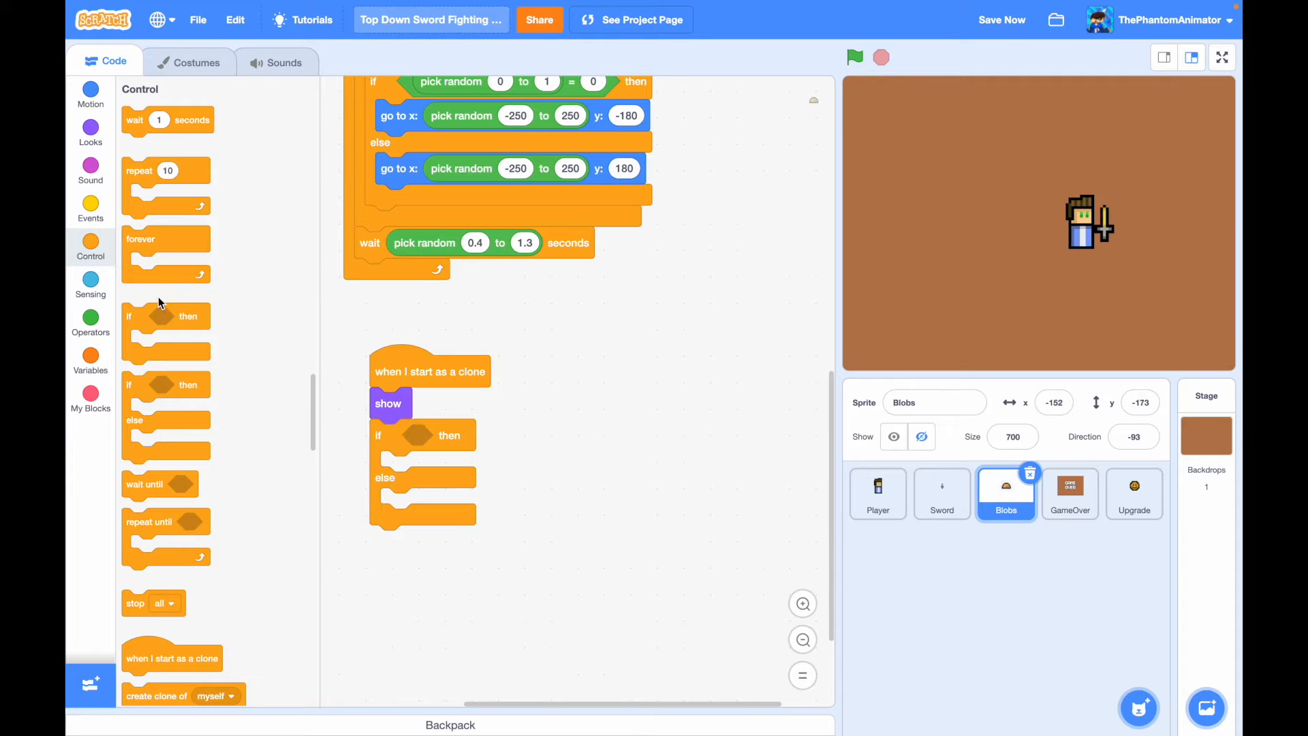
click(90, 318)
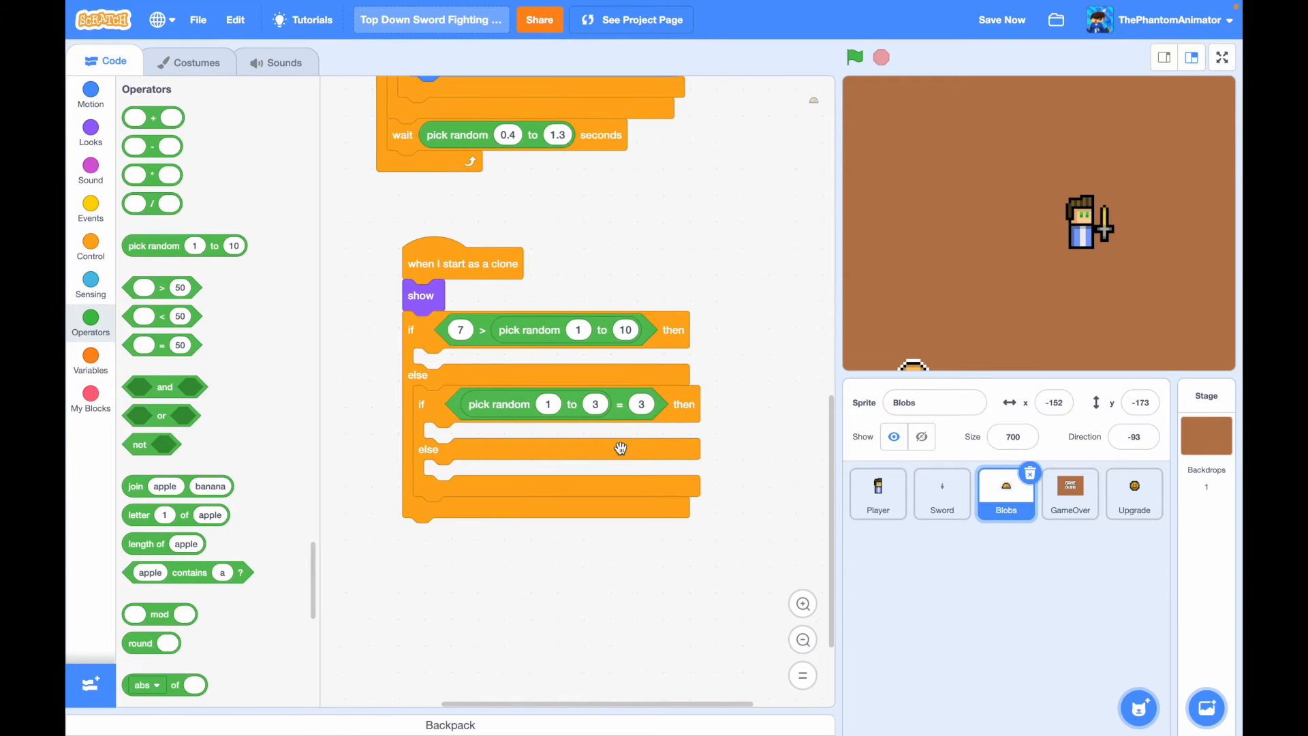
- Set the branch costumes to Normal1, Bonus1 at 600% size, and Evil1
click(90, 133)
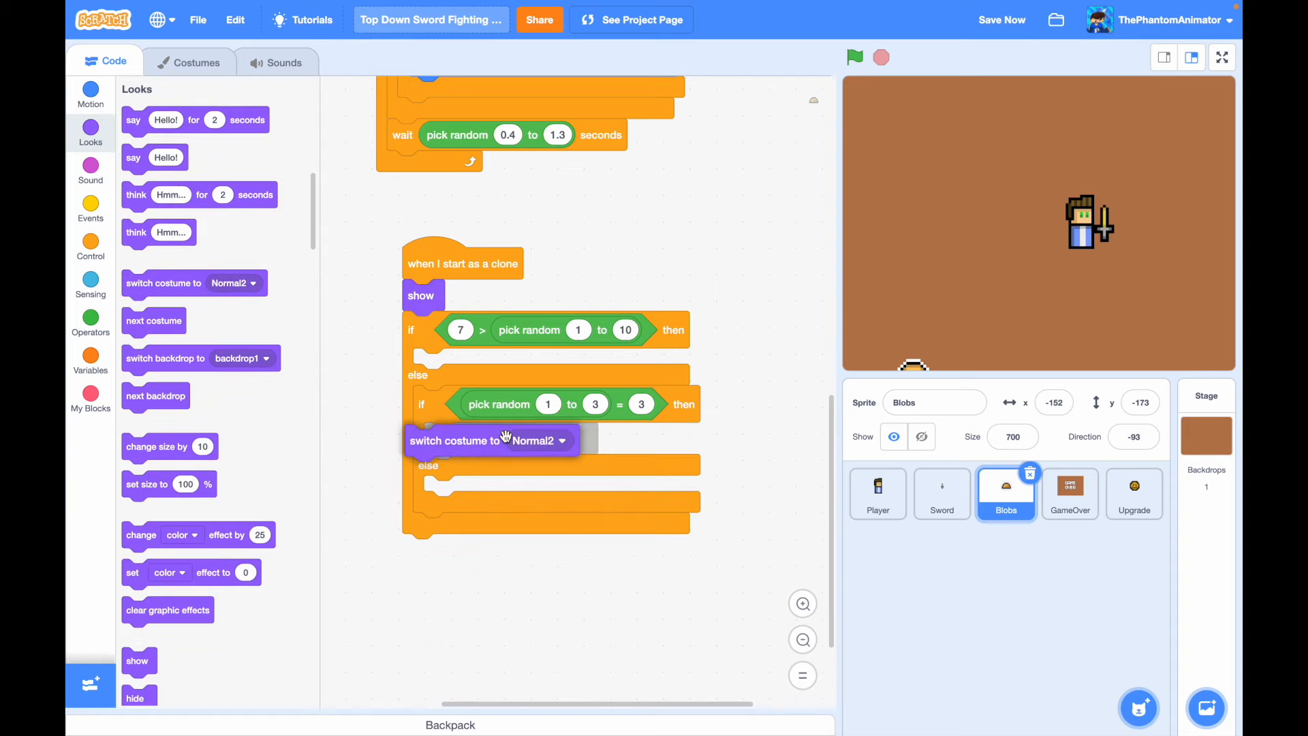
click(555, 440)
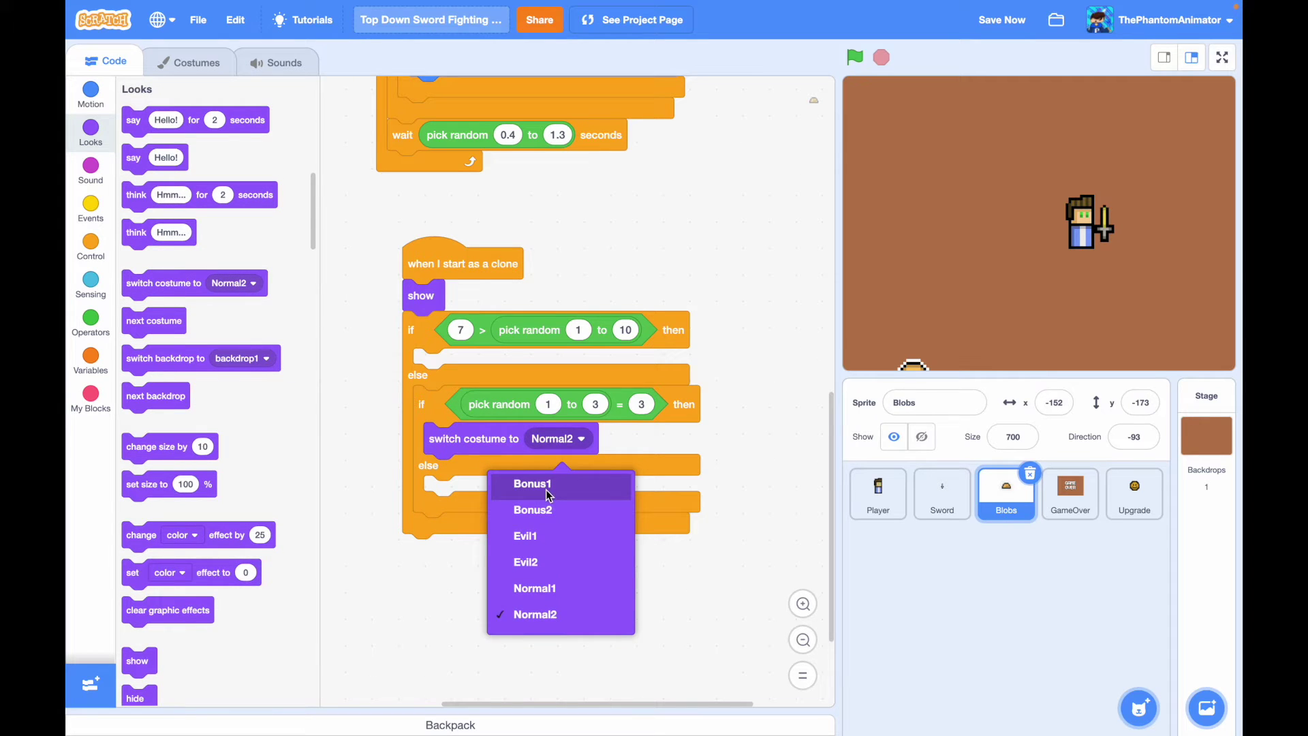
click(533, 484)
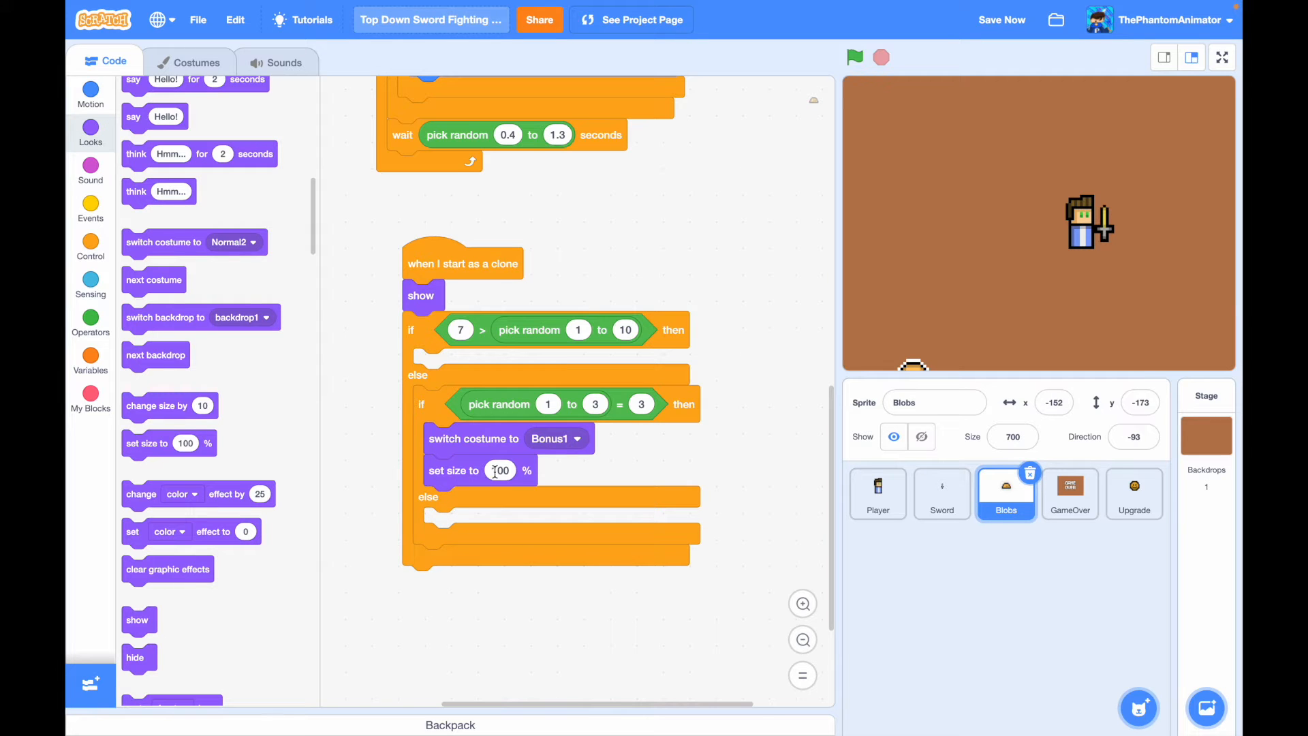
text(600)
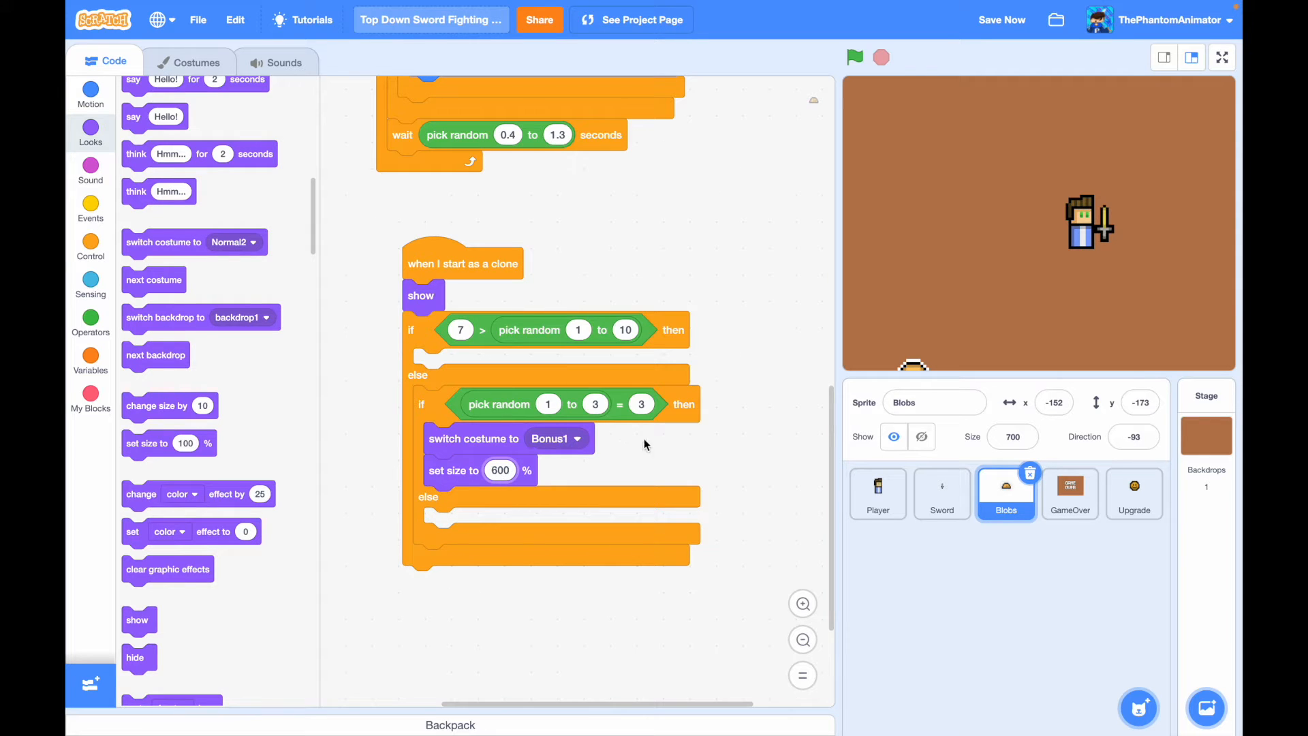
click(196, 61)
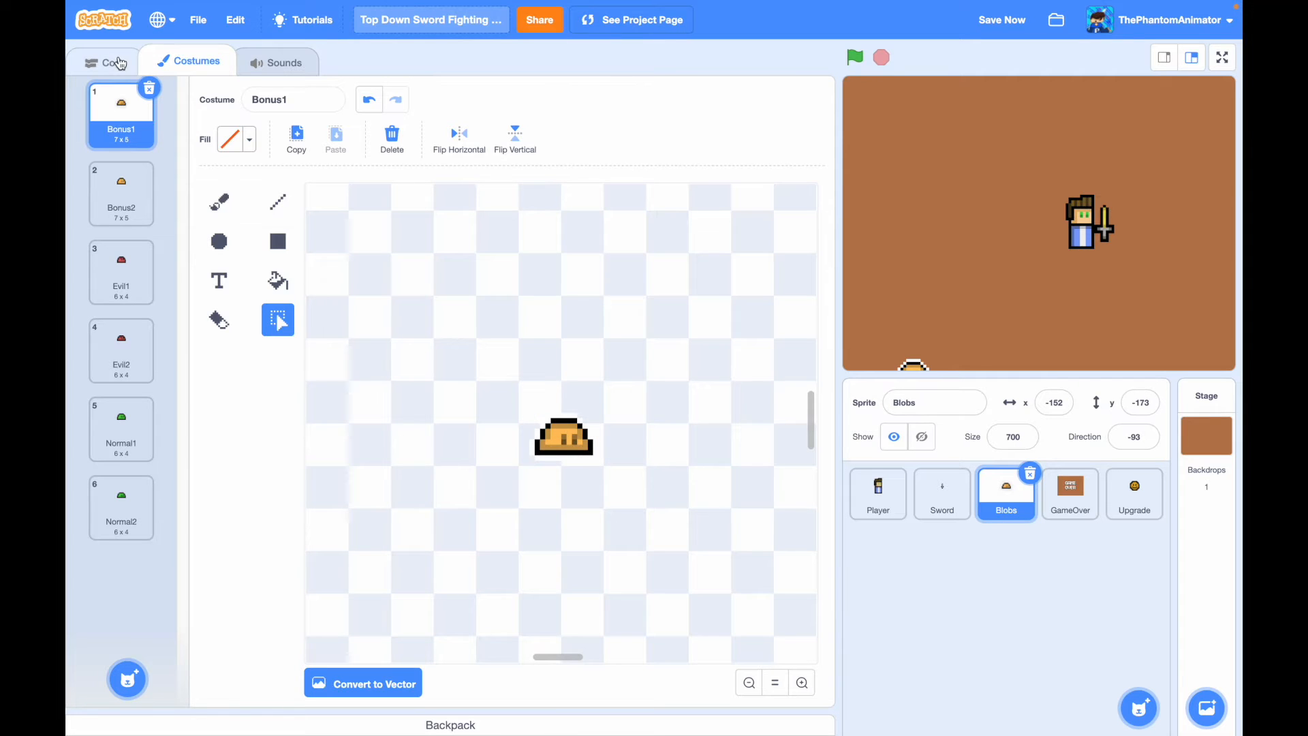
click(106, 61)
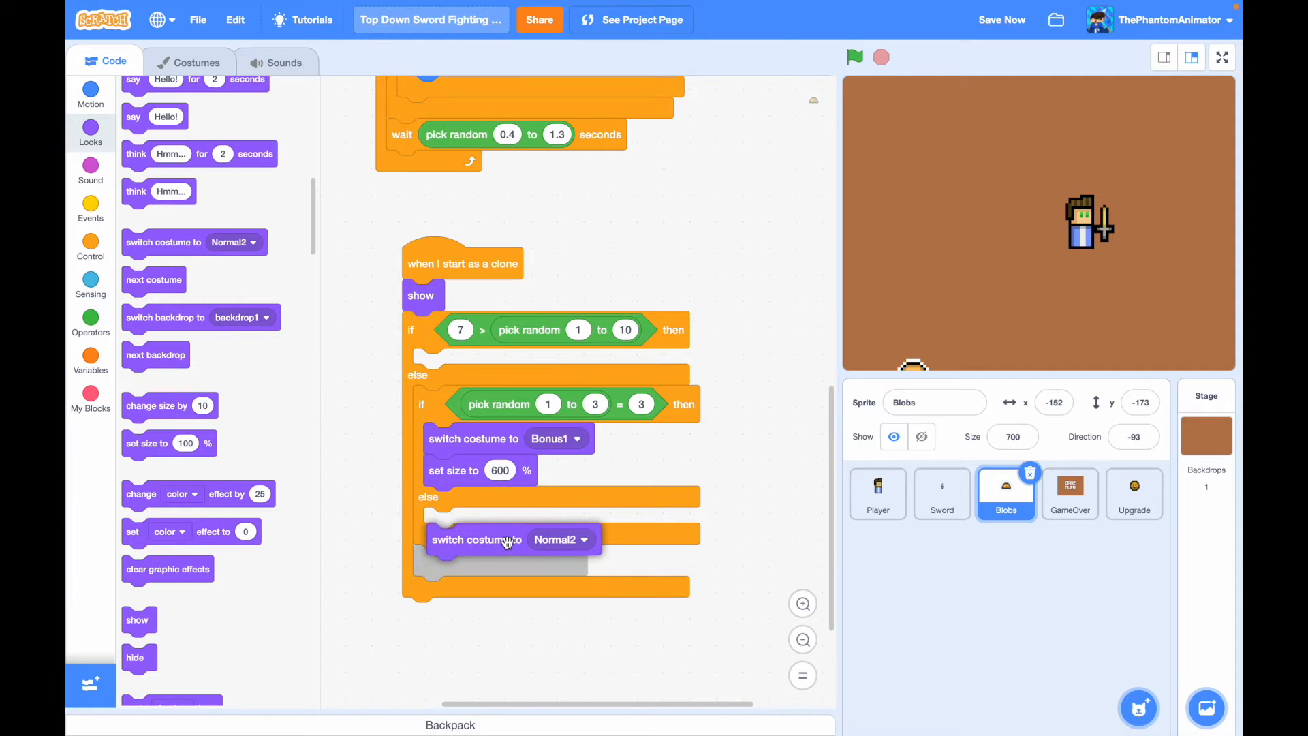
click(585, 524)
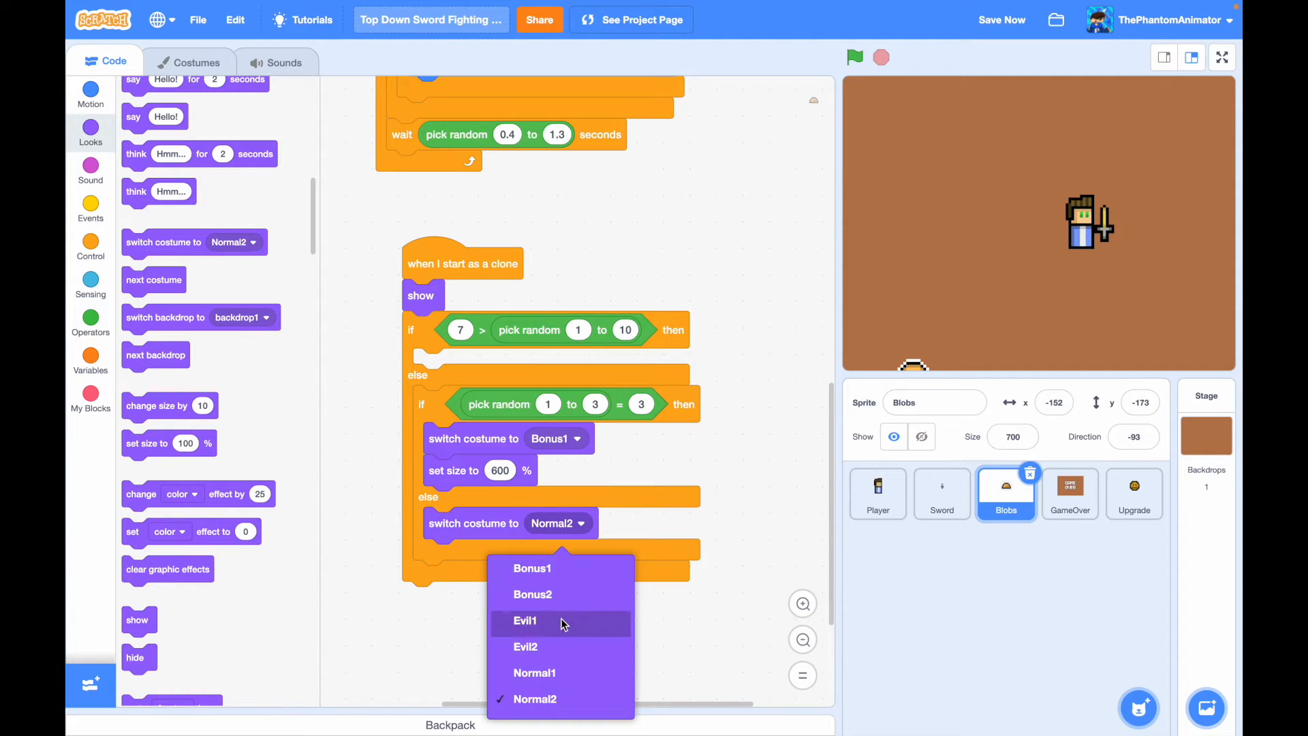
click(523, 621)
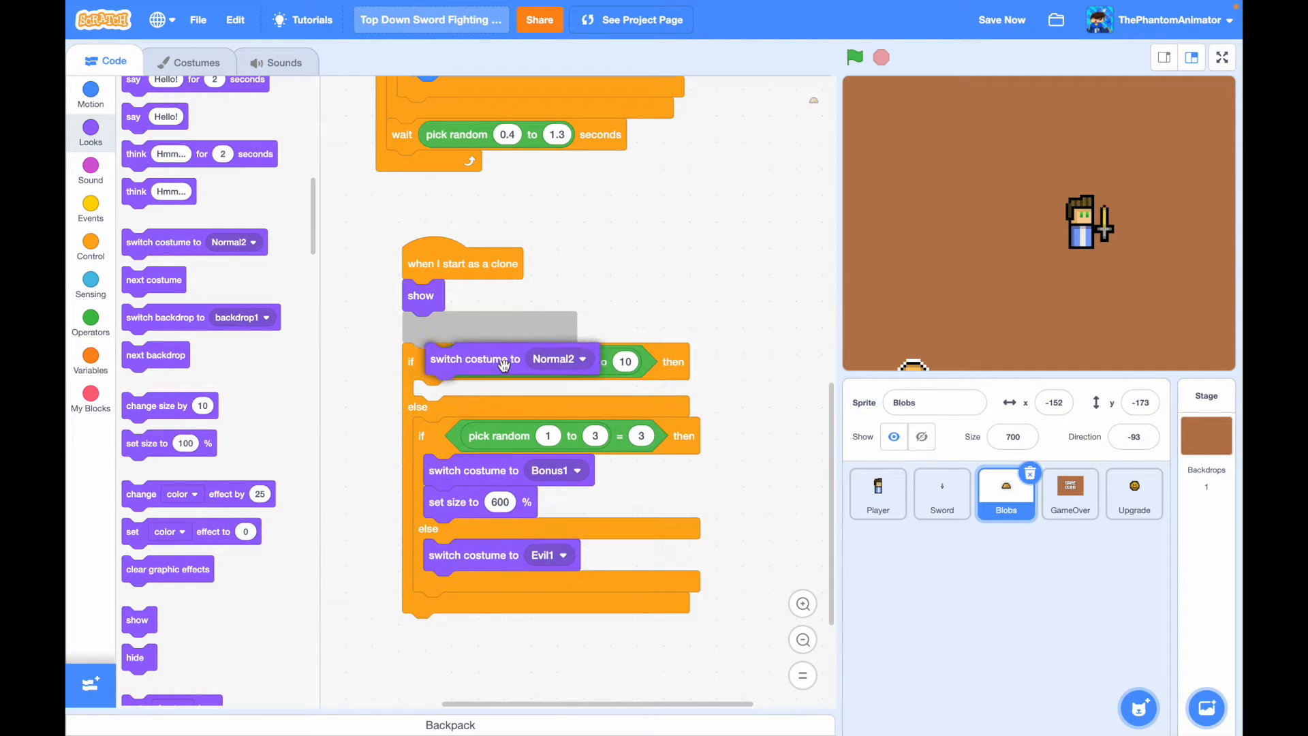
click(547, 364)
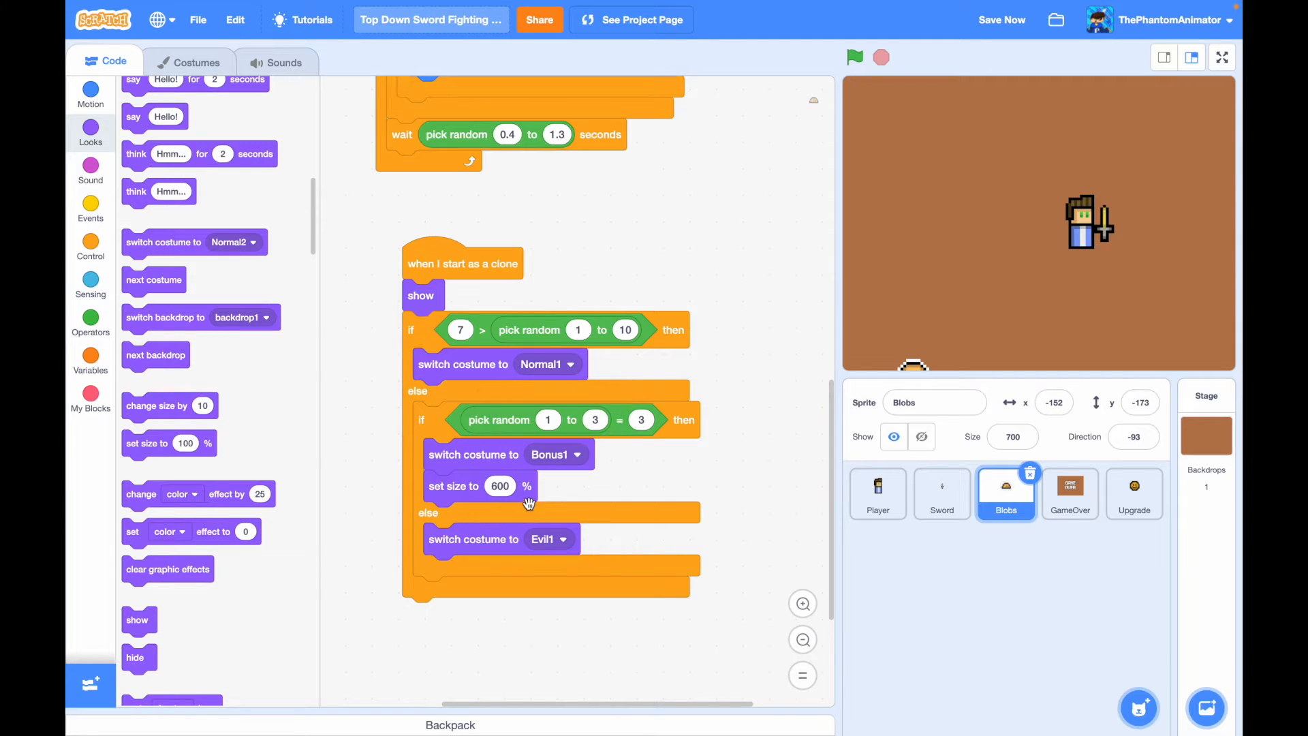
mouse_move(489, 346)
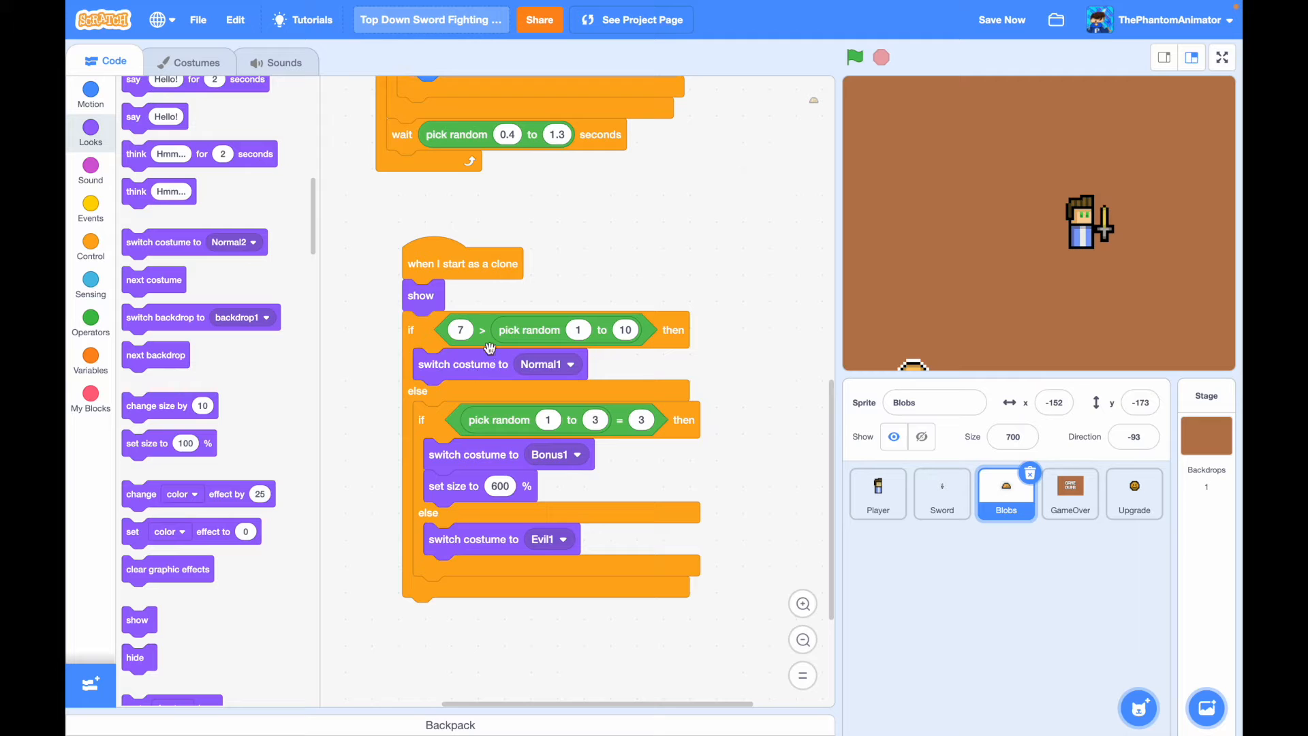
mouse_move(488, 478)
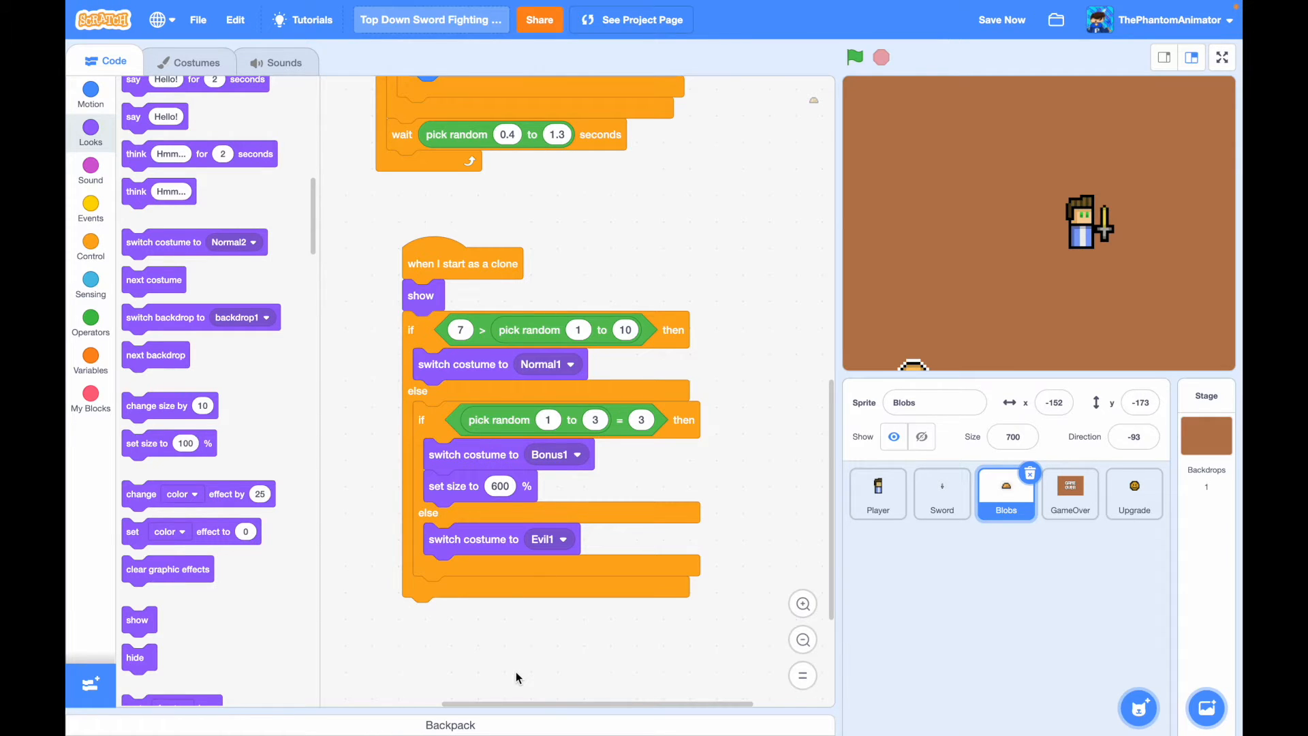
- Add a clone loop switching to costume number − 1 every 0.5 s, then go to the Player sprite
click(90, 247)
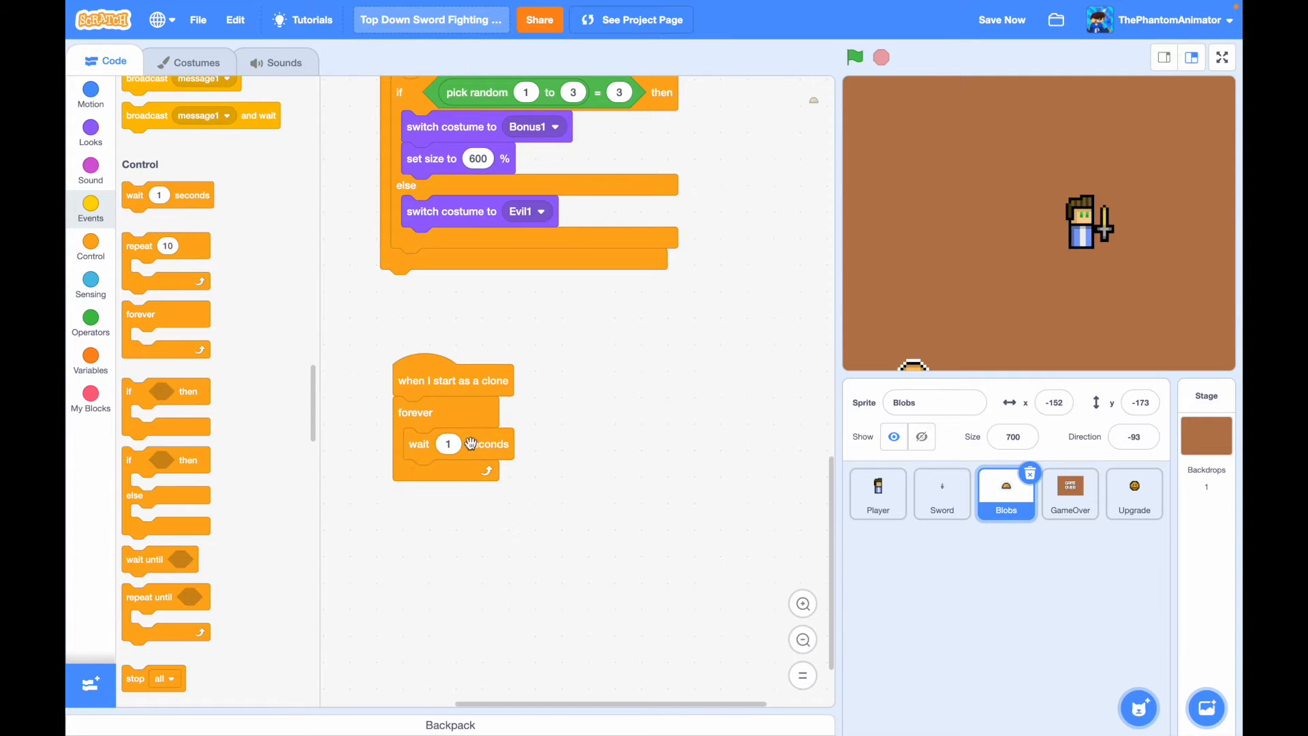
text(0.5)
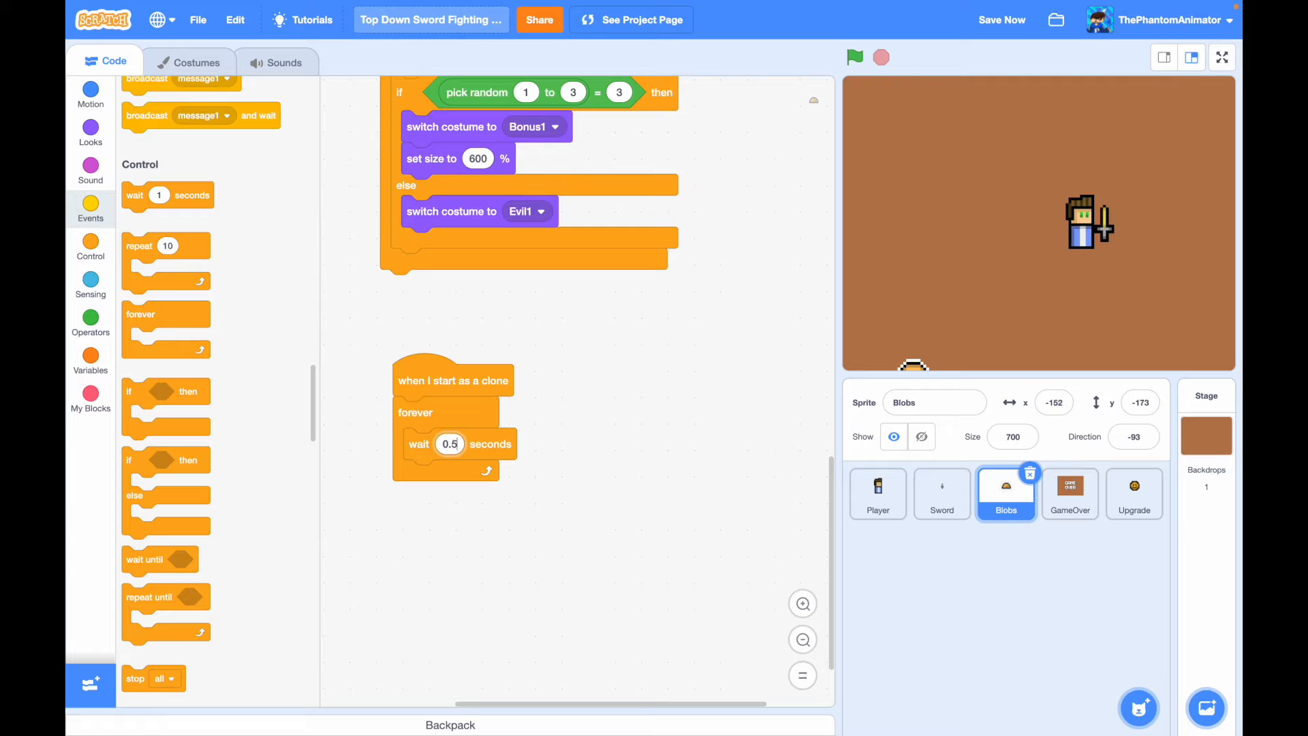
click(90, 131)
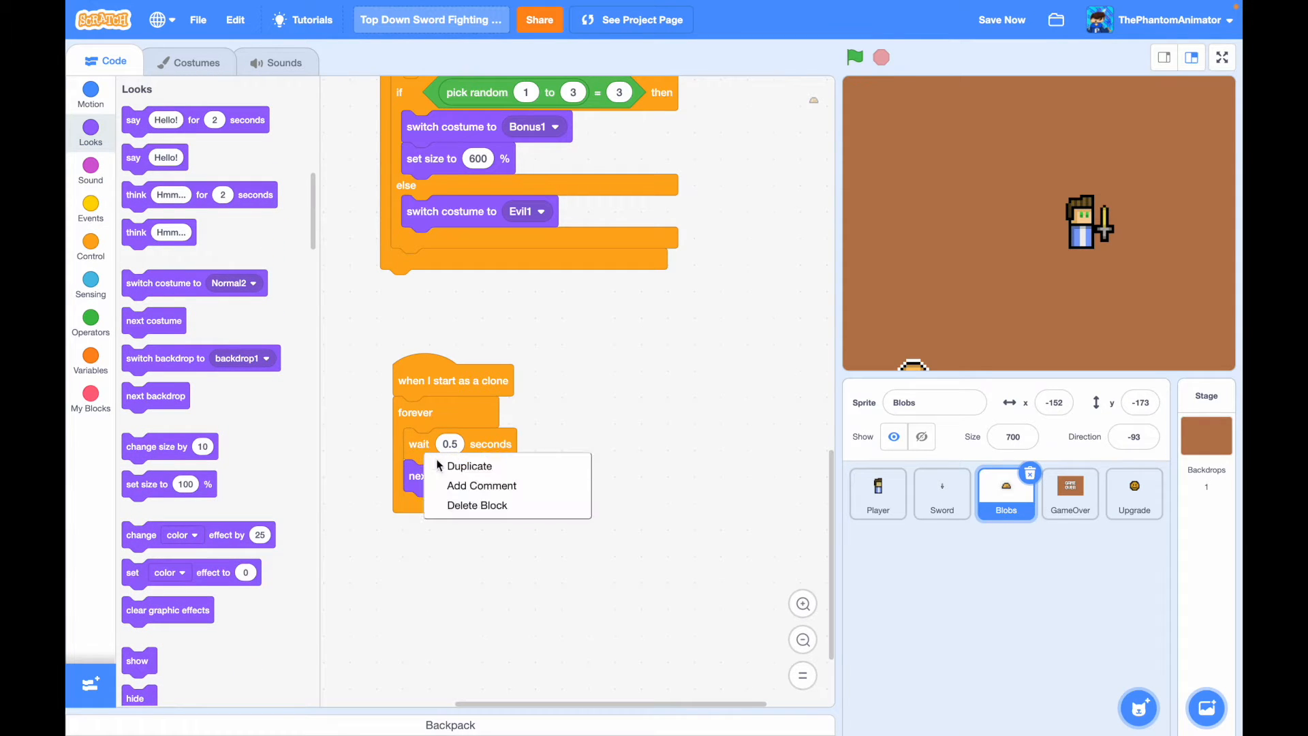
click(471, 466)
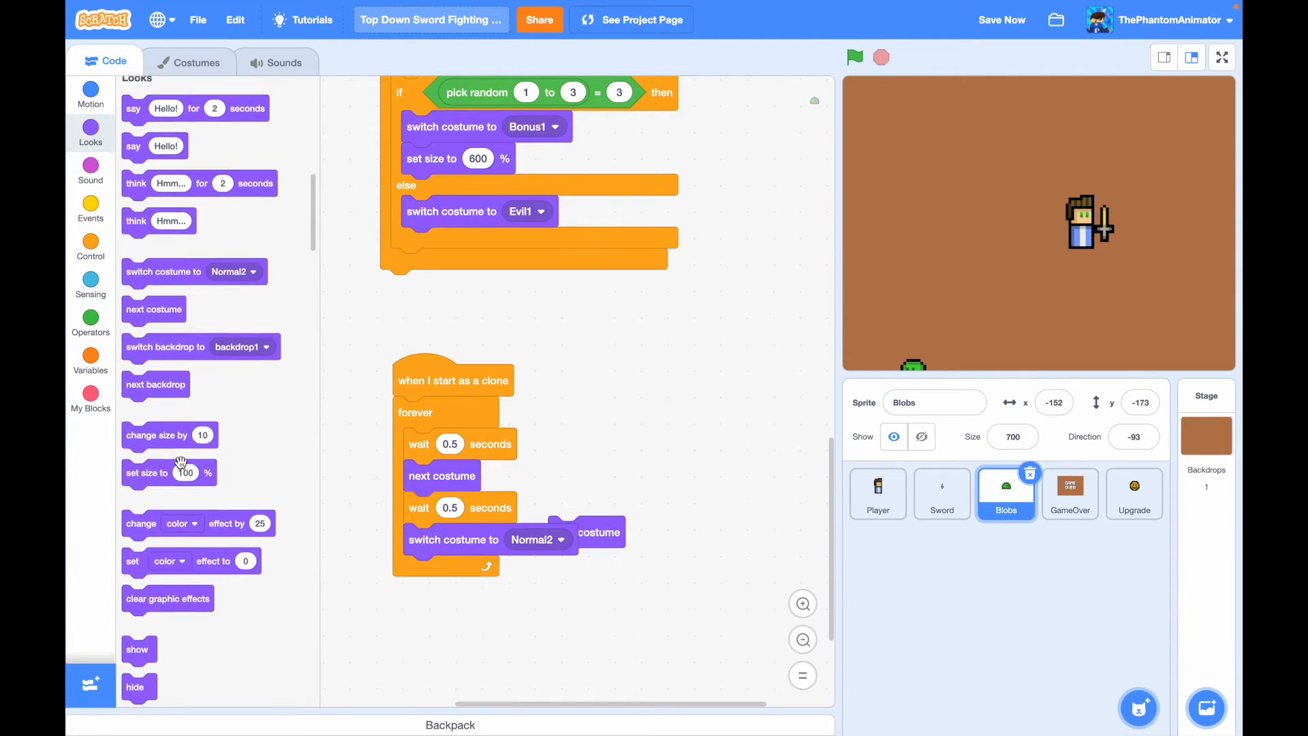
scroll(down, 3)
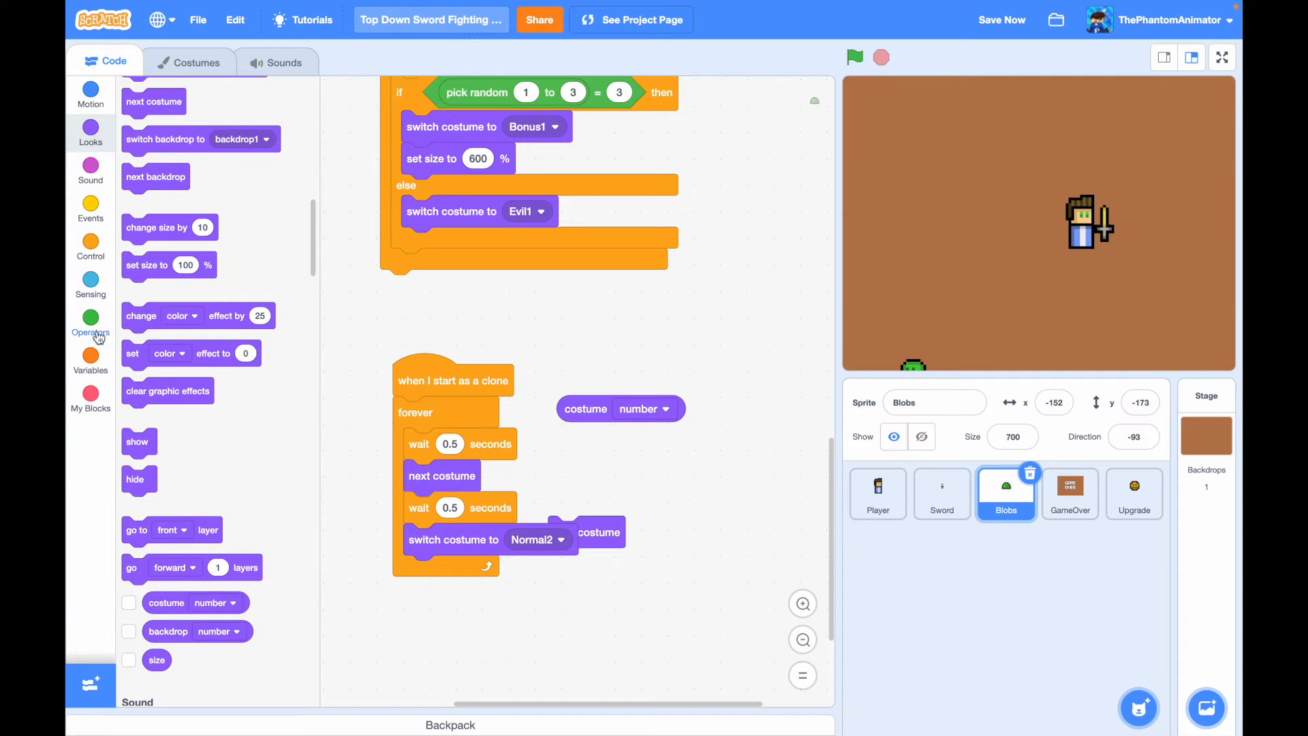
click(90, 322)
text(1)
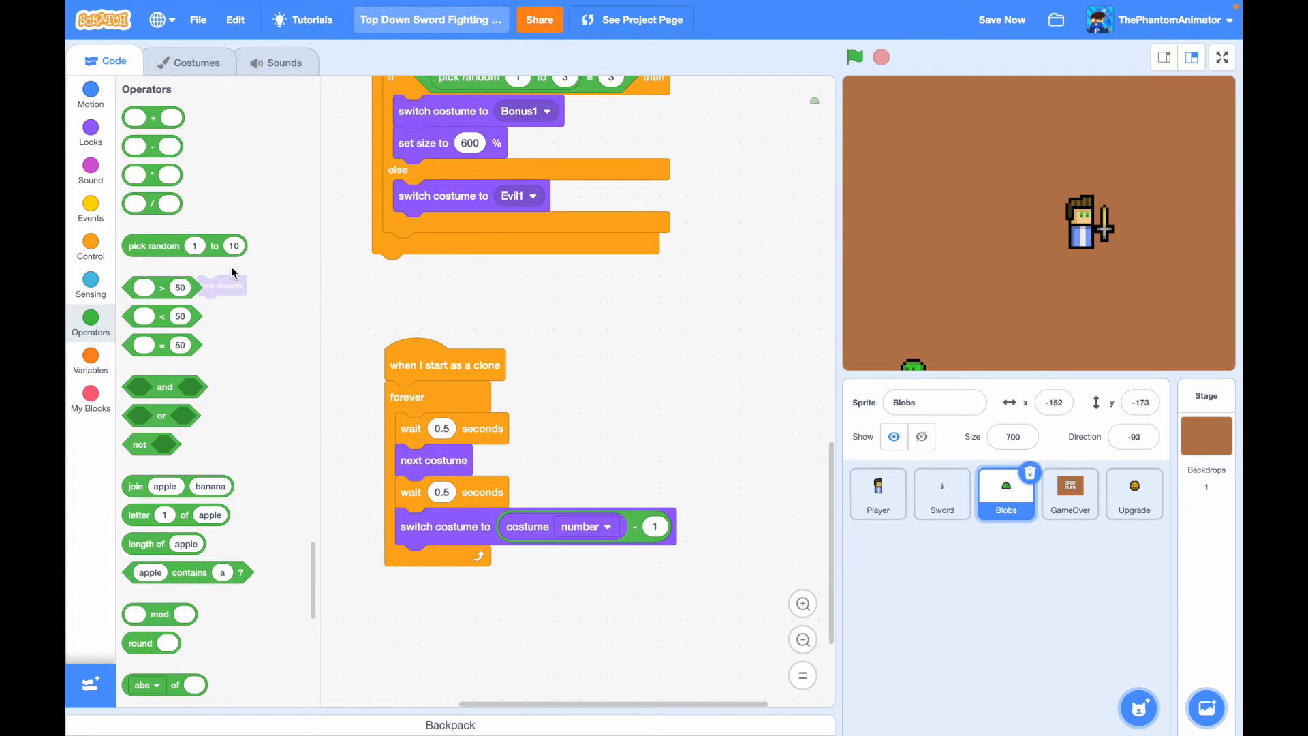
click(877, 494)
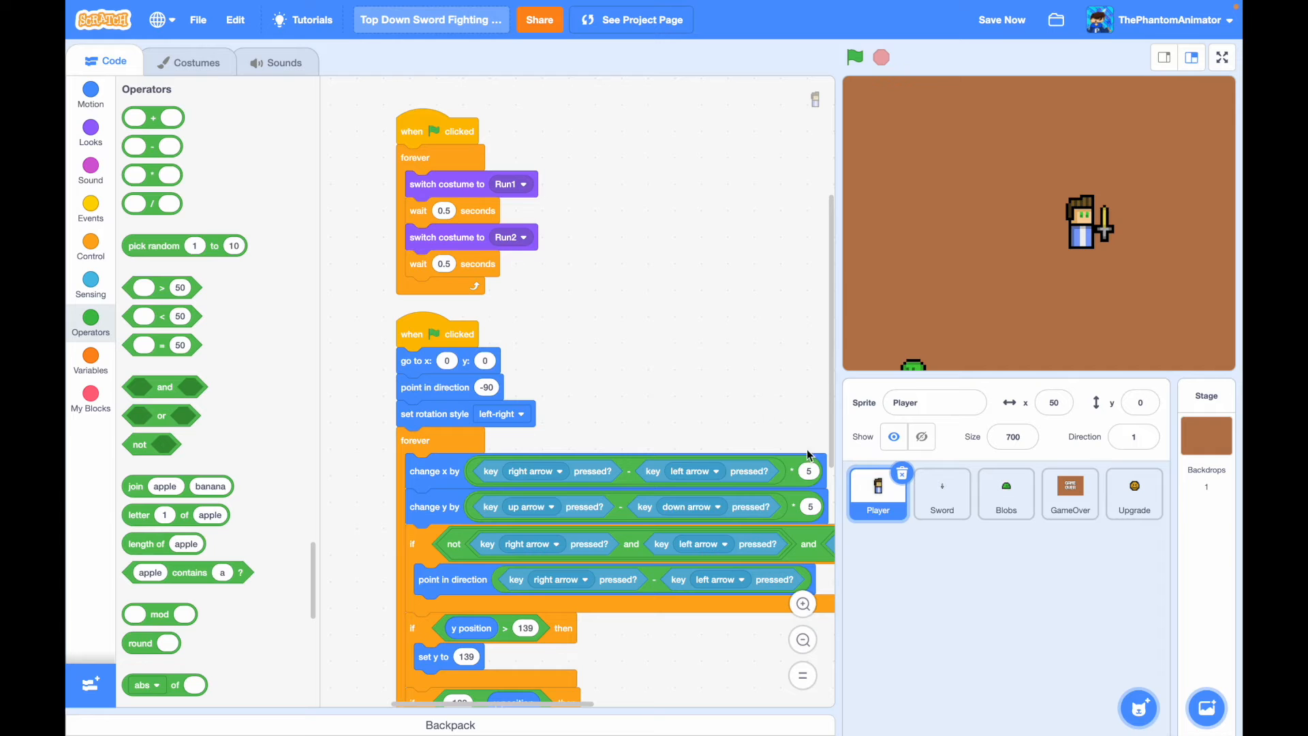
- Run the game with the green flag to test the blobs, then return to the Blobs scripts
click(1191, 57)
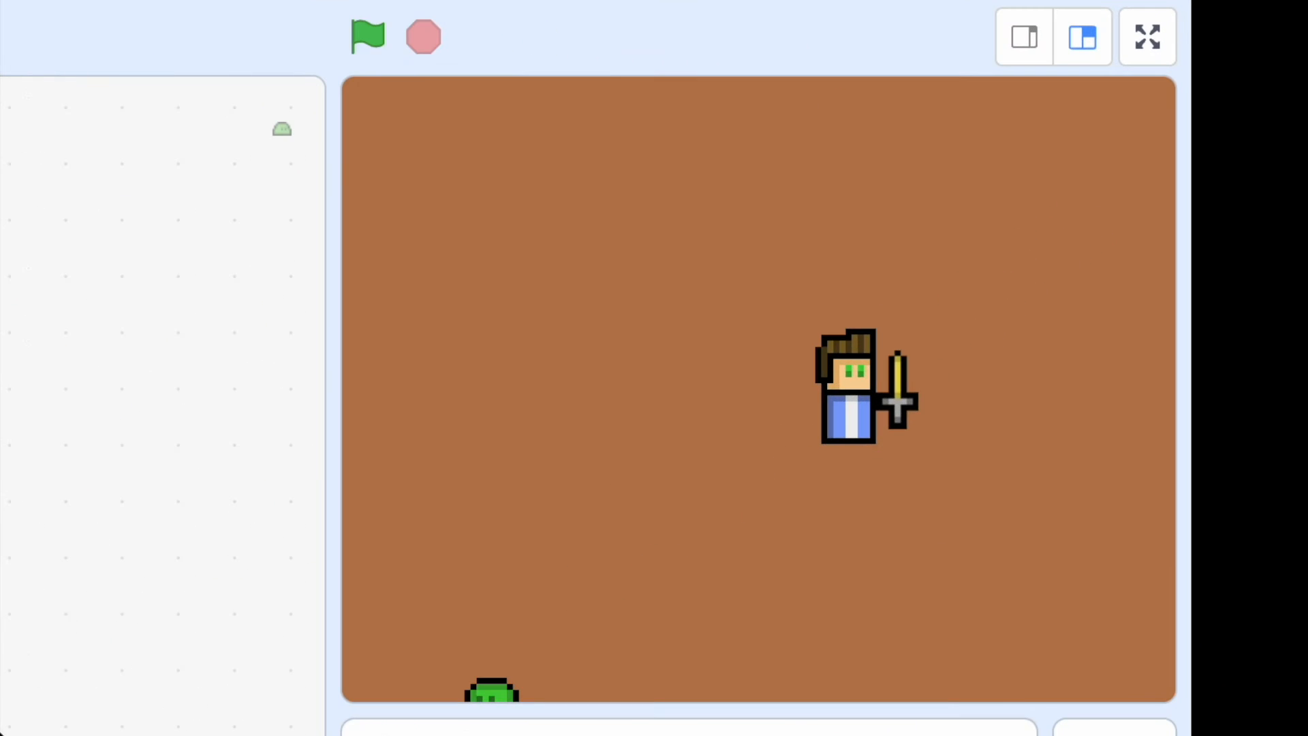
click(366, 35)
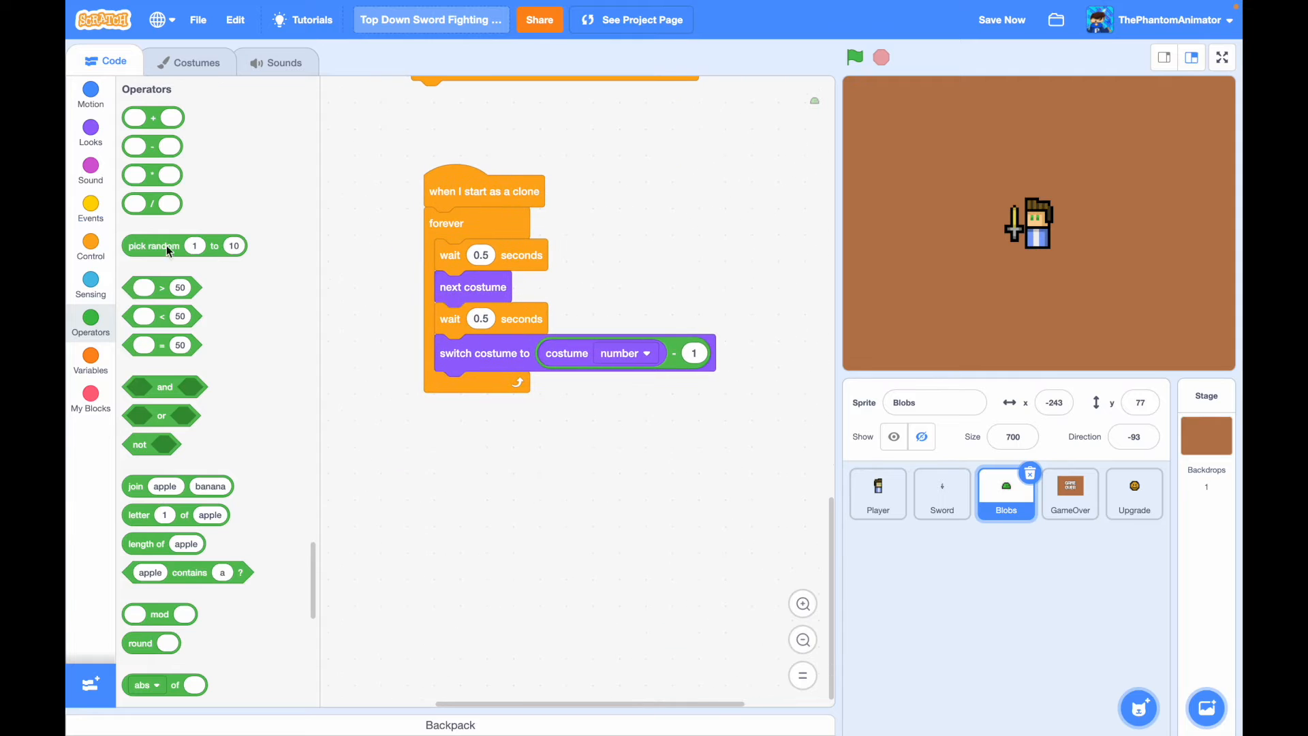
- Add a clone script: brightness 0, left-right rotation, point towards Player, direction − 10
click(90, 247)
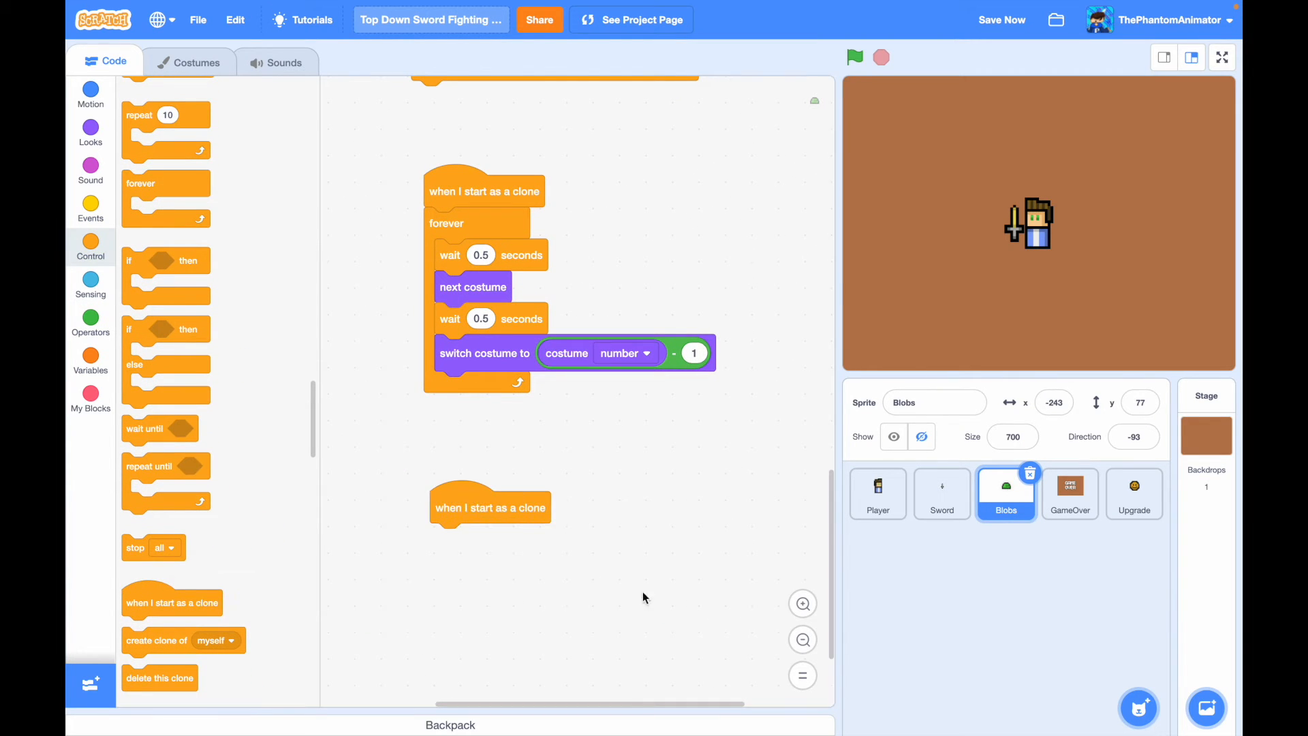
mouse_move(90, 142)
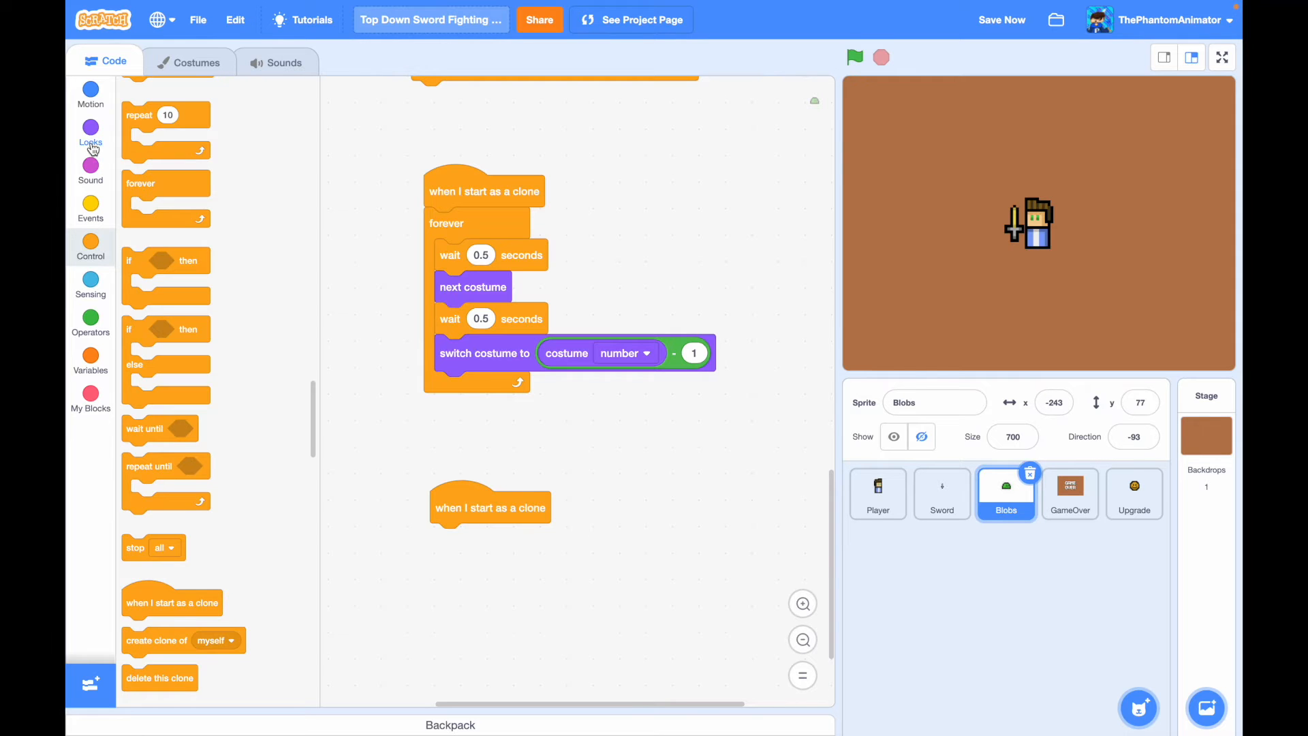
click(90, 133)
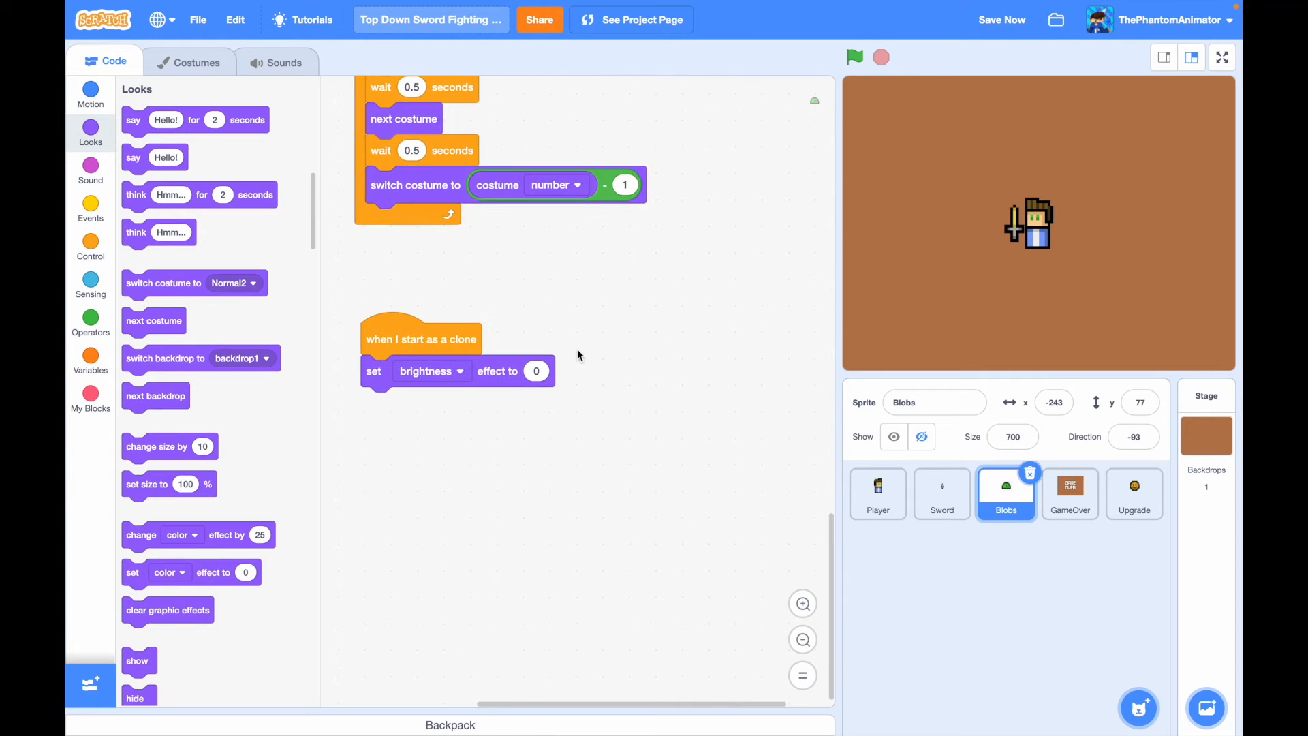
mouse_move(616, 322)
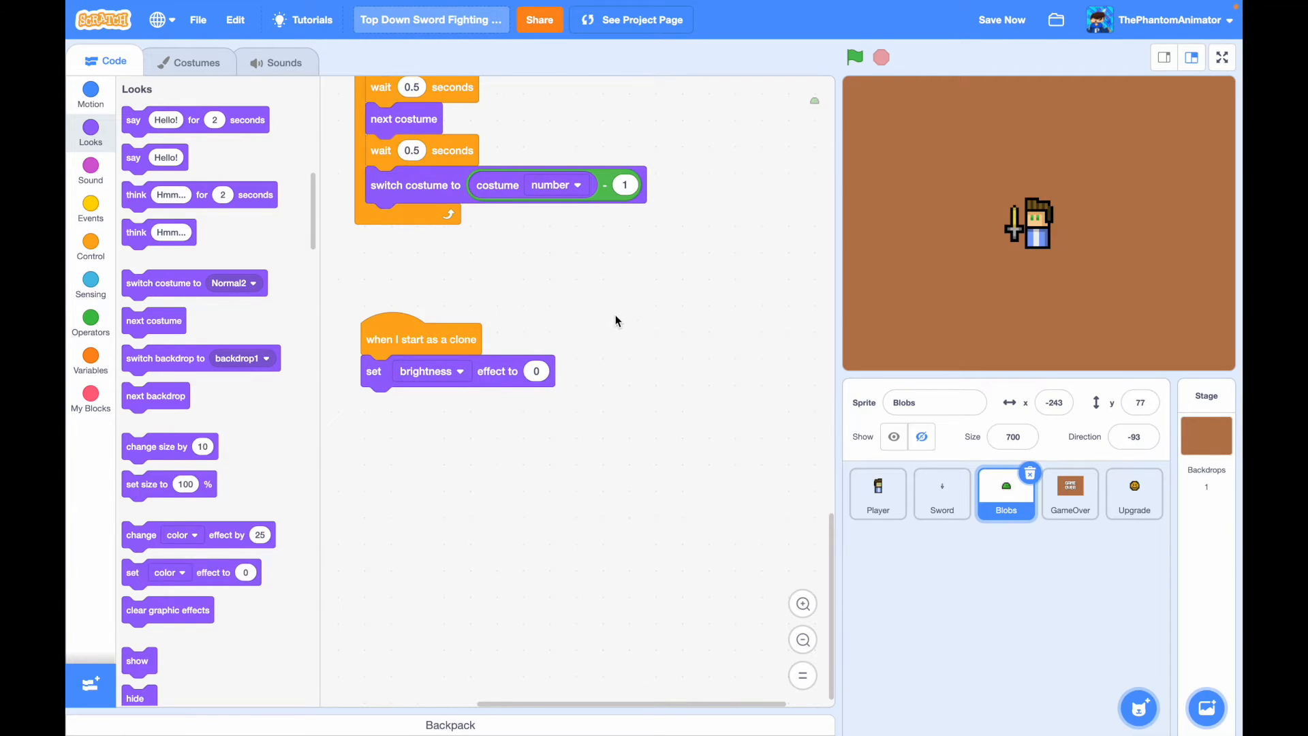
mouse_move(67, 184)
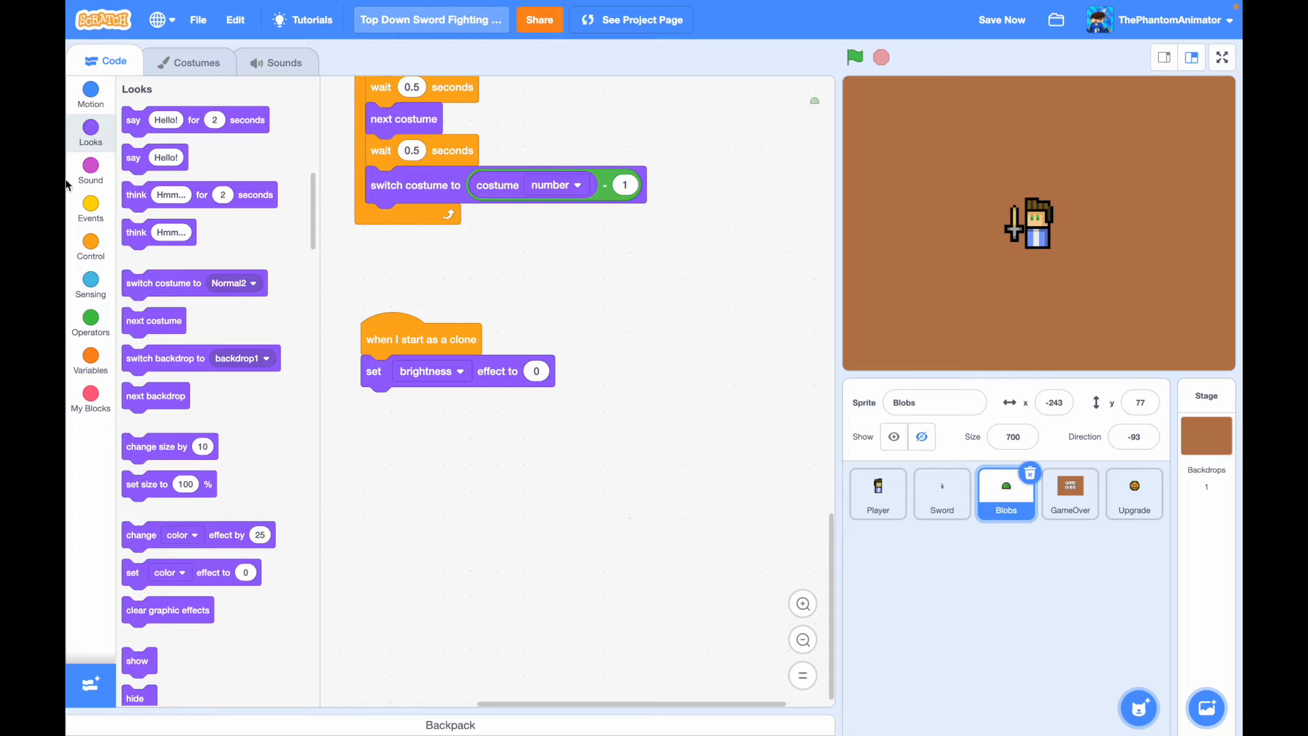
click(90, 91)
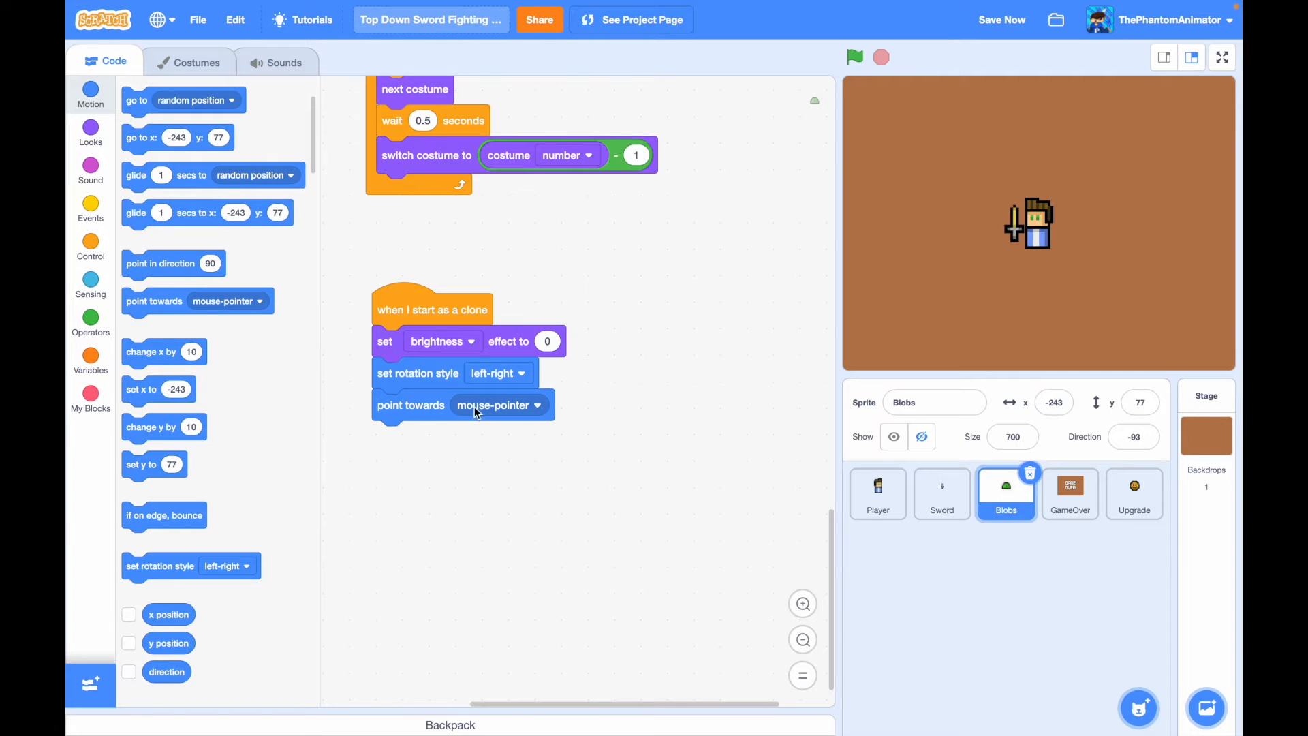
click(499, 405)
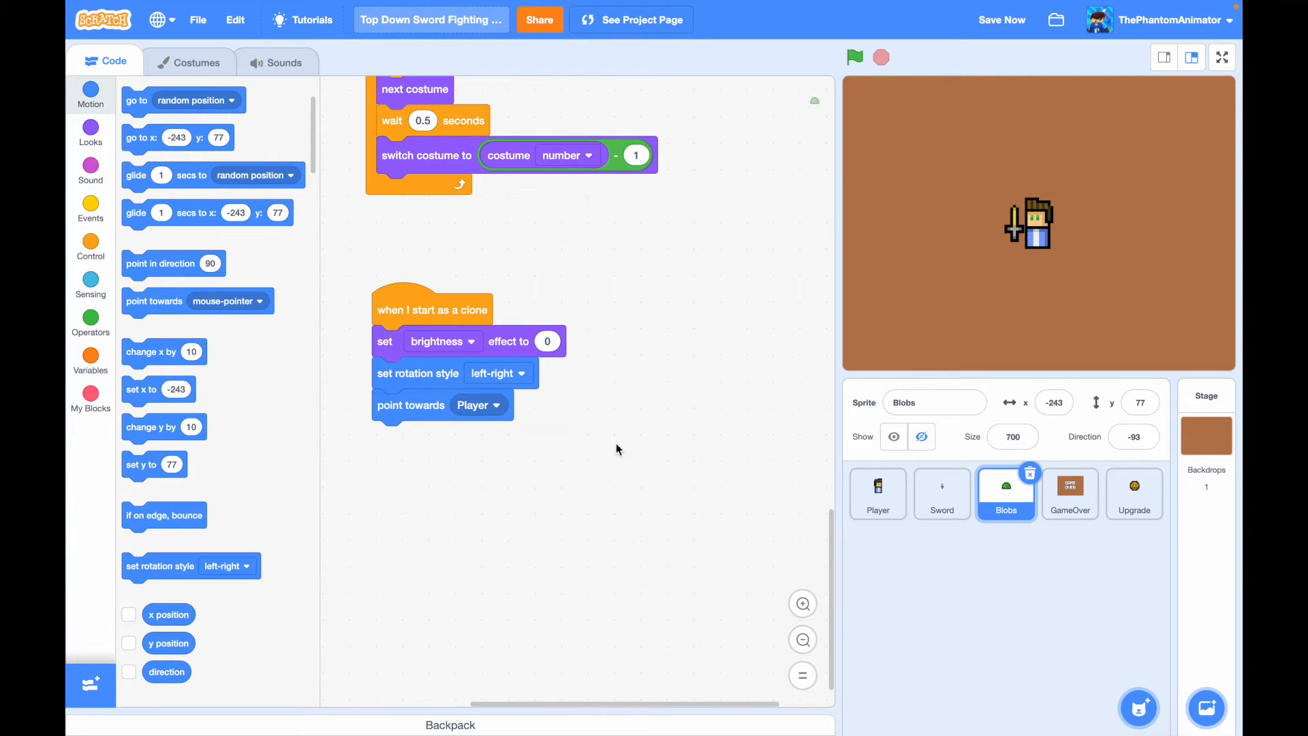
mouse_move(181, 289)
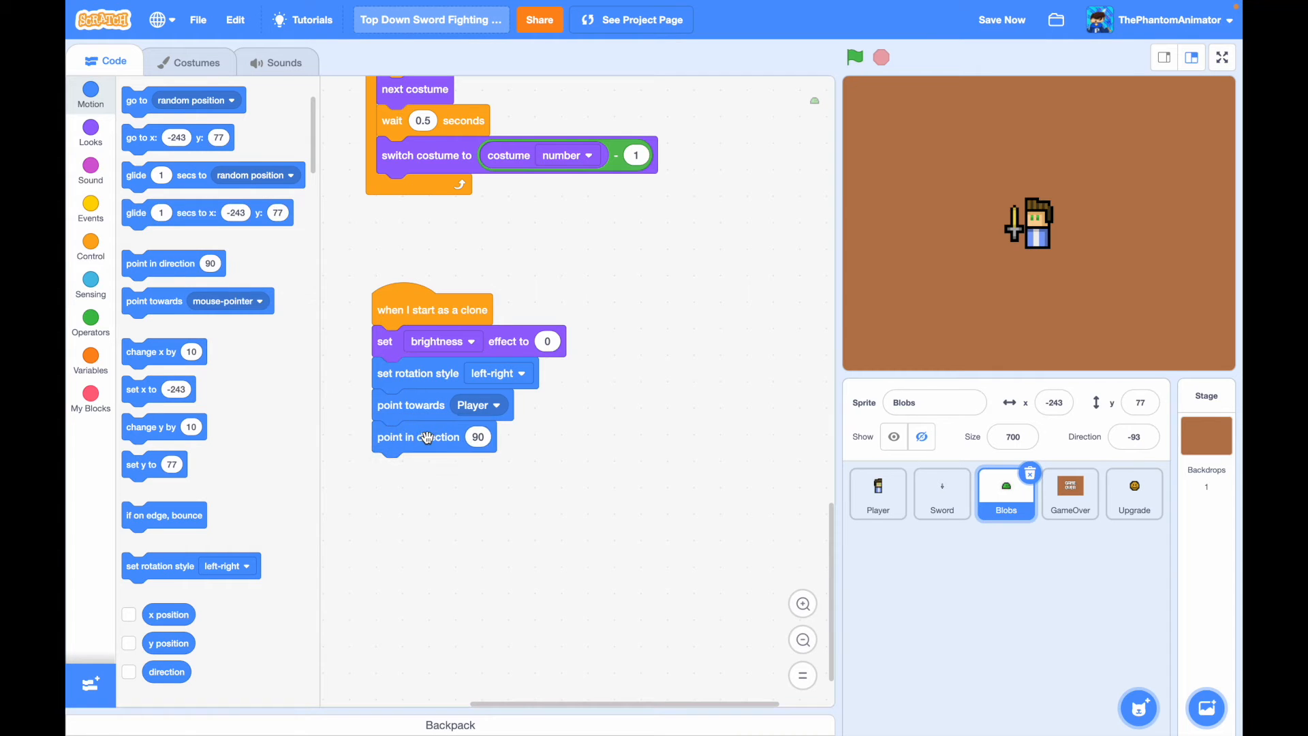
scroll(down, 3)
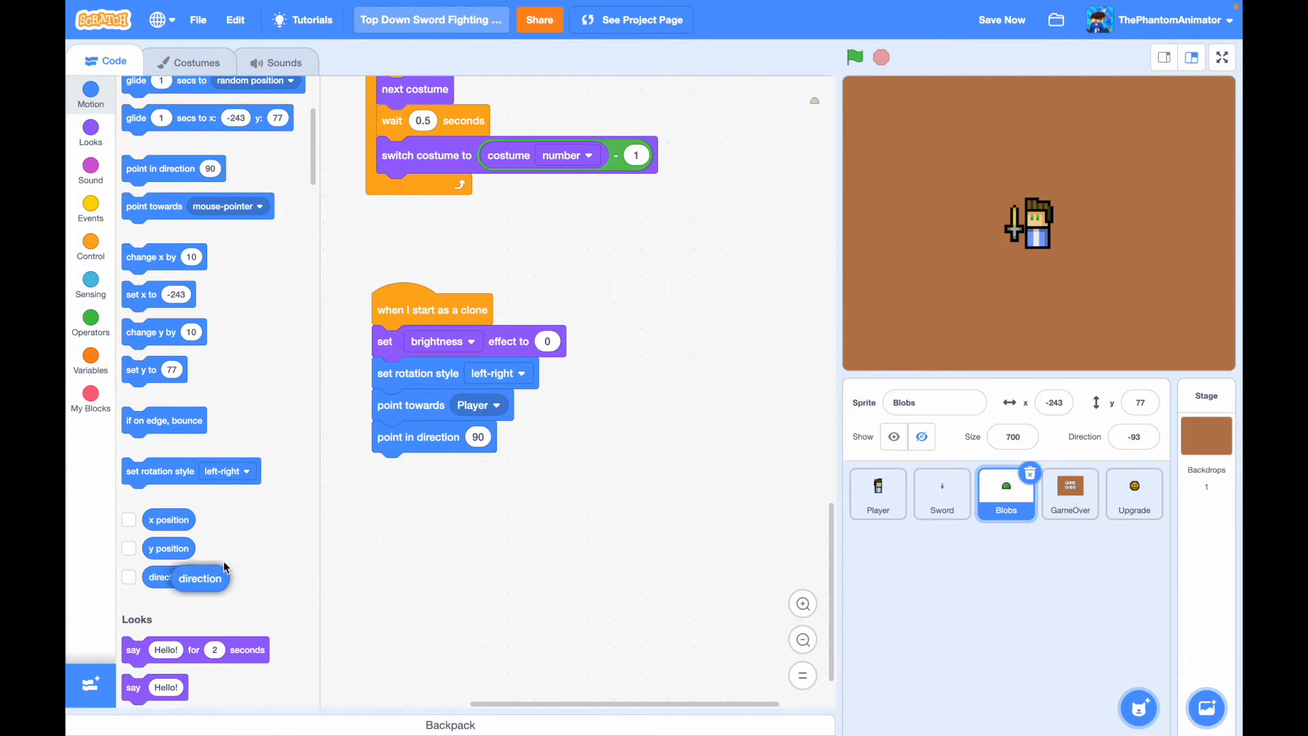
click(90, 320)
text(10)
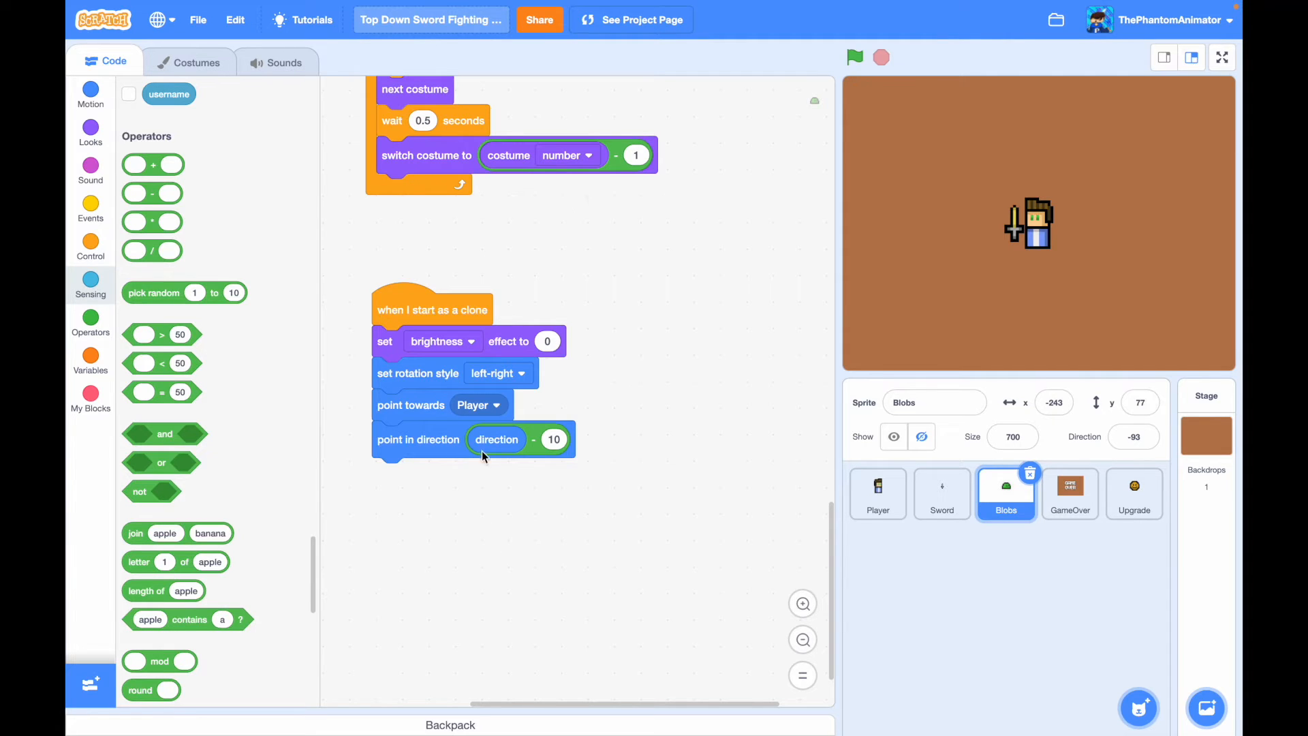
mouse_move(609, 441)
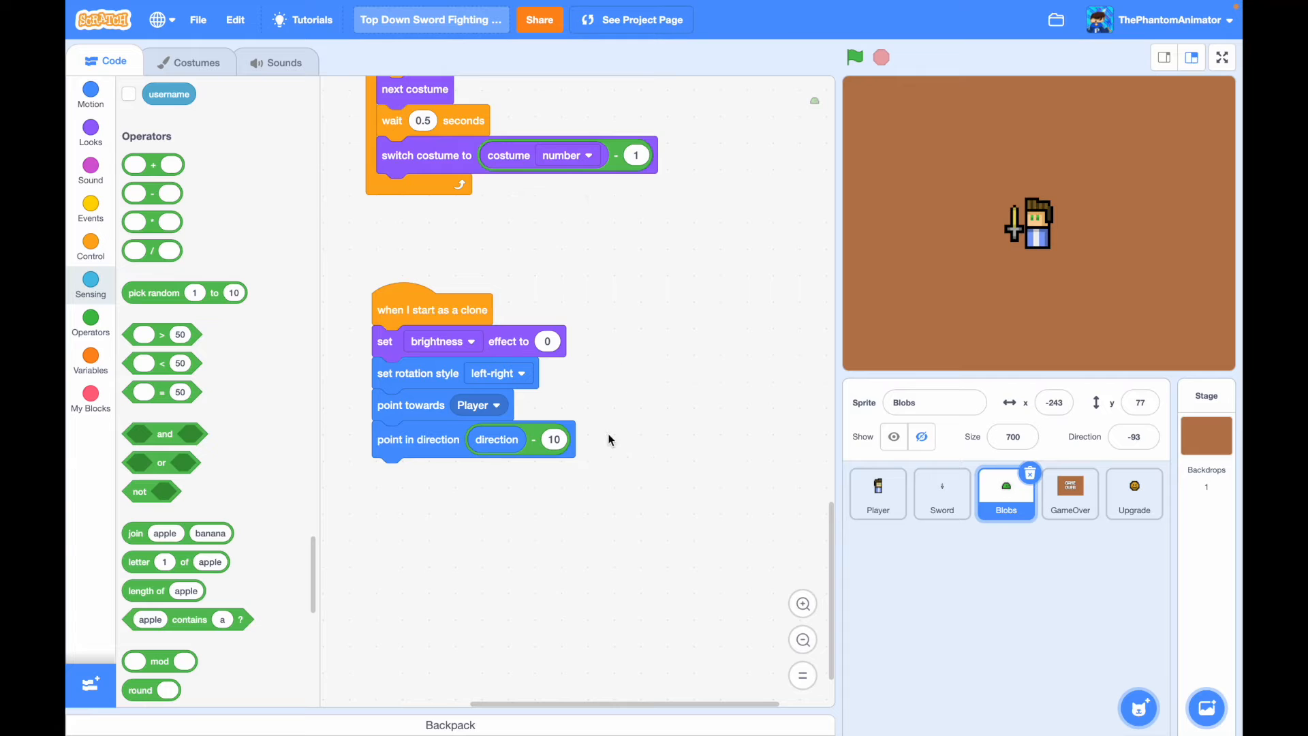
mouse_move(548, 448)
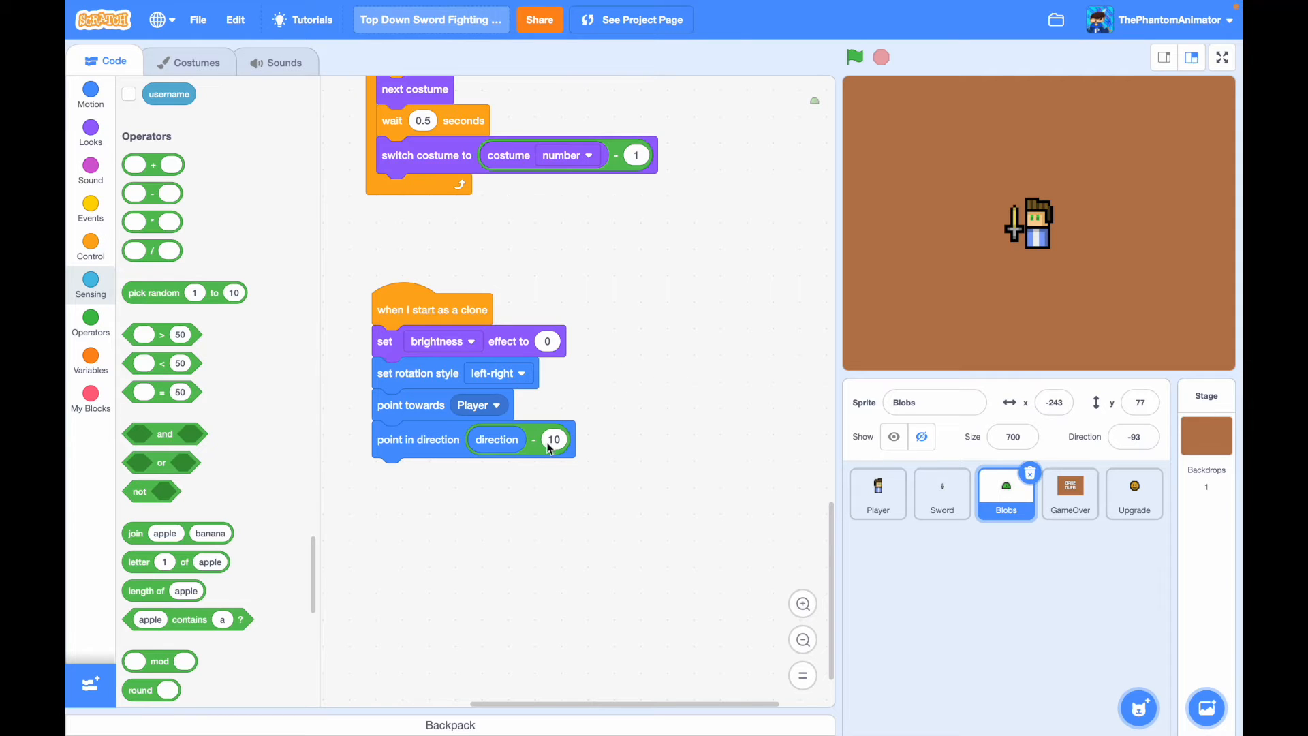
mouse_move(688, 357)
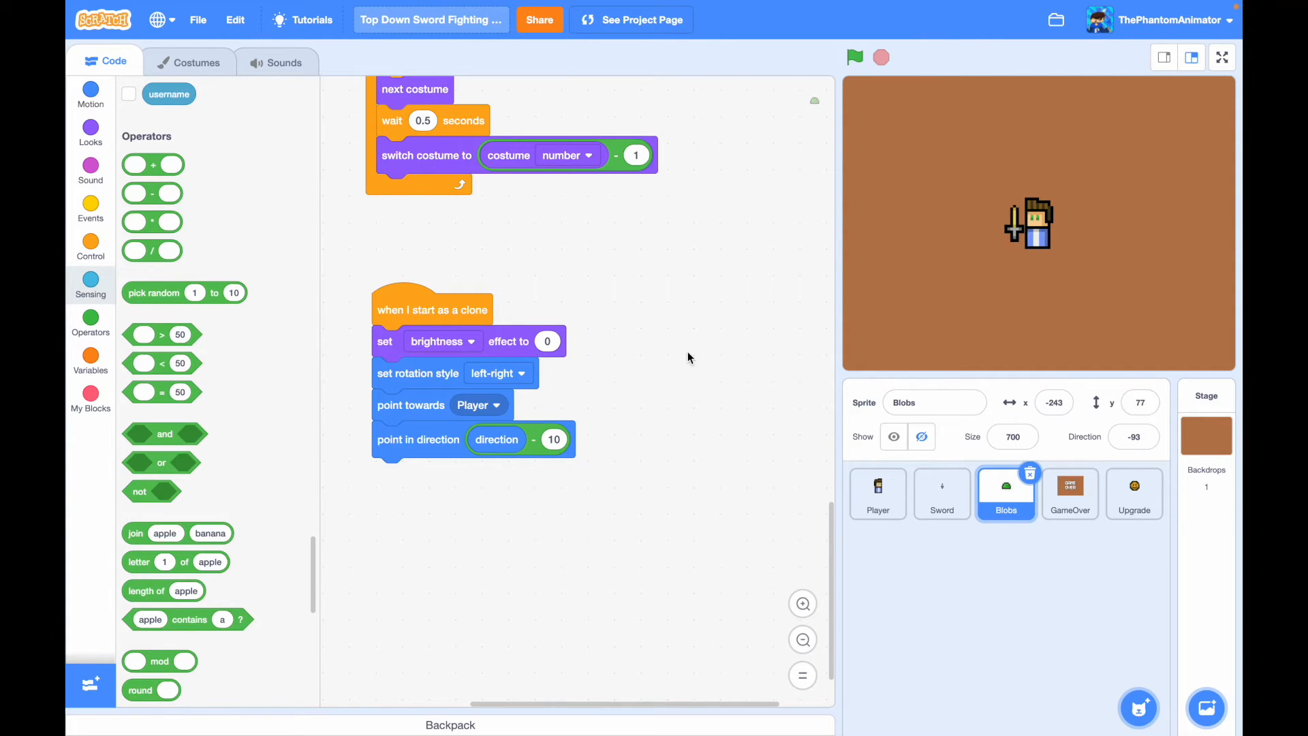
- Move 6 steps 12 times, repeat until touching edge, move twice more, then delete the clone
click(90, 247)
text(12)
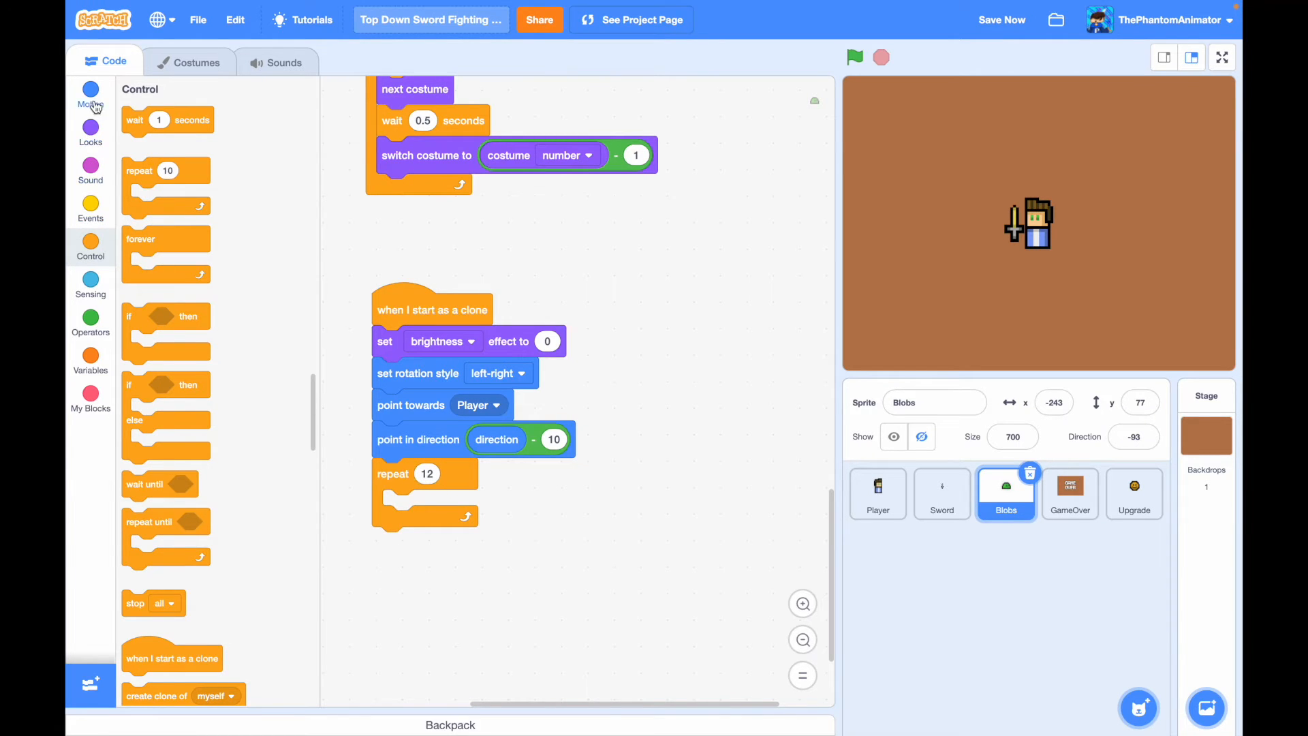
click(90, 91)
text(6)
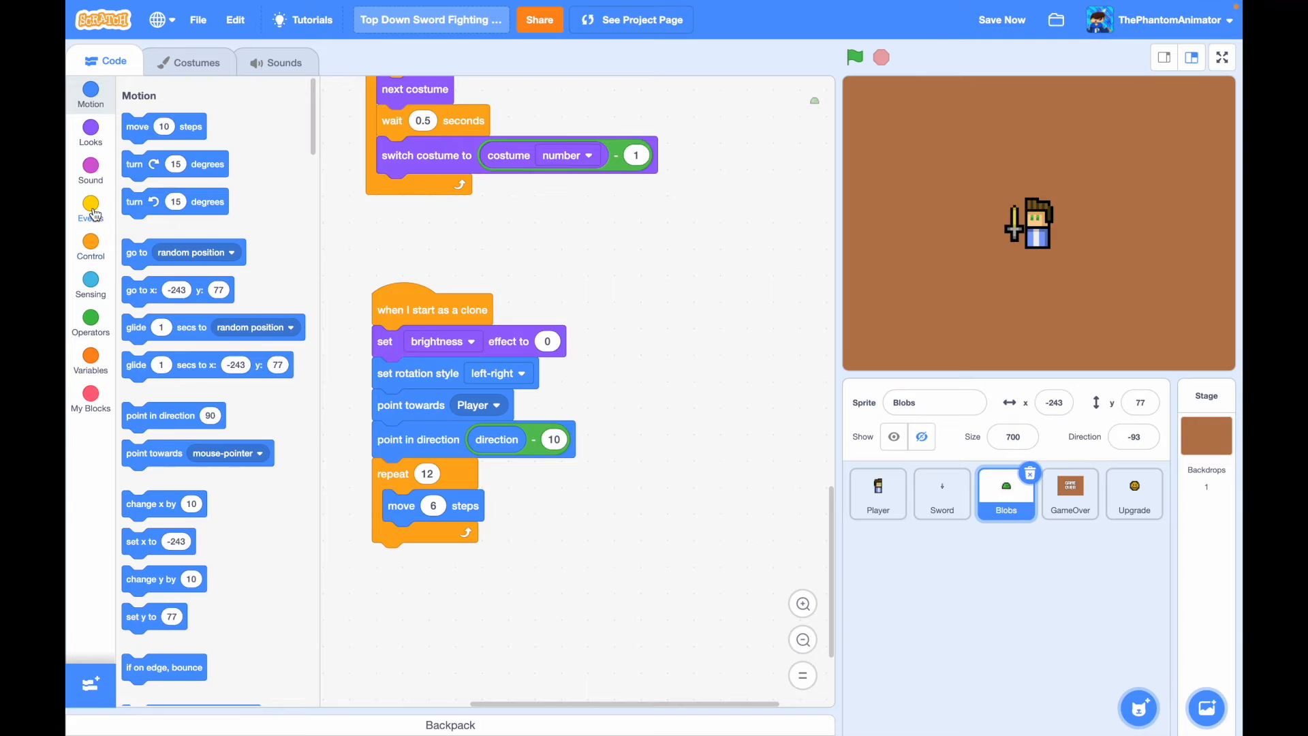
click(90, 246)
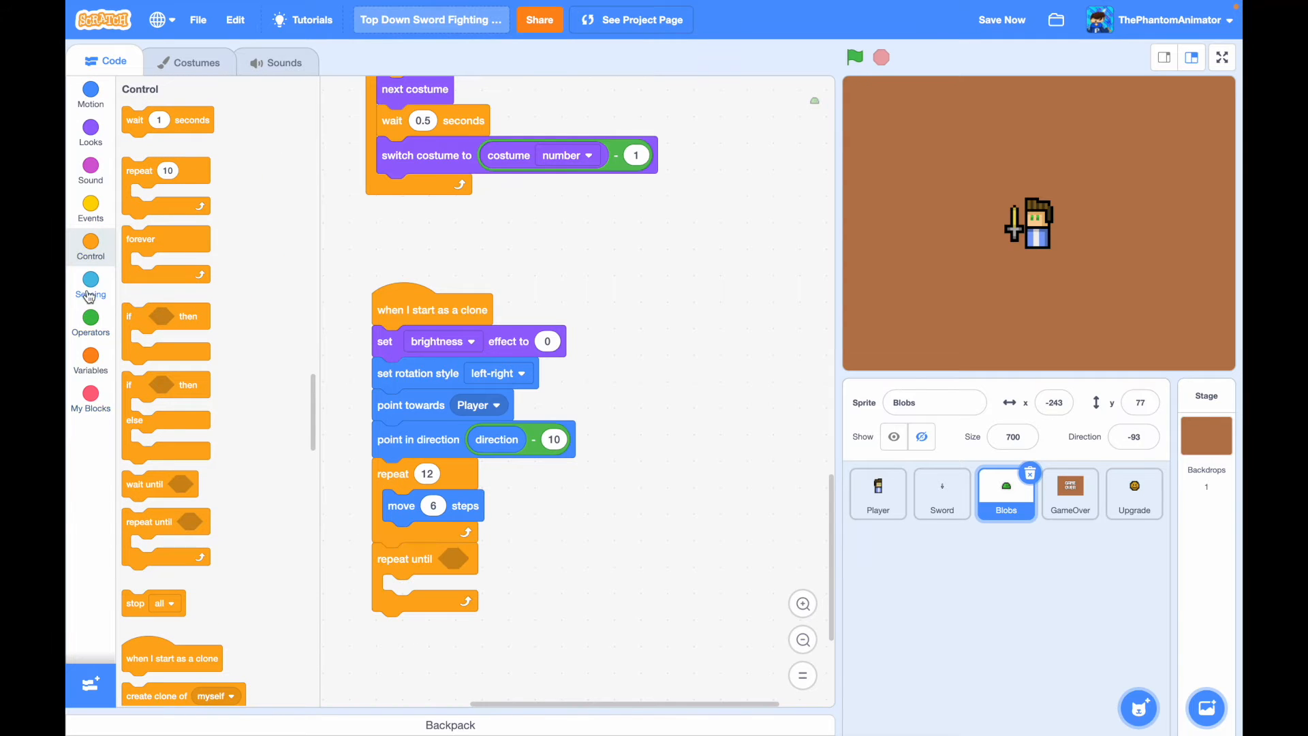
click(90, 284)
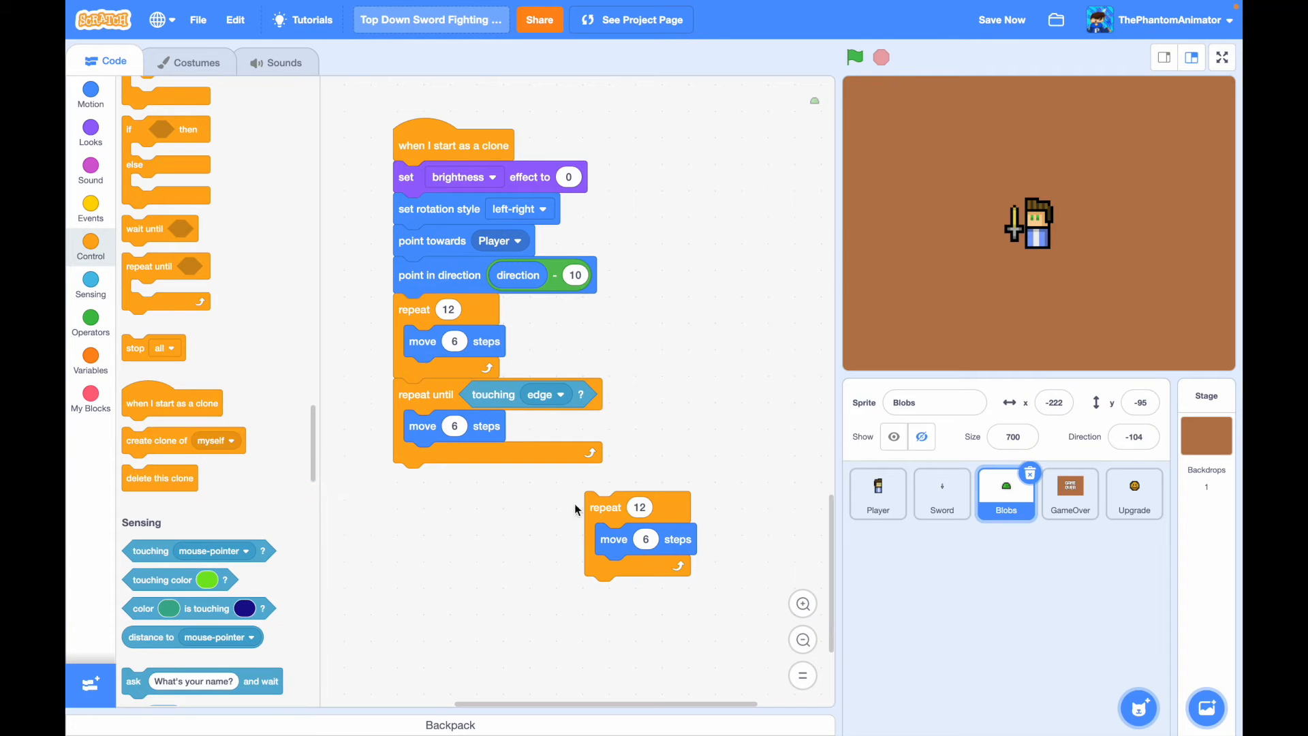
drag(605, 507, 413, 478)
text(2)
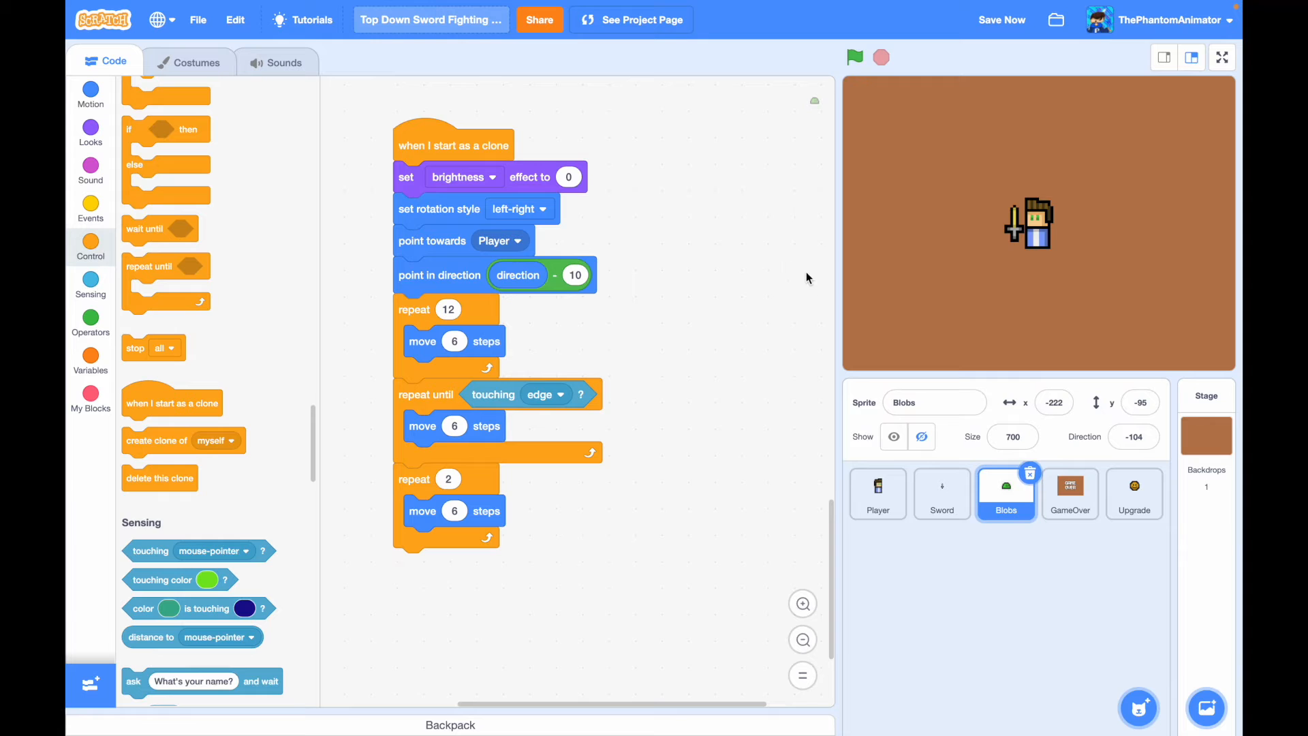
mouse_move(962, 224)
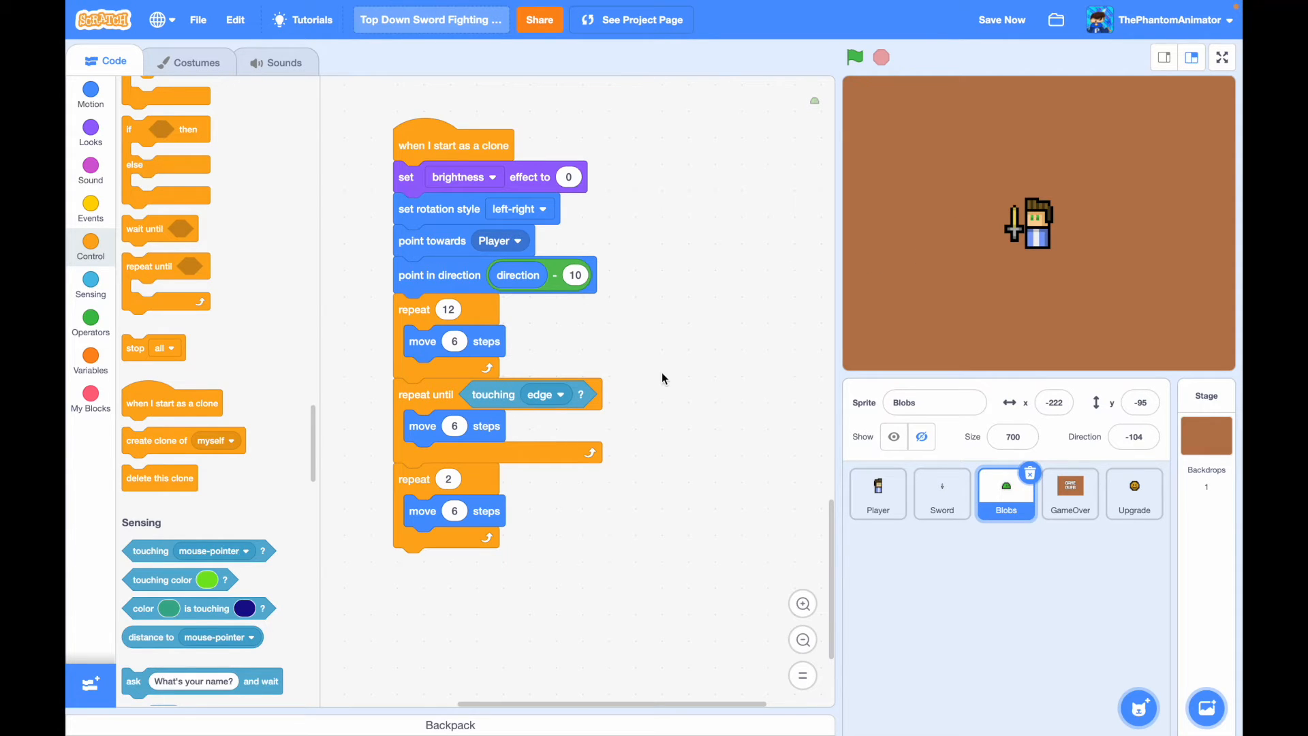
mouse_move(1093, 67)
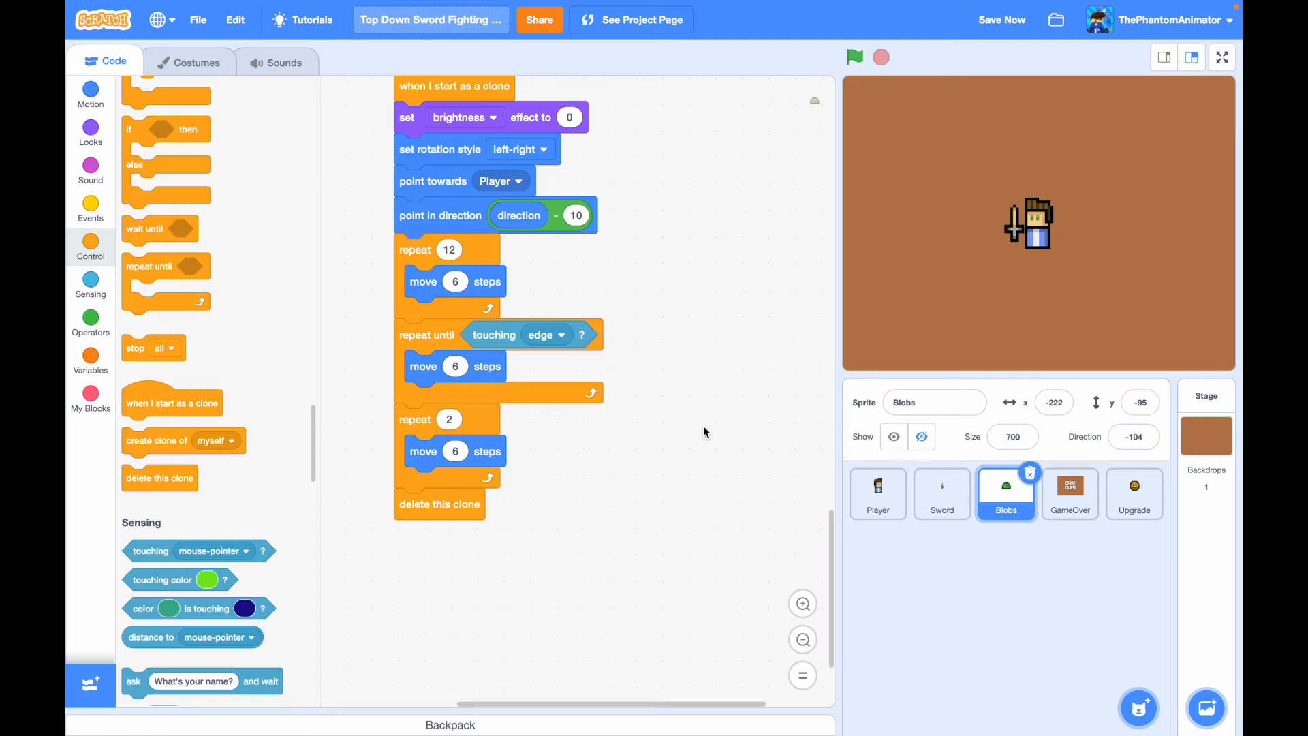
click(90, 399)
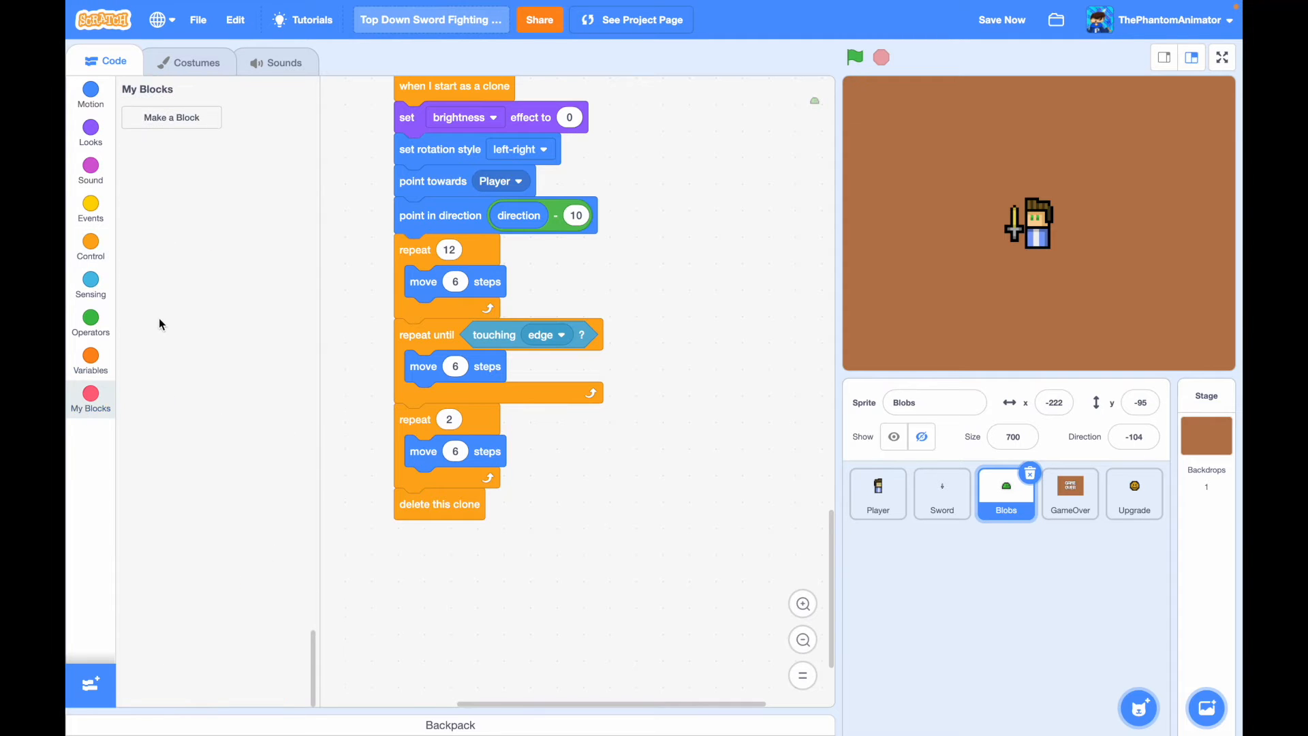
- Create a custom block named Die and call it after each move inside the three loops
click(172, 117)
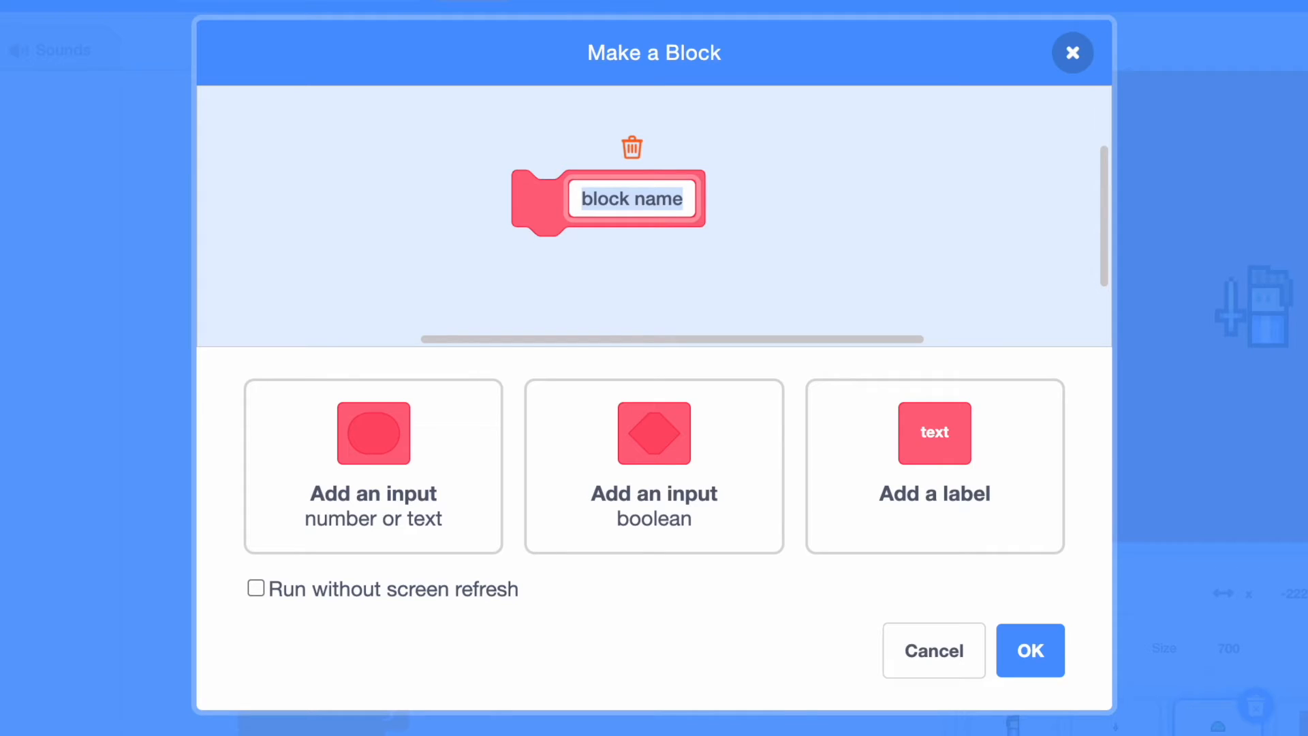
text(Die)
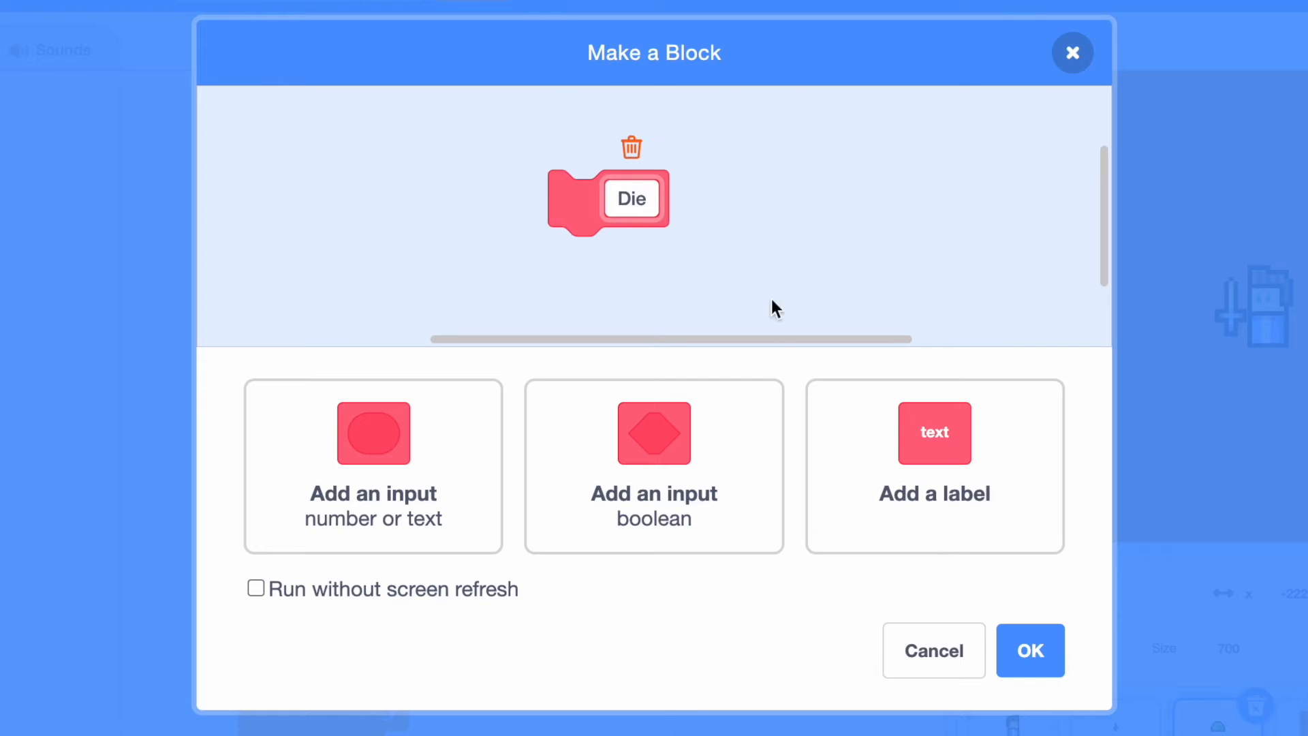
click(1030, 650)
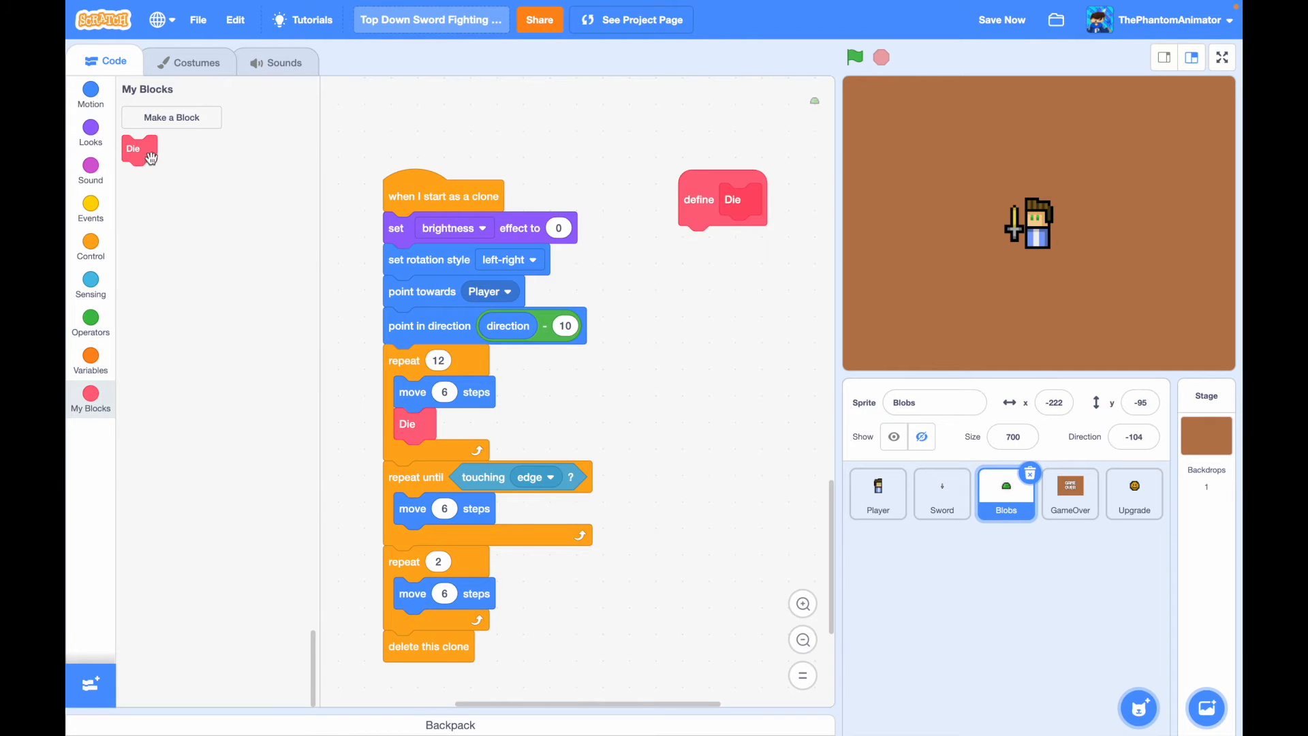
scroll(up, 3)
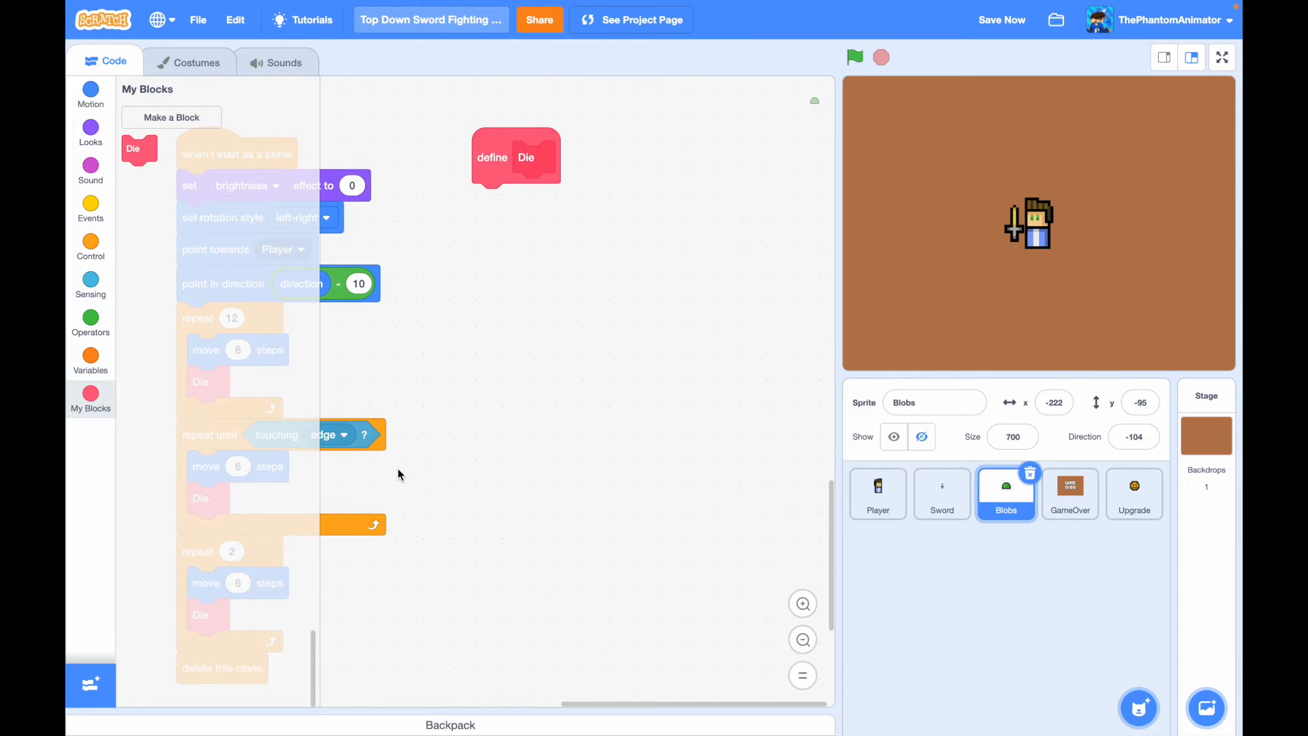
- Under Die, add an if touching Player that broadcasts a new GameOver message
click(90, 247)
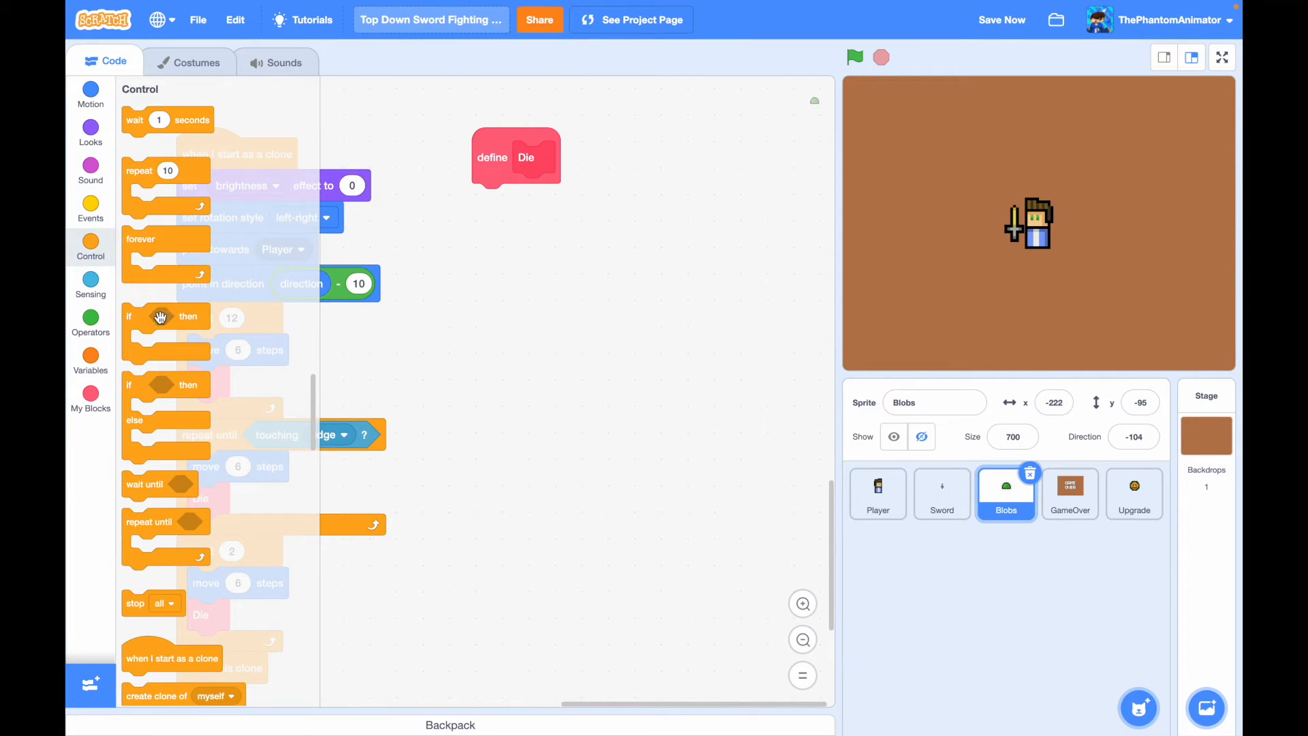
click(90, 284)
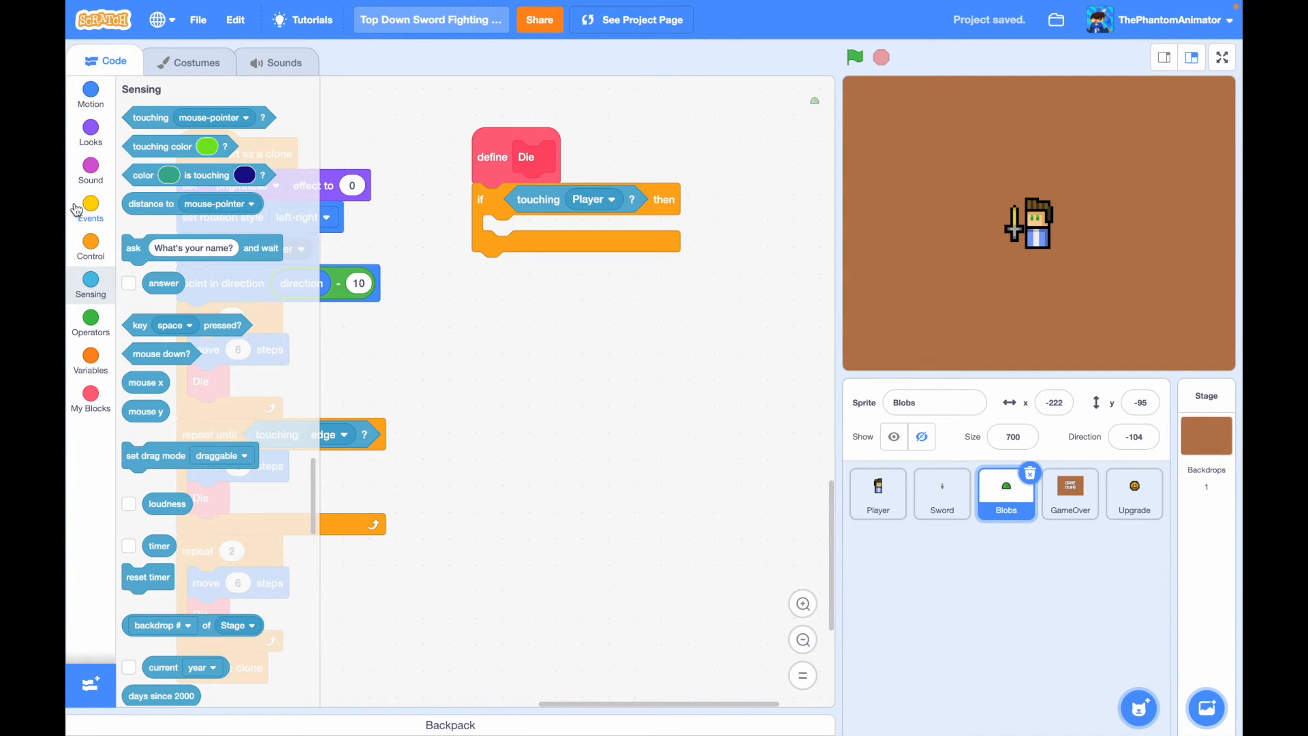
click(90, 205)
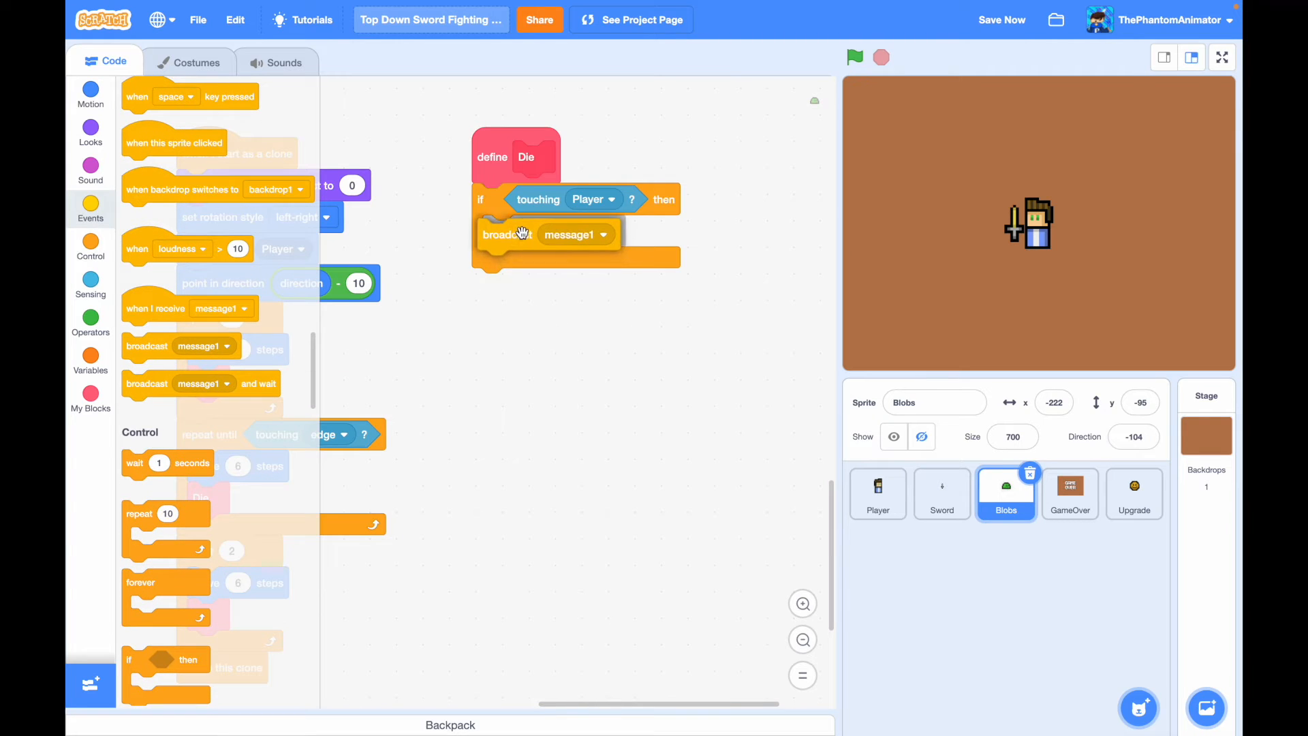
text(G)
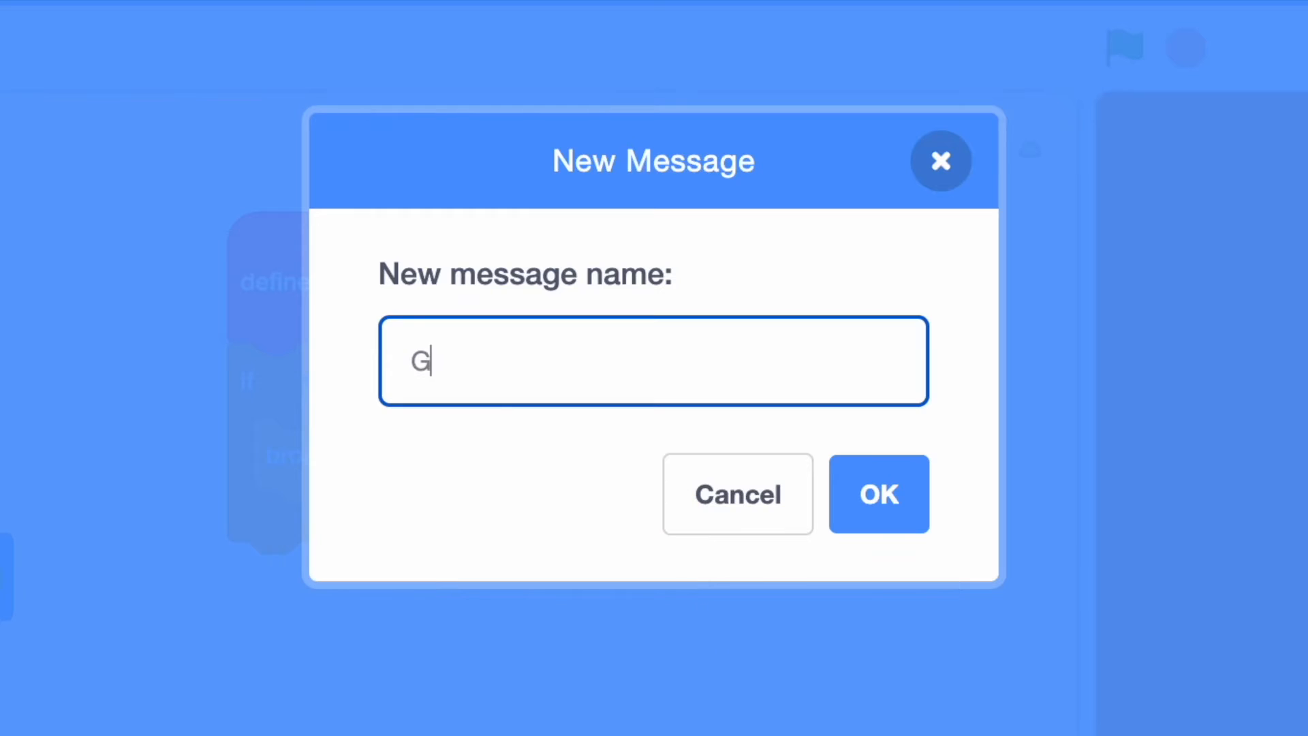
text(ameOve)
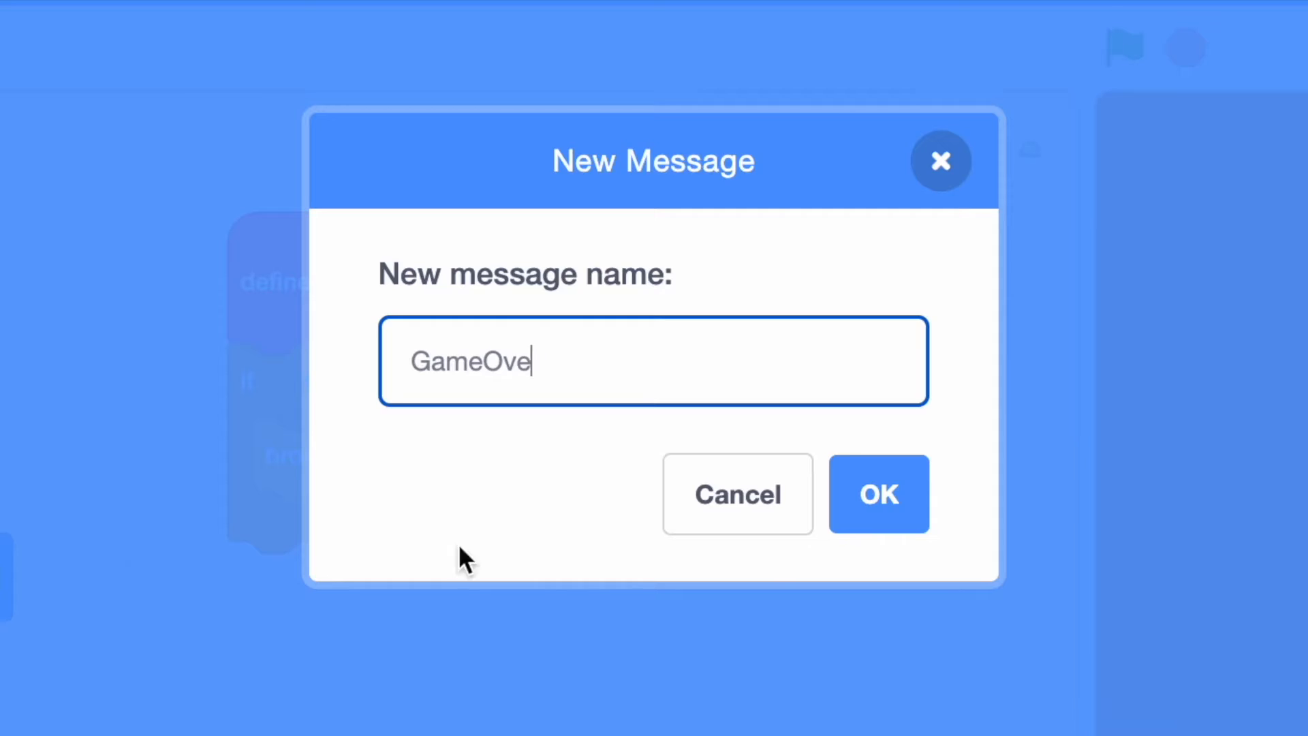
click(877, 493)
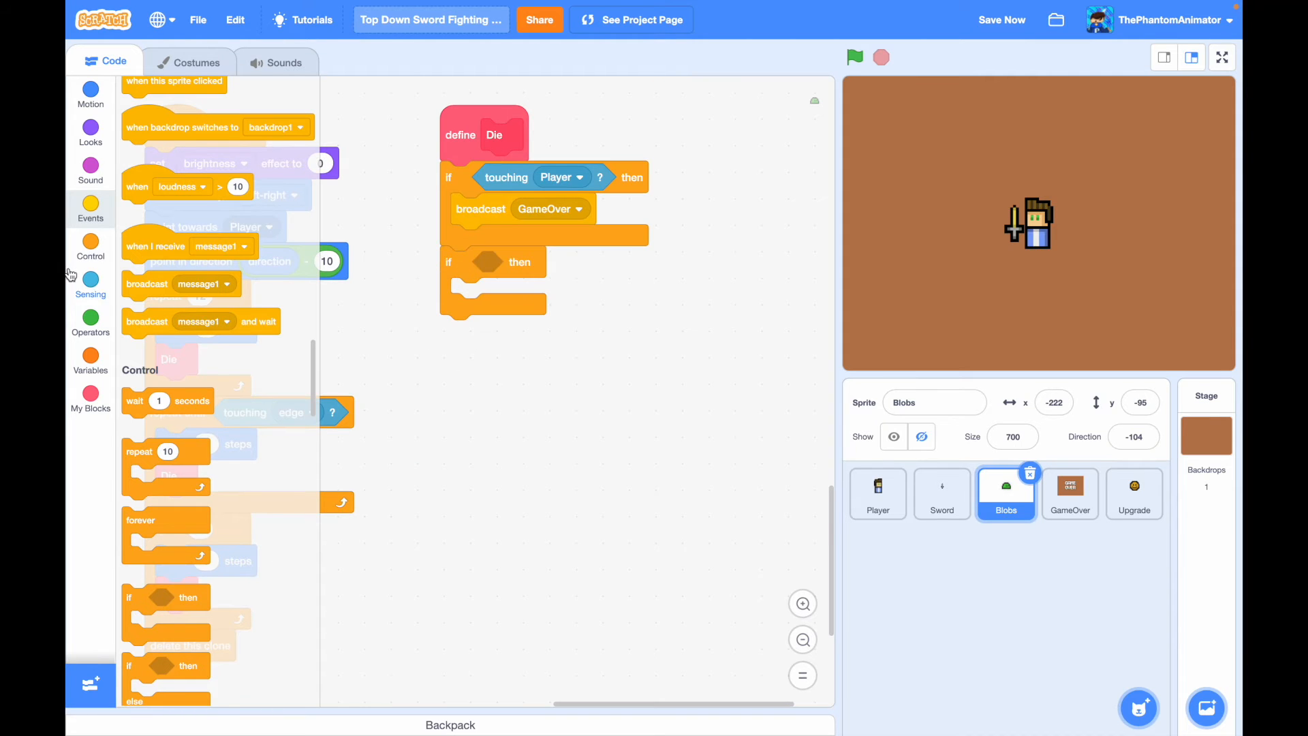
- Add a check for touching Sword combined with reading the Sword's costume name
click(644, 451)
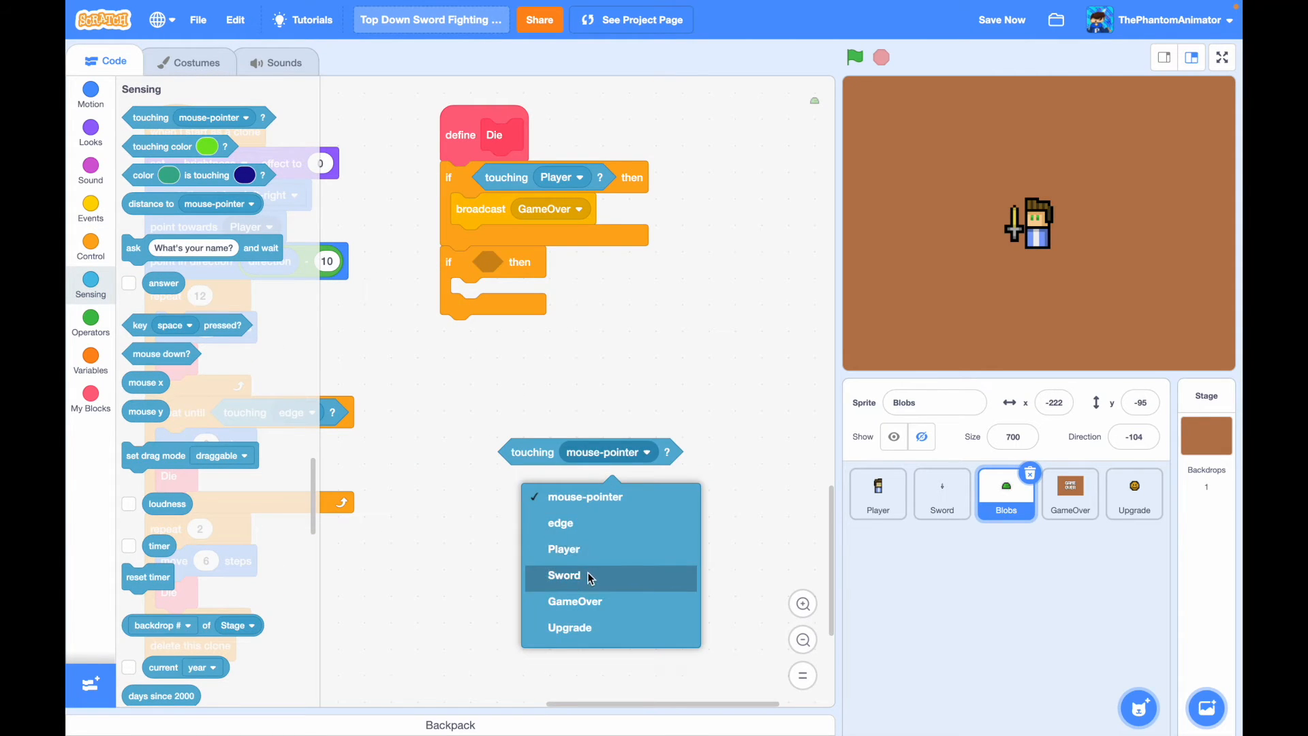
click(564, 575)
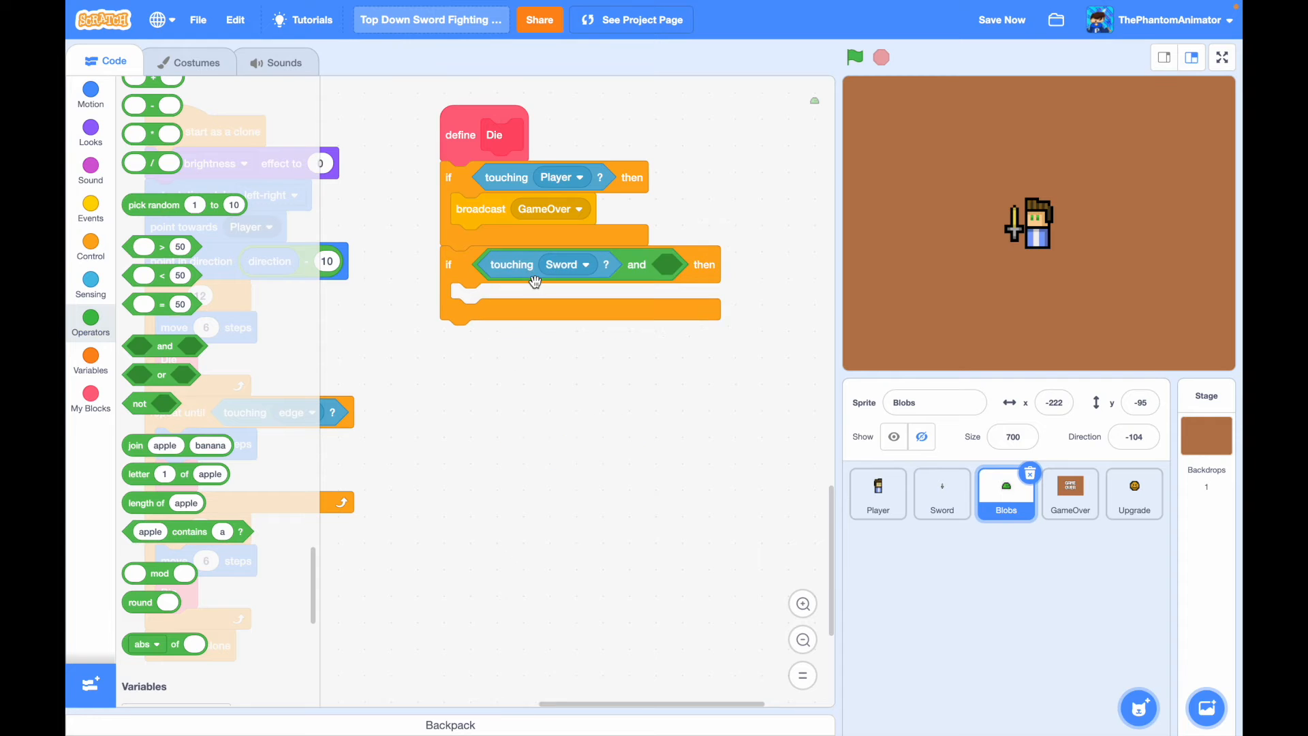
click(90, 282)
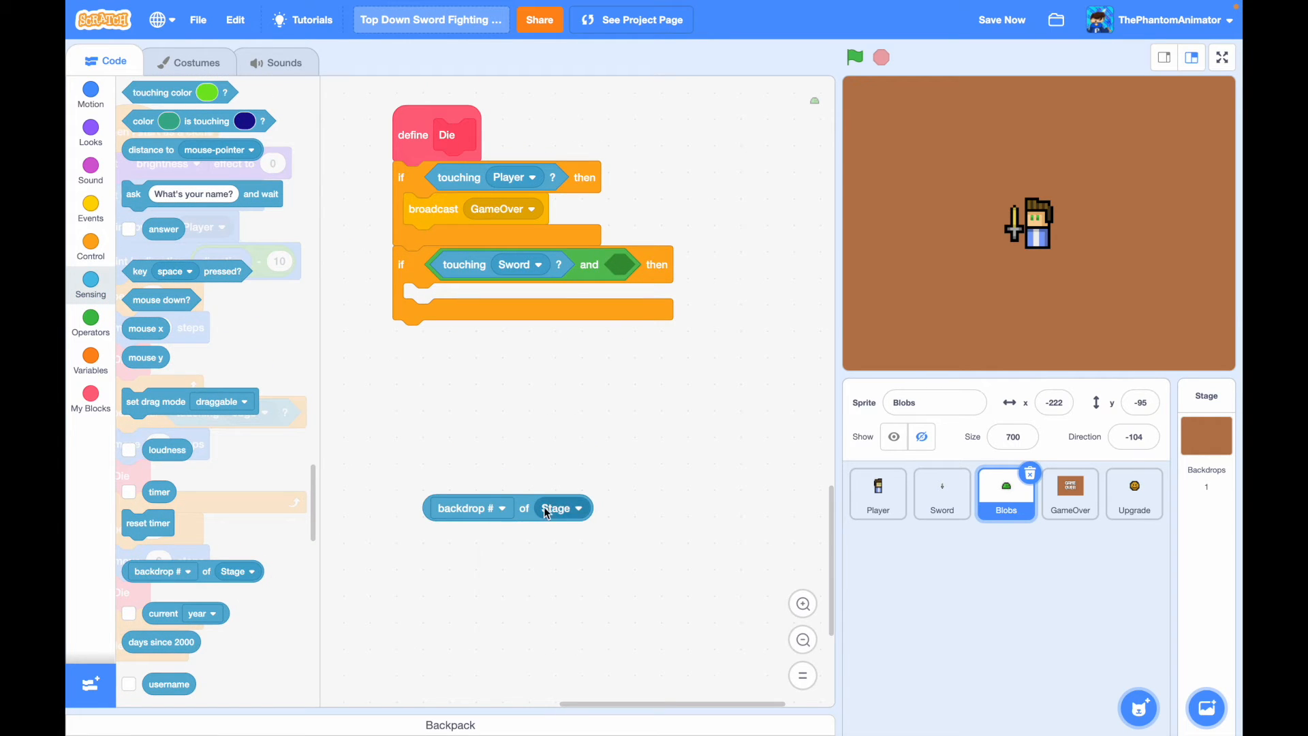
click(467, 507)
text(SwordSwing)
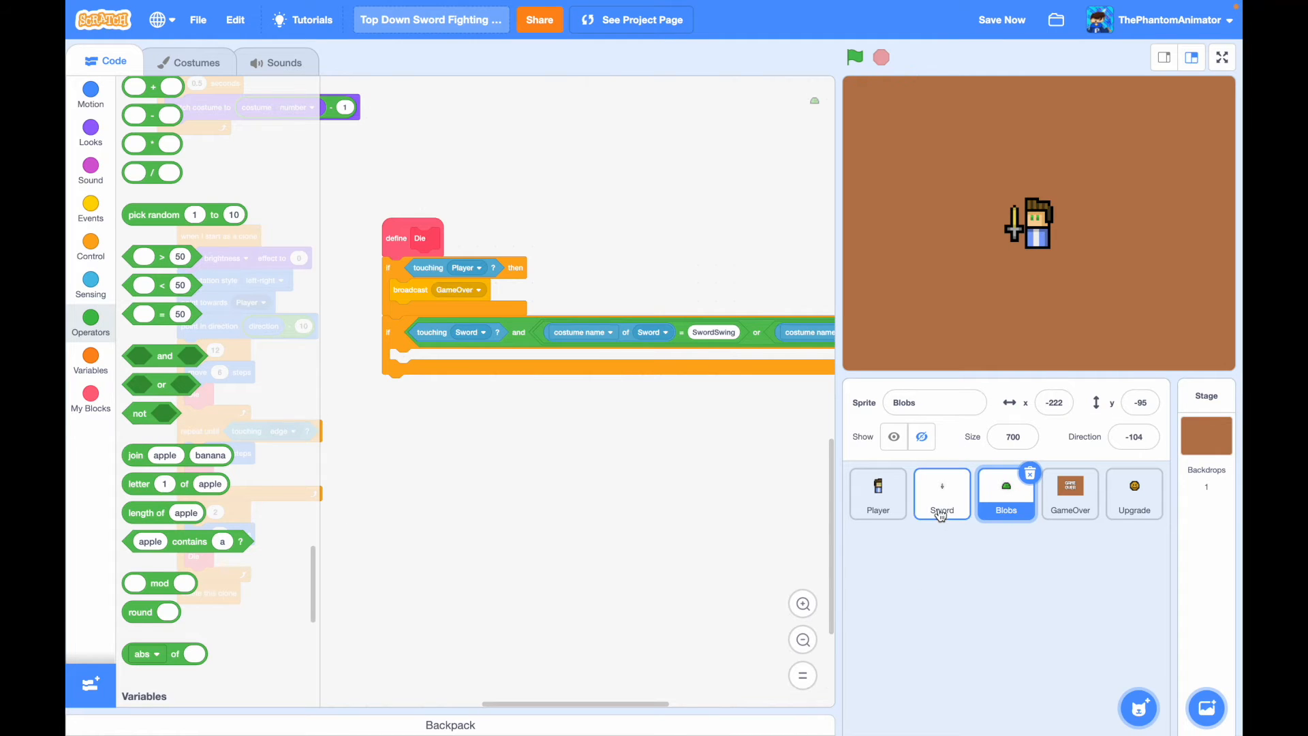
click(942, 494)
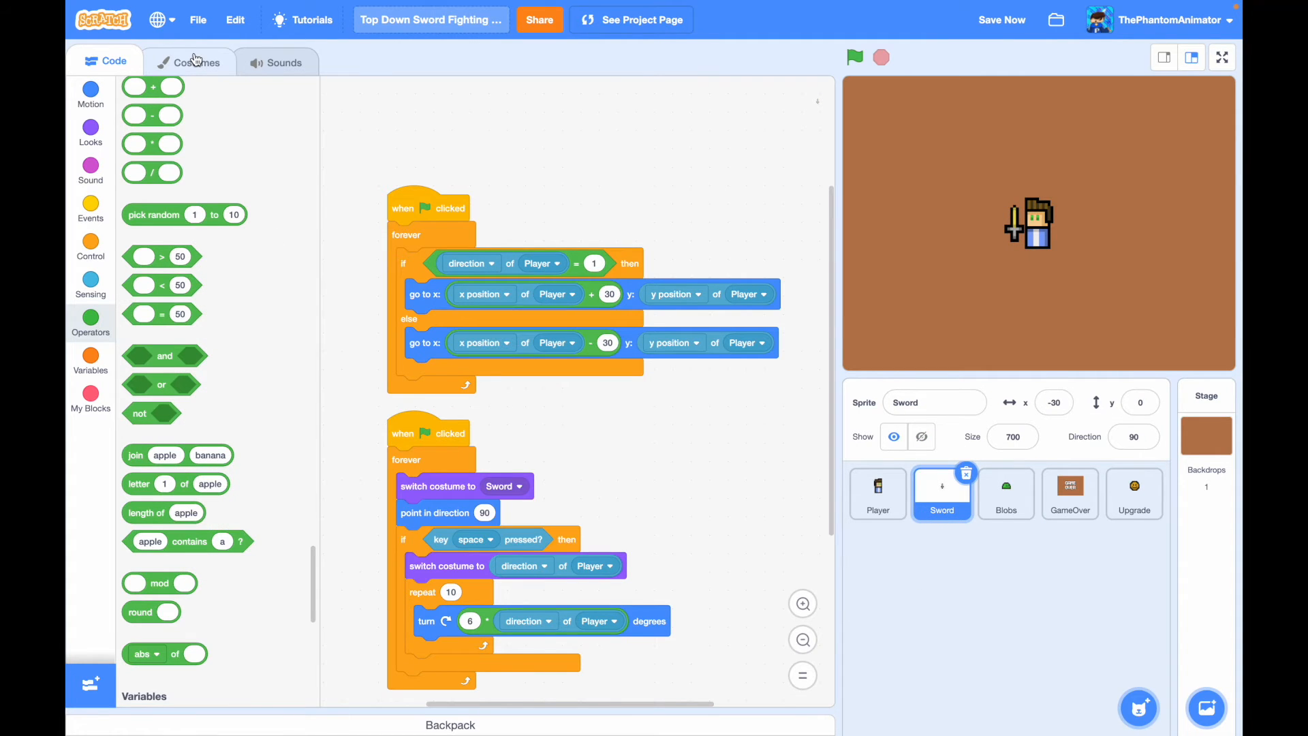
click(199, 61)
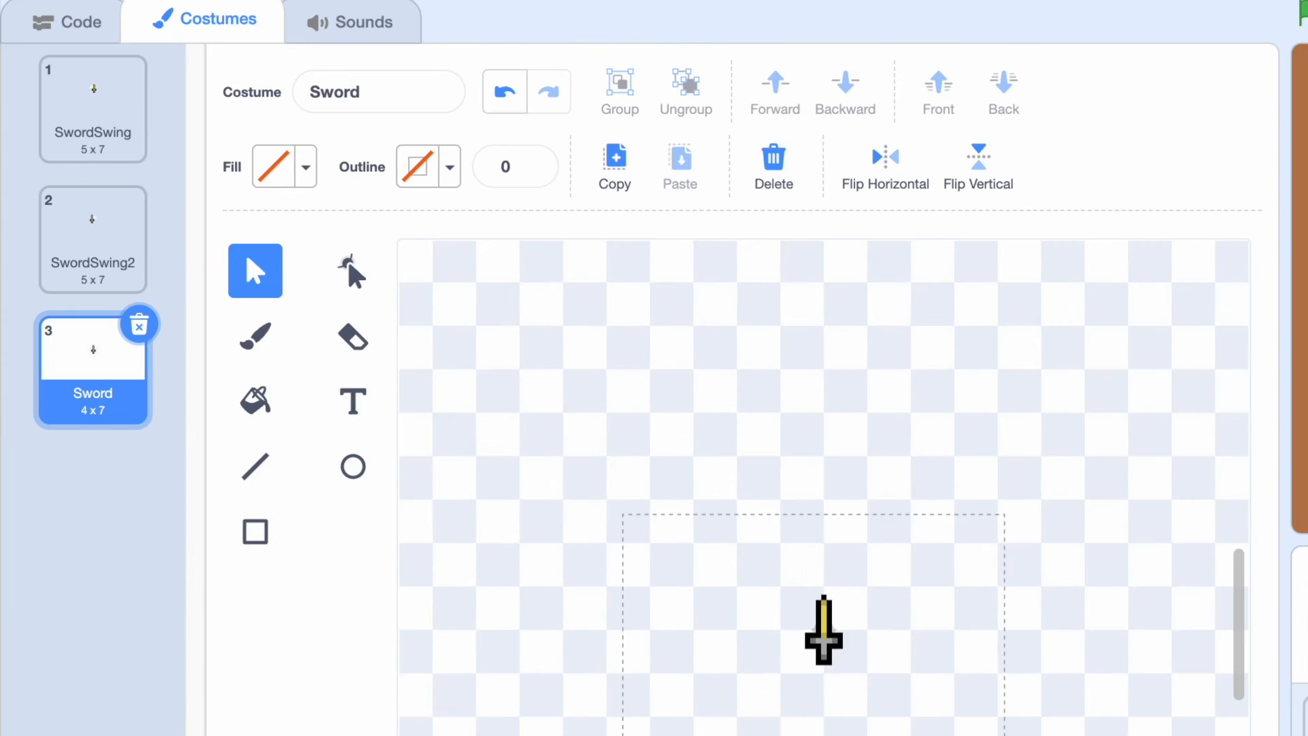
click(93, 237)
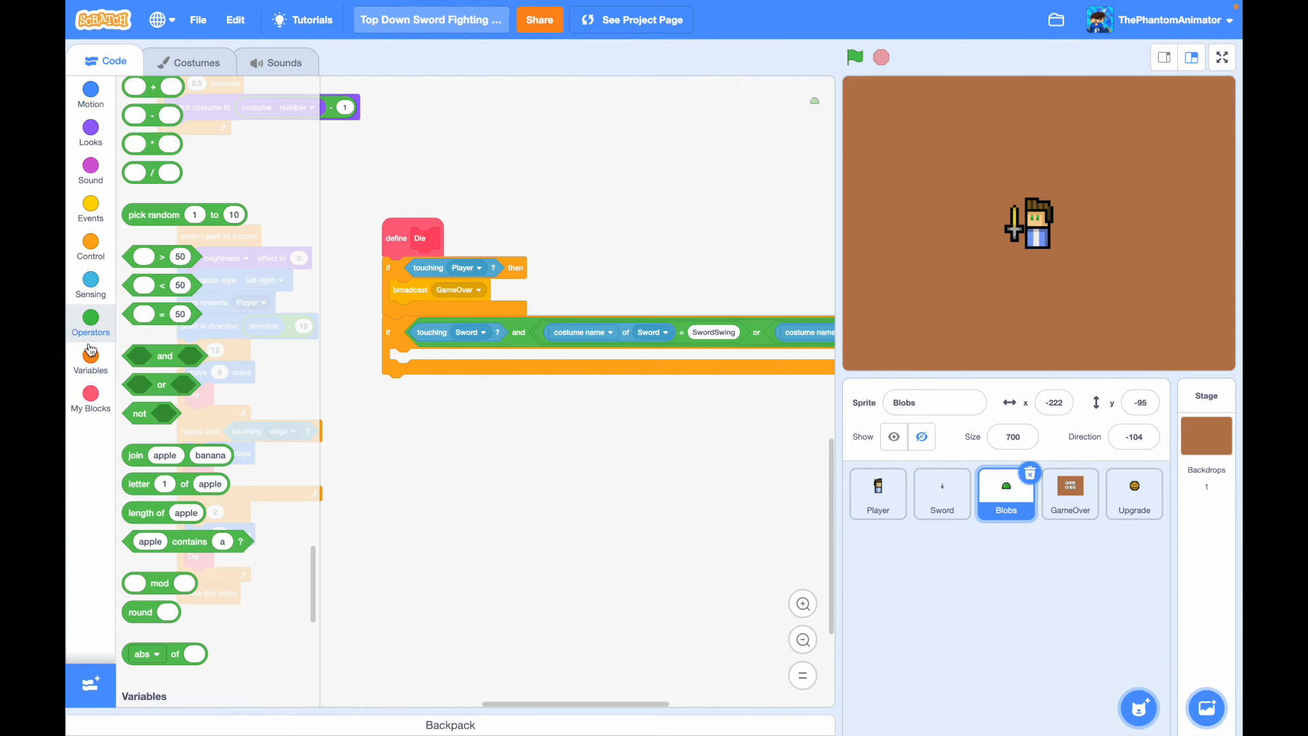
- Create a Score variable and start a change Score block with an operator inside the sword-touch if
click(90, 359)
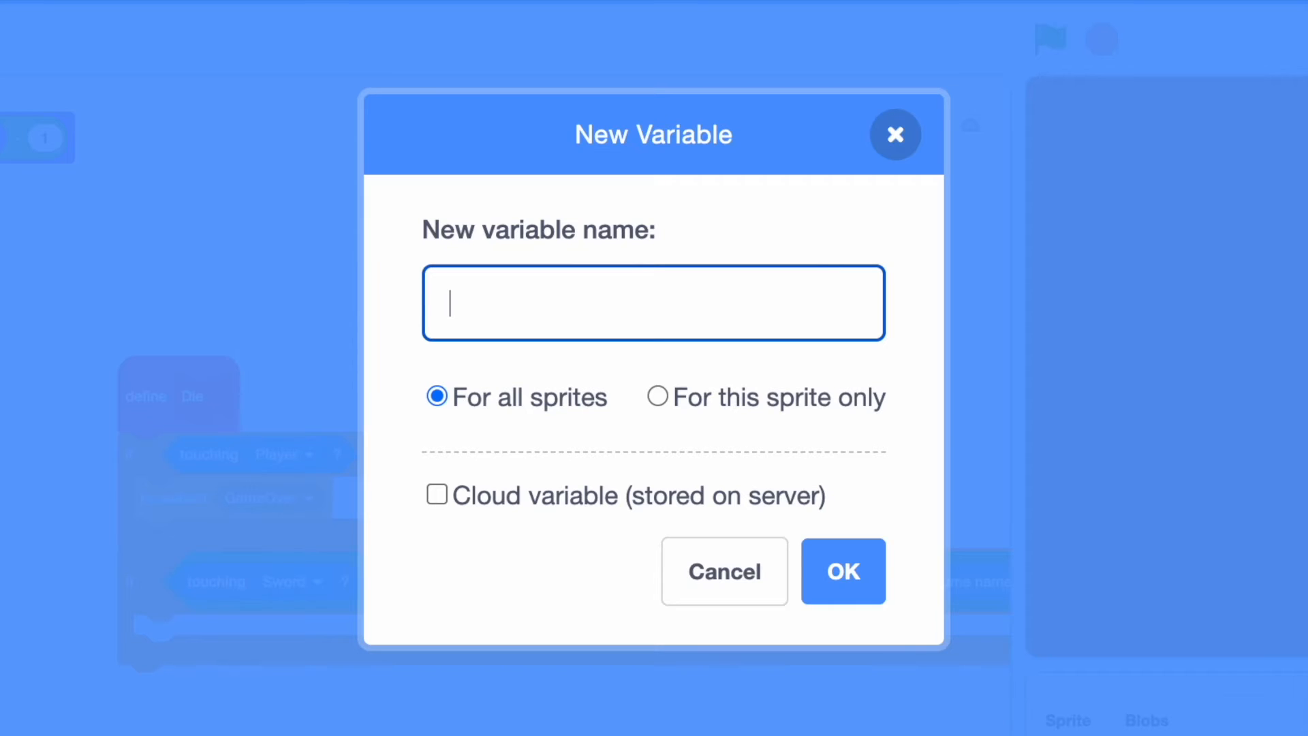
text(Score)
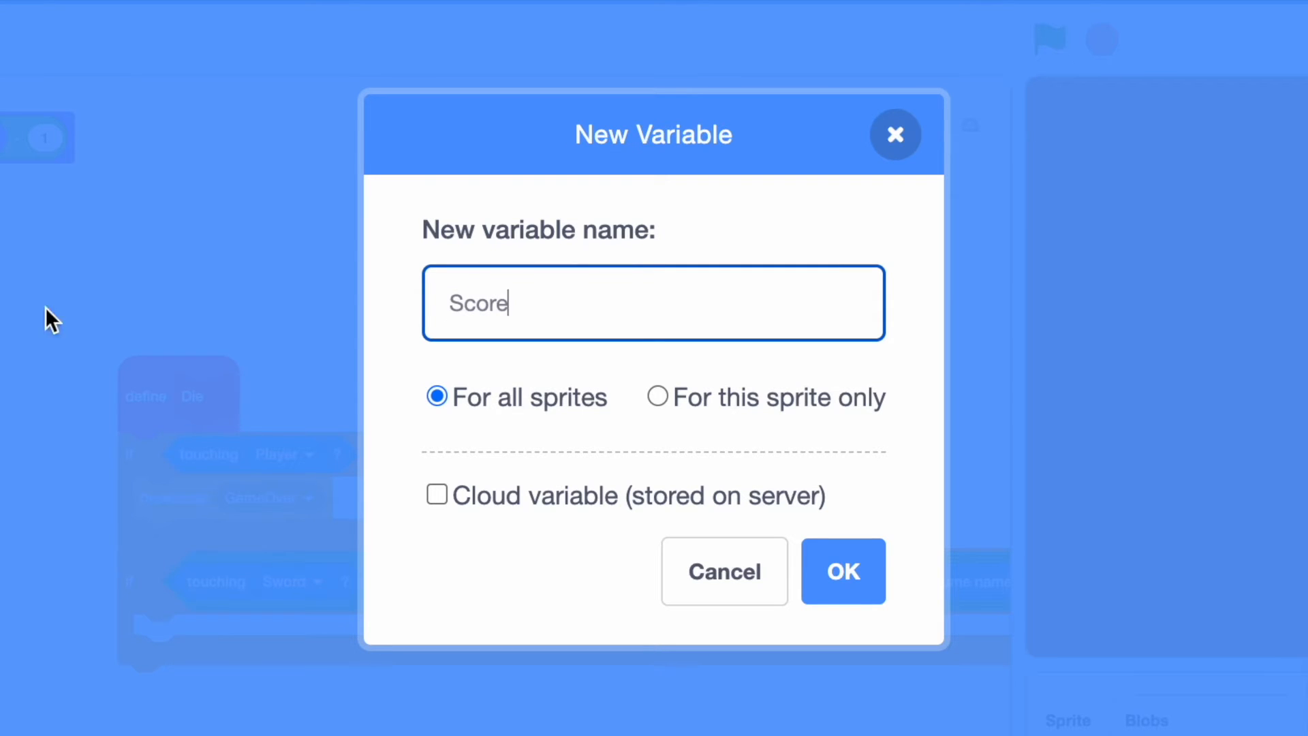
click(842, 571)
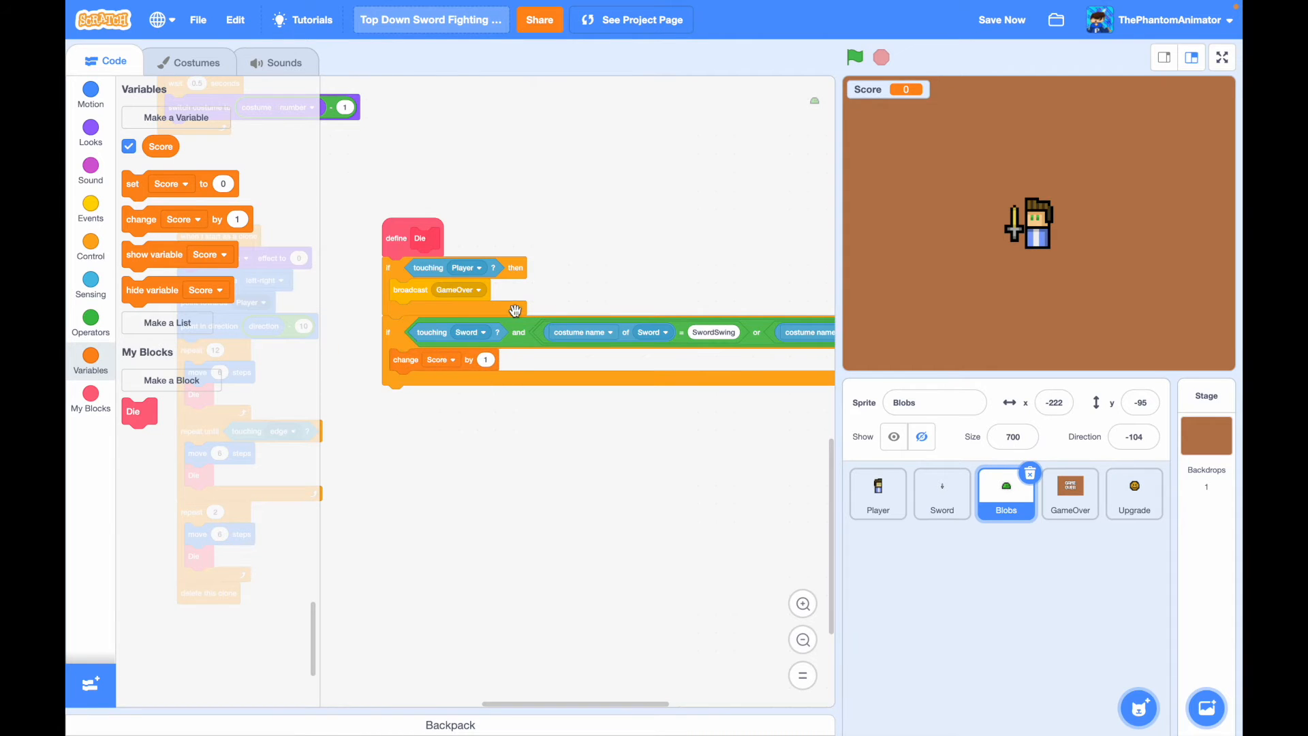
mouse_move(578, 233)
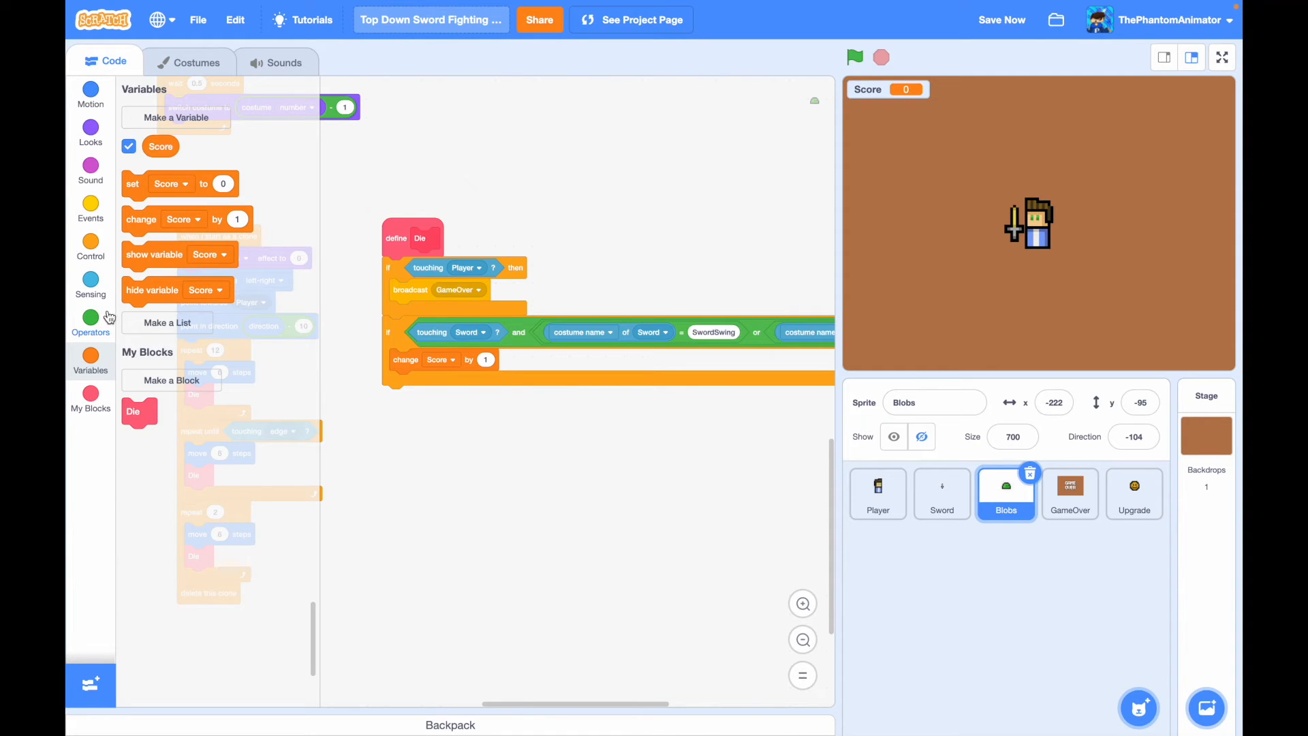
click(90, 318)
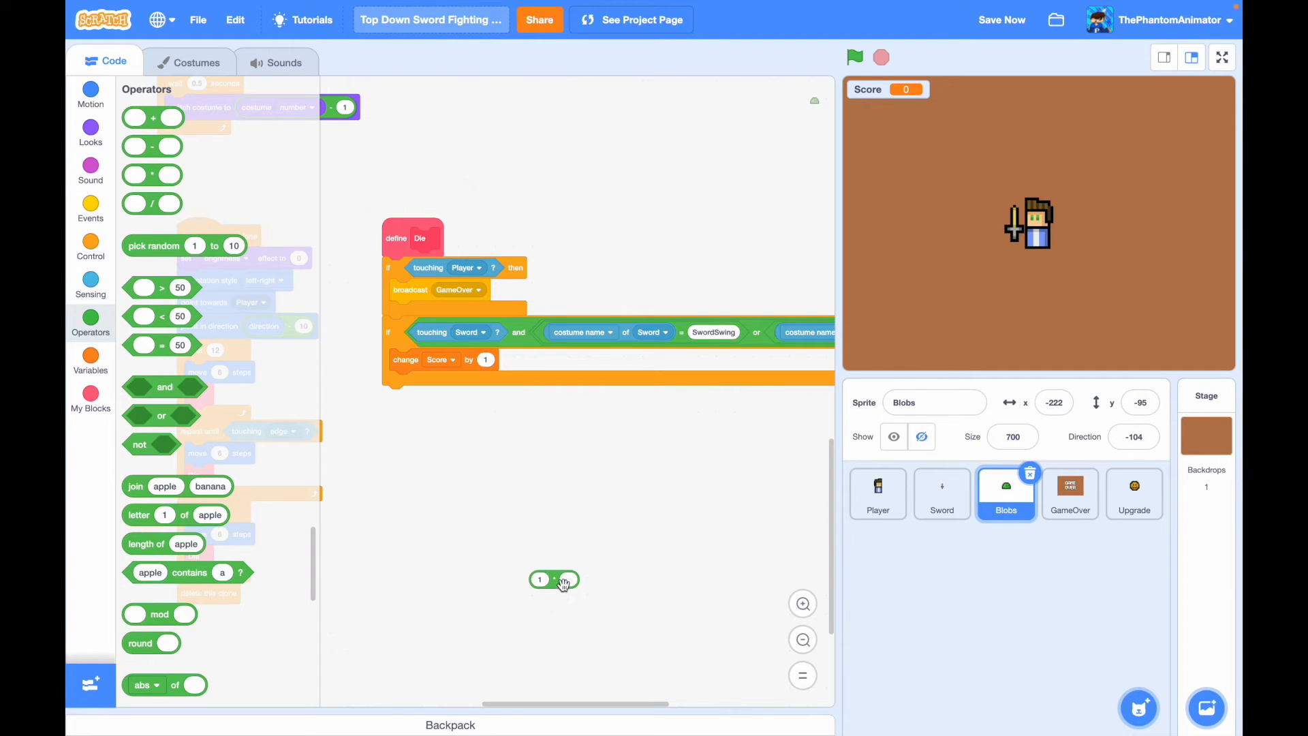
- Create a Bonus variable so a sword hit changes Score by 1 times Bonus
click(90, 355)
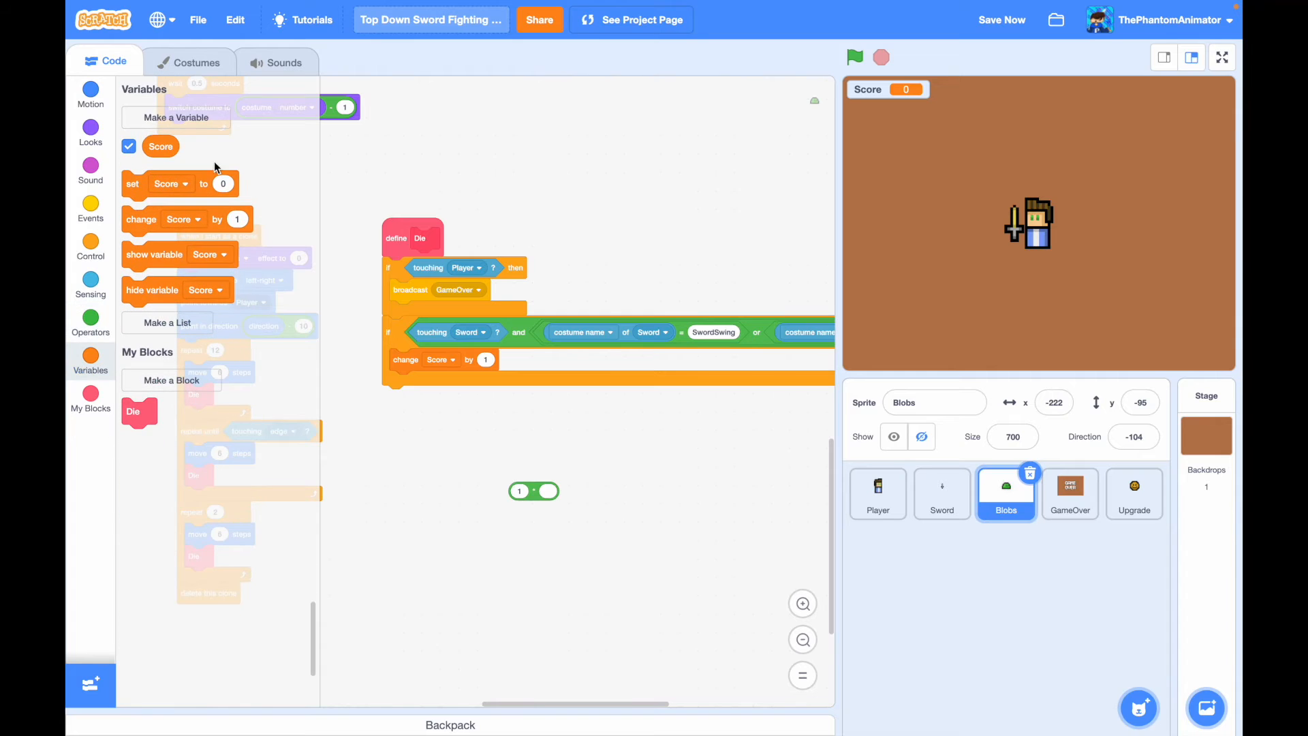
click(176, 118)
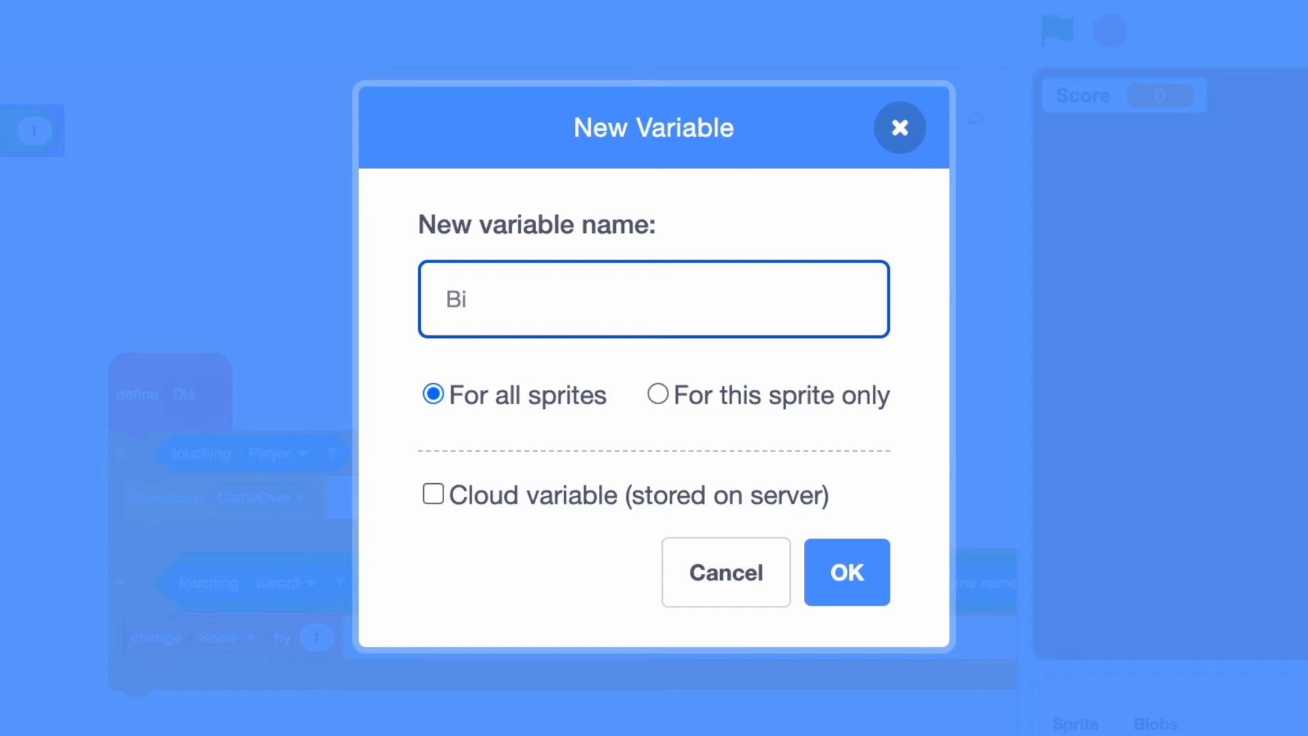
text(onus)
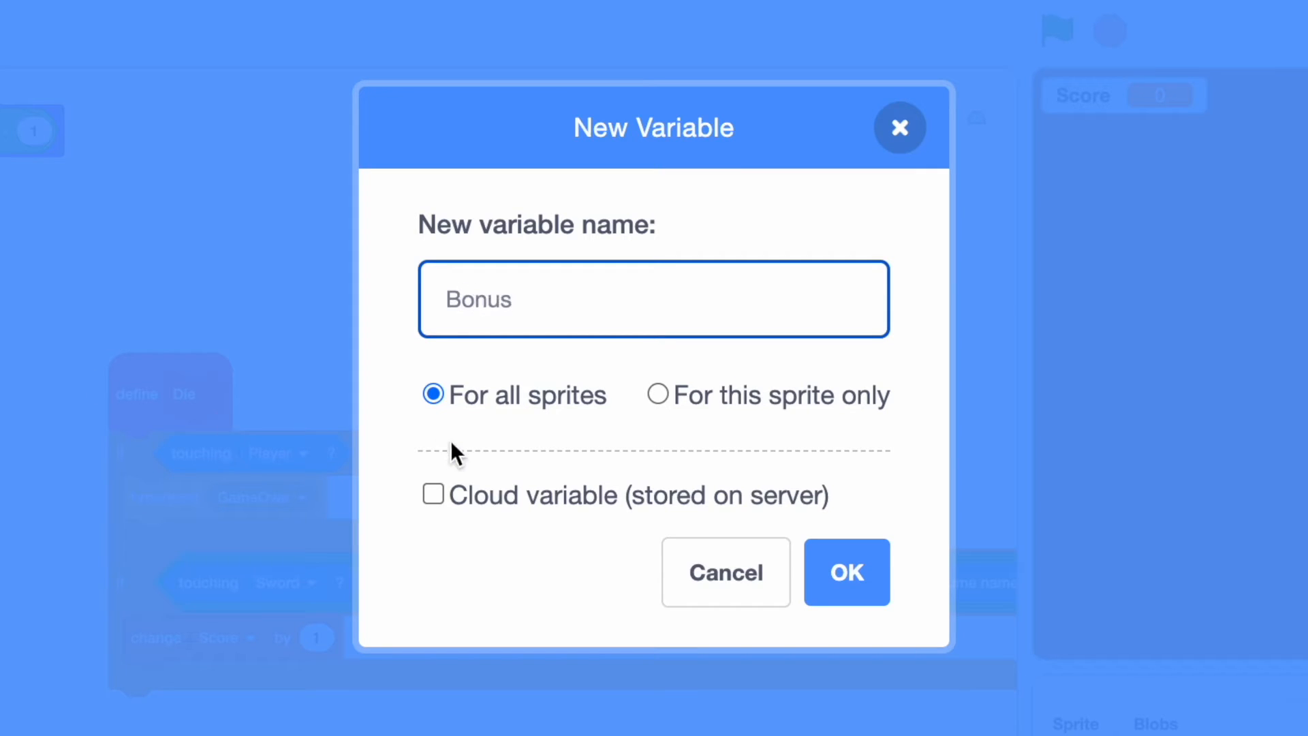
click(845, 571)
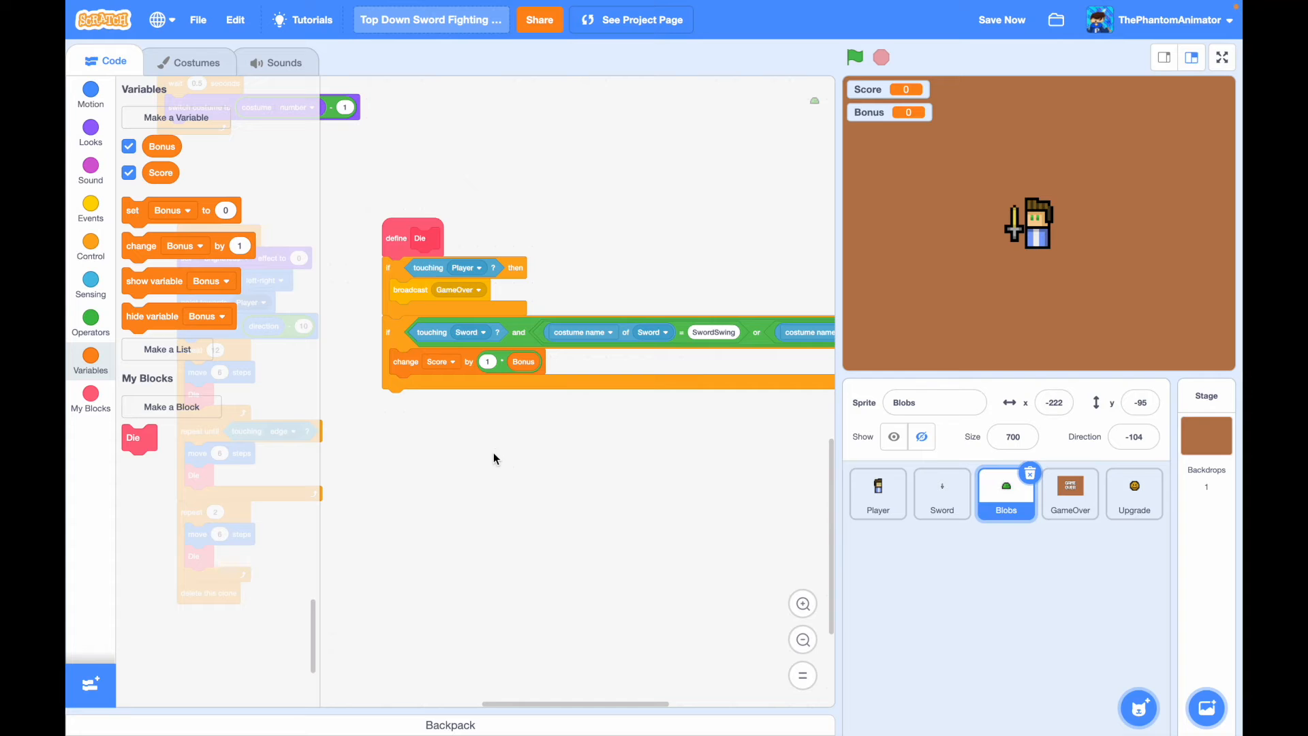
mouse_move(518, 373)
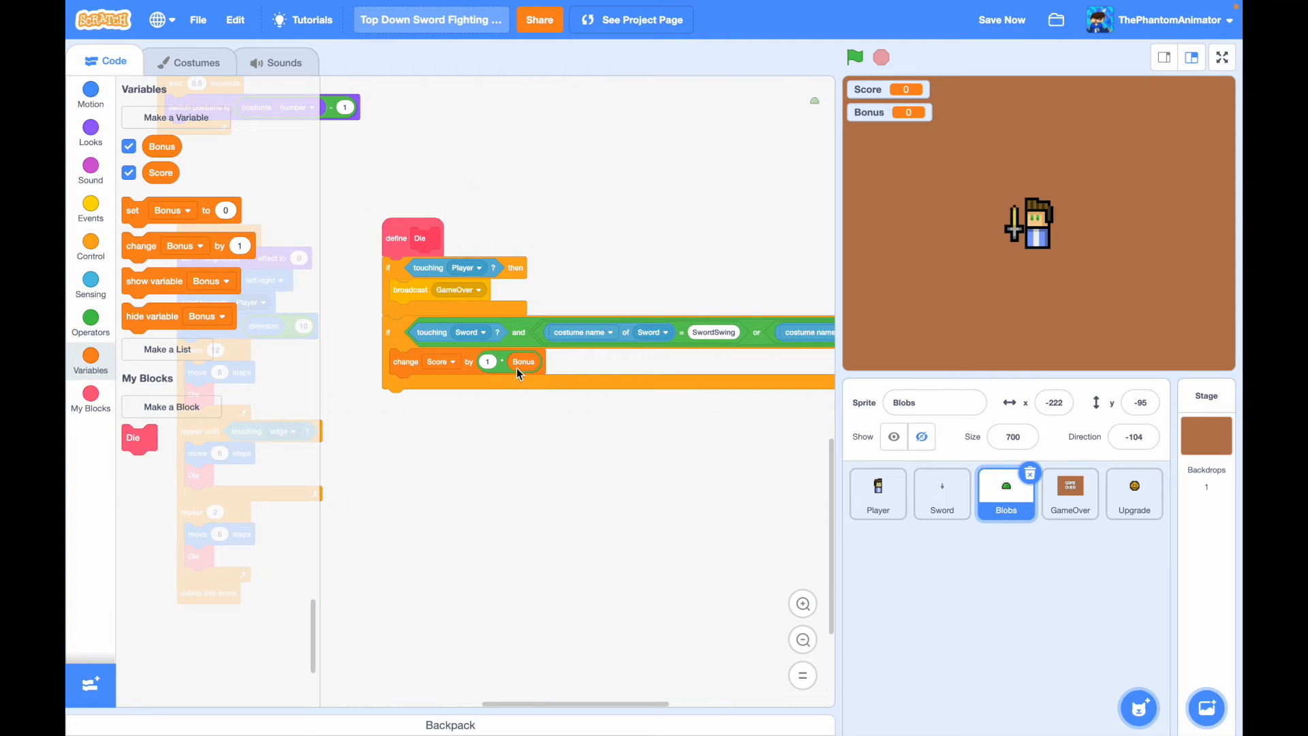
mouse_move(90, 244)
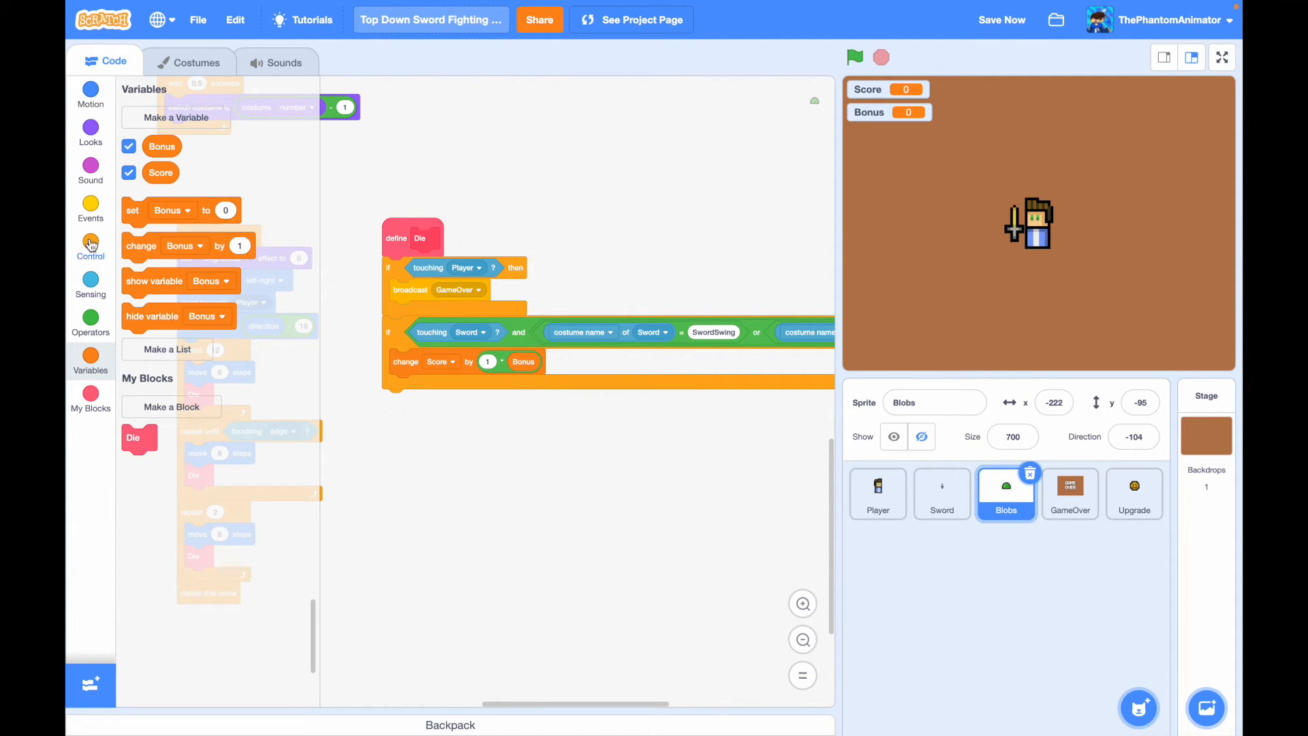
- Make the death repeat change brightness by 5 and place an if-else beneath it
click(90, 242)
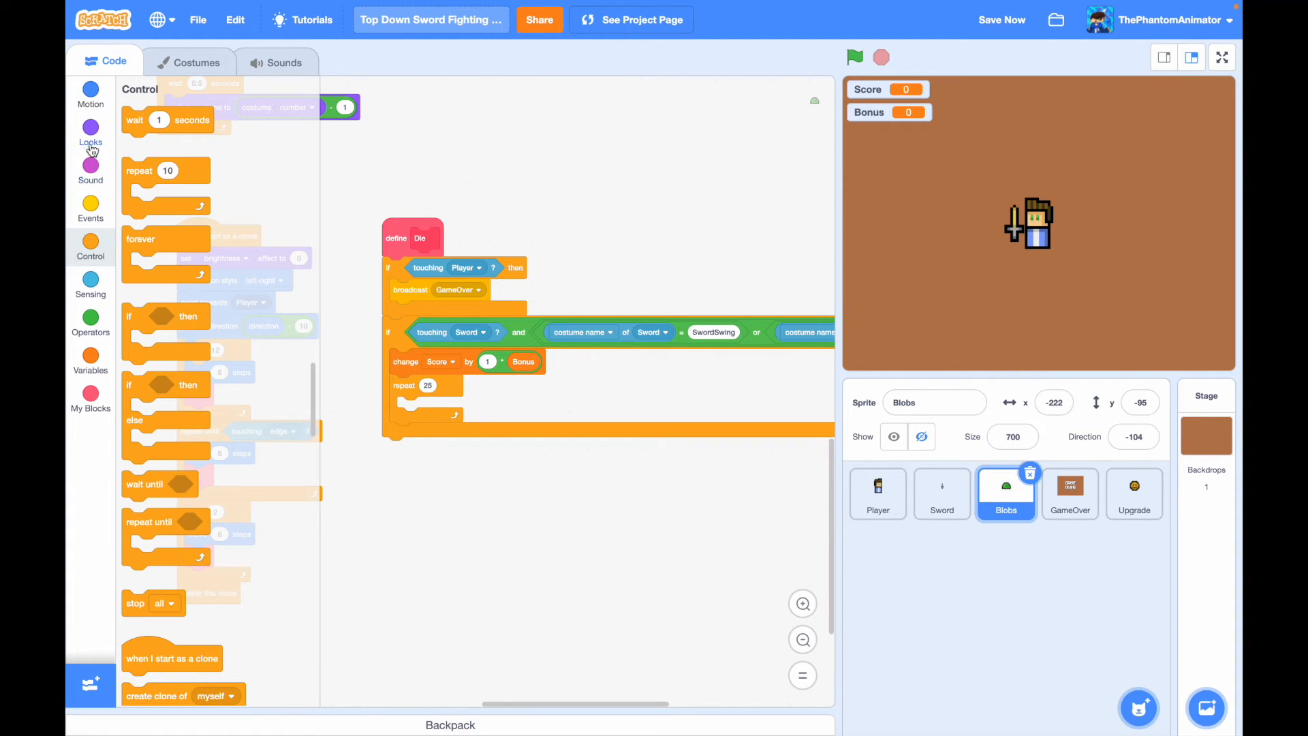
click(90, 132)
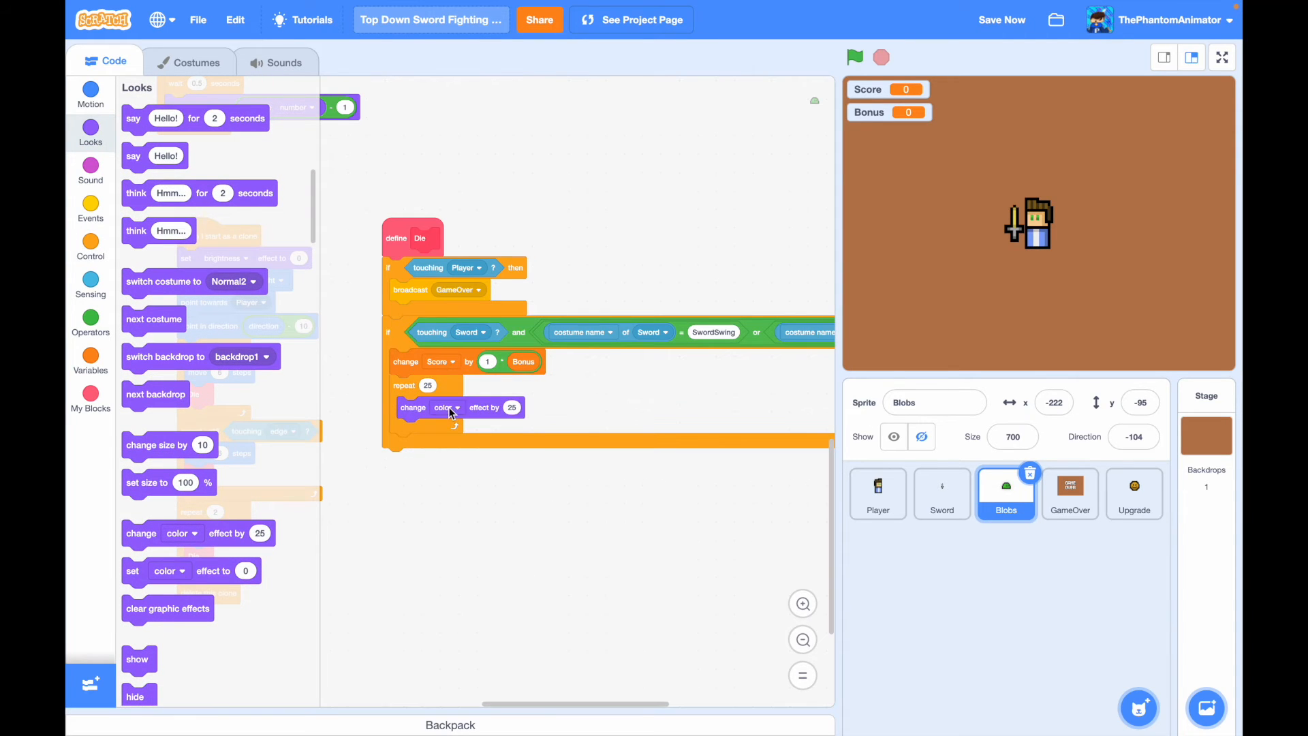
click(456, 408)
text(5)
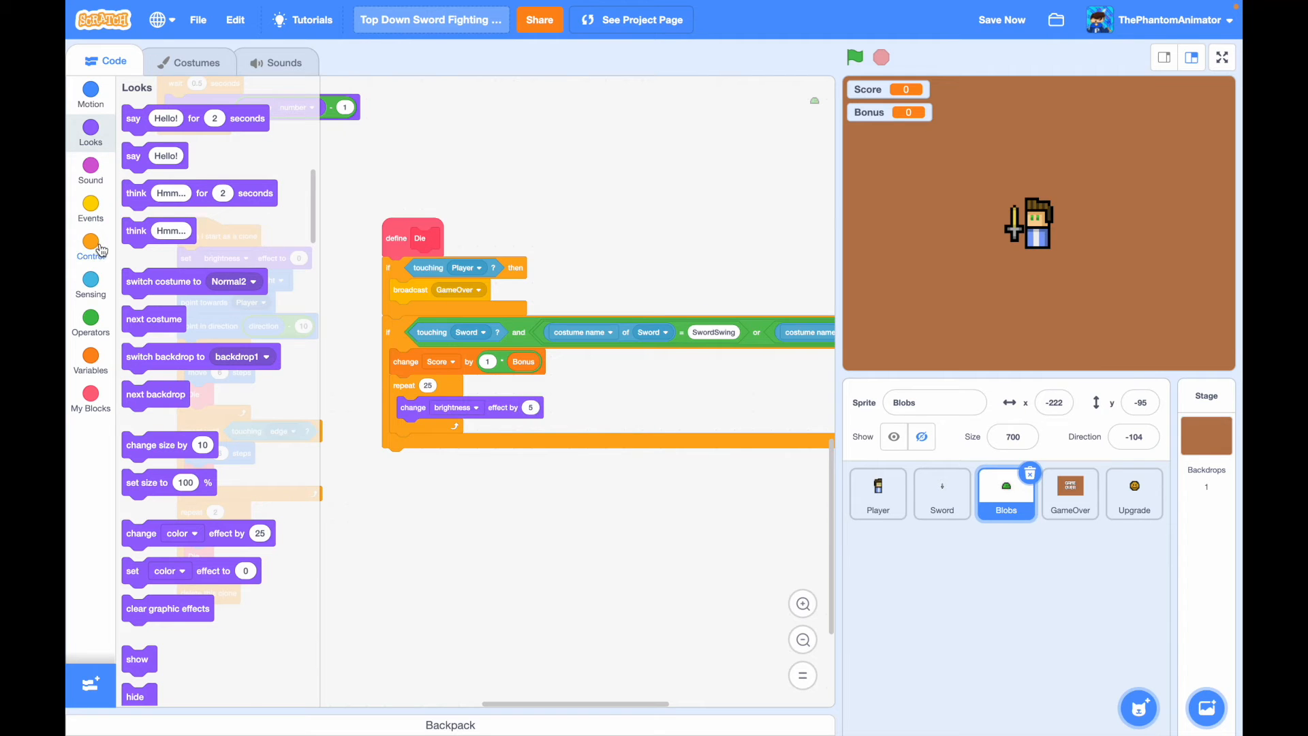
click(90, 247)
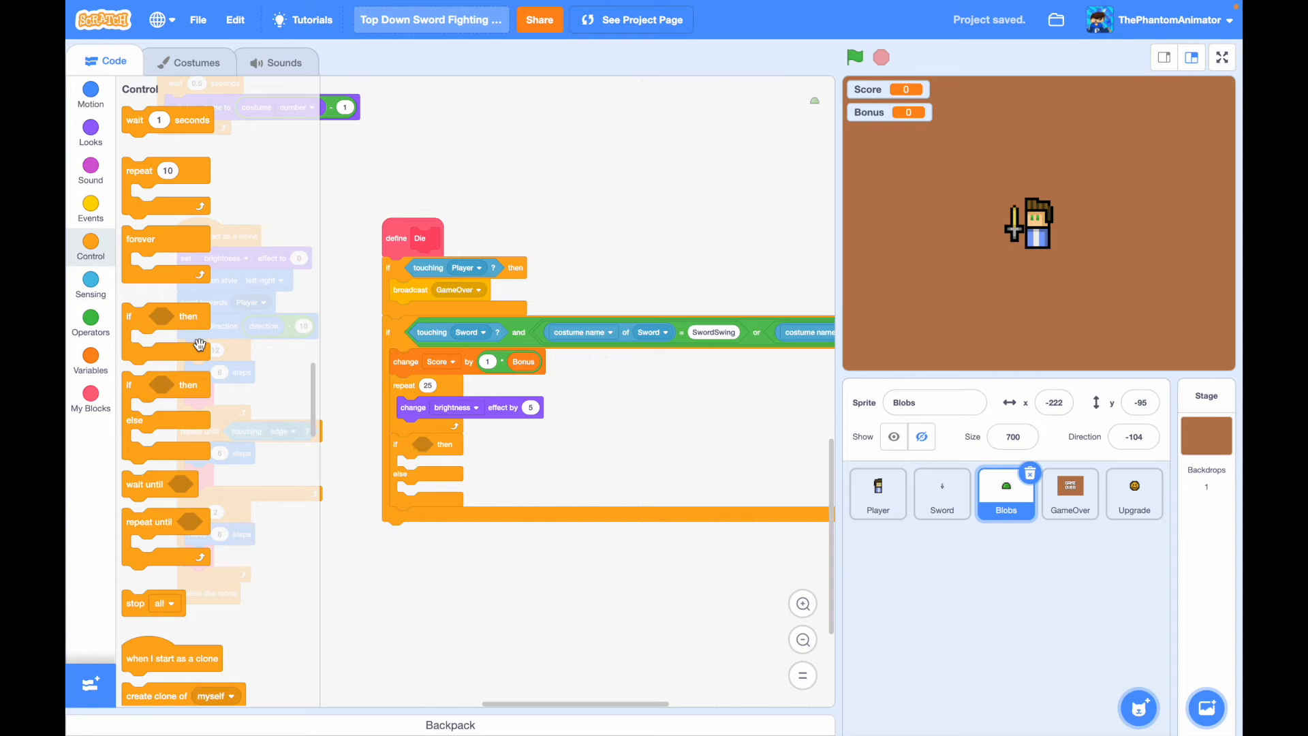
- Make the if test whether costume name contains Evil and broadcast GameOver
click(90, 318)
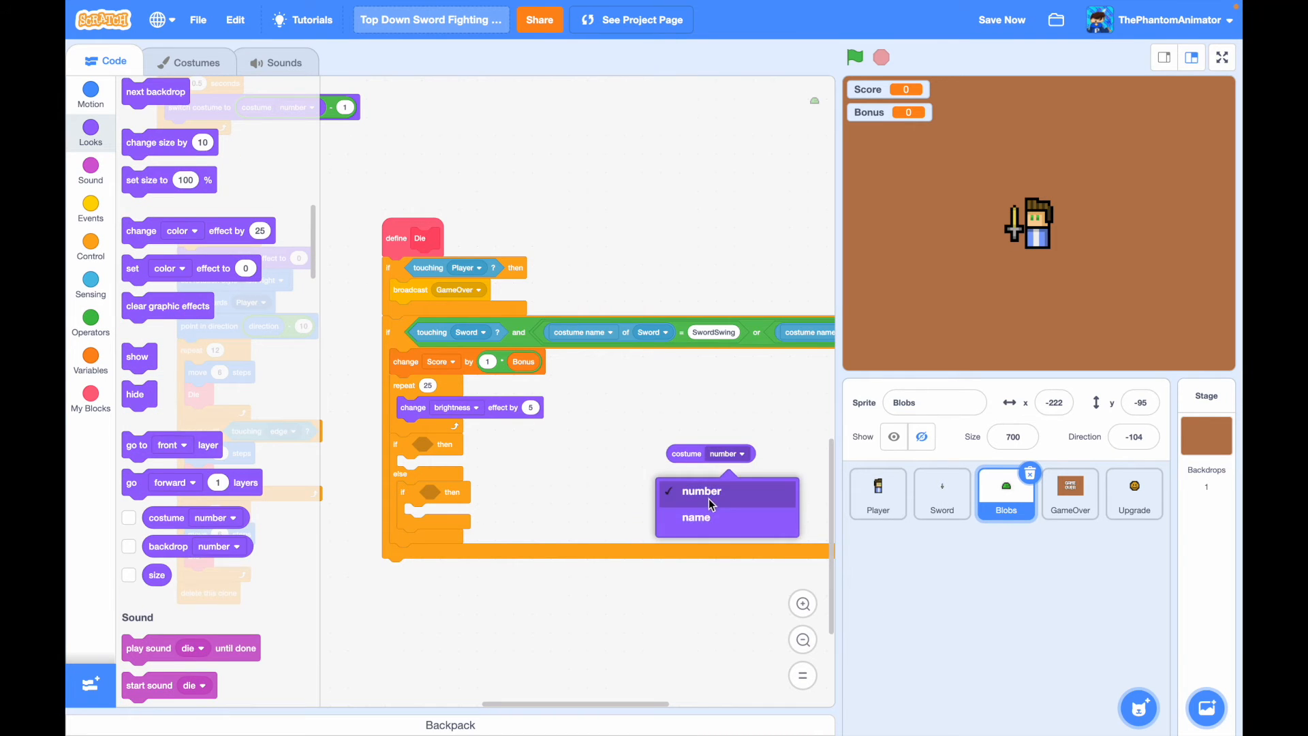
click(697, 518)
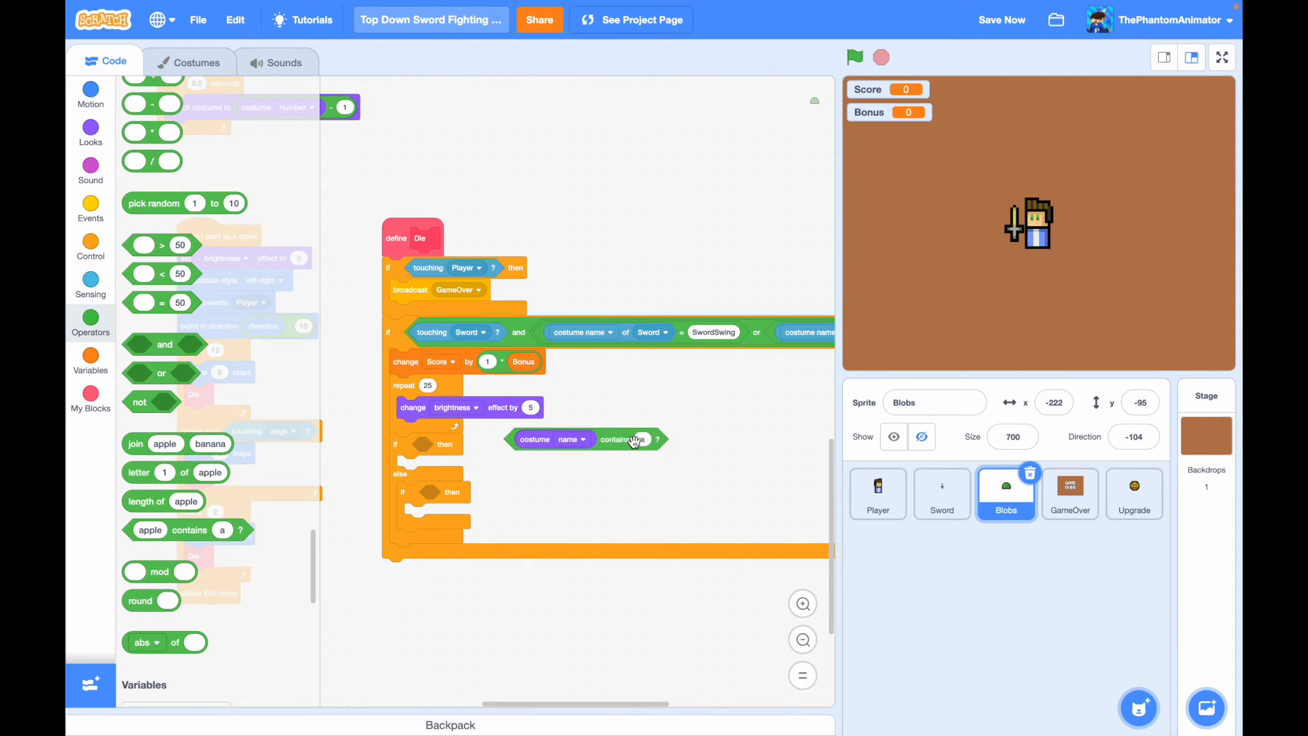
text(Evil)
text(Bonus)
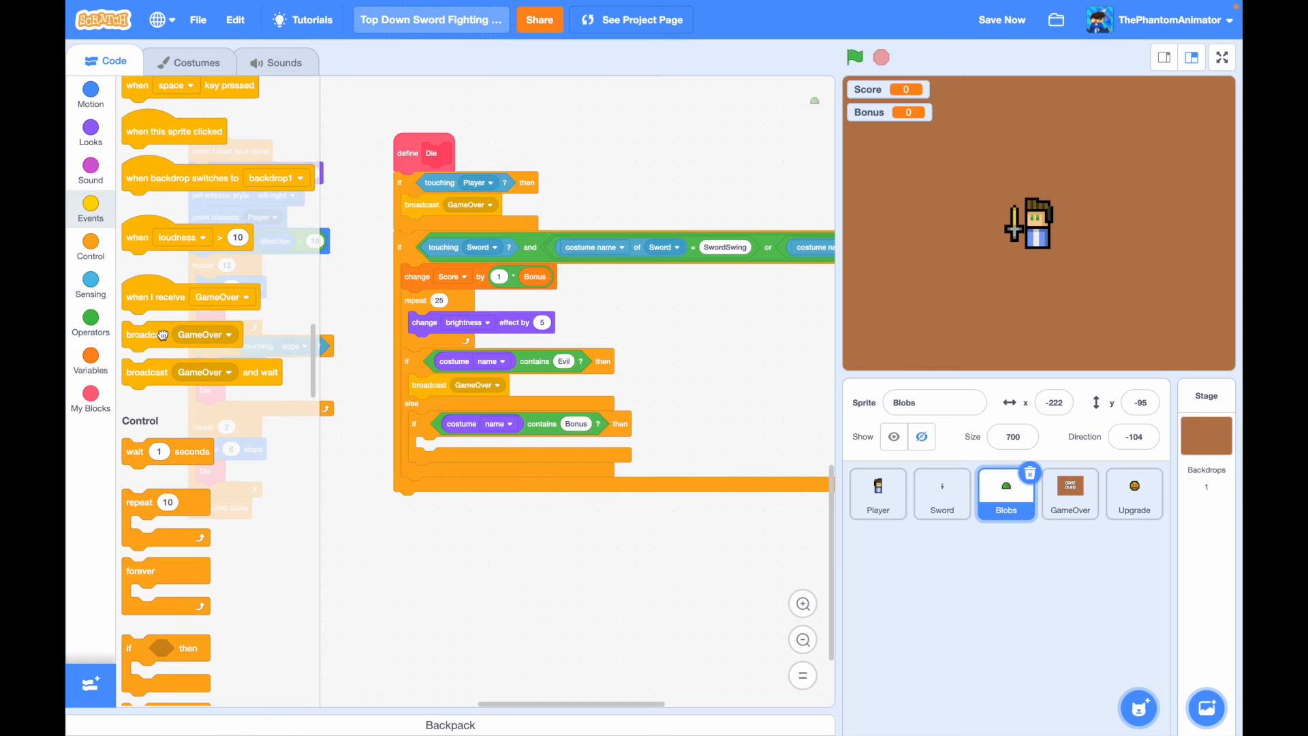
- Add an inner if for Bonus costumes broadcasting a new Bonus message, then delete this clone
click(503, 448)
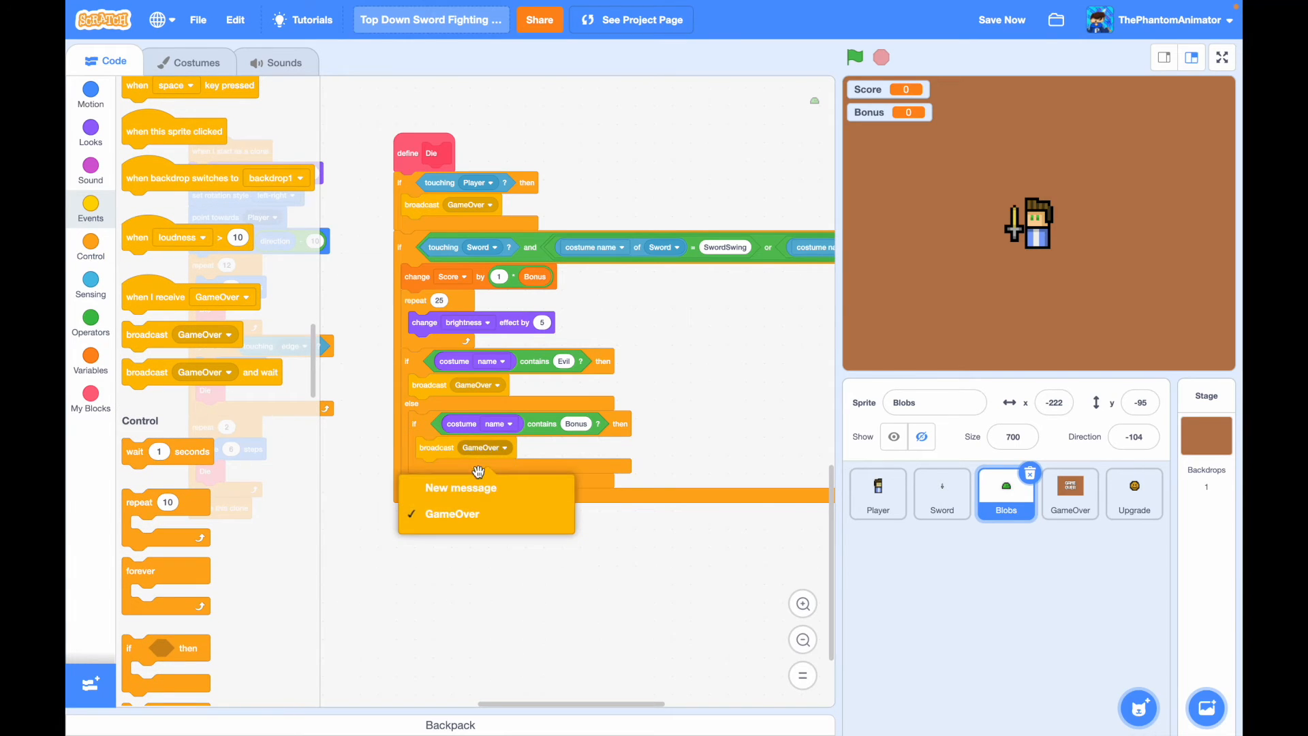
click(462, 488)
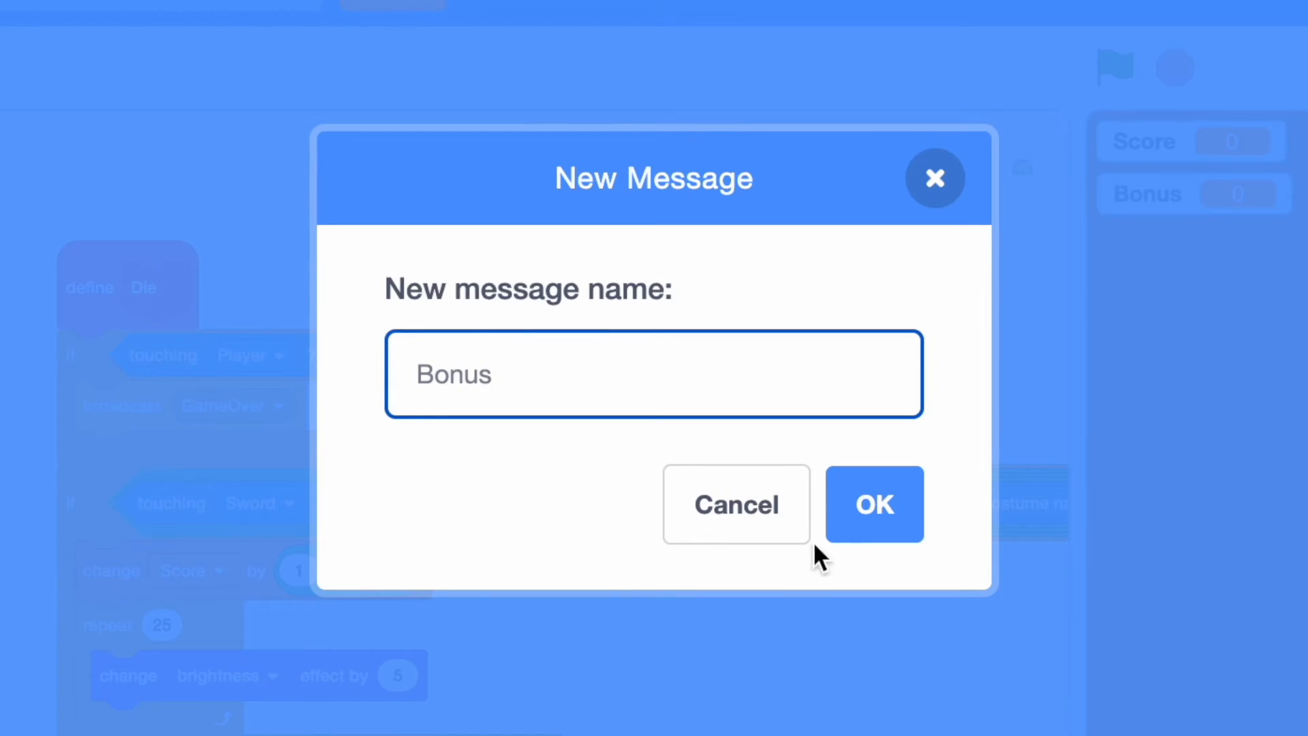
click(875, 505)
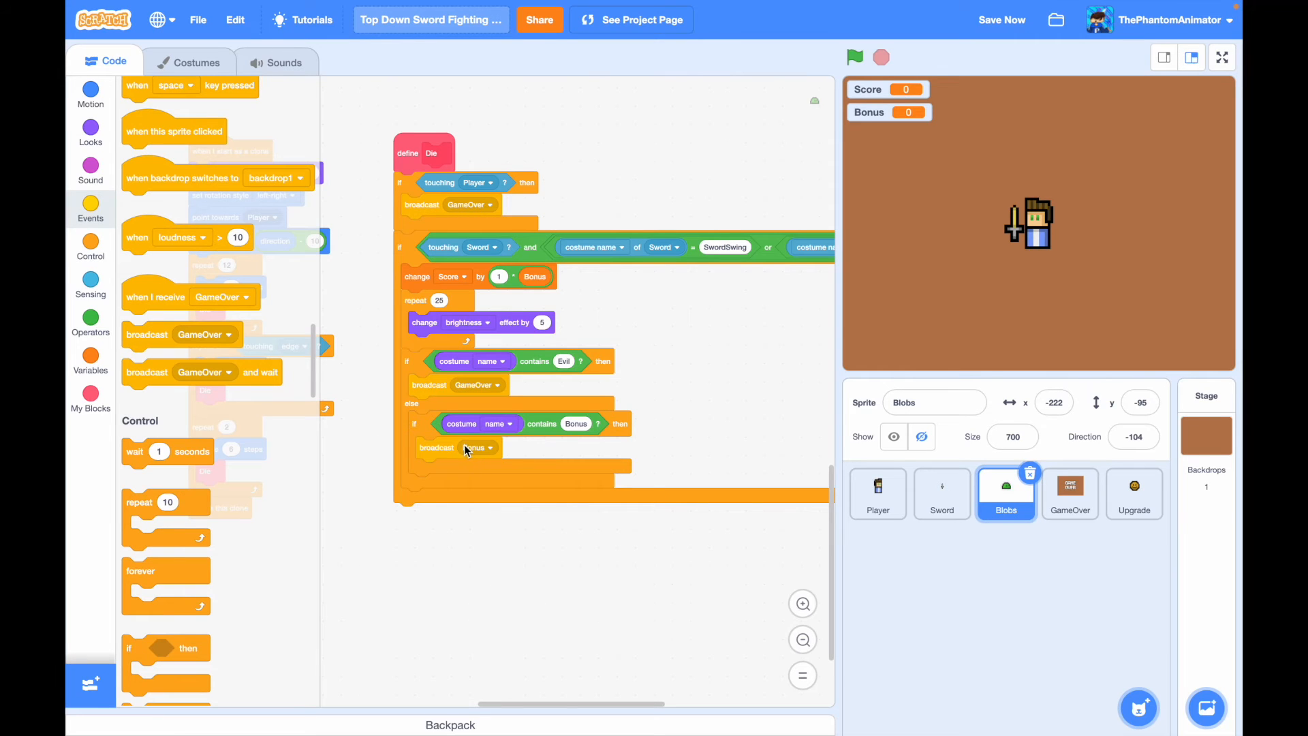
scroll(down, 3)
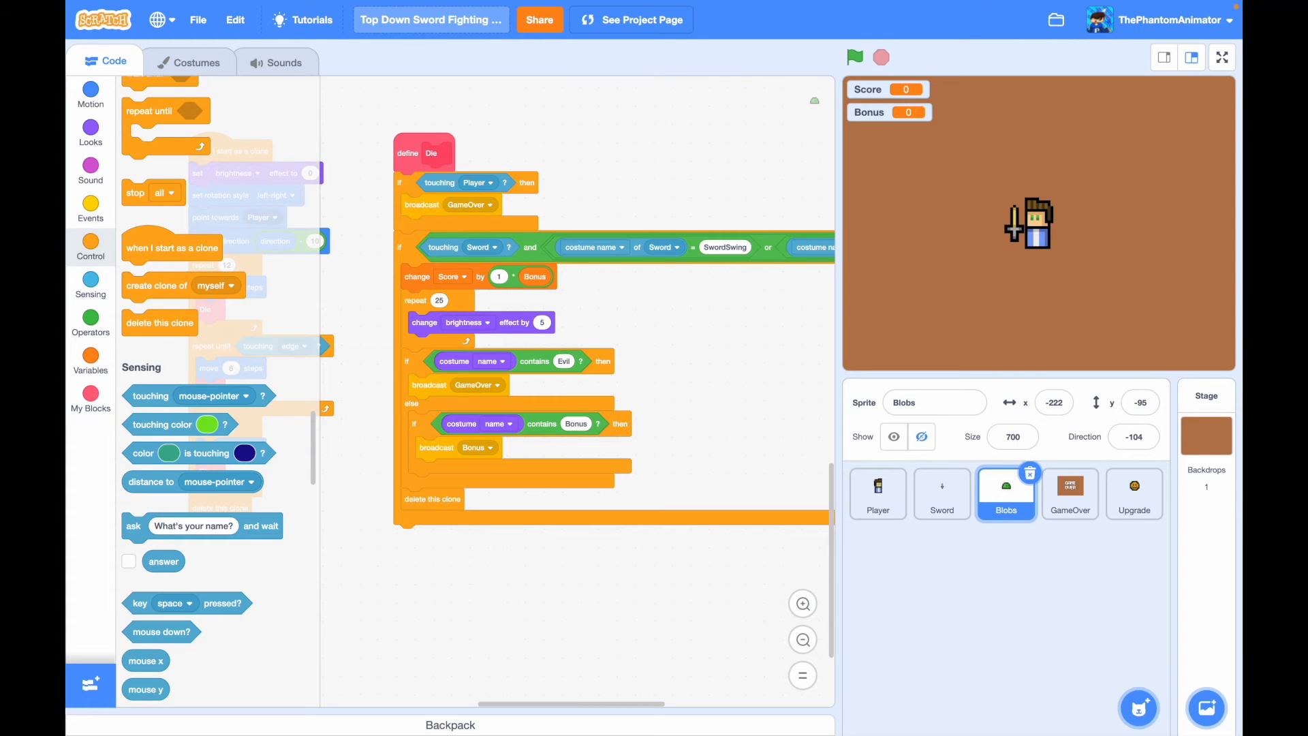
mouse_move(744, 347)
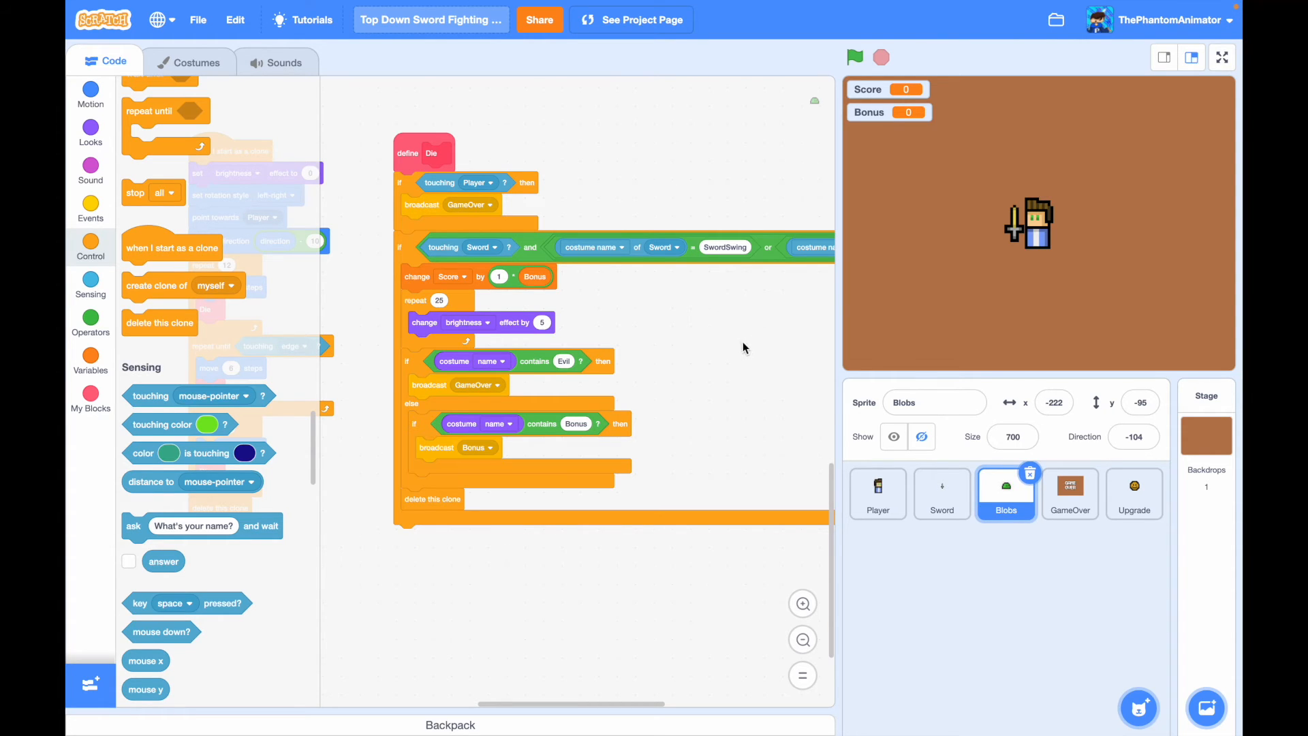
mouse_move(876, 494)
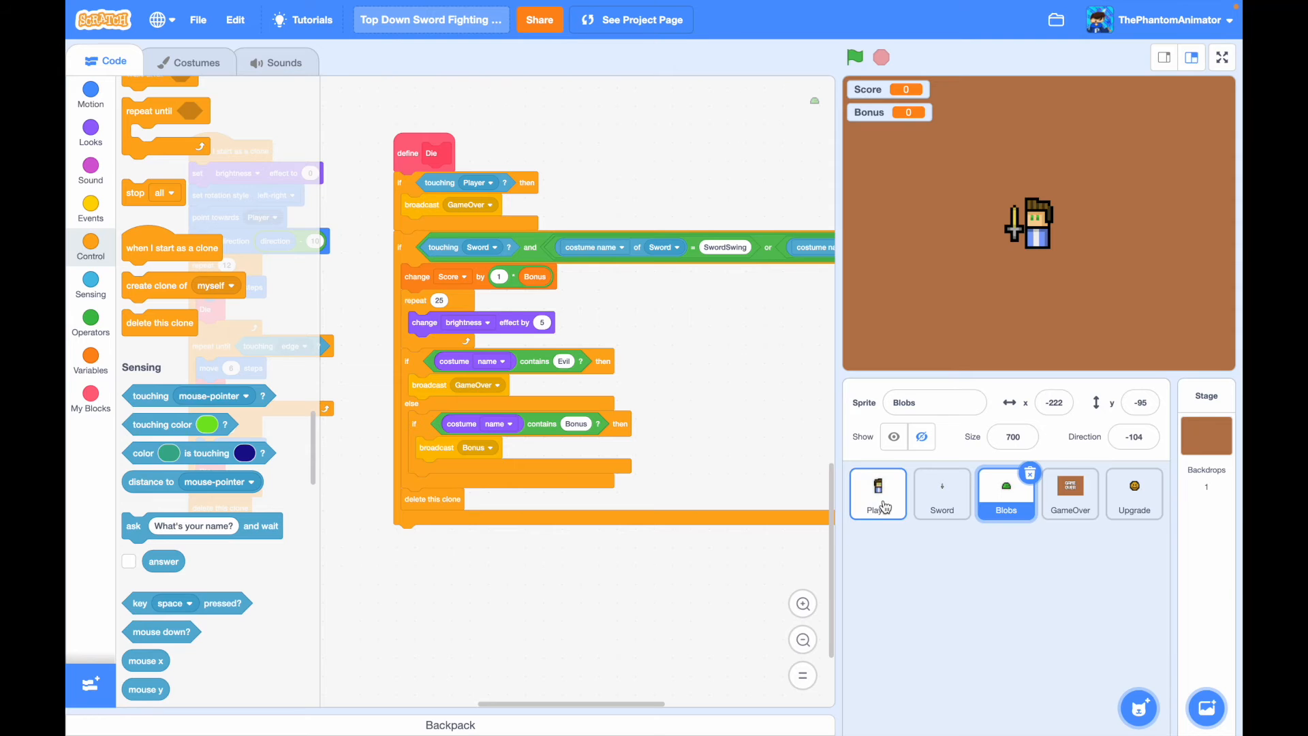
- On Player, when receiving Bonus set Bonus to 5, wait 10 seconds, then set Bonus to 1
click(878, 492)
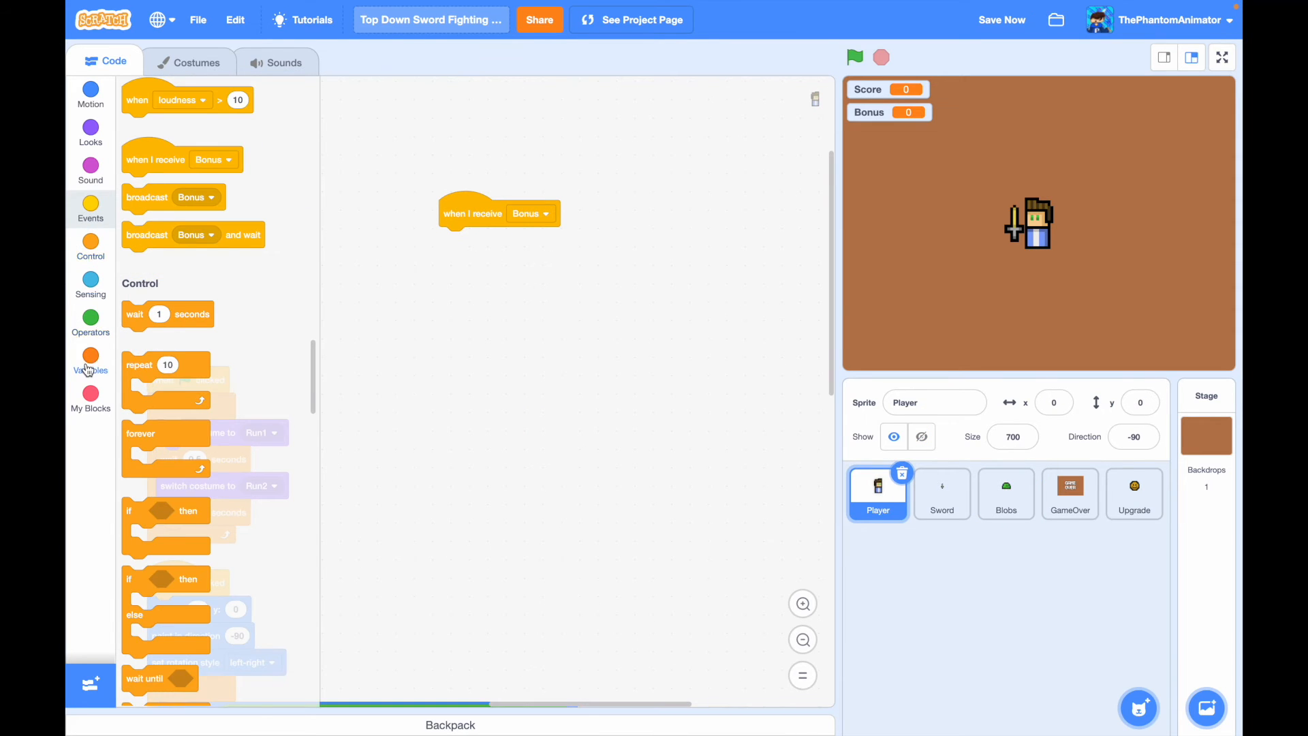
click(90, 360)
text(5)
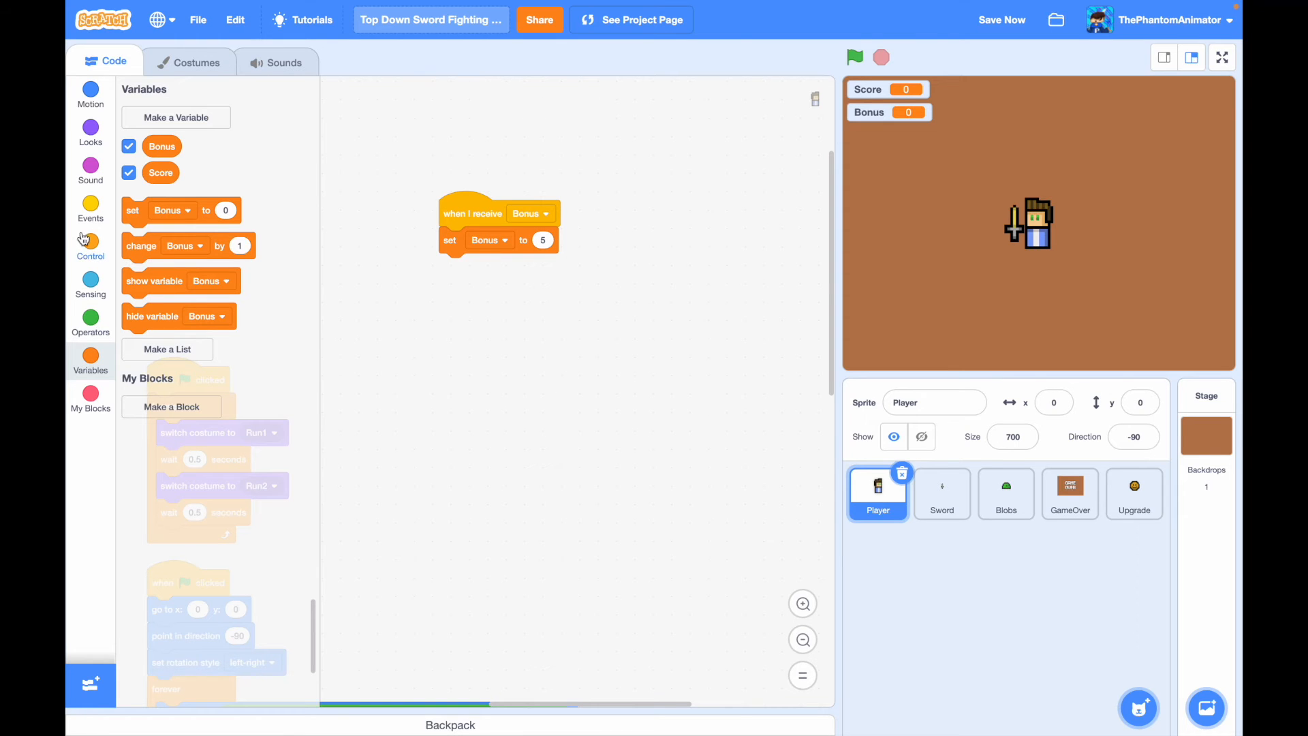
click(90, 246)
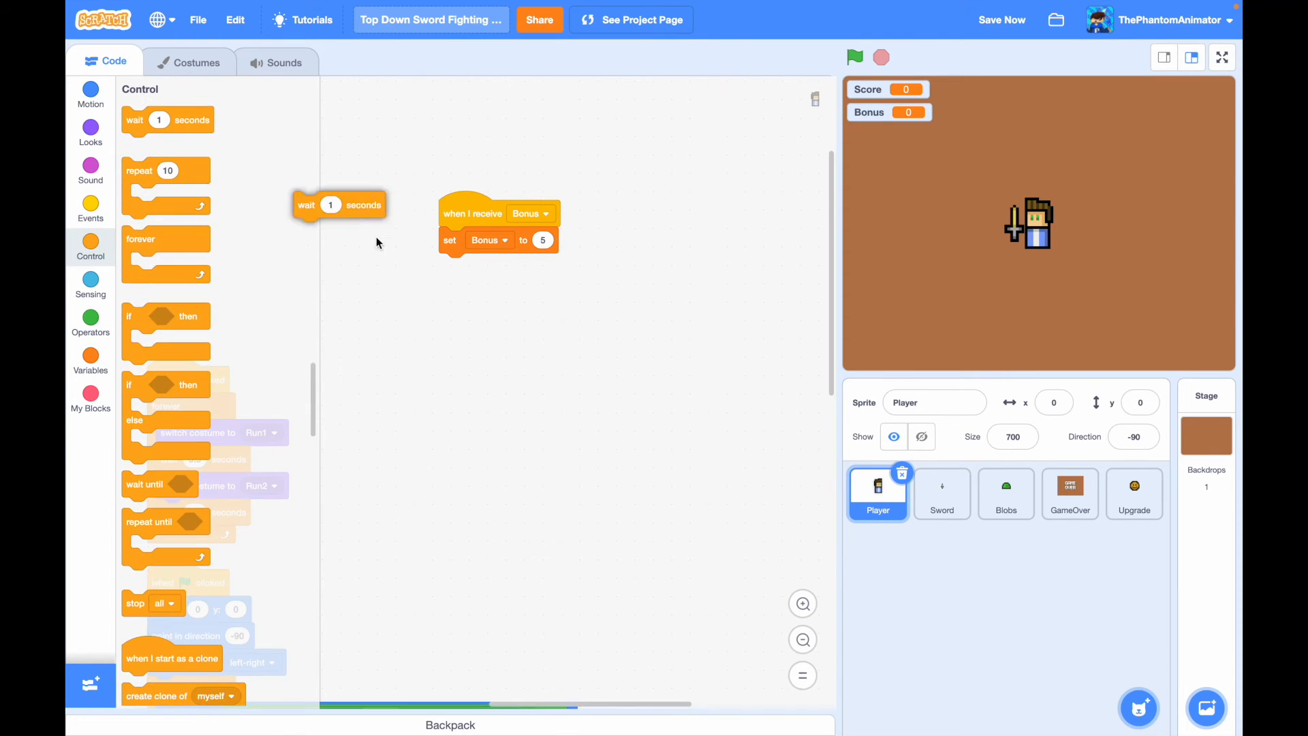
drag(338, 204, 484, 266)
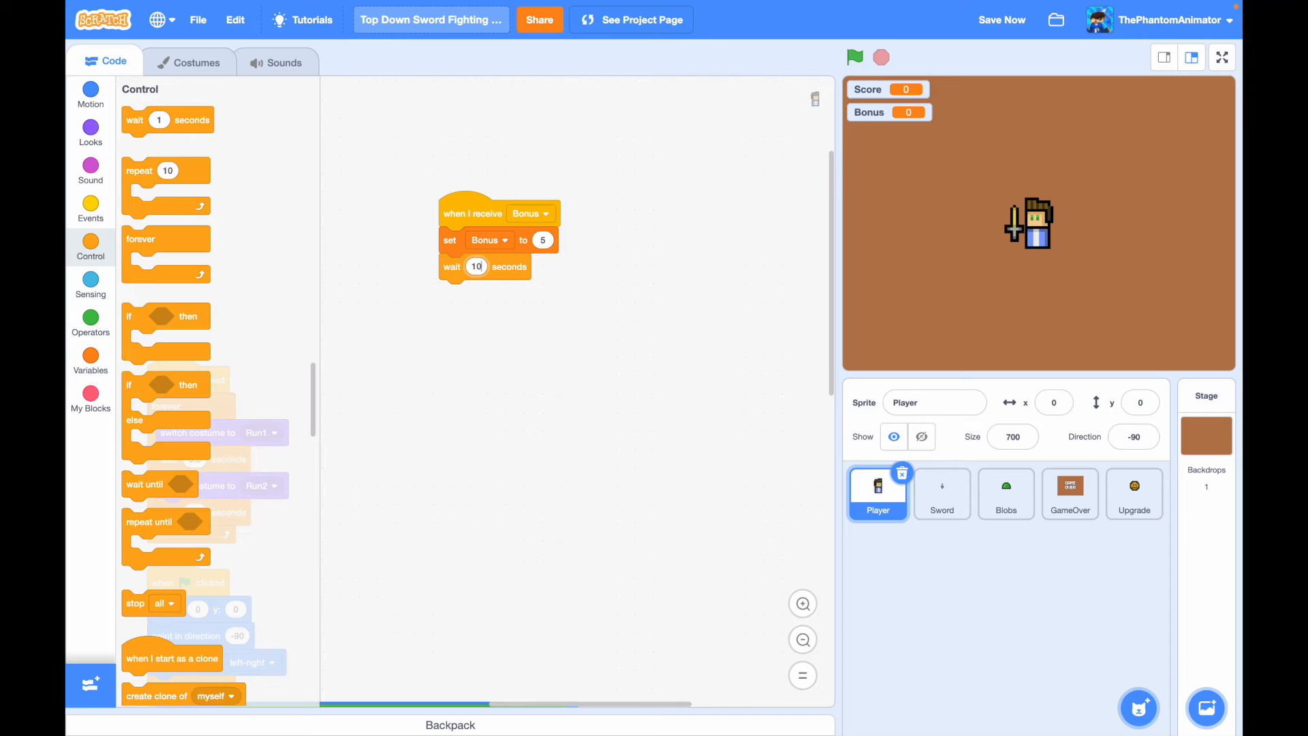
click(90, 362)
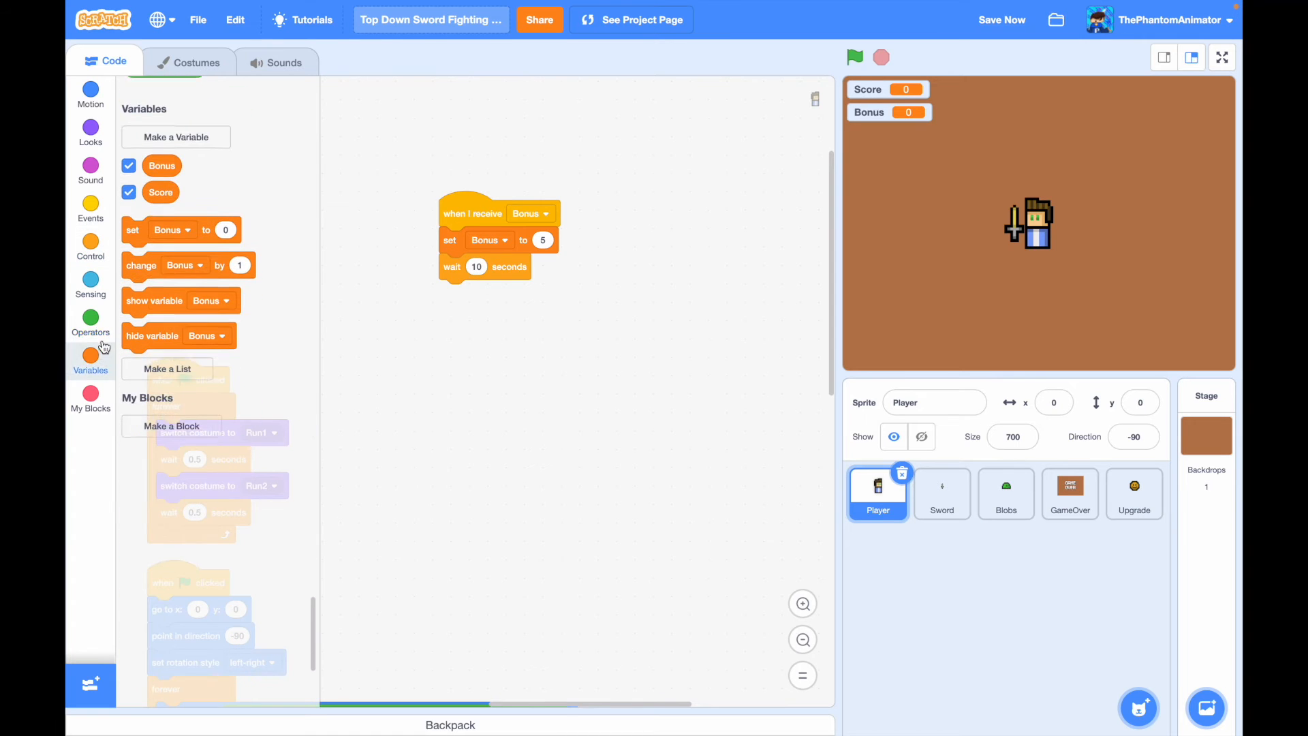
drag(158, 229, 498, 293)
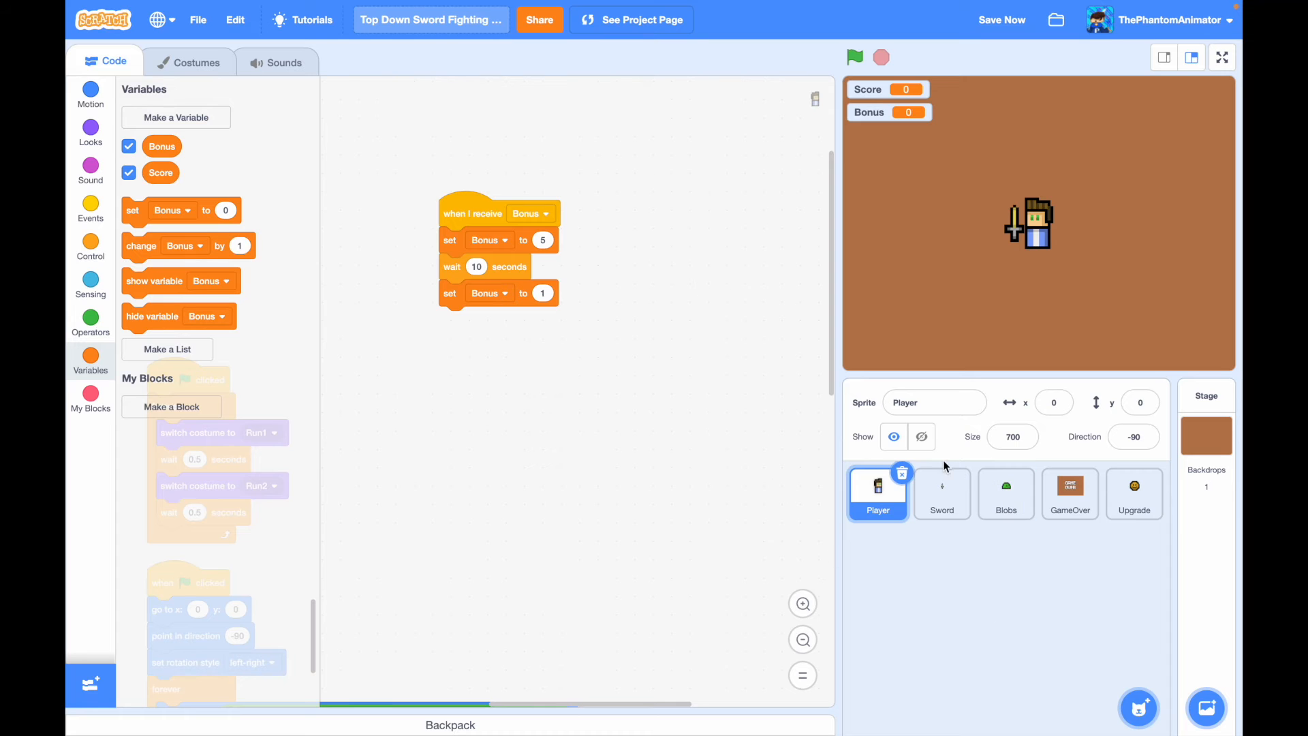
click(1005, 492)
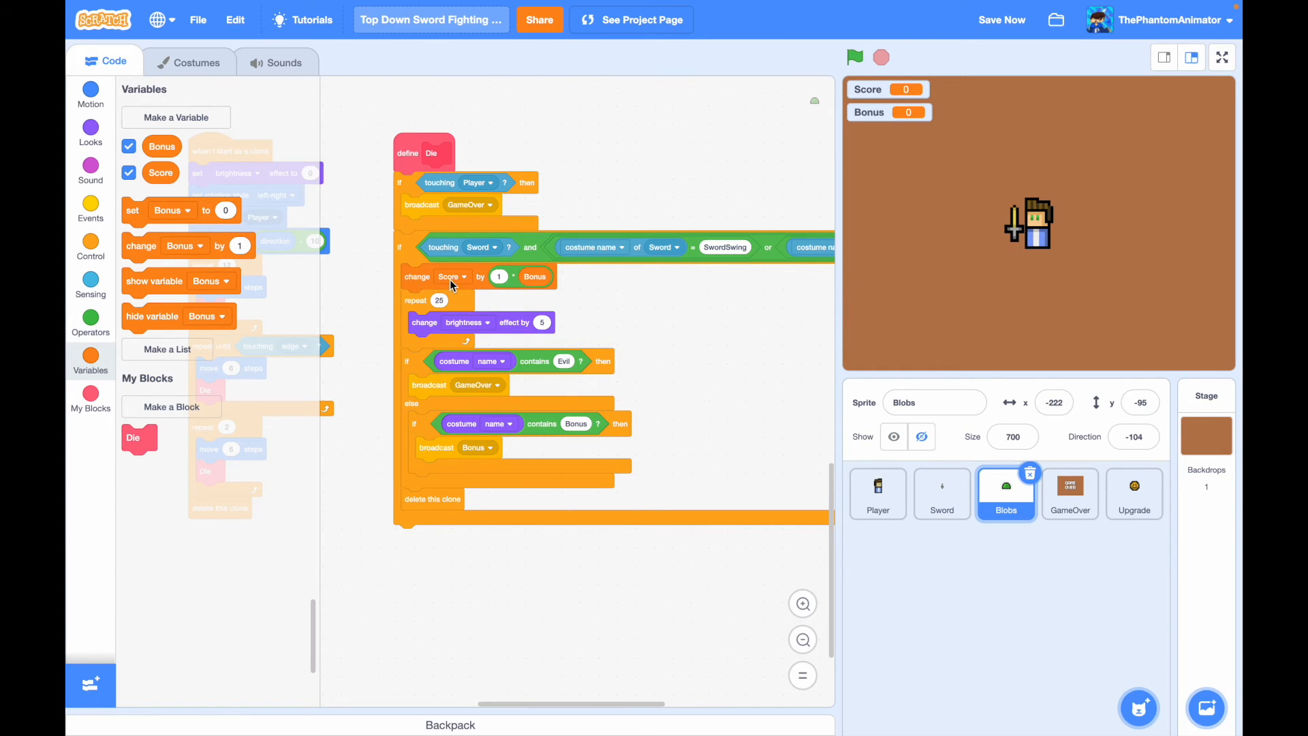
mouse_move(1071, 496)
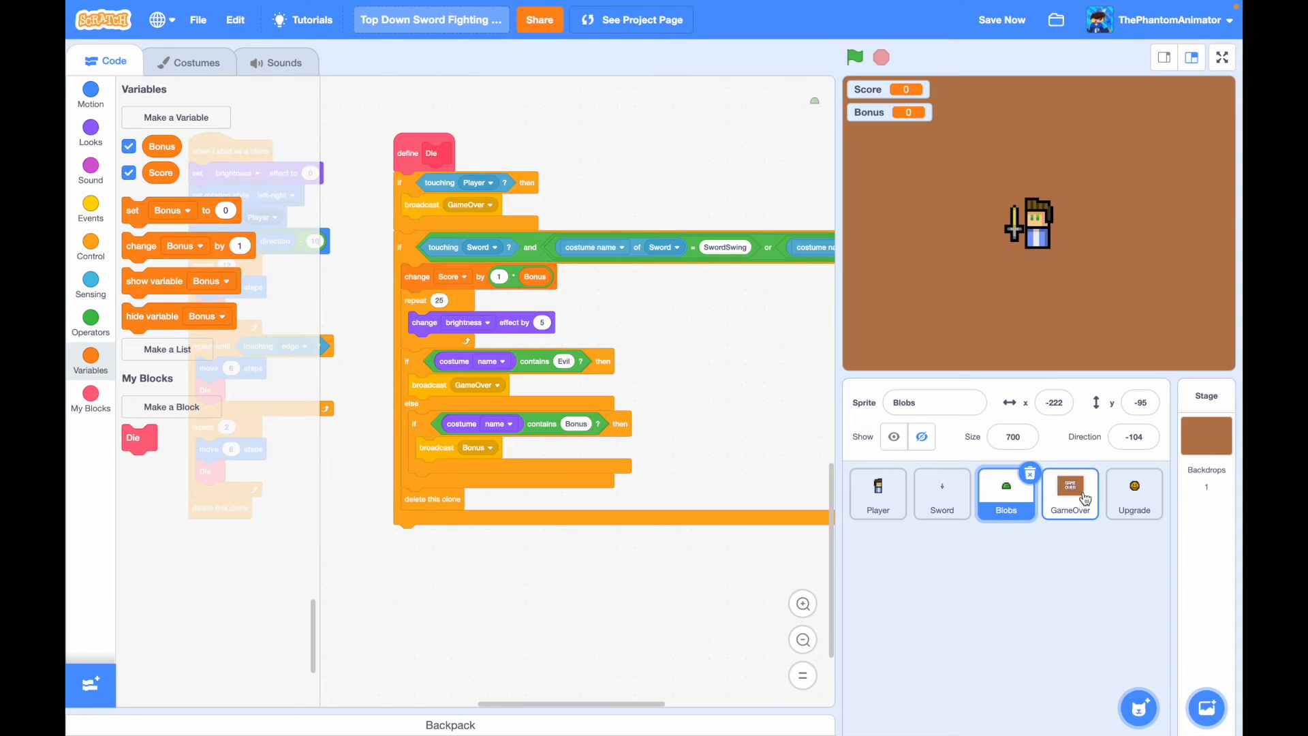
- GameOver sprite hides on green flag; on GameOver it shows, goes to front and stops all
click(1071, 494)
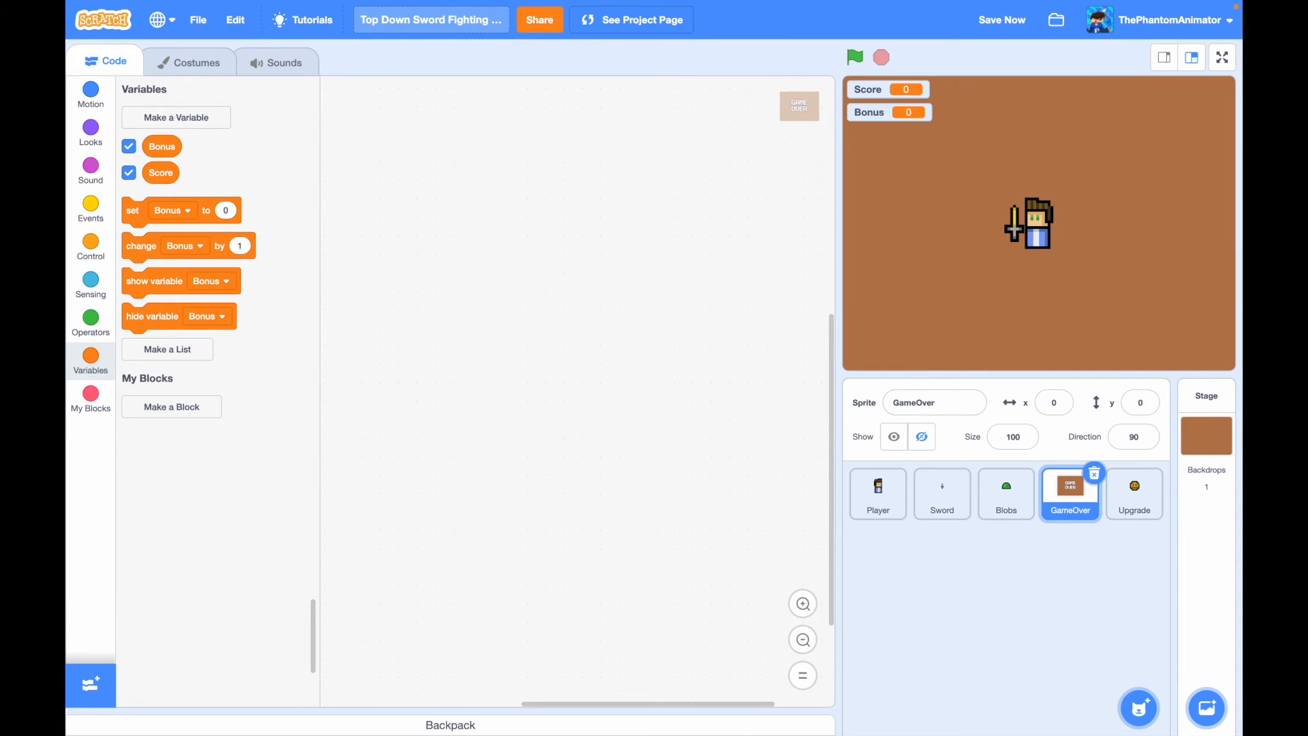
click(90, 206)
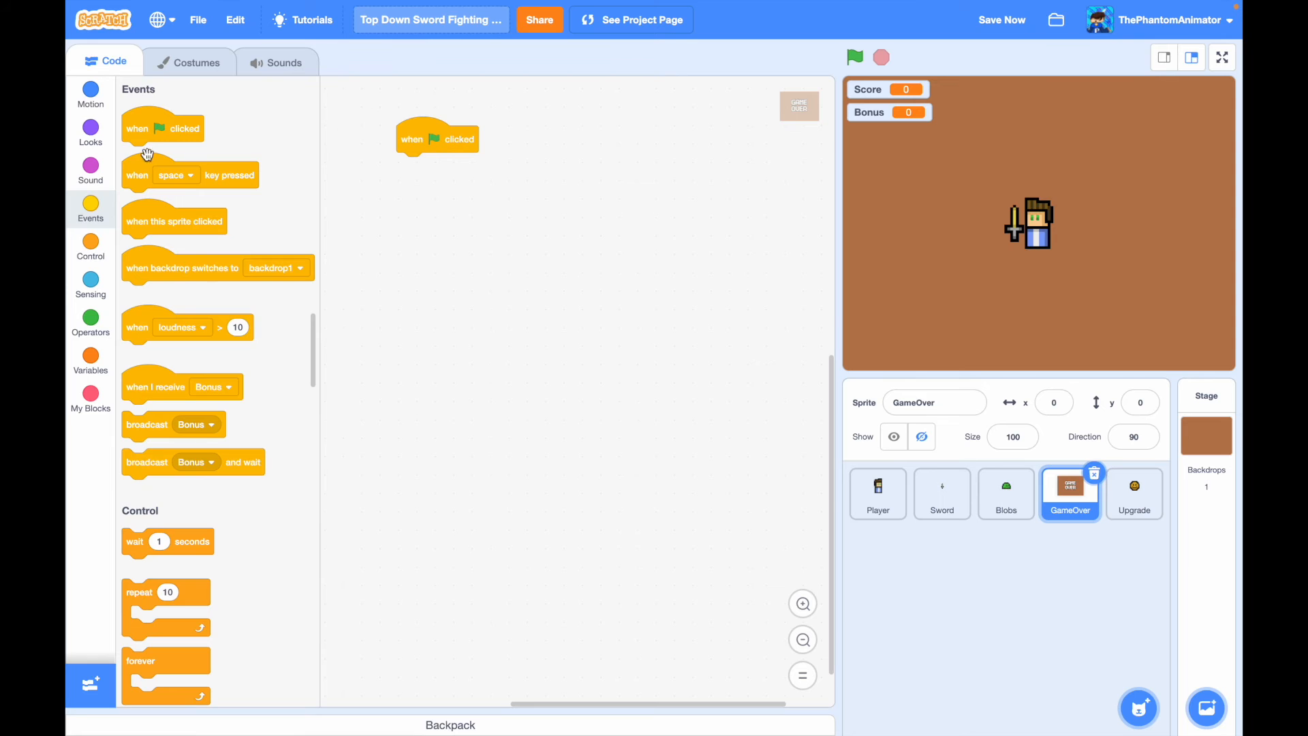
click(90, 130)
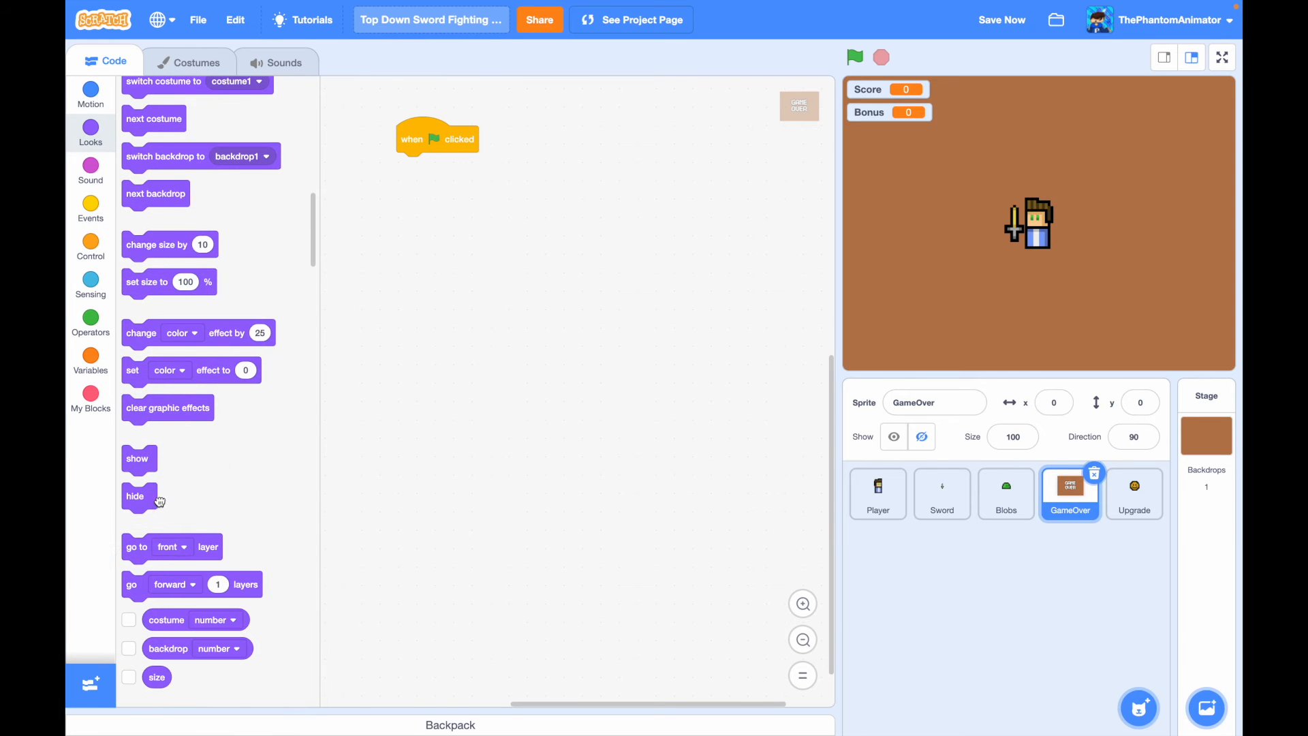
click(90, 247)
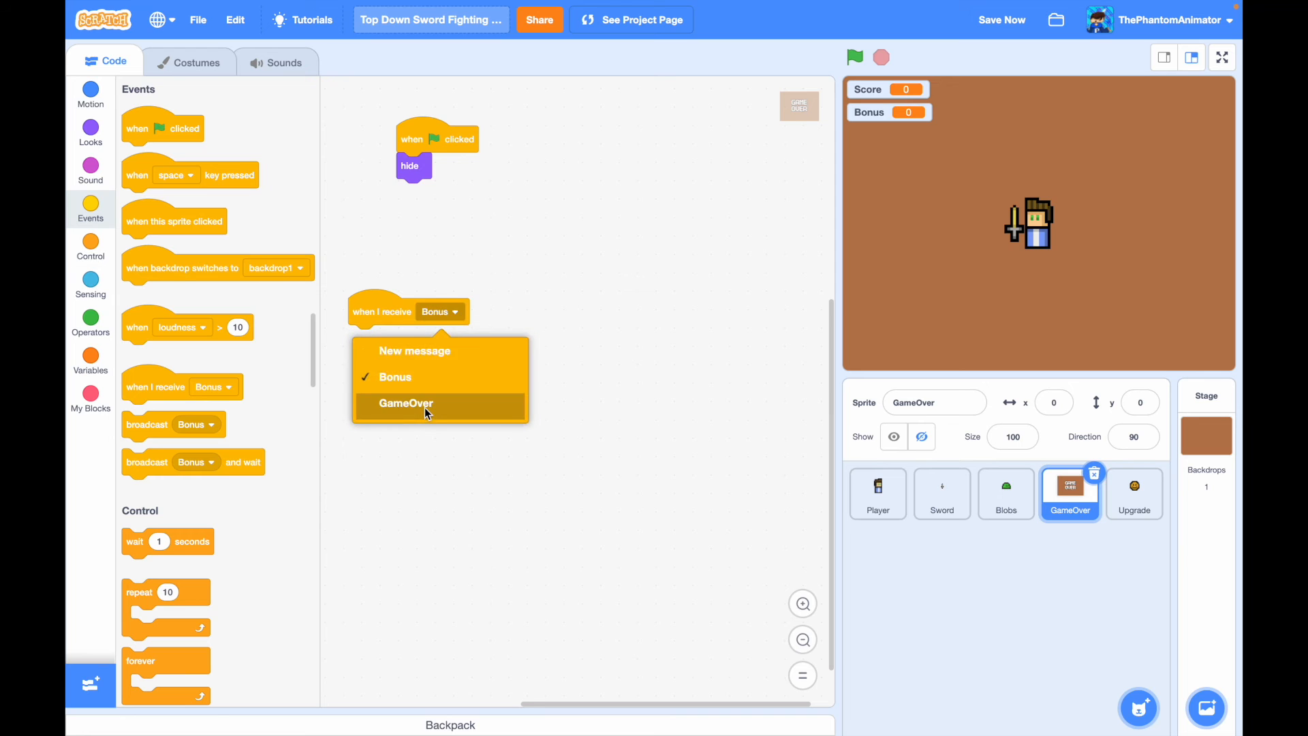
click(404, 403)
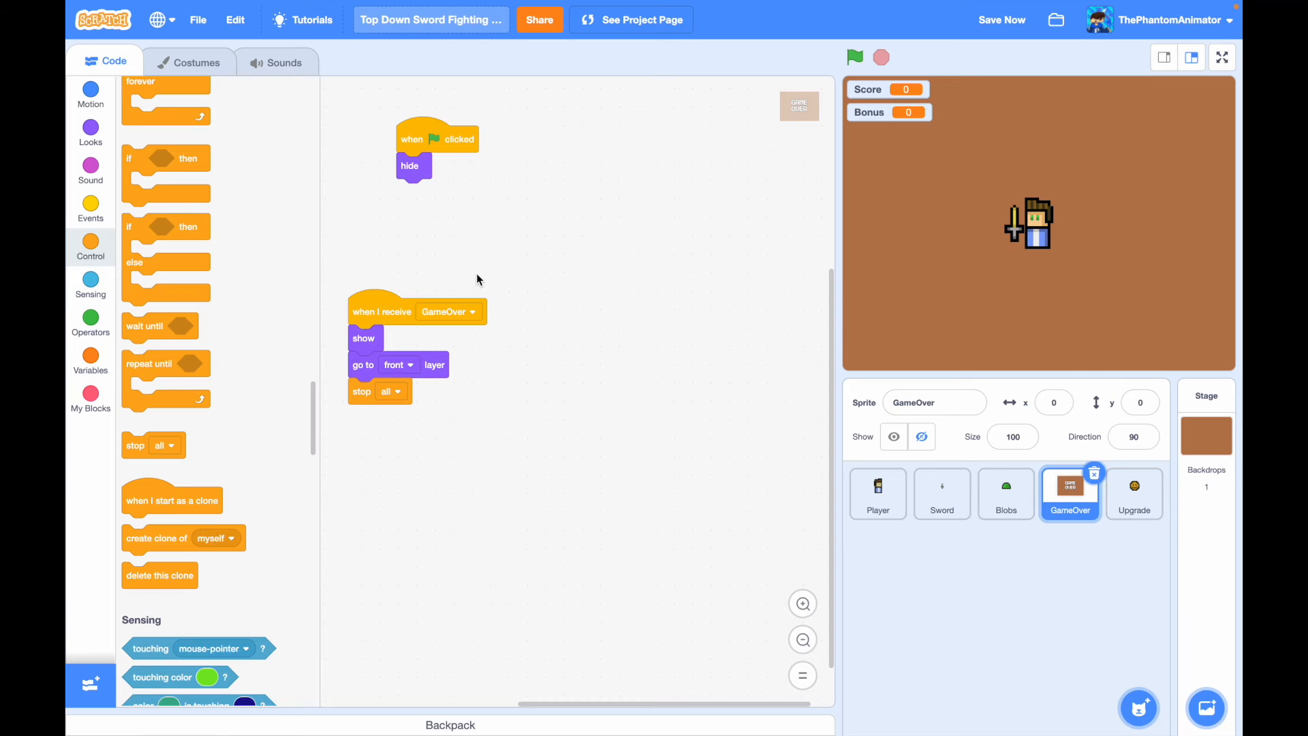
mouse_move(762, 271)
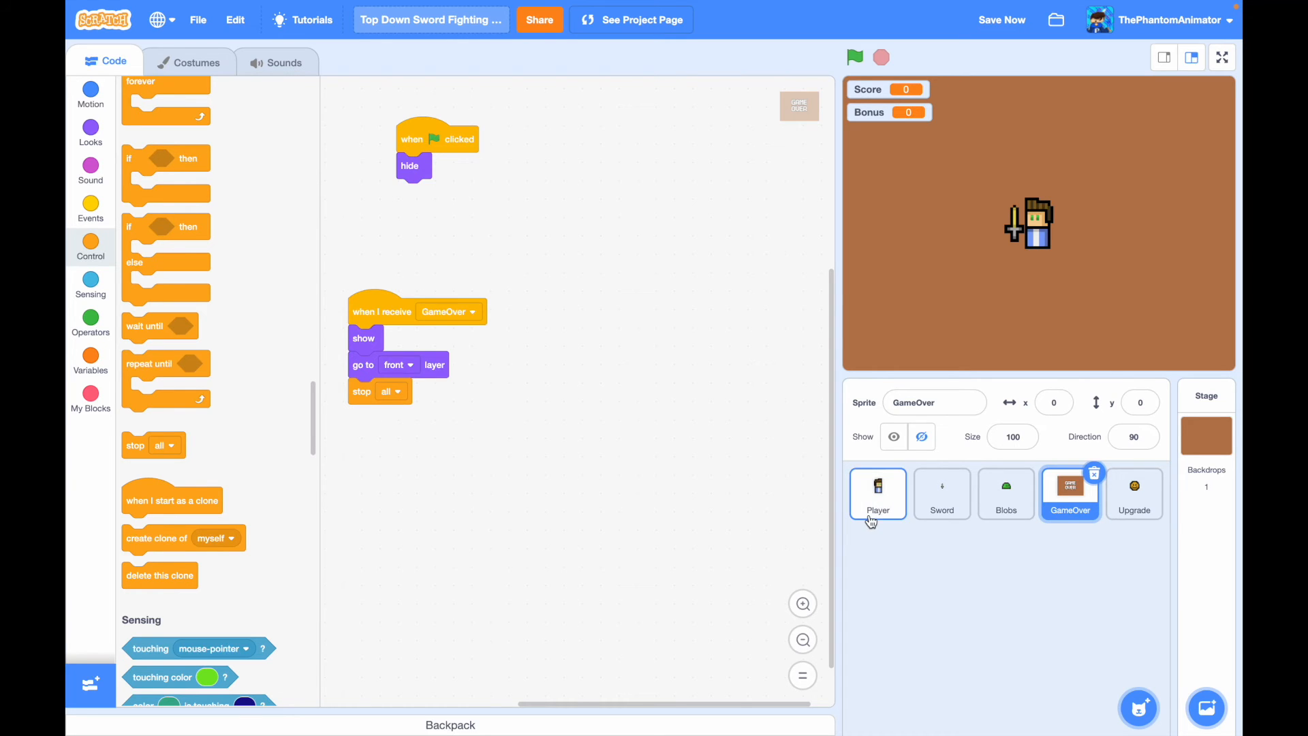
- On Player, create a cloud Highscore variable and hide the Bonus readout
click(877, 493)
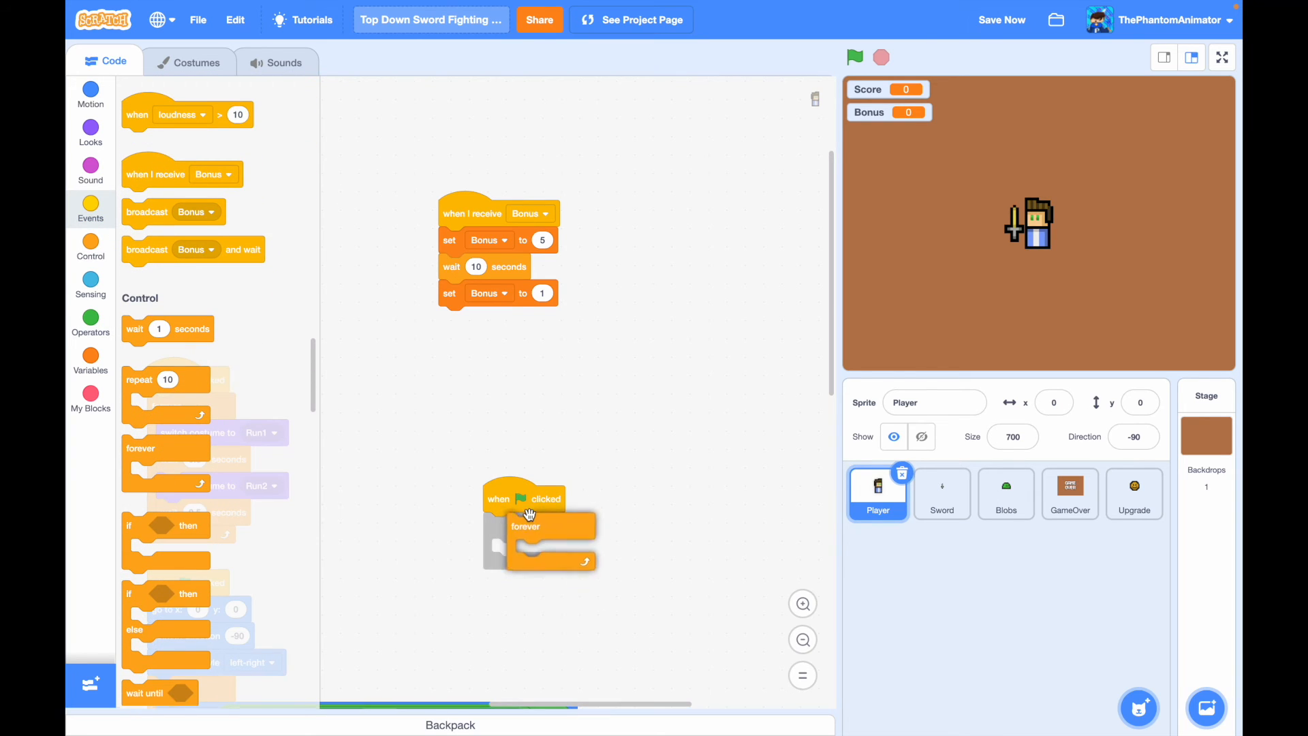
click(90, 370)
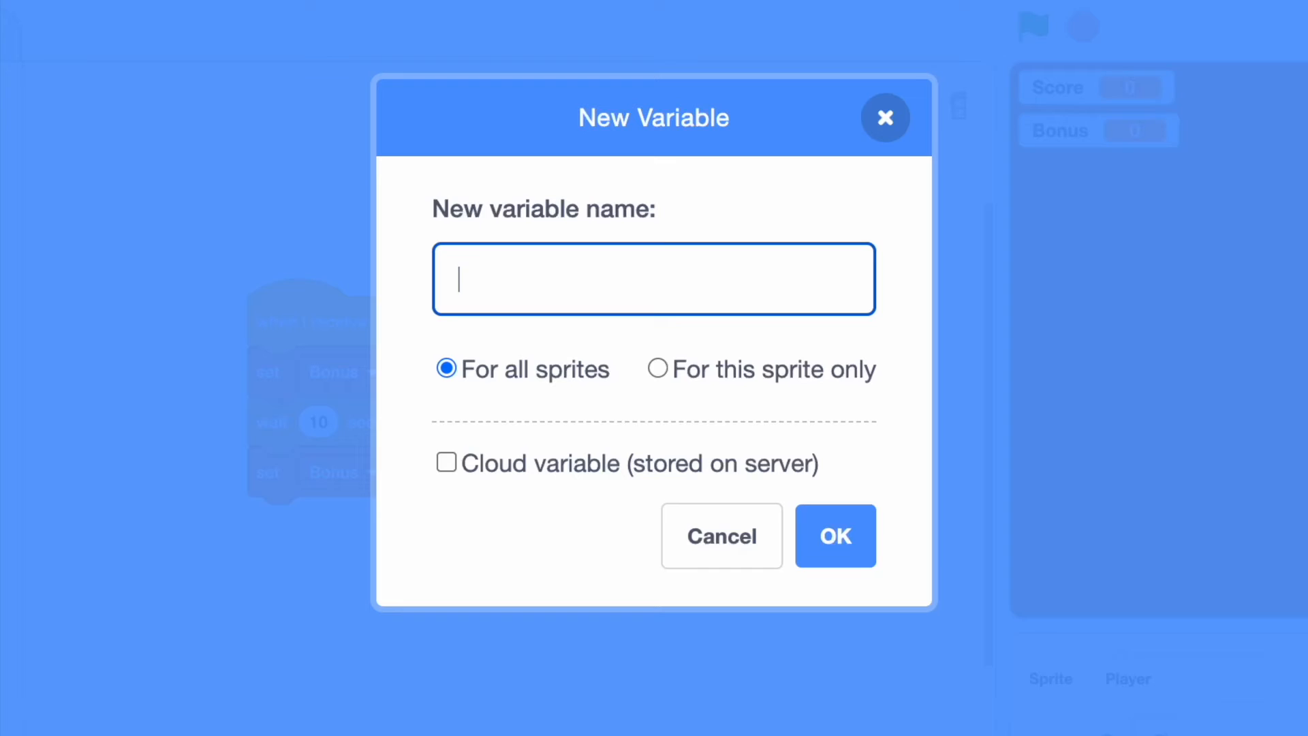
text(Highsc)
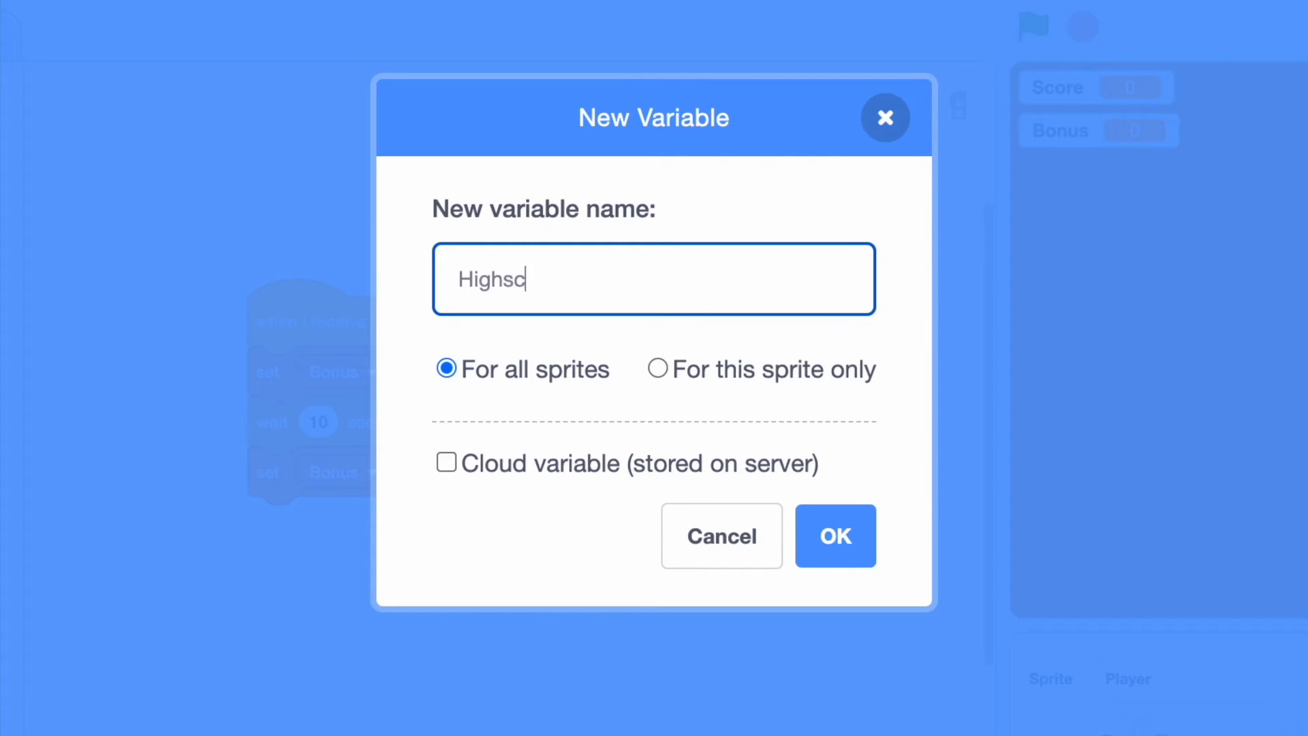
click(447, 463)
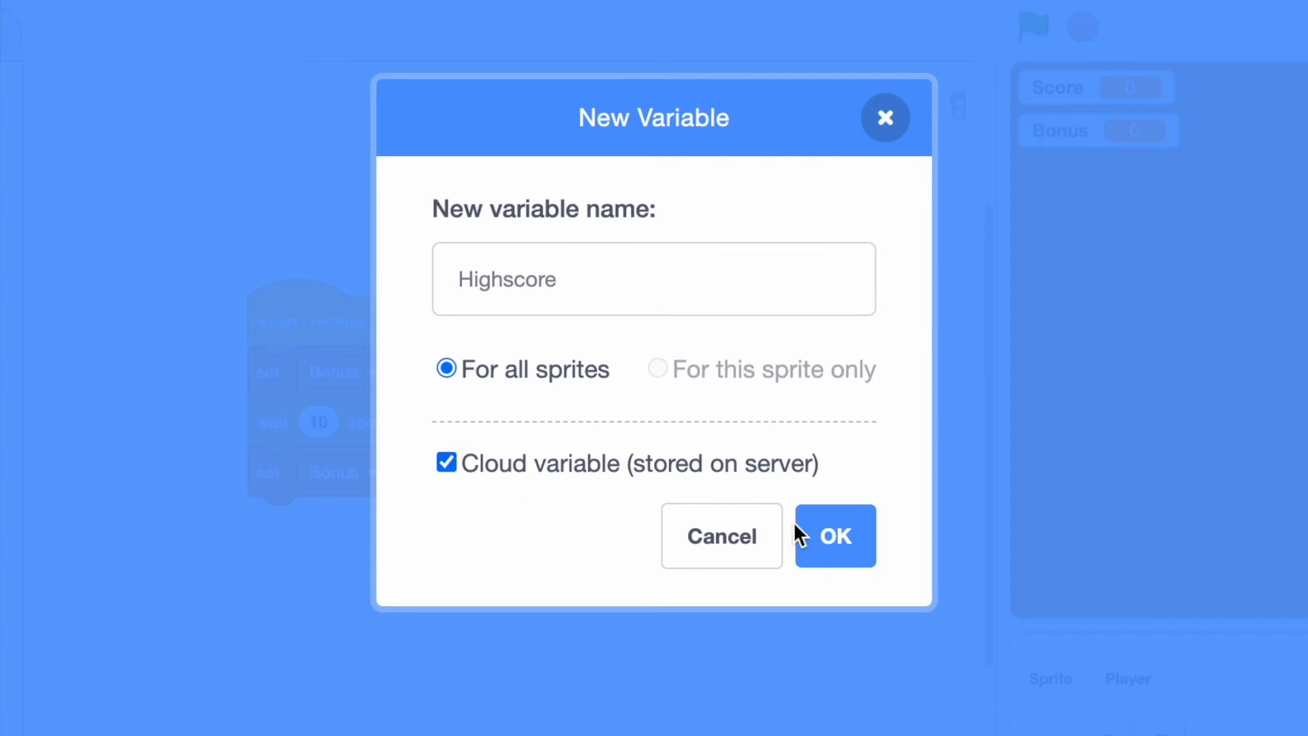
click(834, 536)
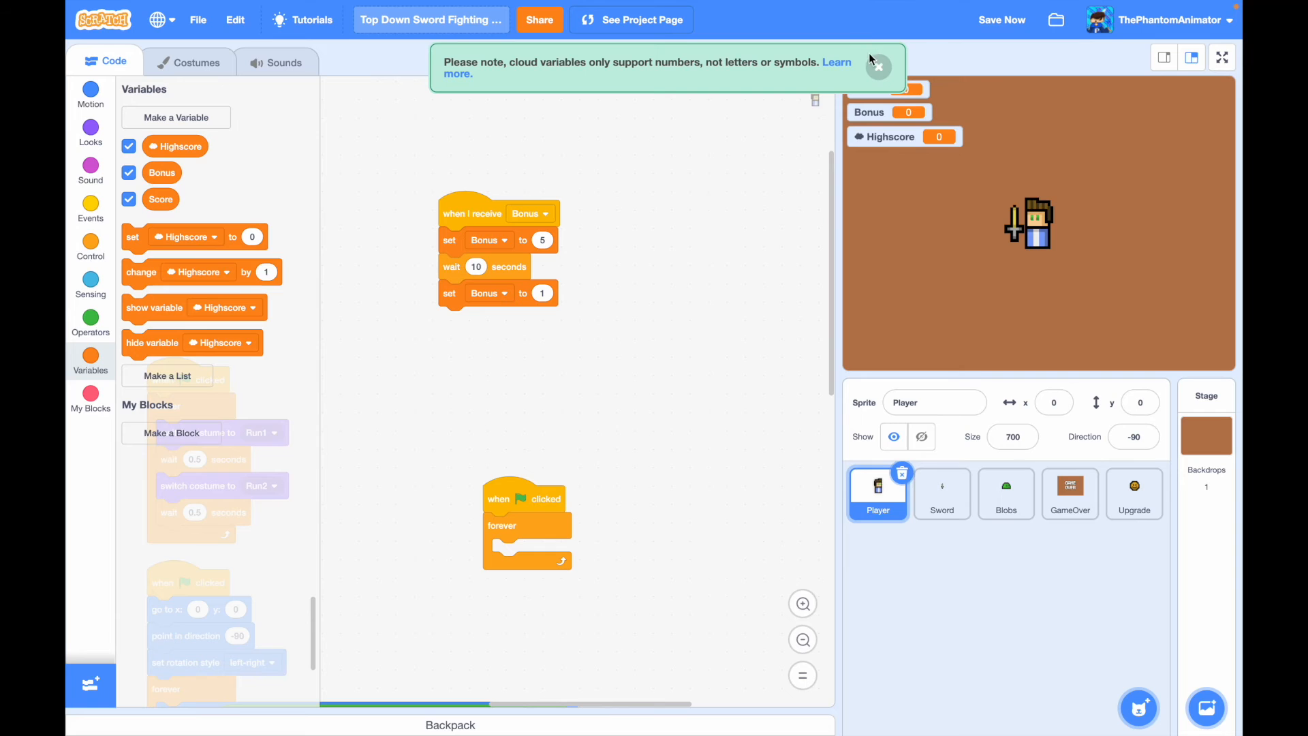
click(878, 67)
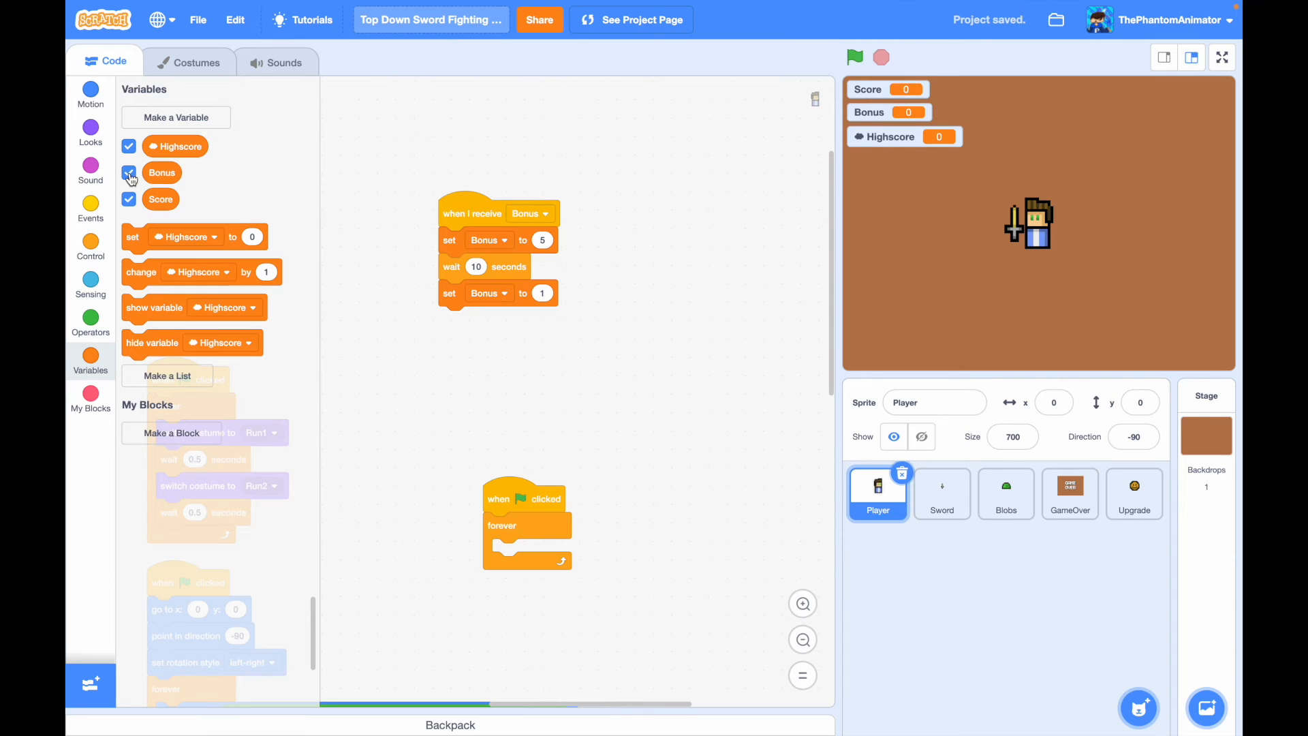
click(128, 172)
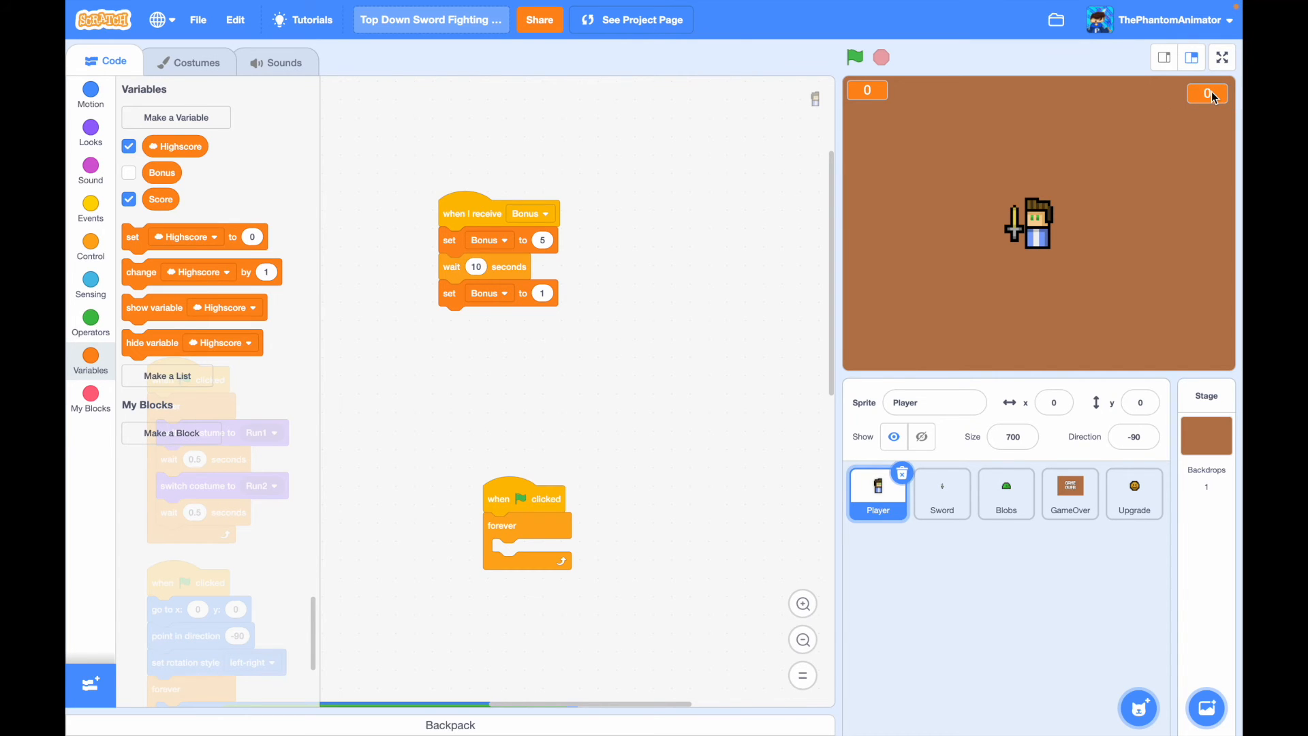
- Build a green-flag forever loop setting Highscore to Score whenever Score exceeds Highscore
click(90, 247)
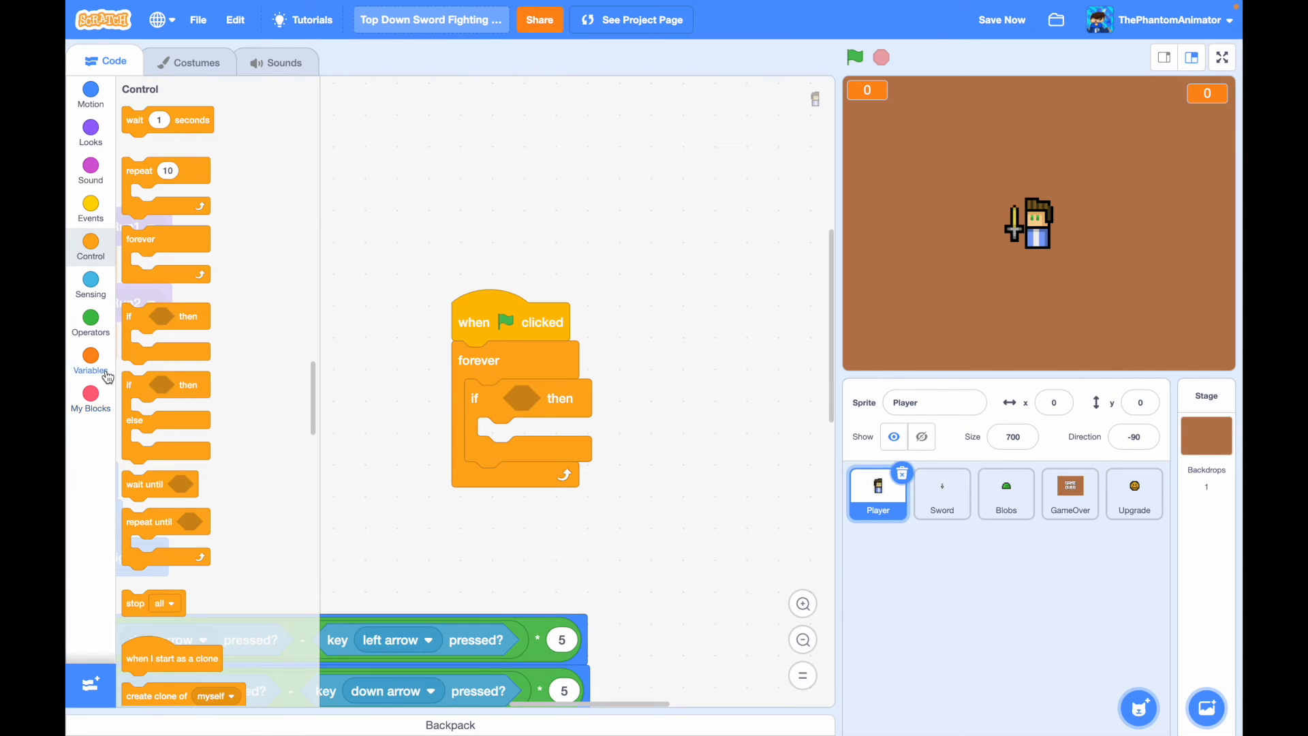
click(90, 363)
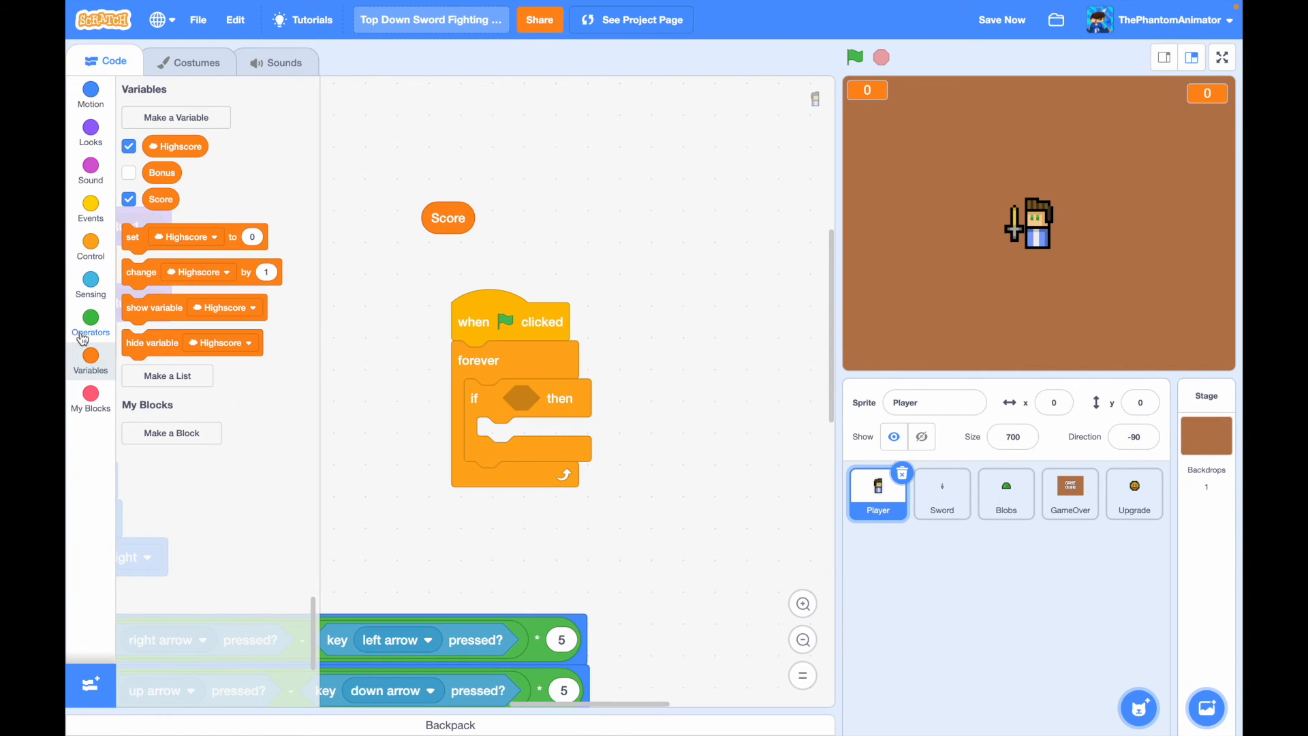
click(90, 326)
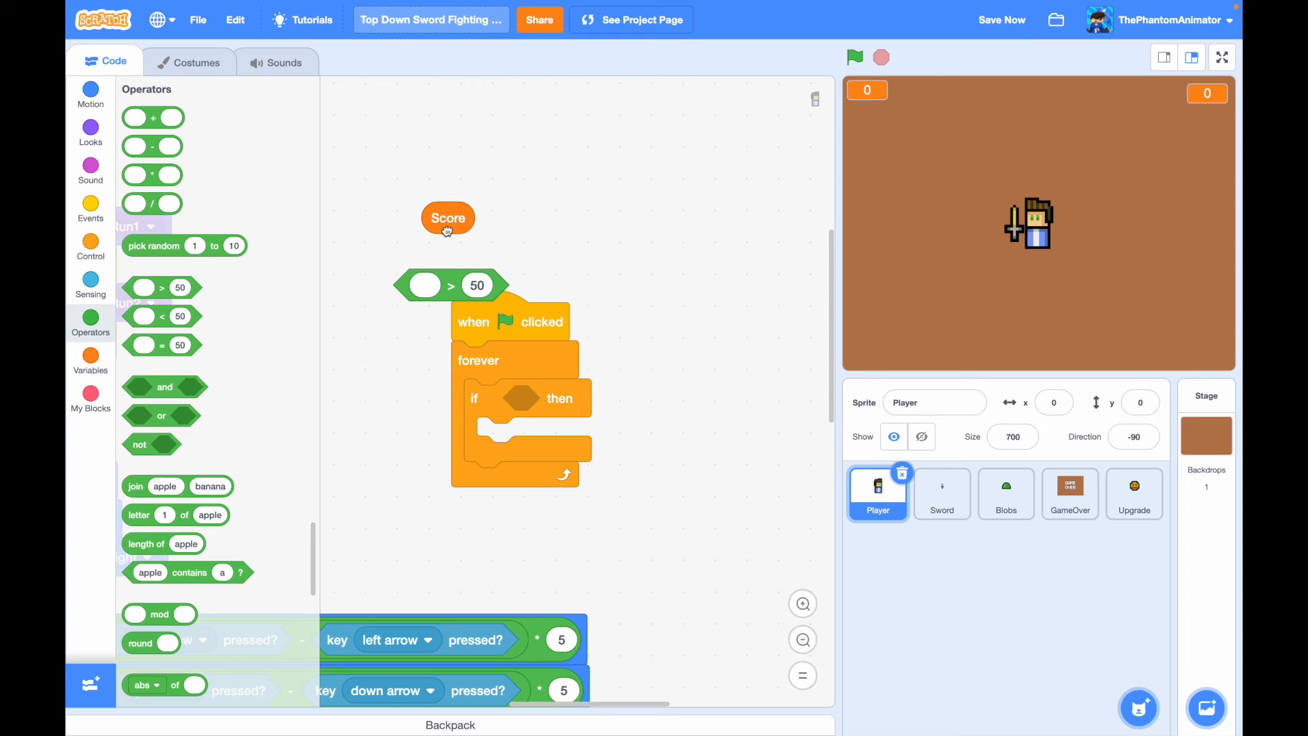
click(90, 360)
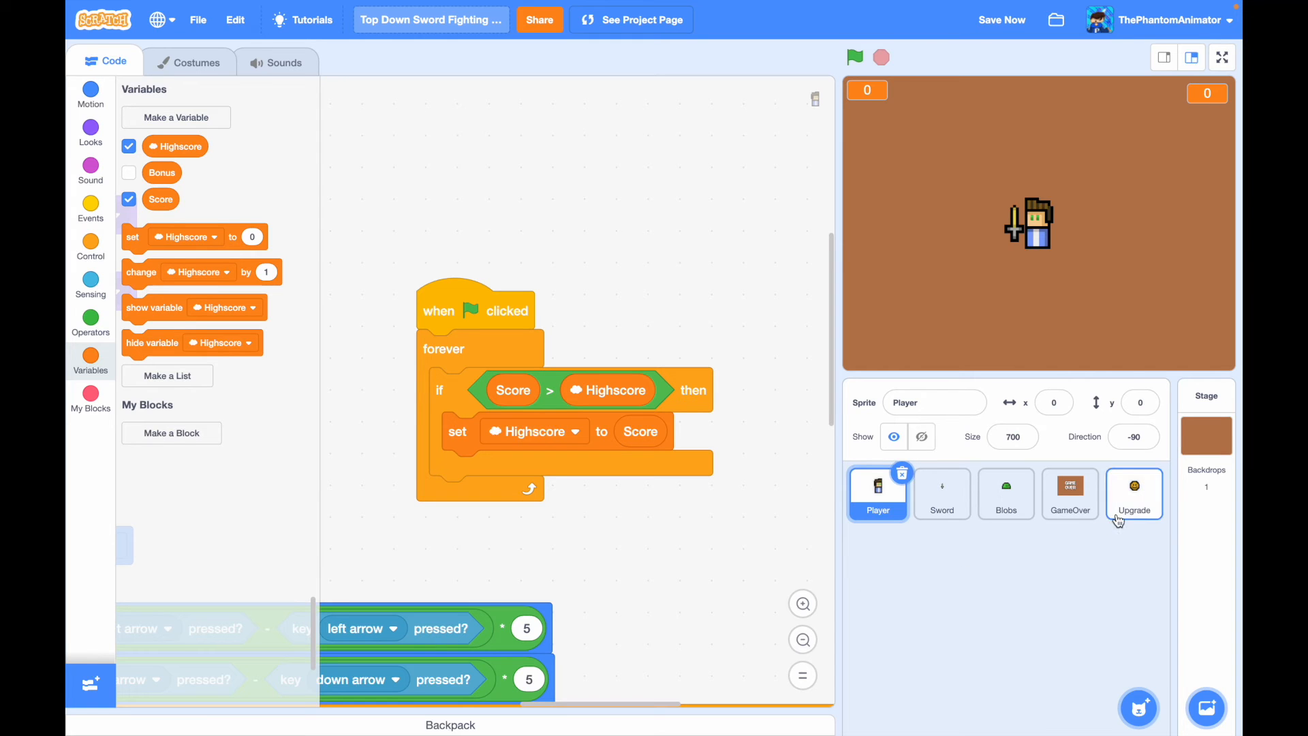
- On Upgrade, start a green-flag script and create a Die variable
click(1134, 494)
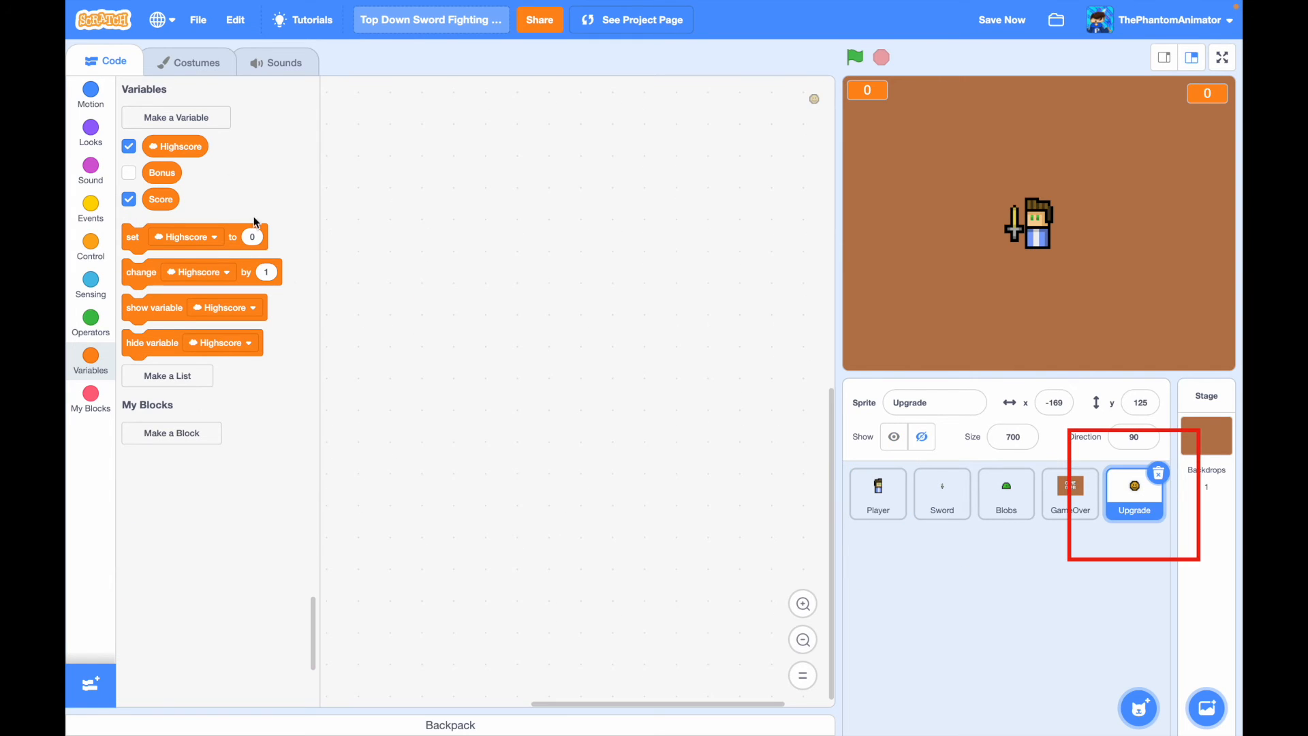
click(195, 61)
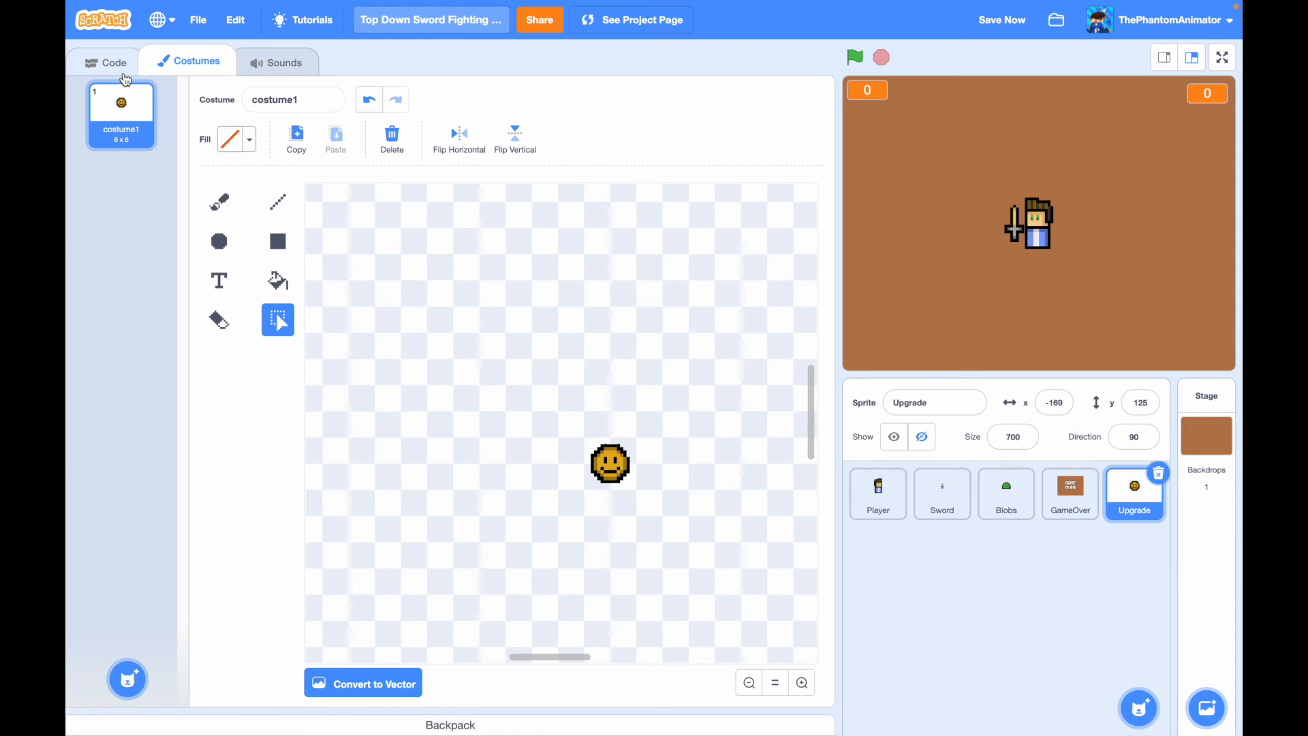
click(114, 61)
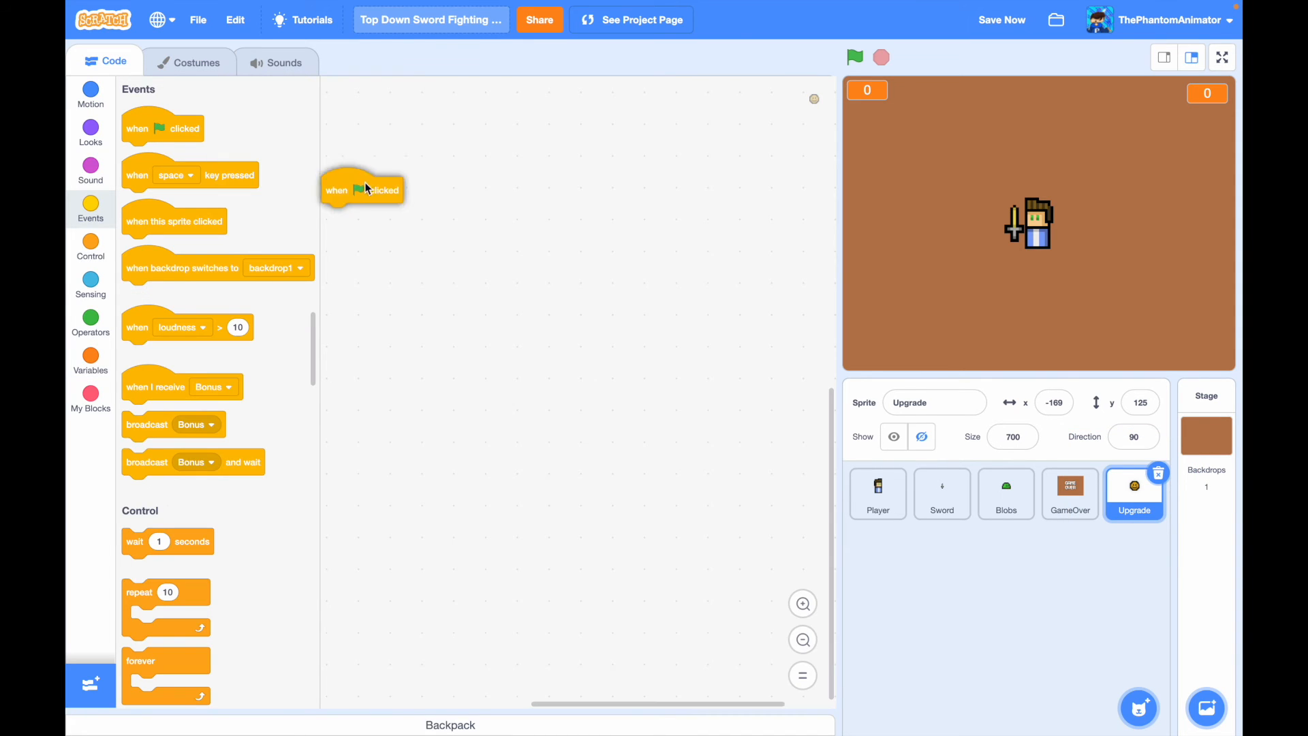
drag(363, 190, 429, 106)
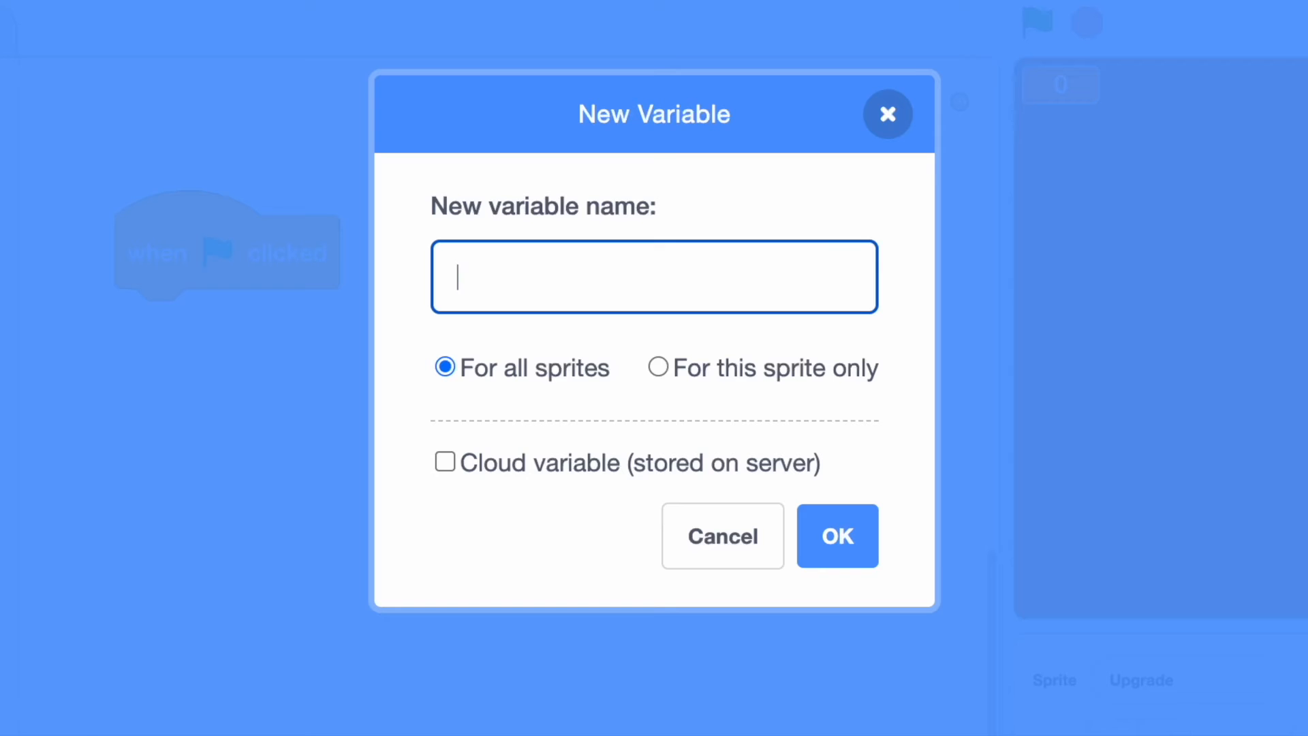
text(Die)
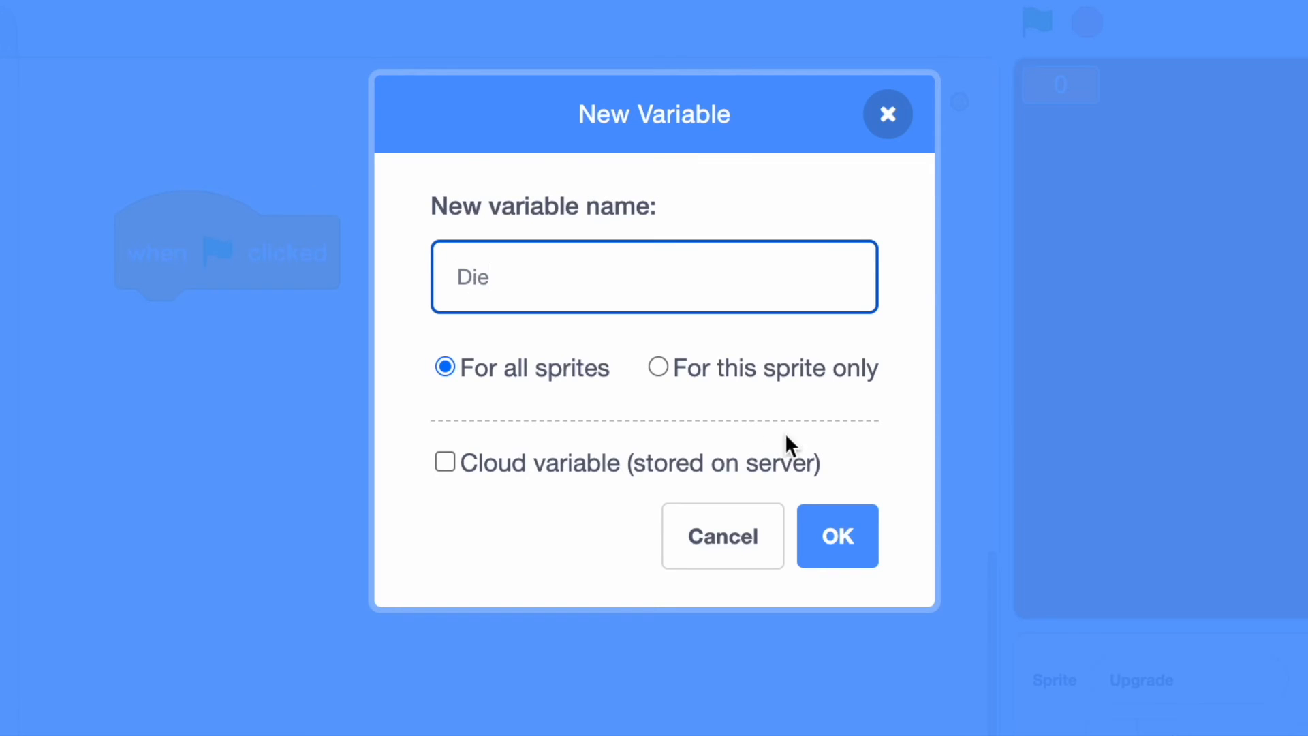
click(836, 536)
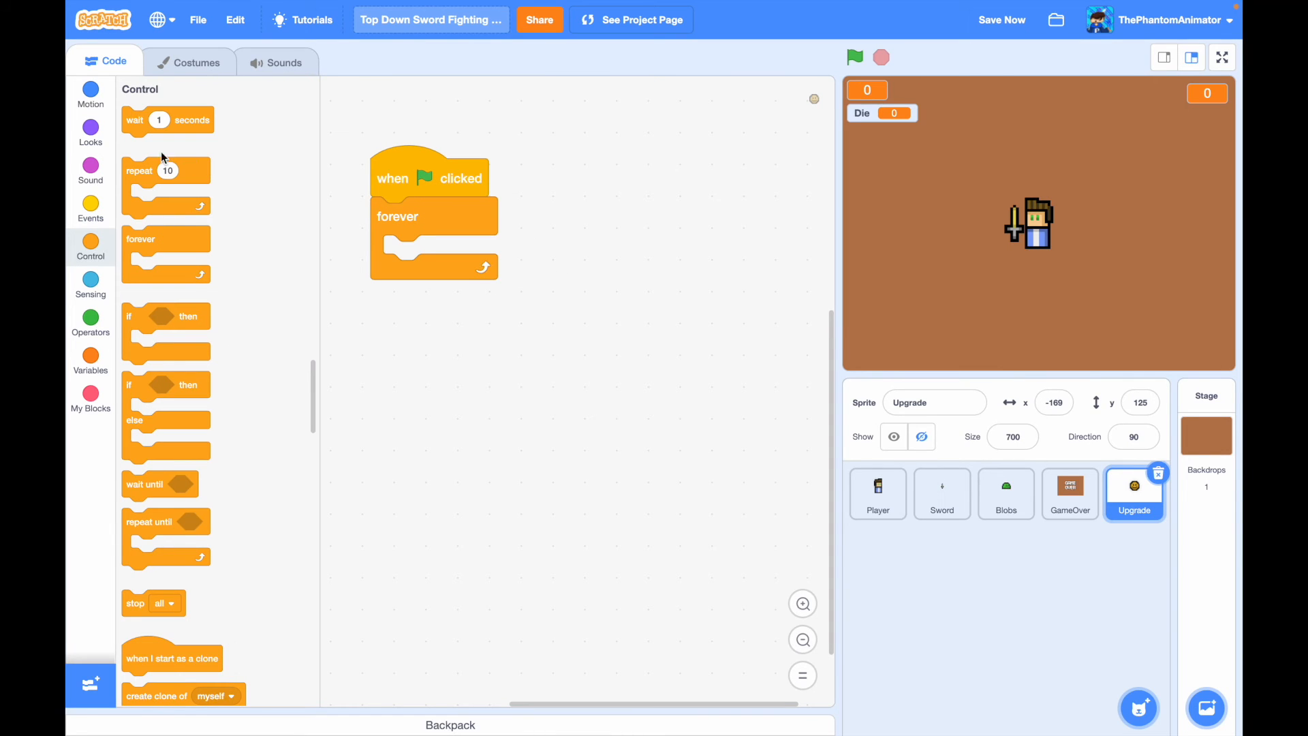
- In a forever loop set brightness 0 and ghost 20, and hide the Die readout
click(90, 132)
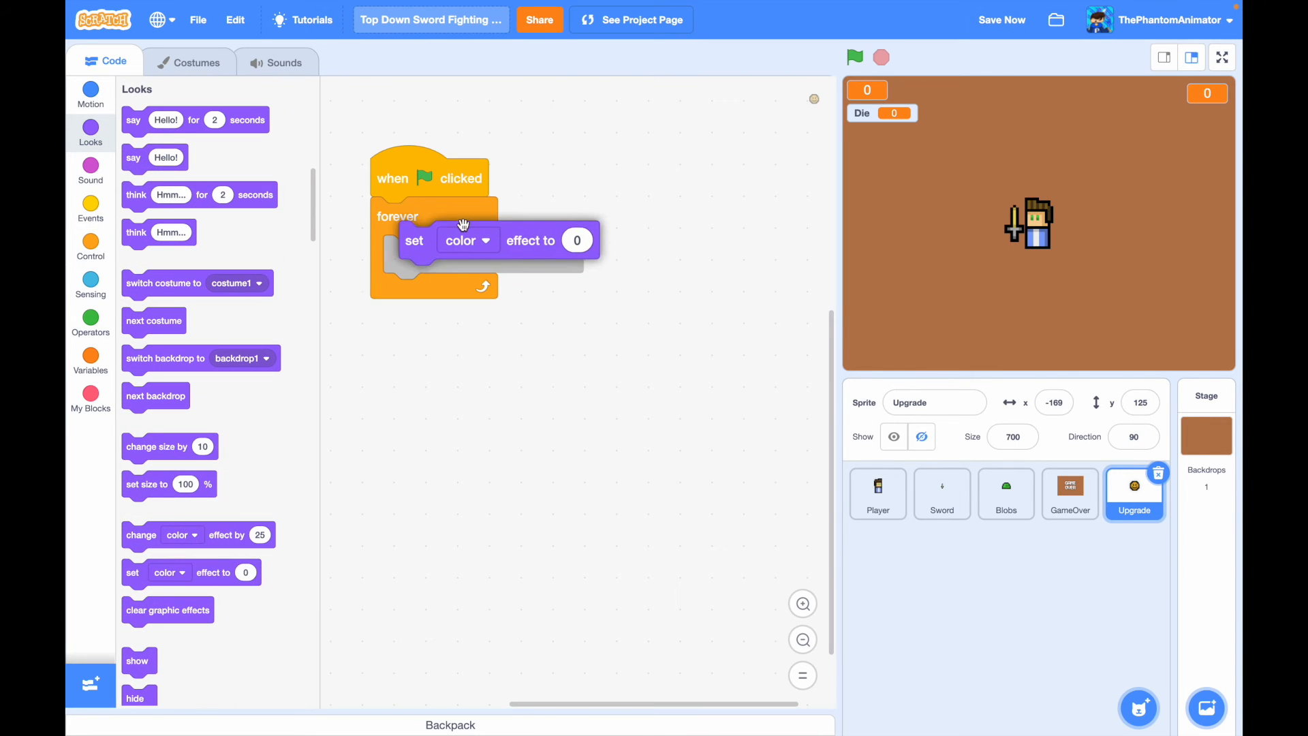
click(468, 240)
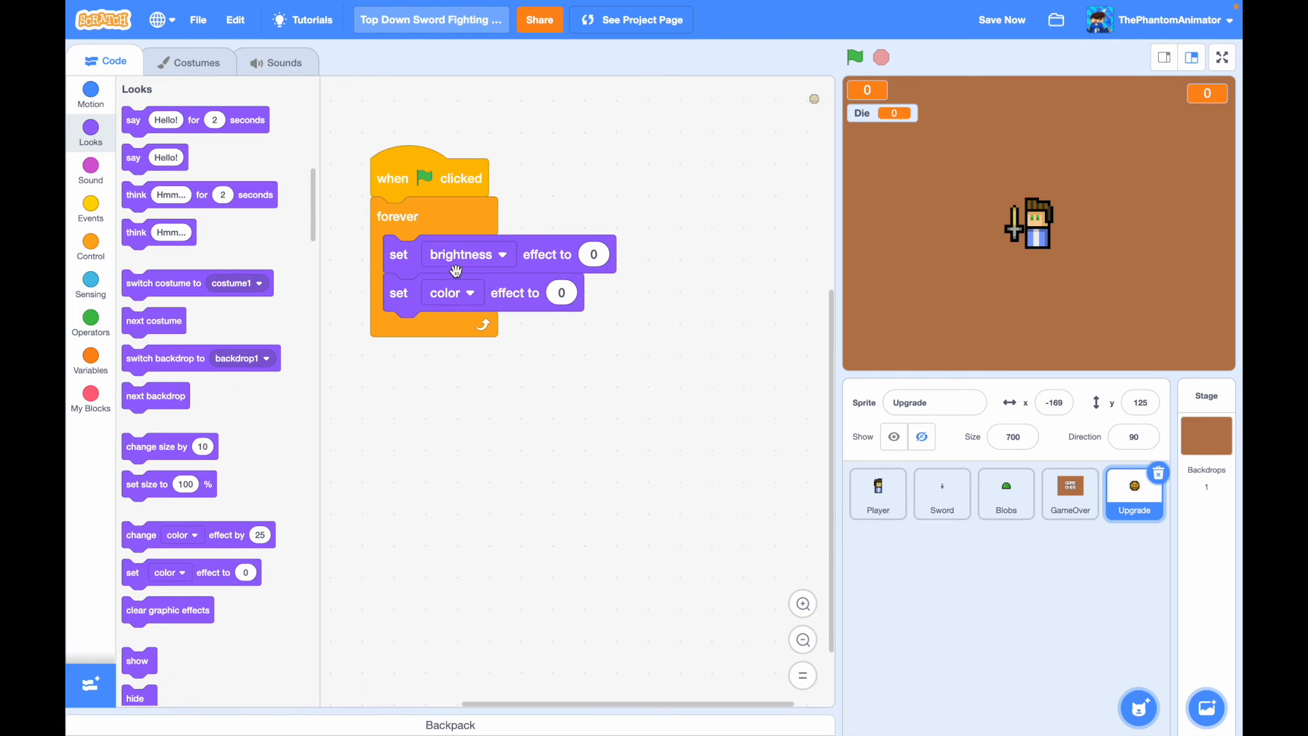
click(452, 292)
text(20)
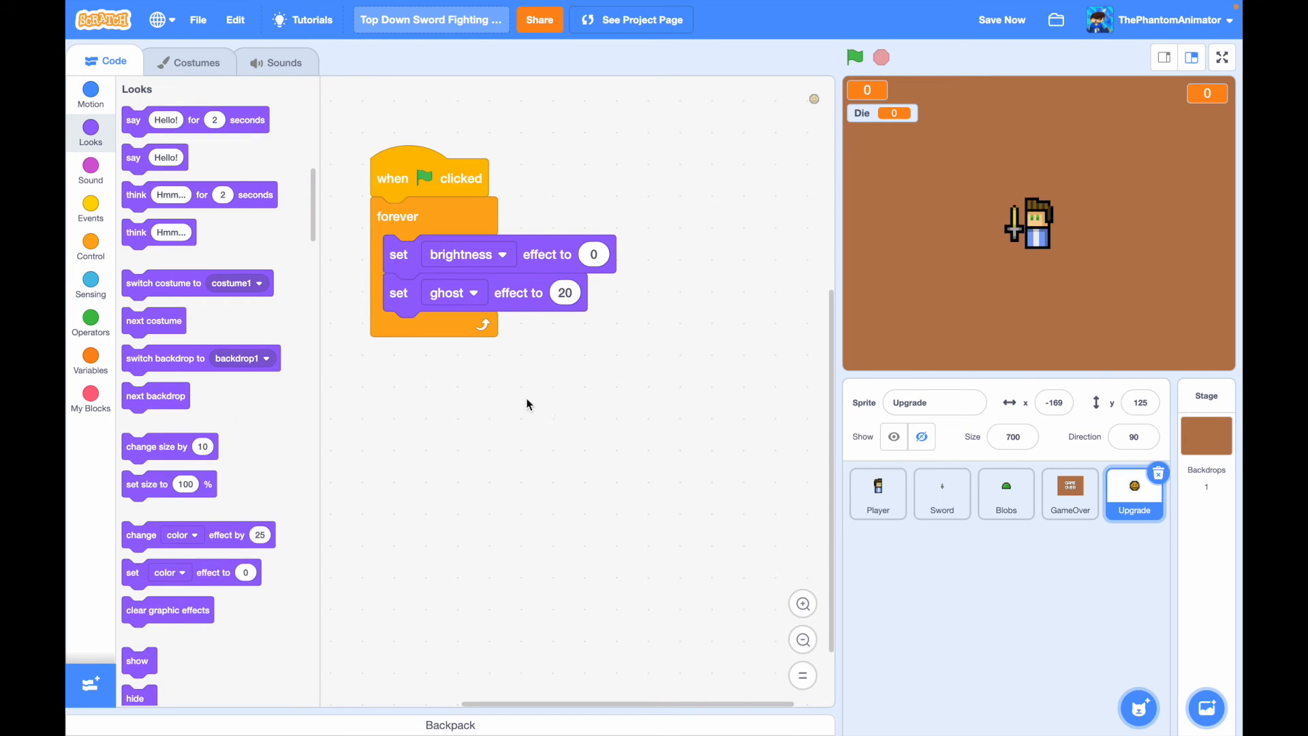
click(90, 359)
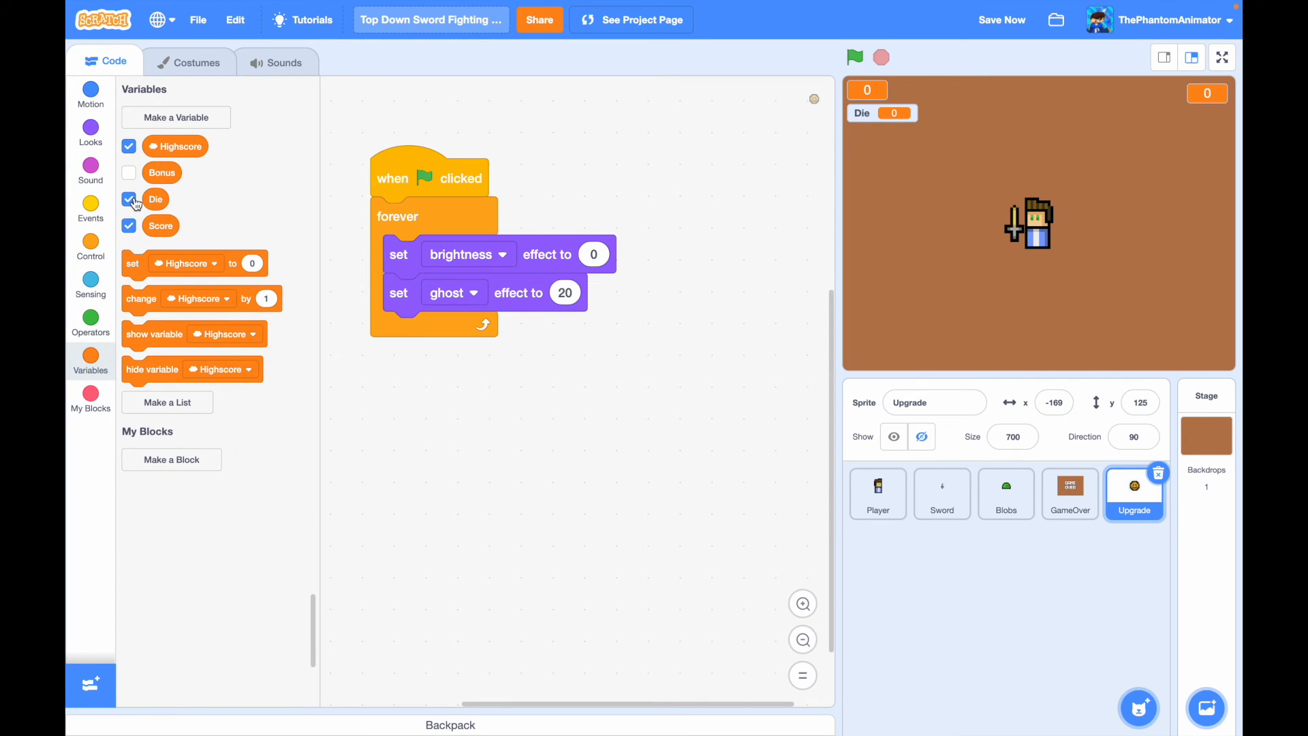
click(90, 129)
text(700)
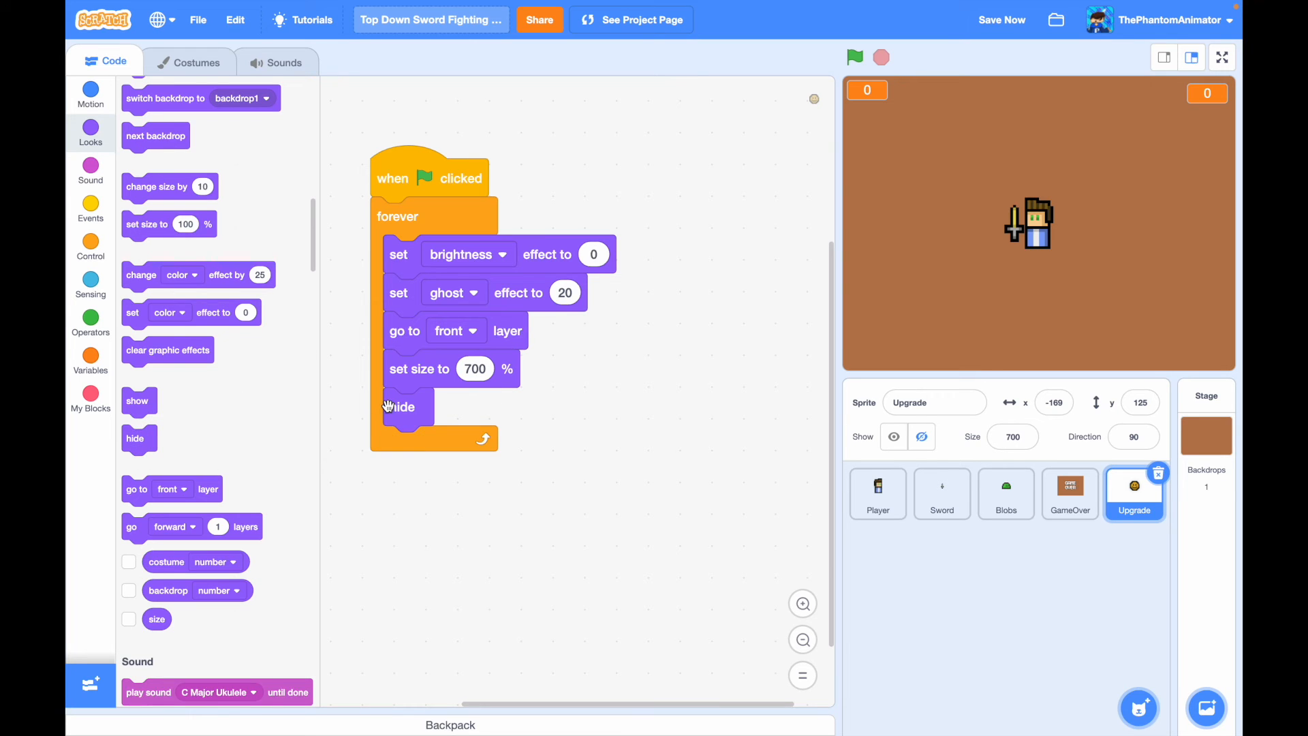
- Add hide, wait pick random 8–11 seconds, go to a random x/y, then show
click(90, 246)
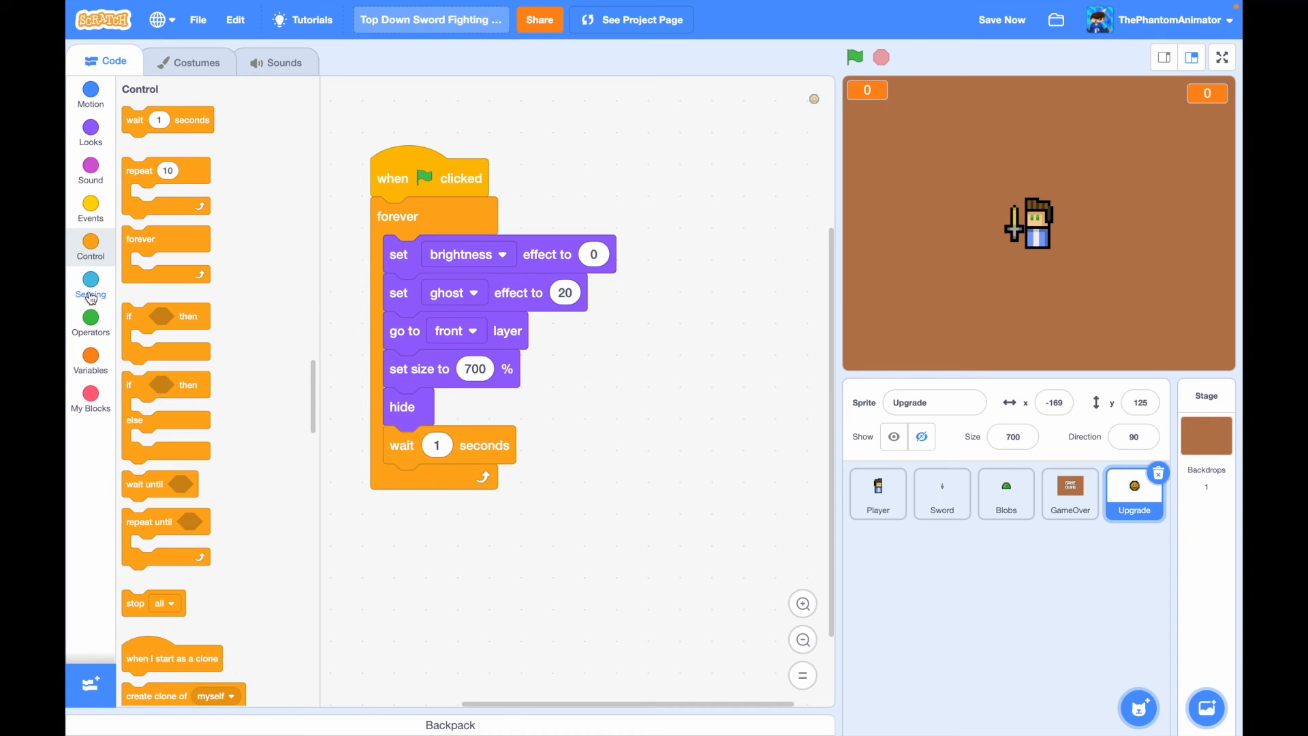
click(90, 318)
text(11)
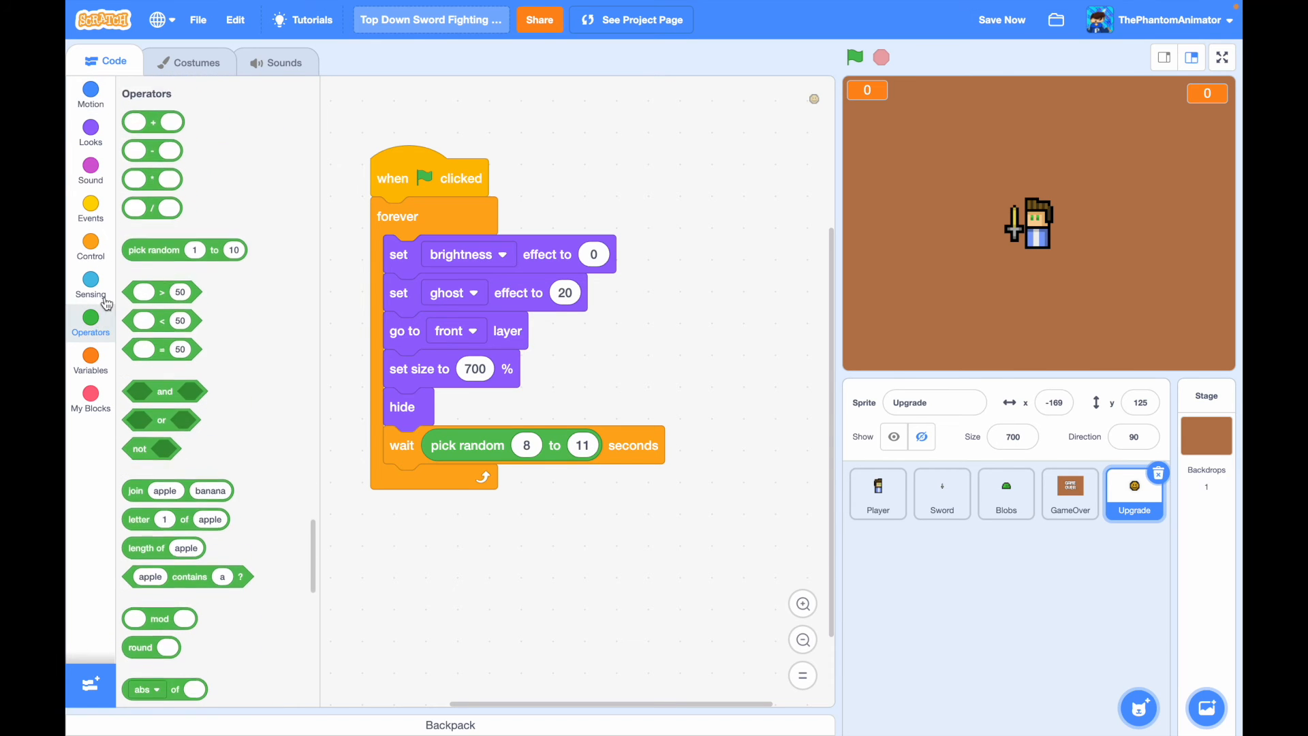
click(90, 91)
text(140)
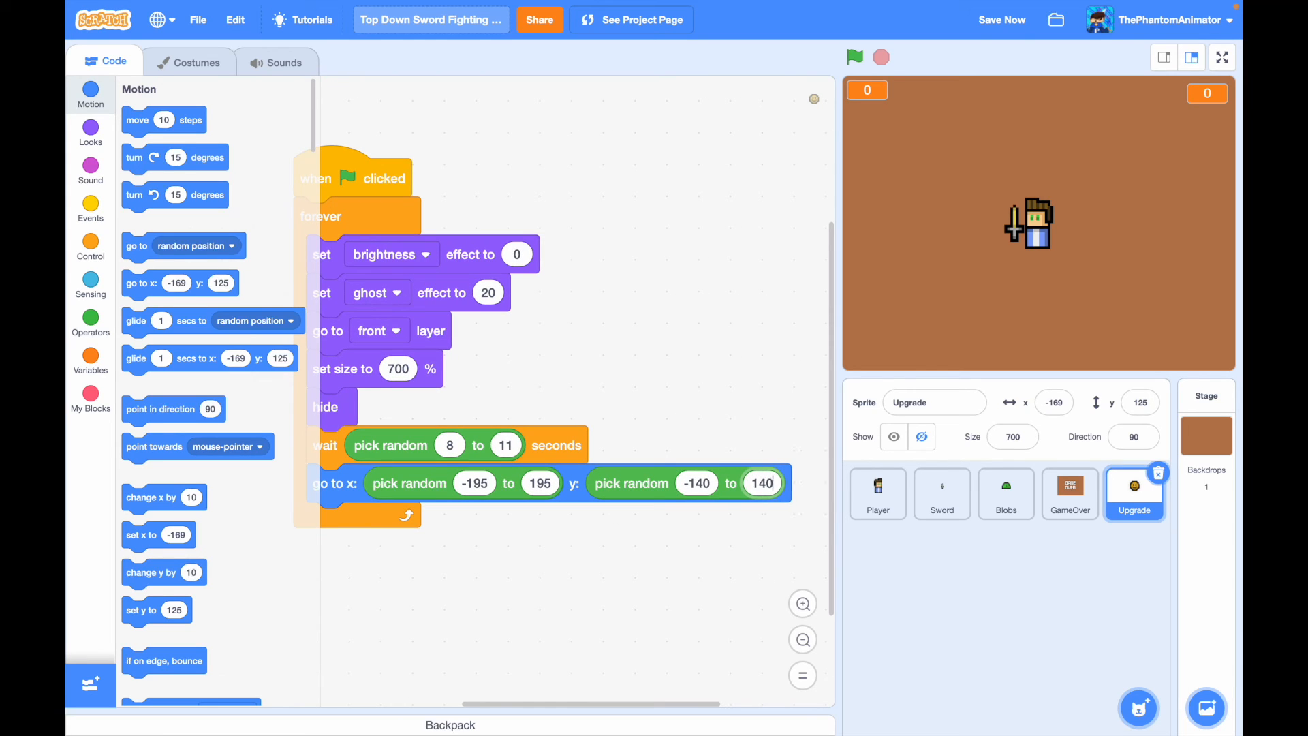
click(90, 131)
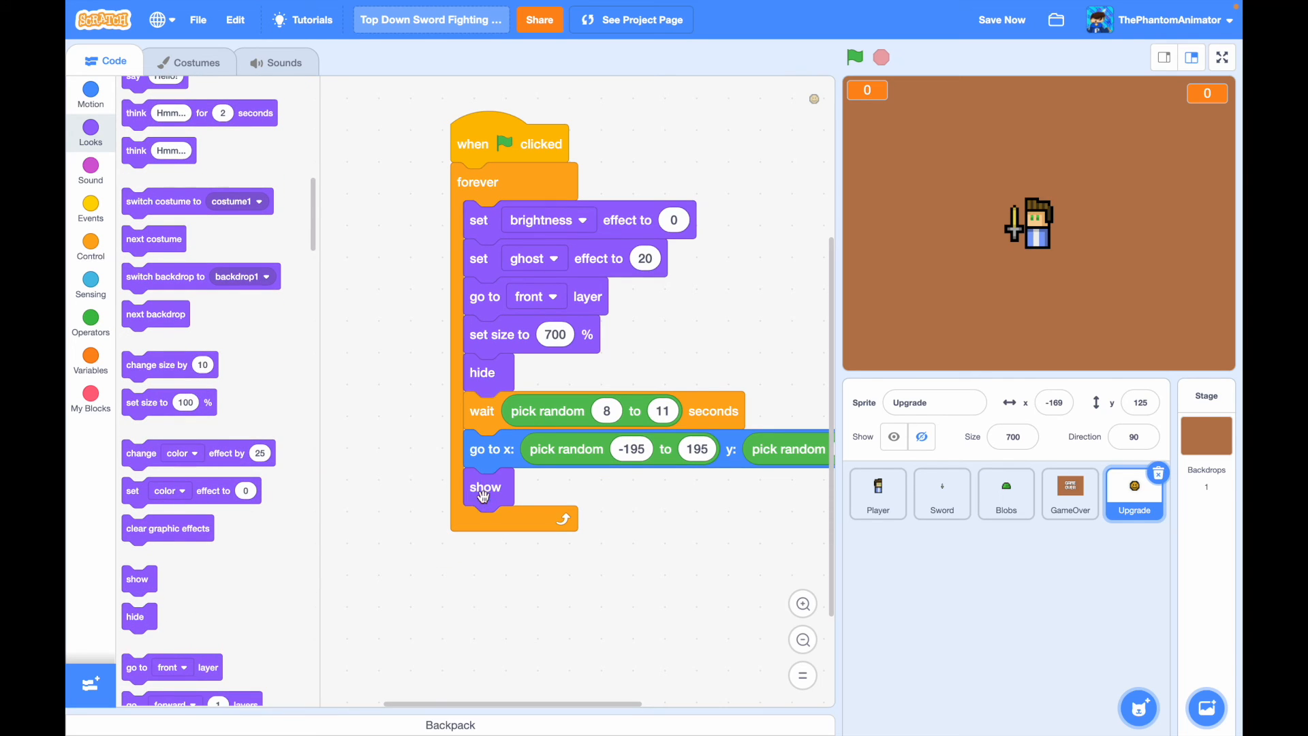
mouse_move(453, 506)
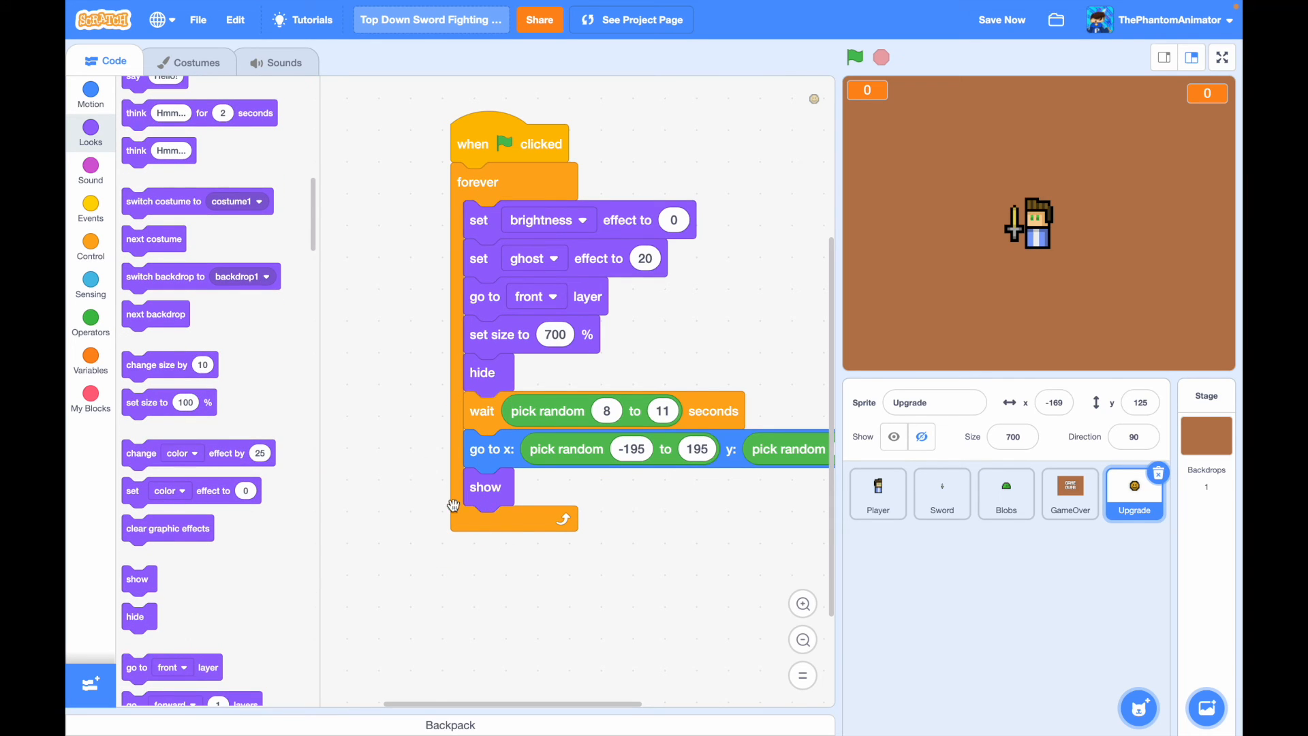
click(90, 247)
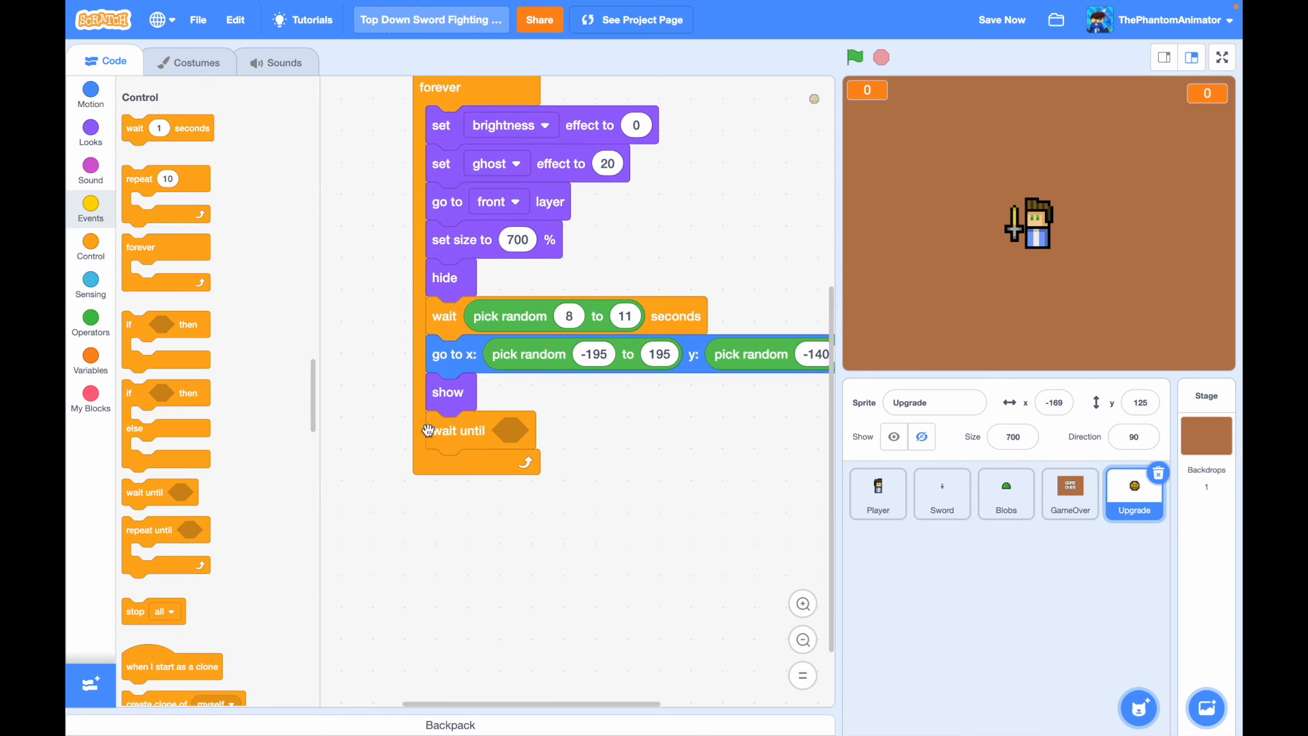
- Wait until touching Player, then broadcast a new Die message
click(90, 284)
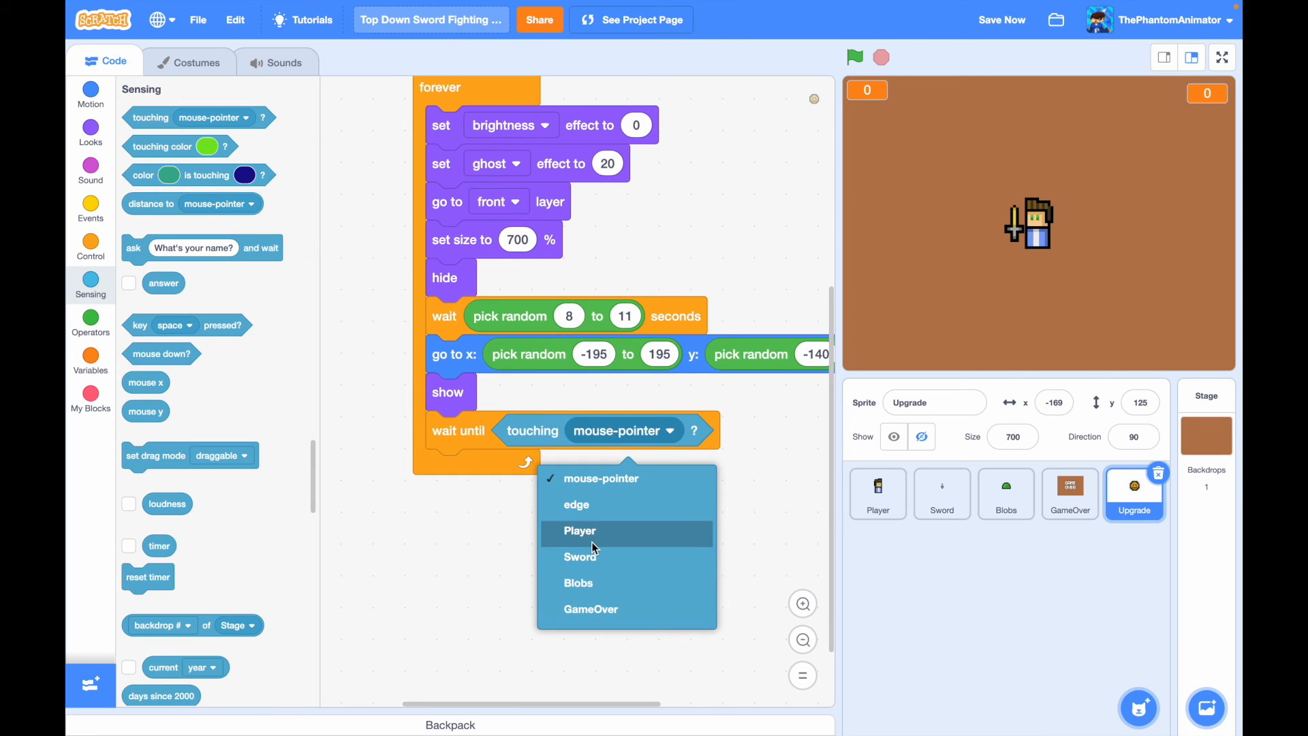
click(579, 530)
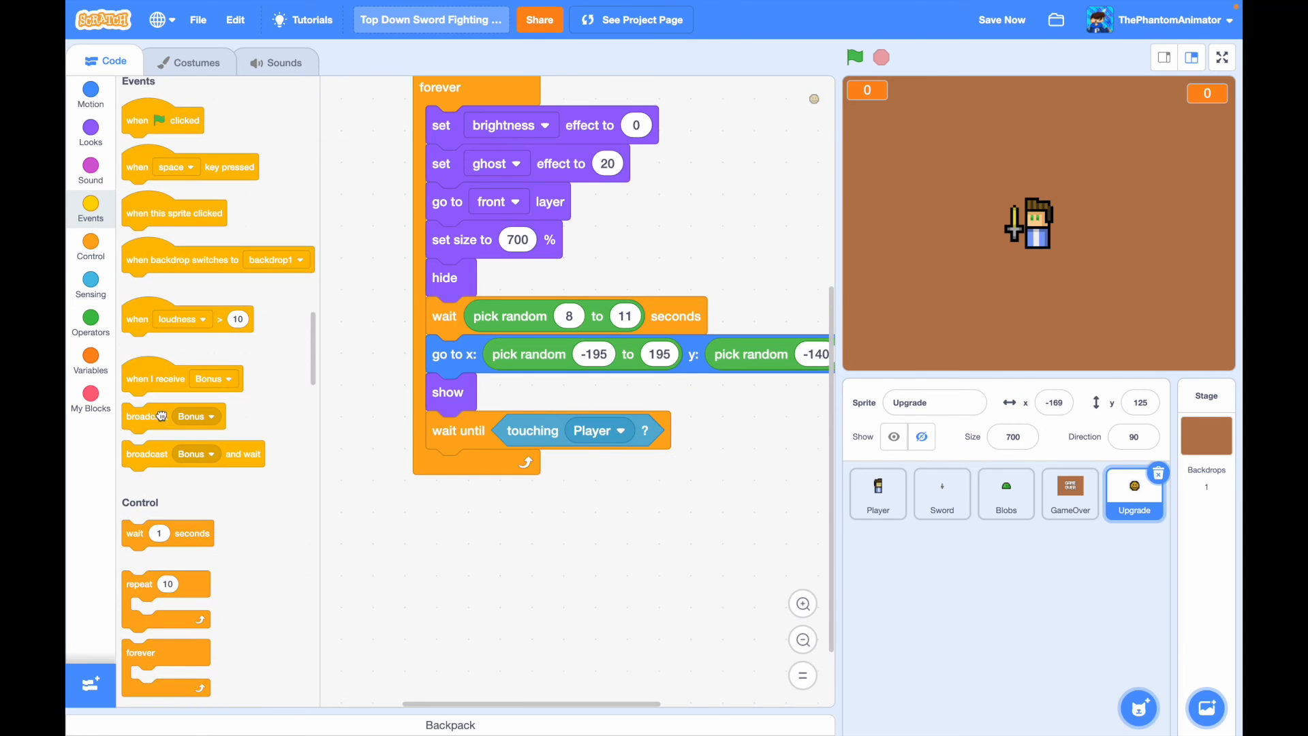
click(533, 468)
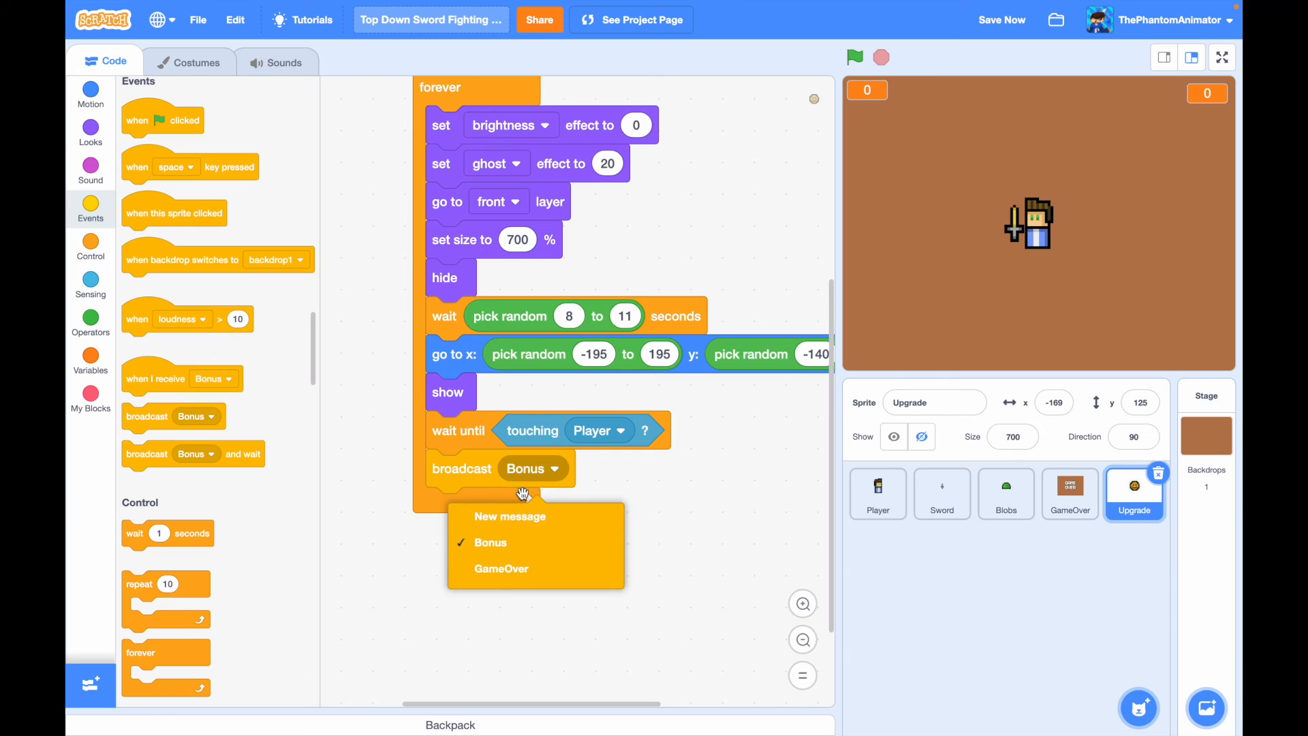
click(510, 515)
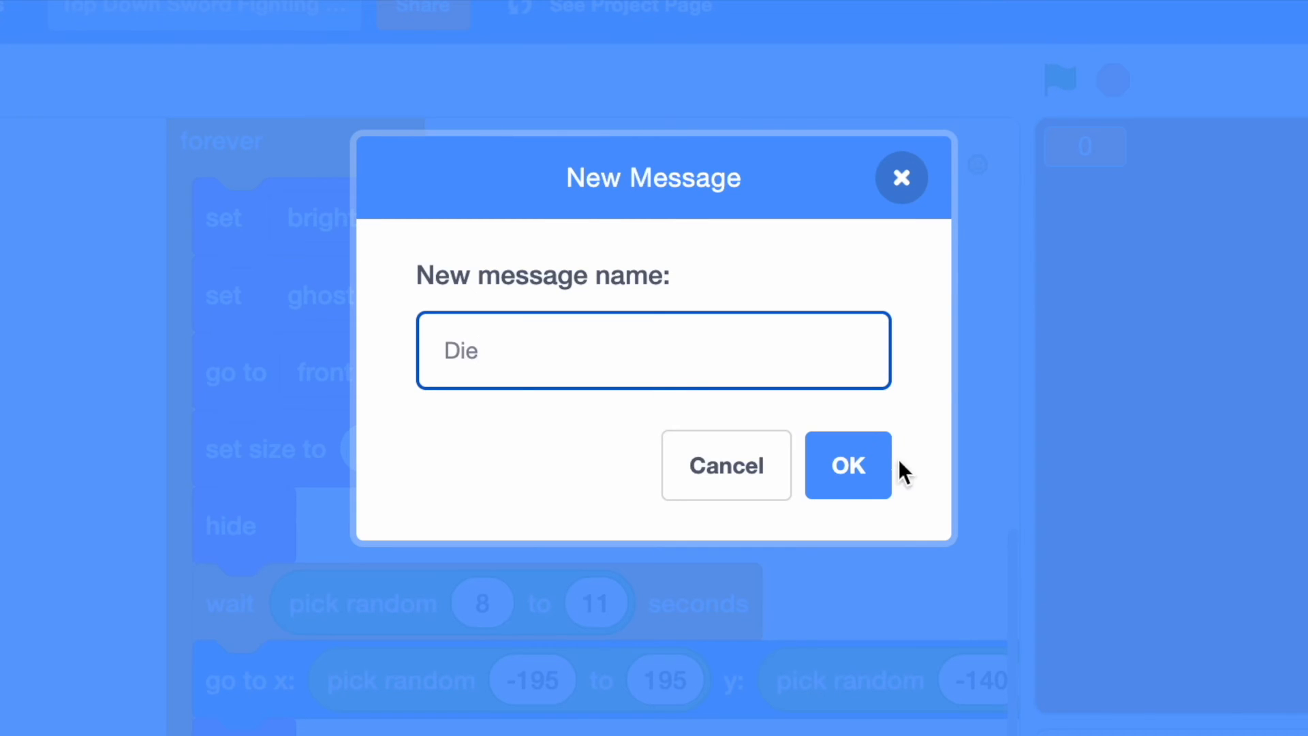
click(846, 465)
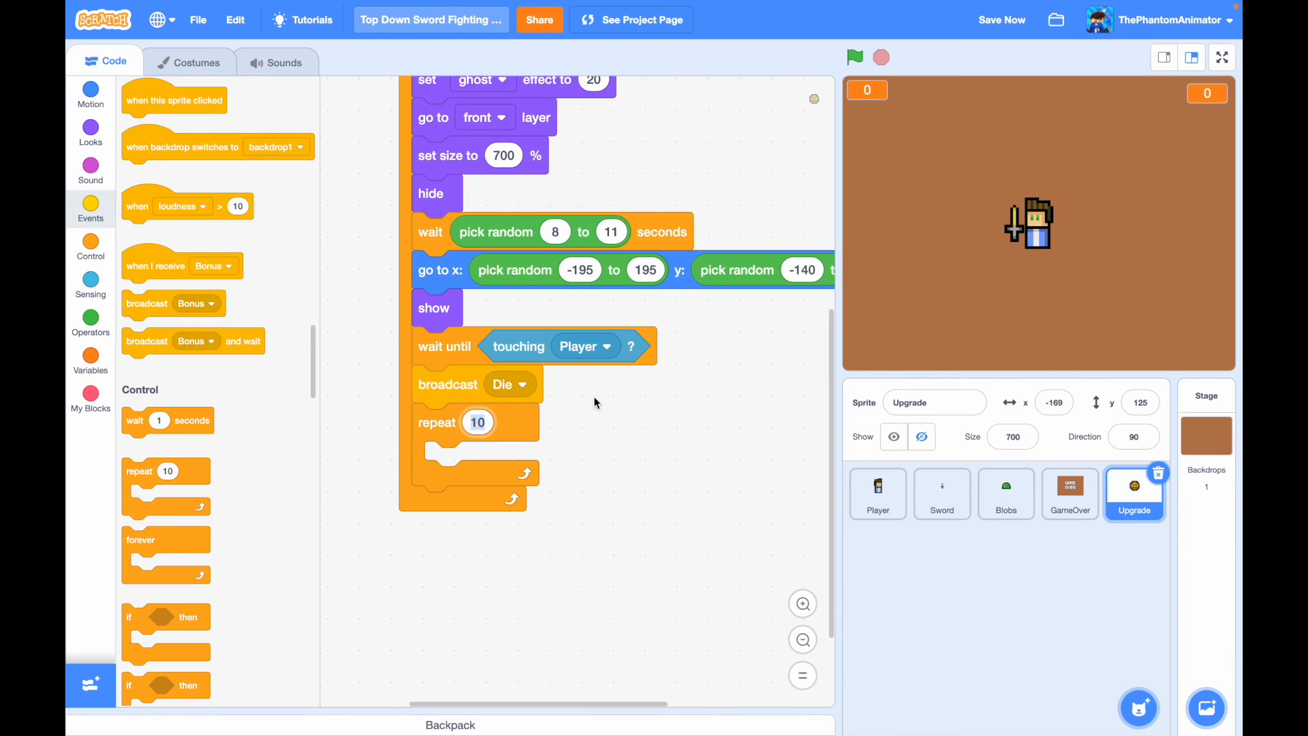
- Add a repeat 20 loop changing the brightness effect by 5
click(90, 131)
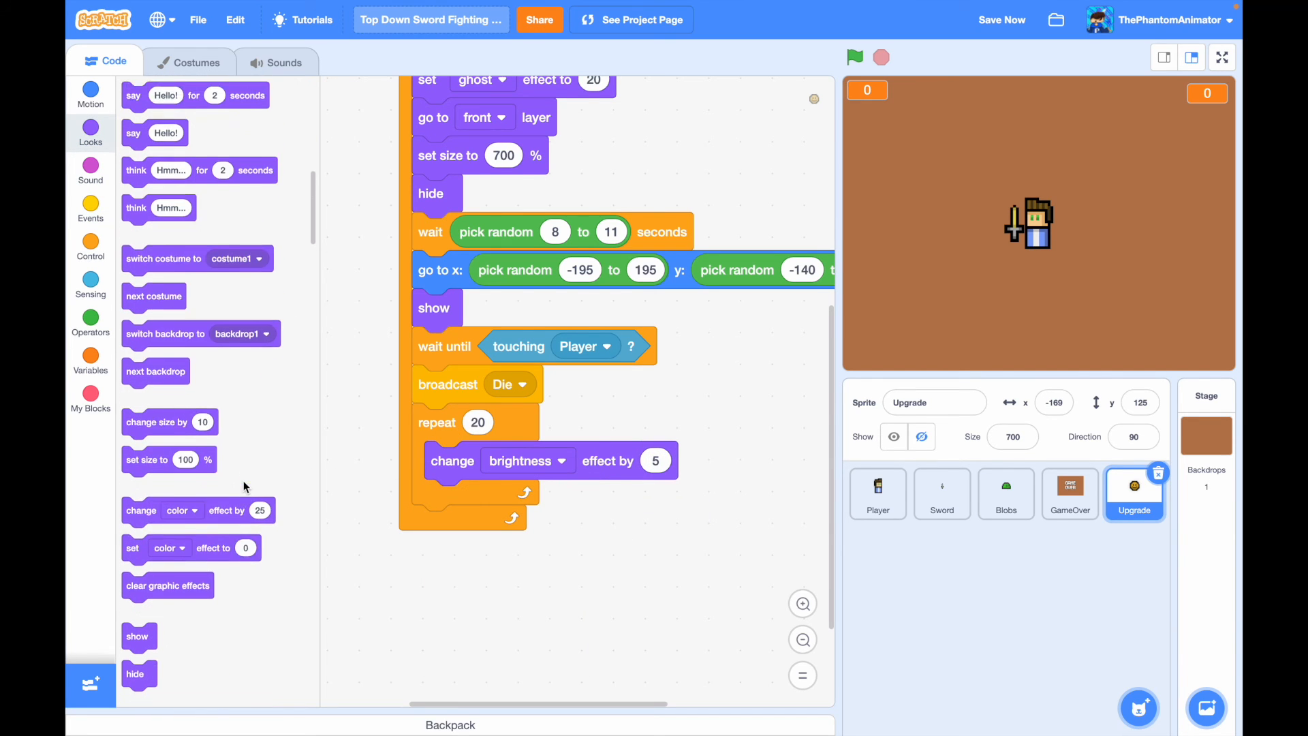
scroll(down, 3)
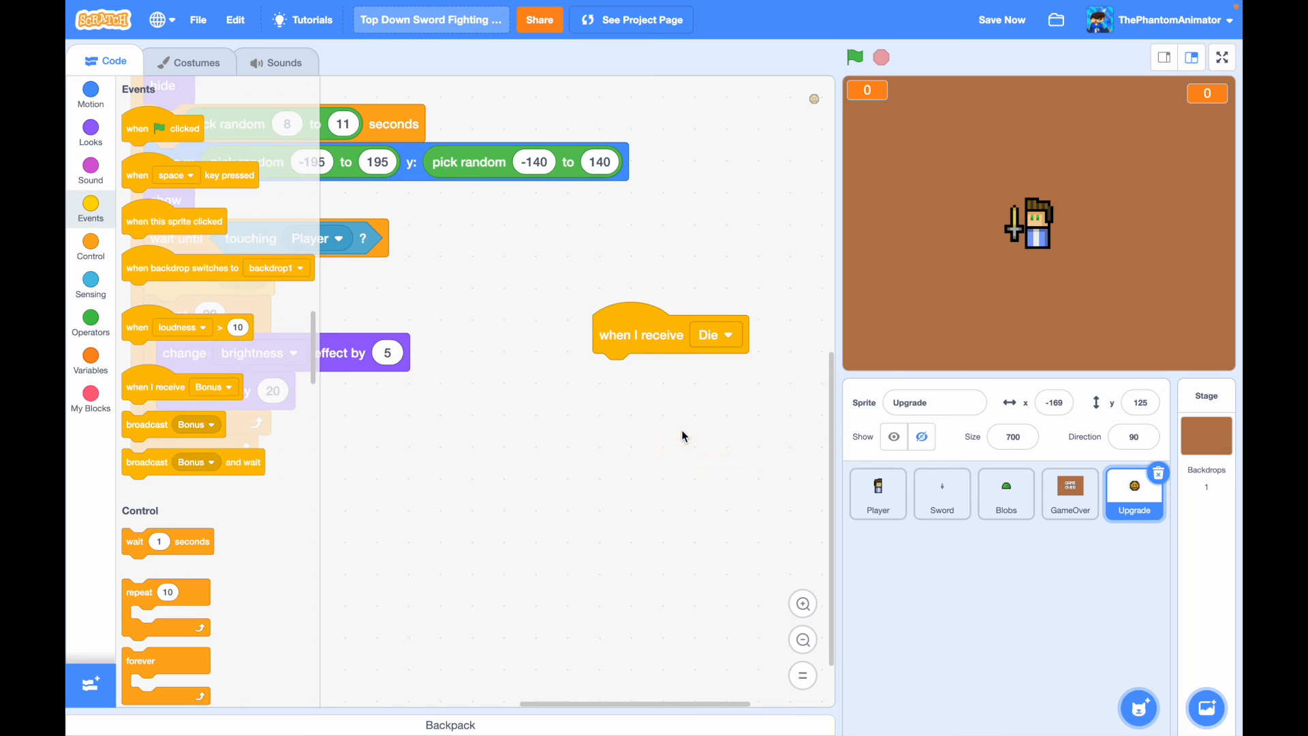
- On receiving Die, set Die to 1, repeat 20 times, then set Die to 0
click(90, 360)
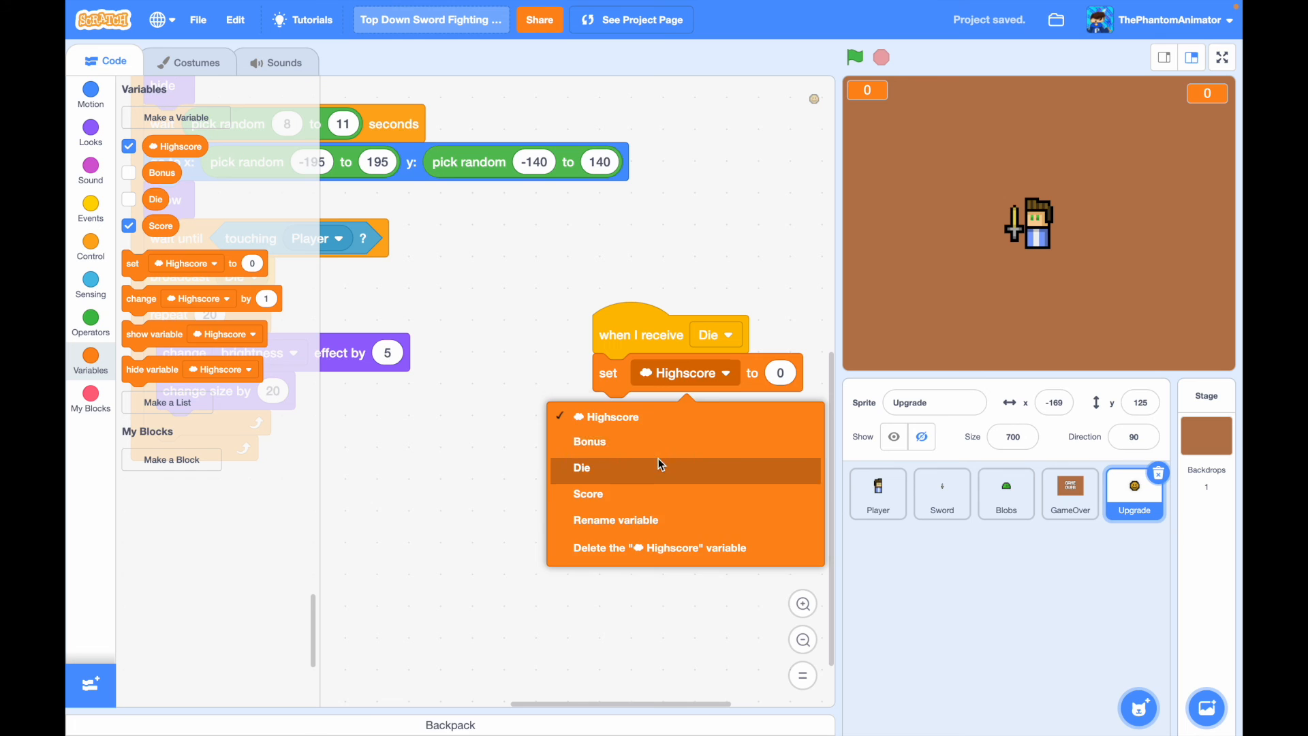
click(582, 468)
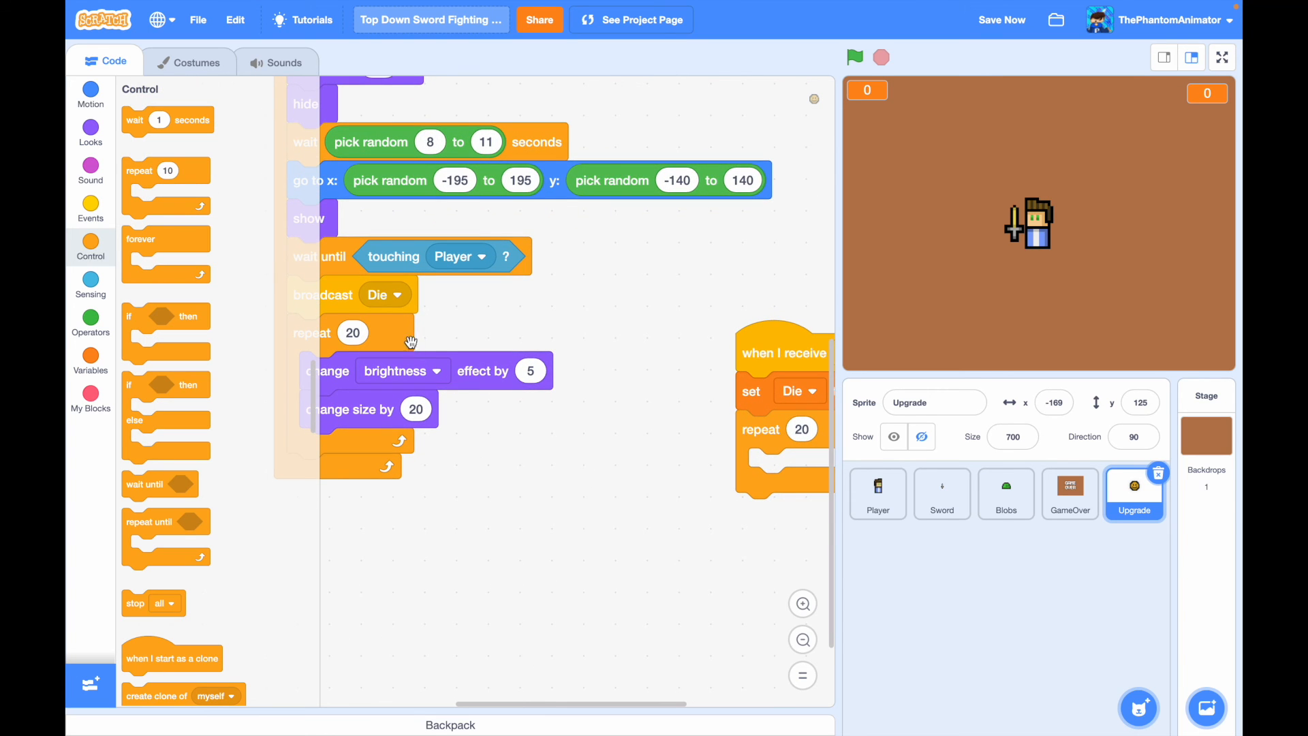
click(90, 361)
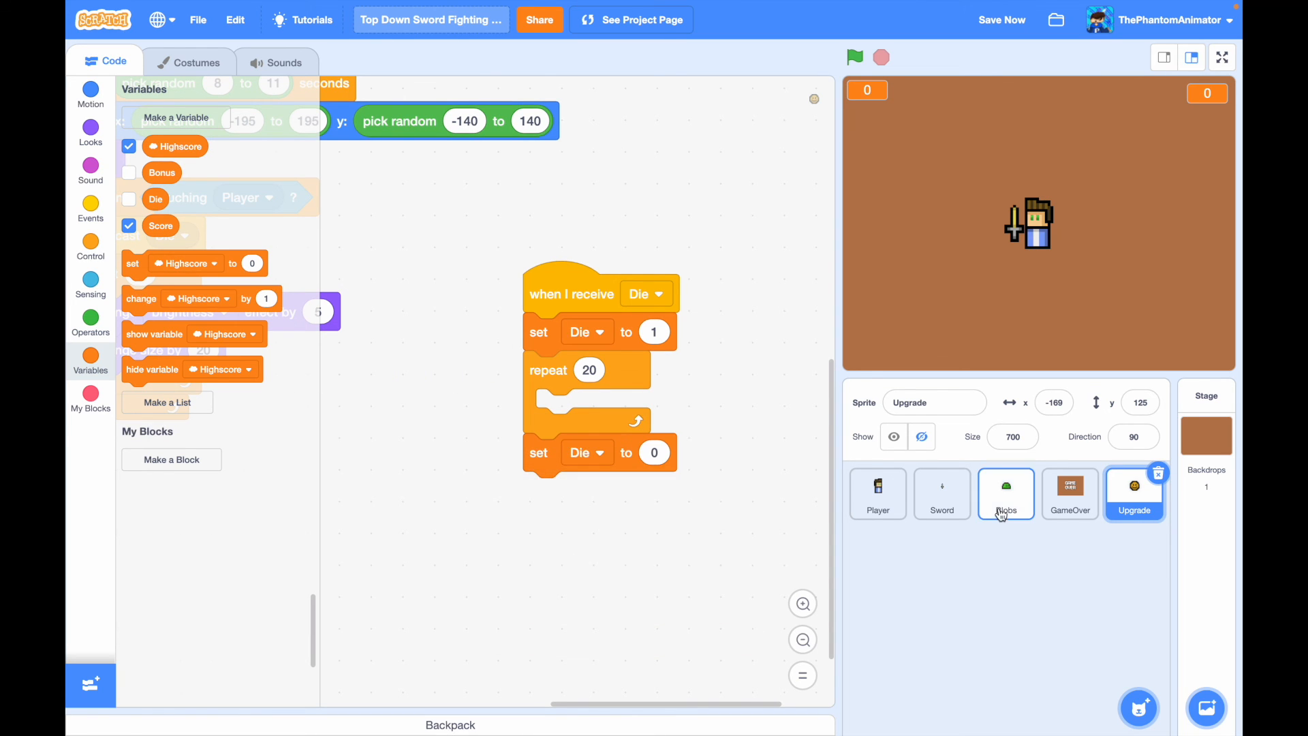
- Start a new Blobs clone script that forever checks whether Die equals 1
click(1006, 493)
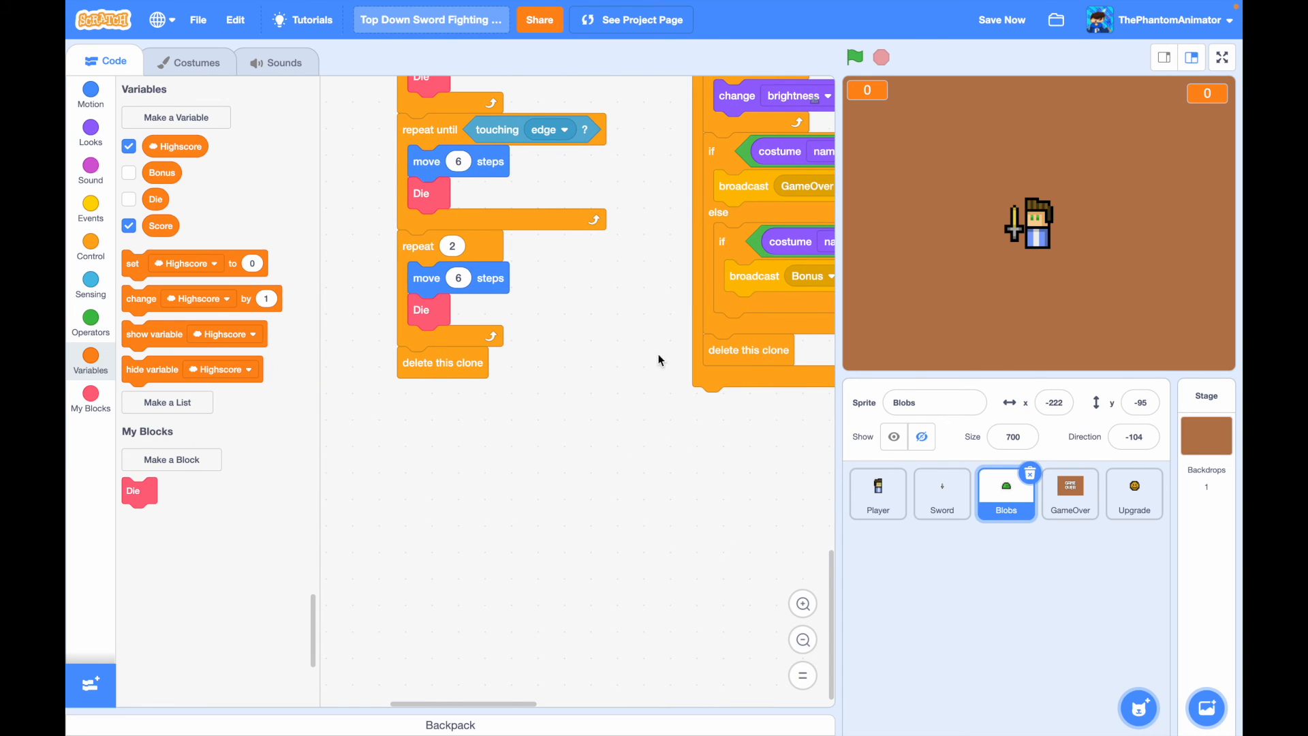
click(90, 247)
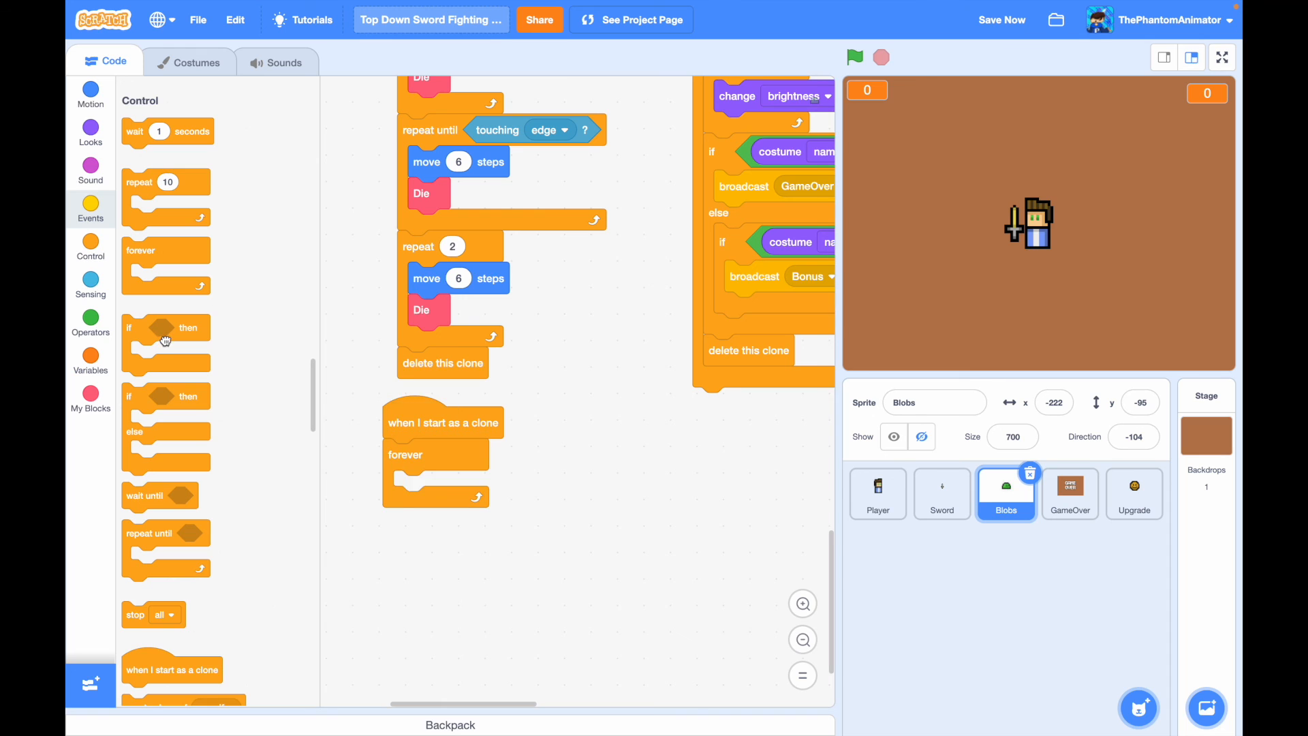
click(90, 358)
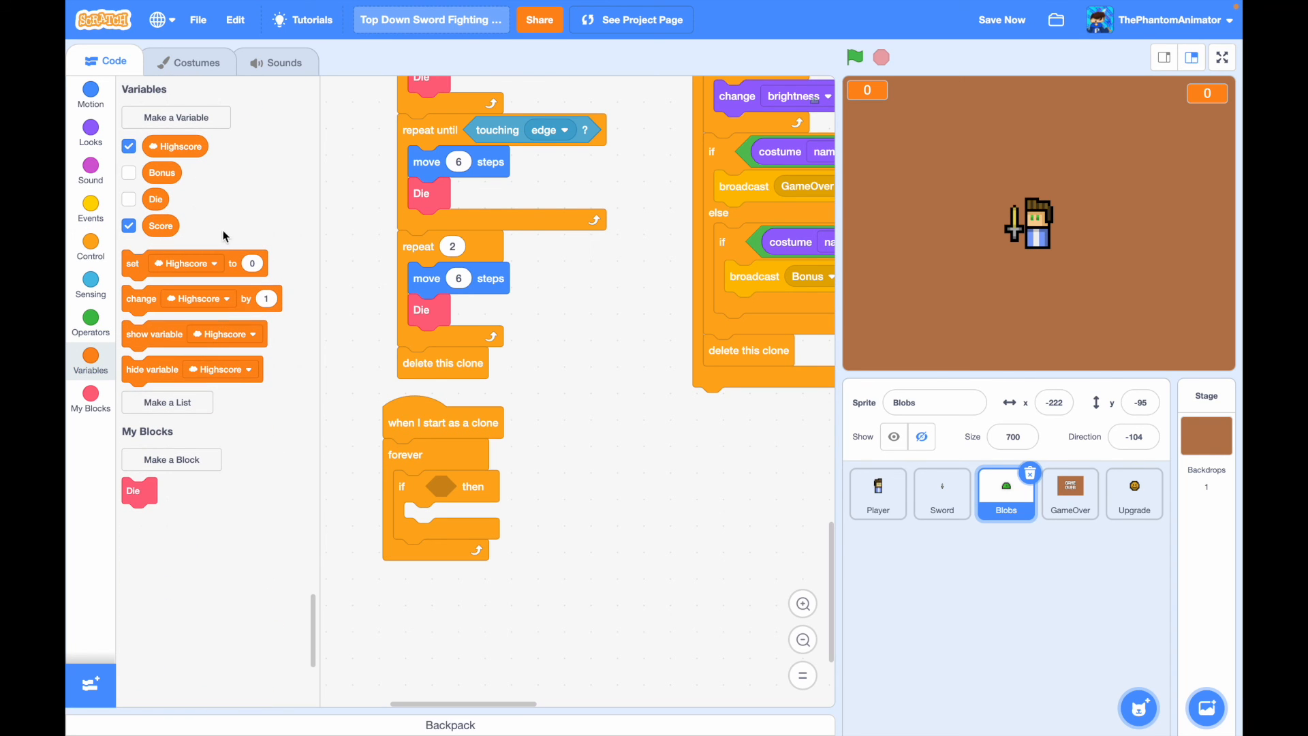
click(90, 325)
text(1)
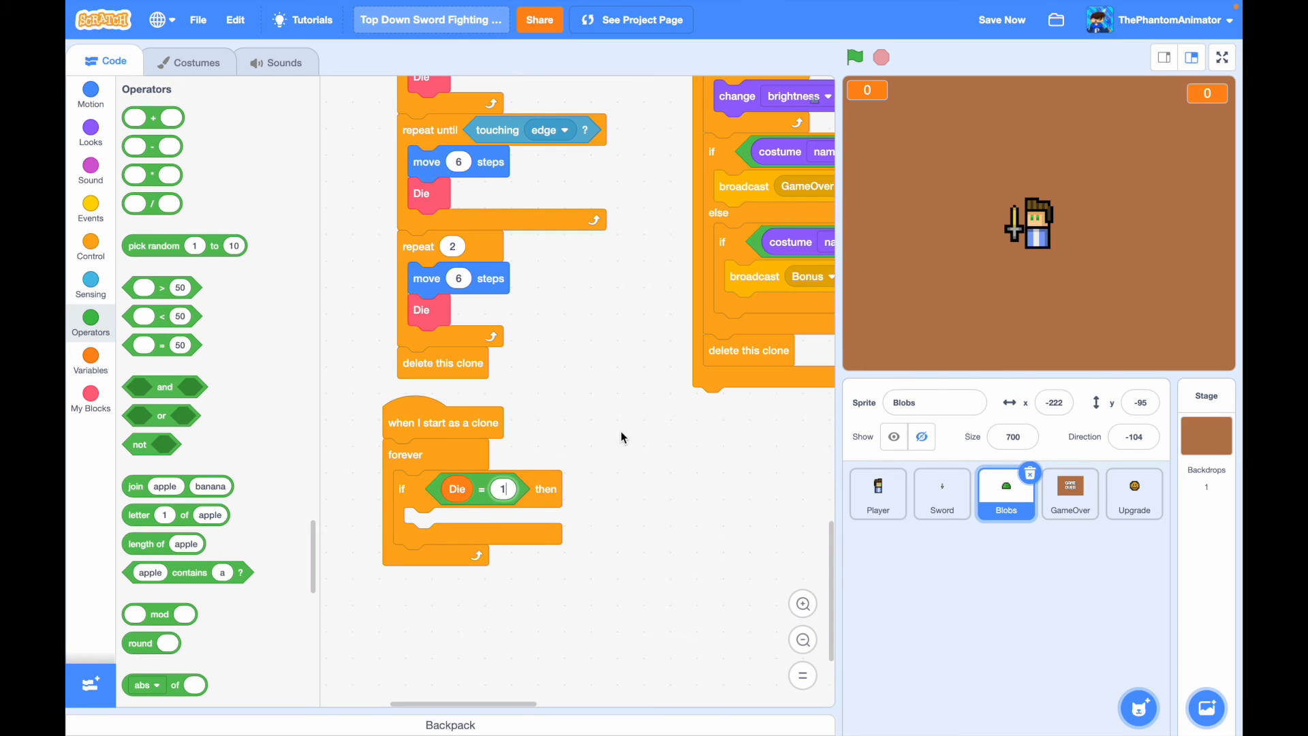
- Duplicate the brightness loop, Score change and delete-this-clone blocks into that check
right_click(567, 212)
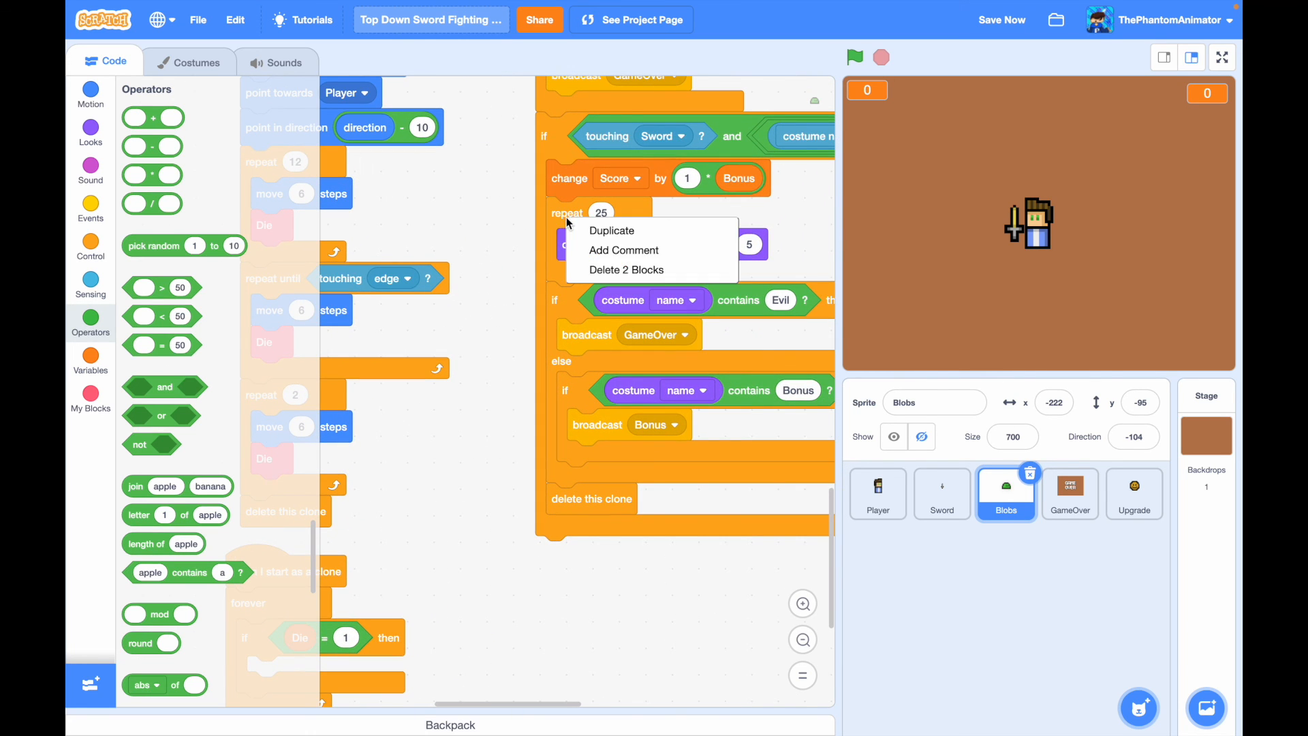
click(612, 230)
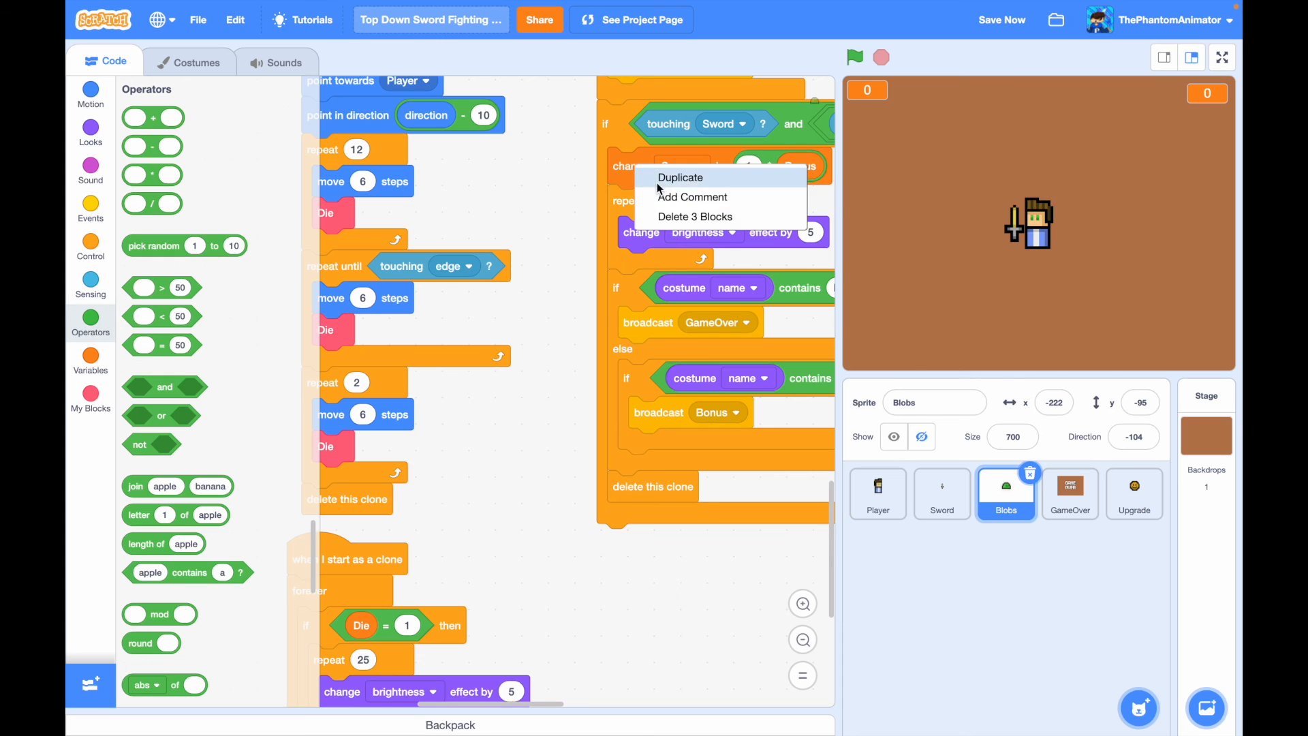
click(681, 177)
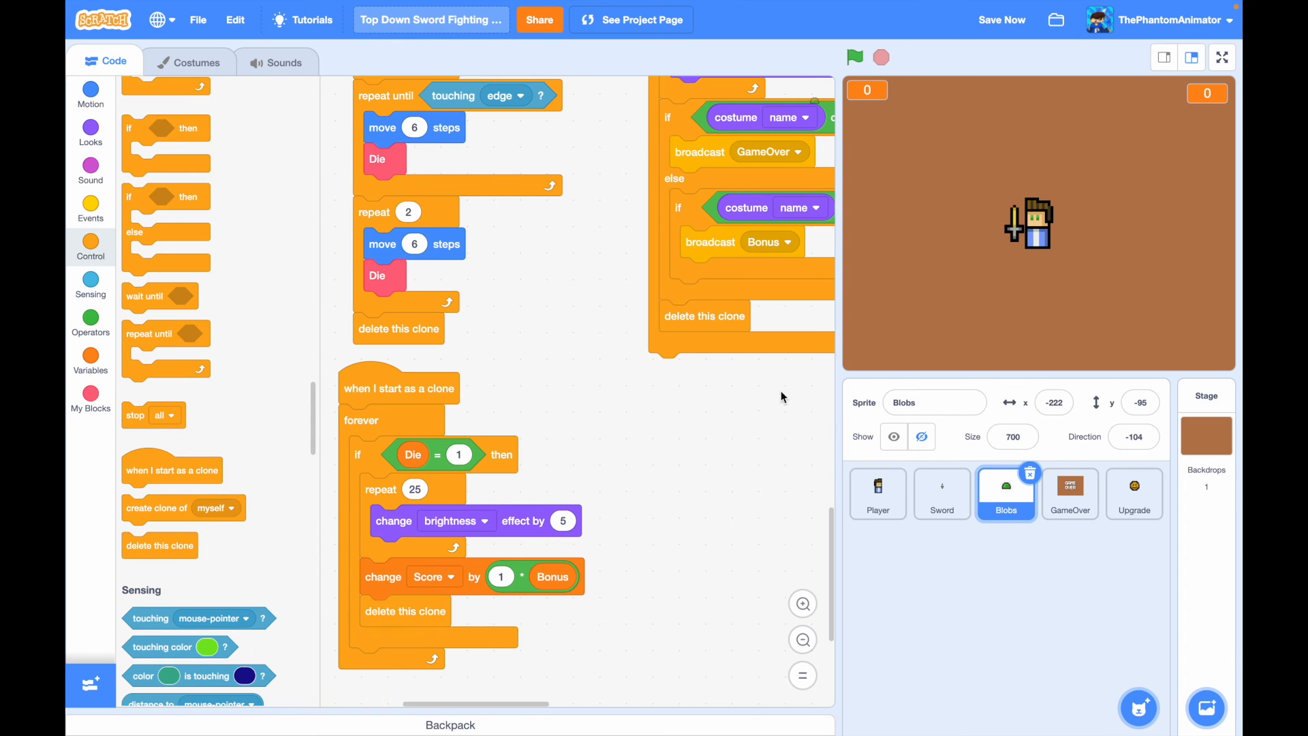
mouse_move(1209, 67)
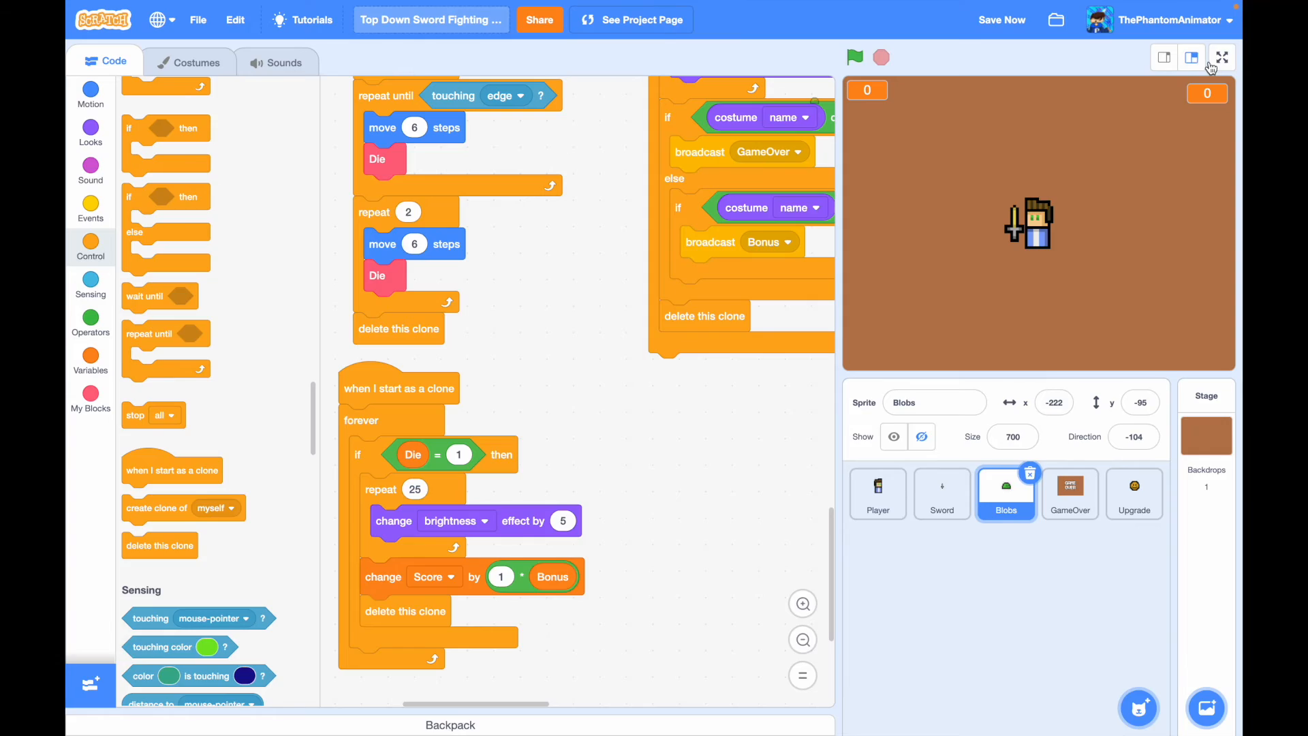
- Play a full-screen round until Game Over at score 30, then return to editing
click(1221, 58)
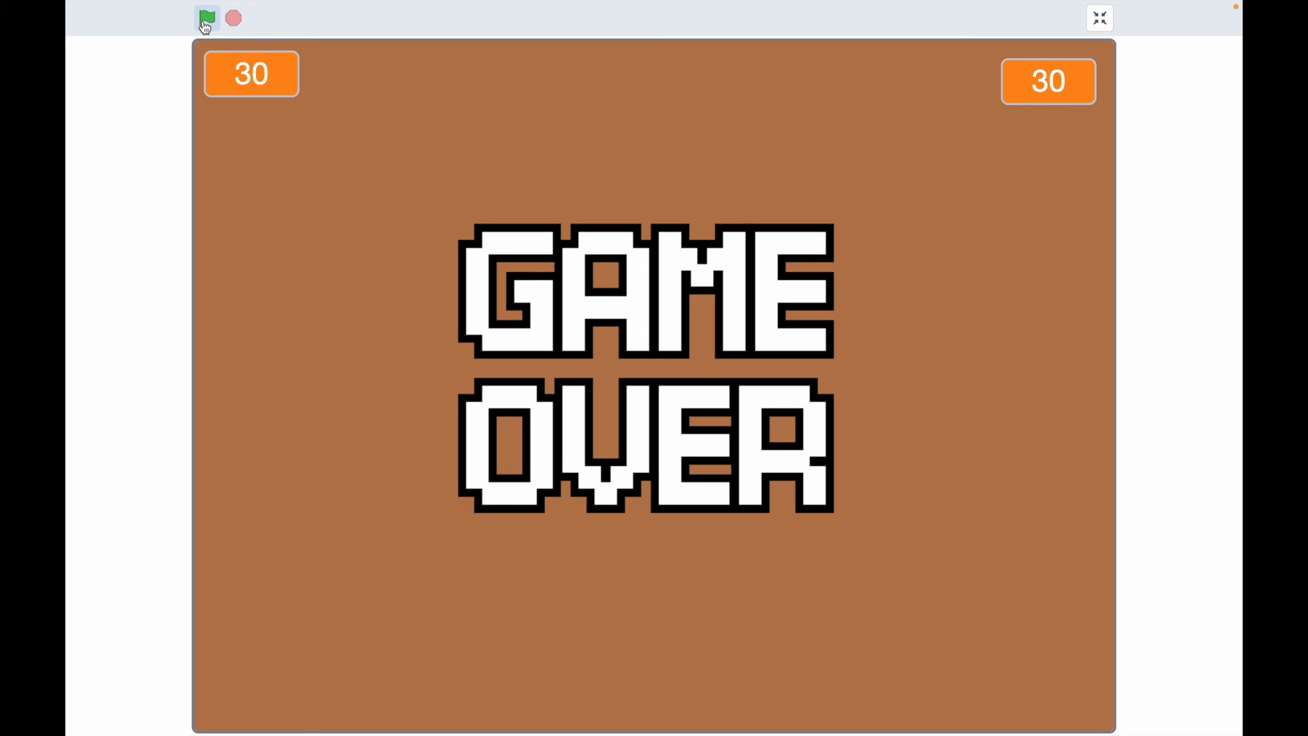
mouse_move(813, 147)
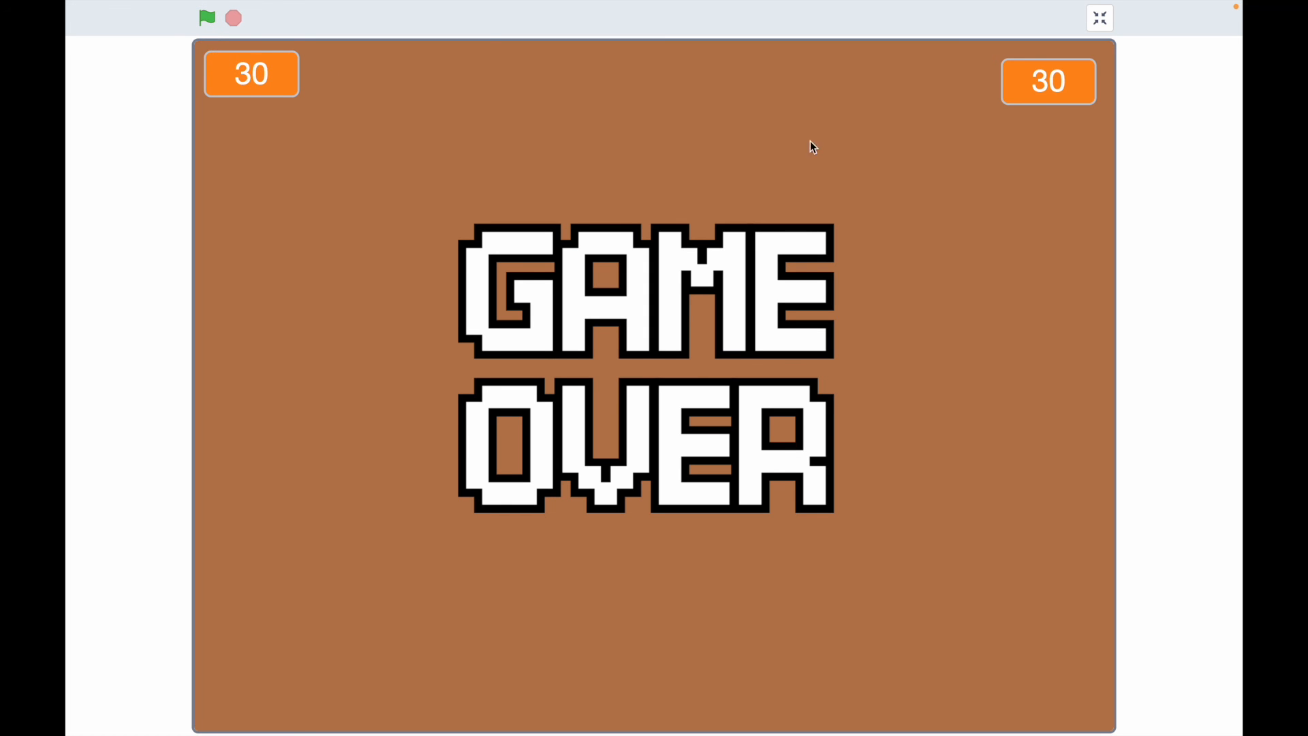
click(206, 18)
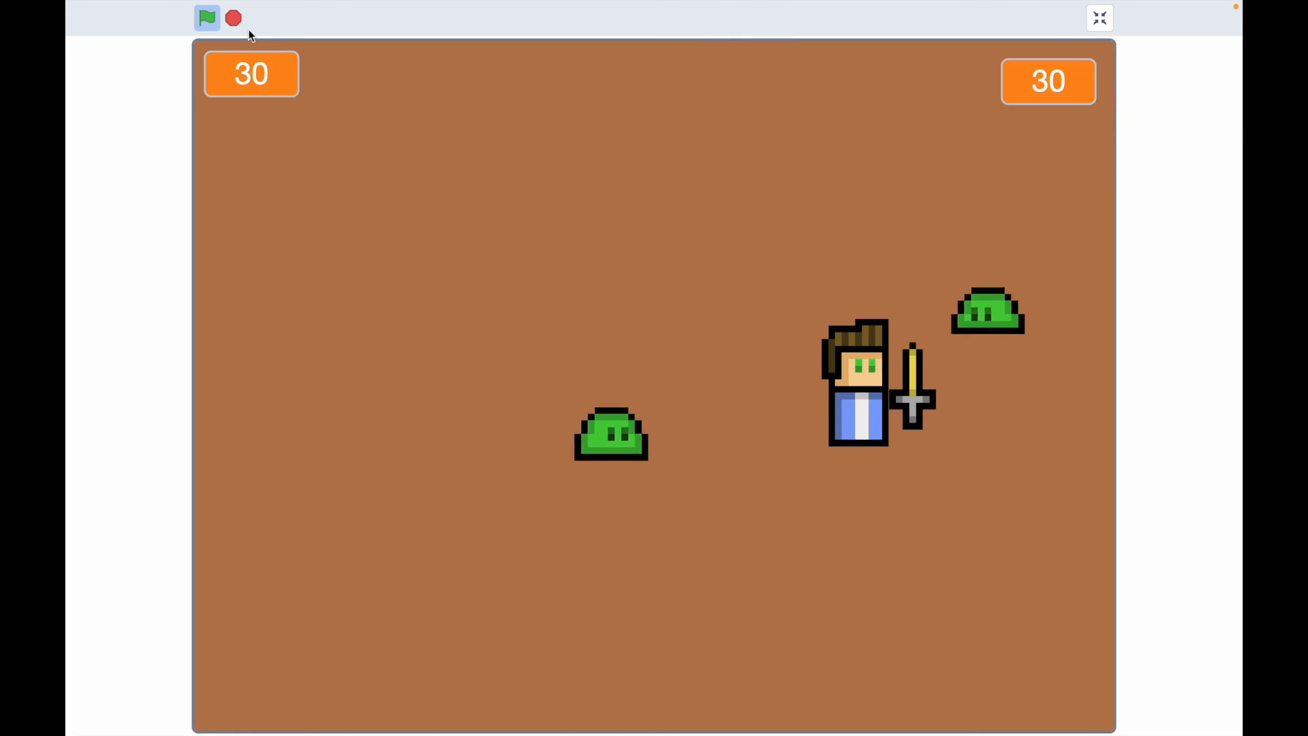
click(1098, 17)
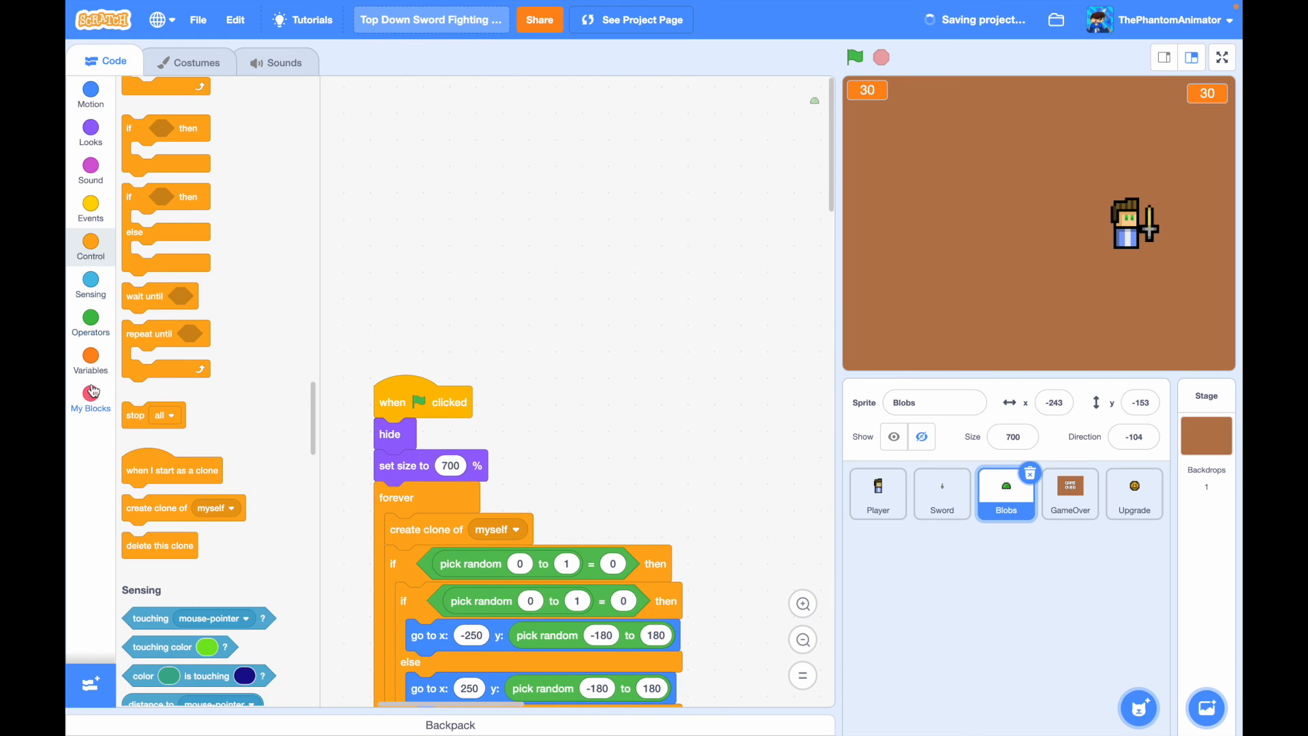
- Add 'set Score to 0' under Blobs' green-flag script and test it full-screen
click(90, 360)
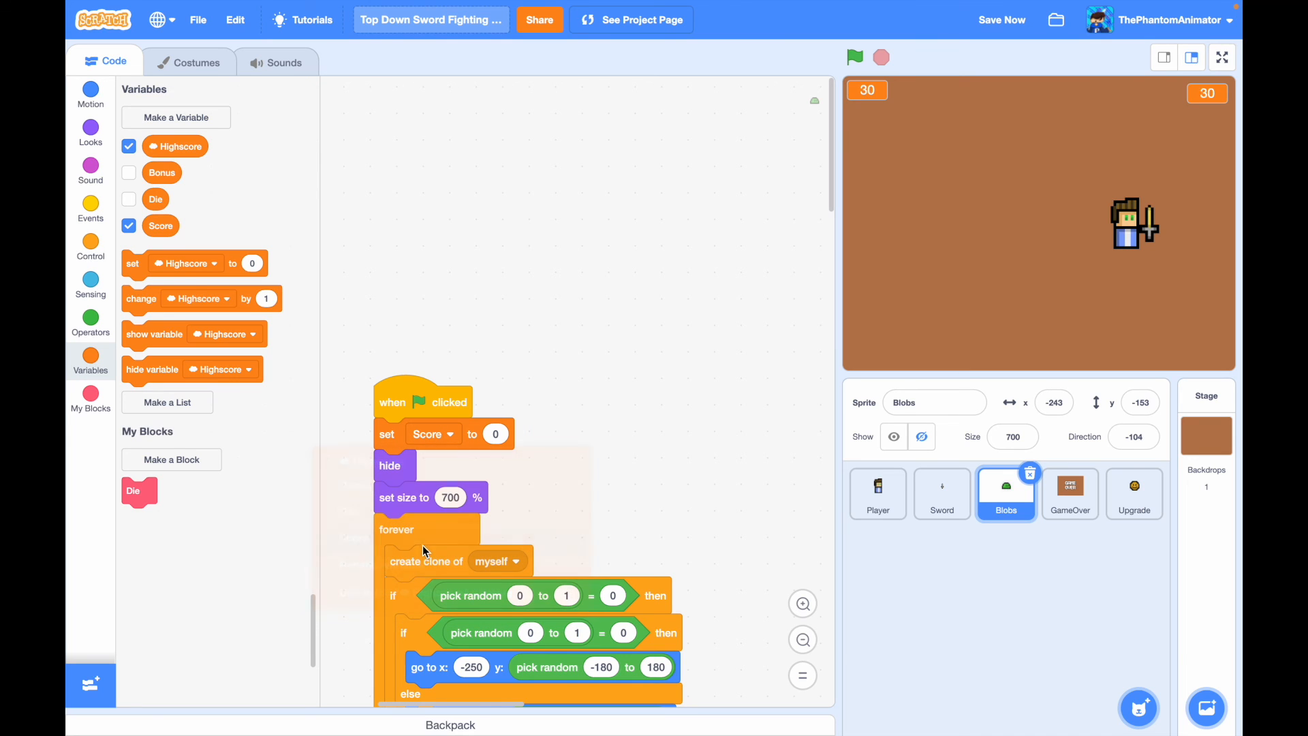
click(853, 57)
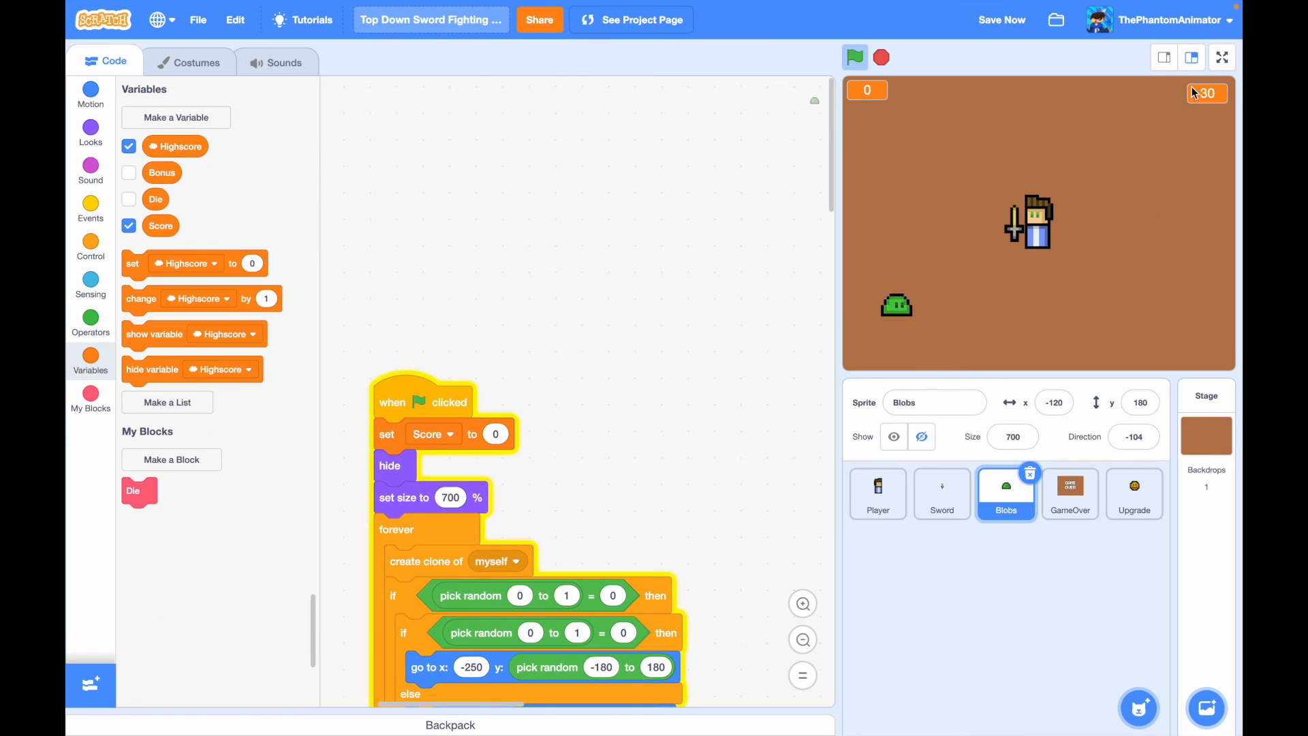
click(1222, 57)
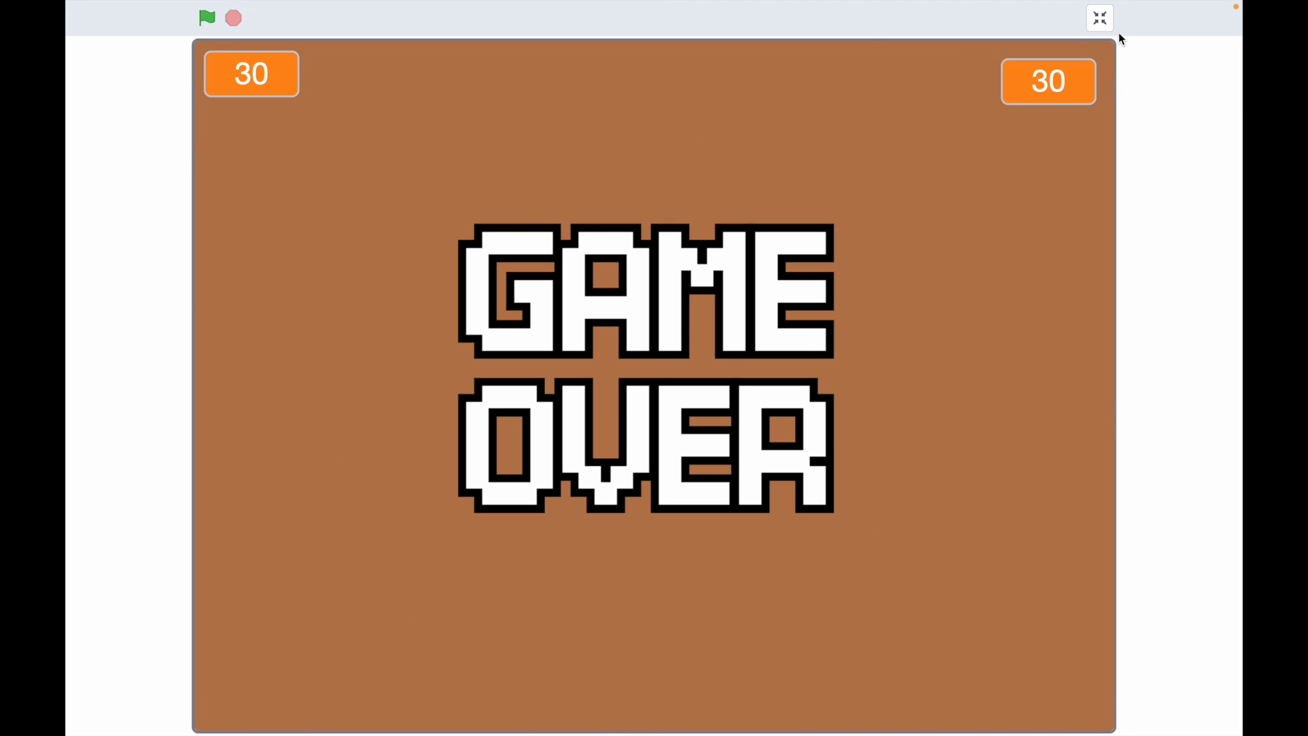
- Make new Blob clones go to the back layer and restart the game full-screen
click(1100, 18)
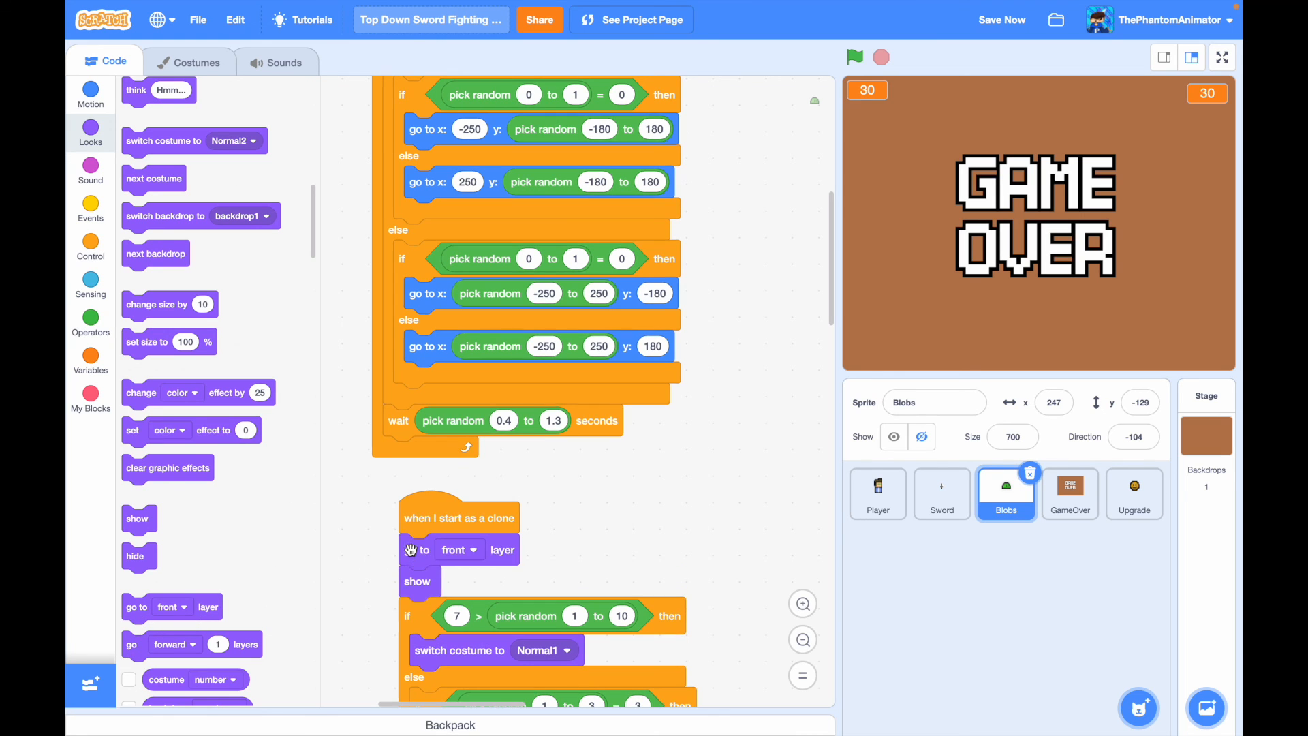
click(855, 58)
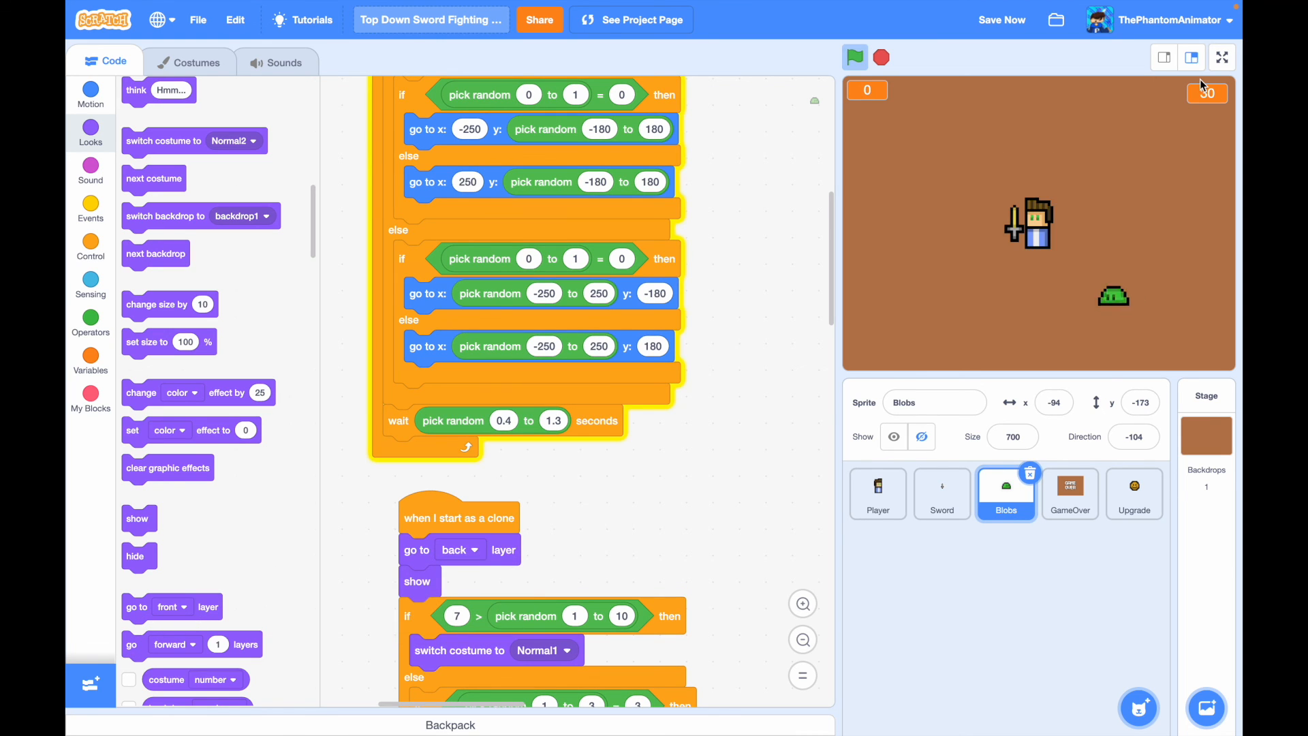
click(1221, 57)
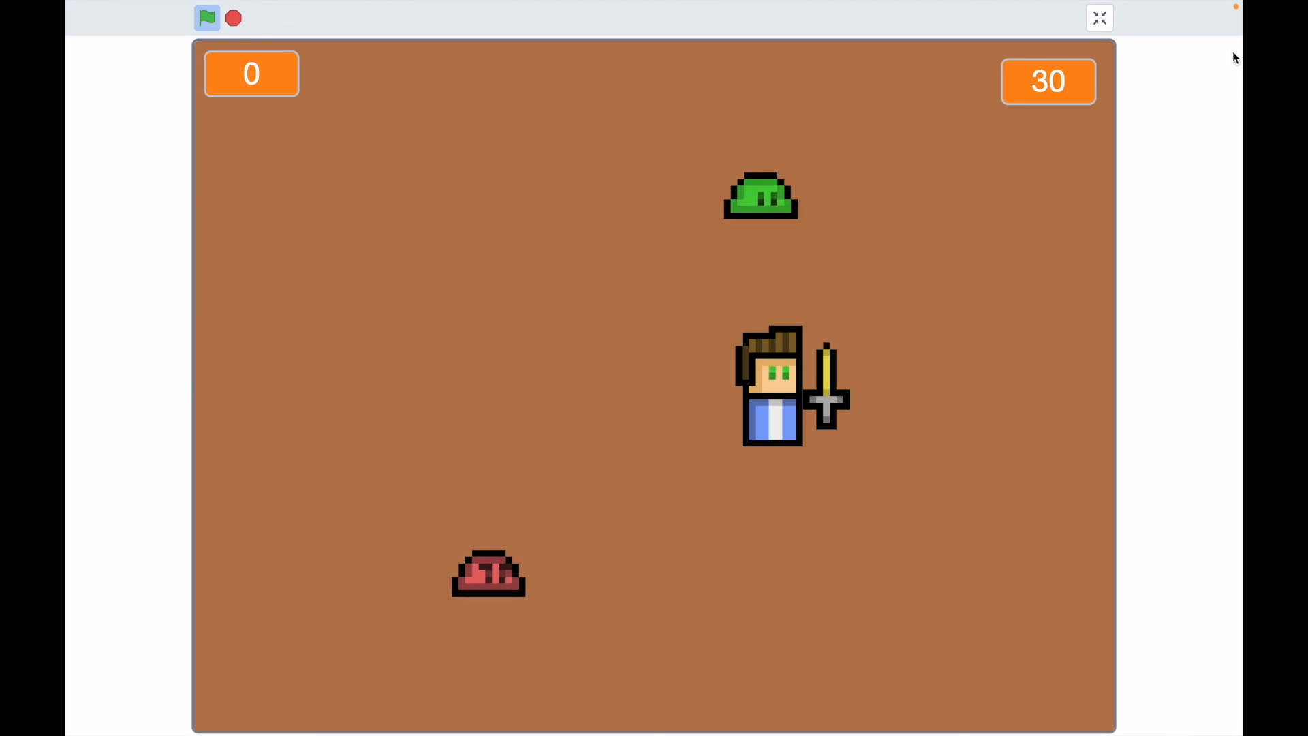